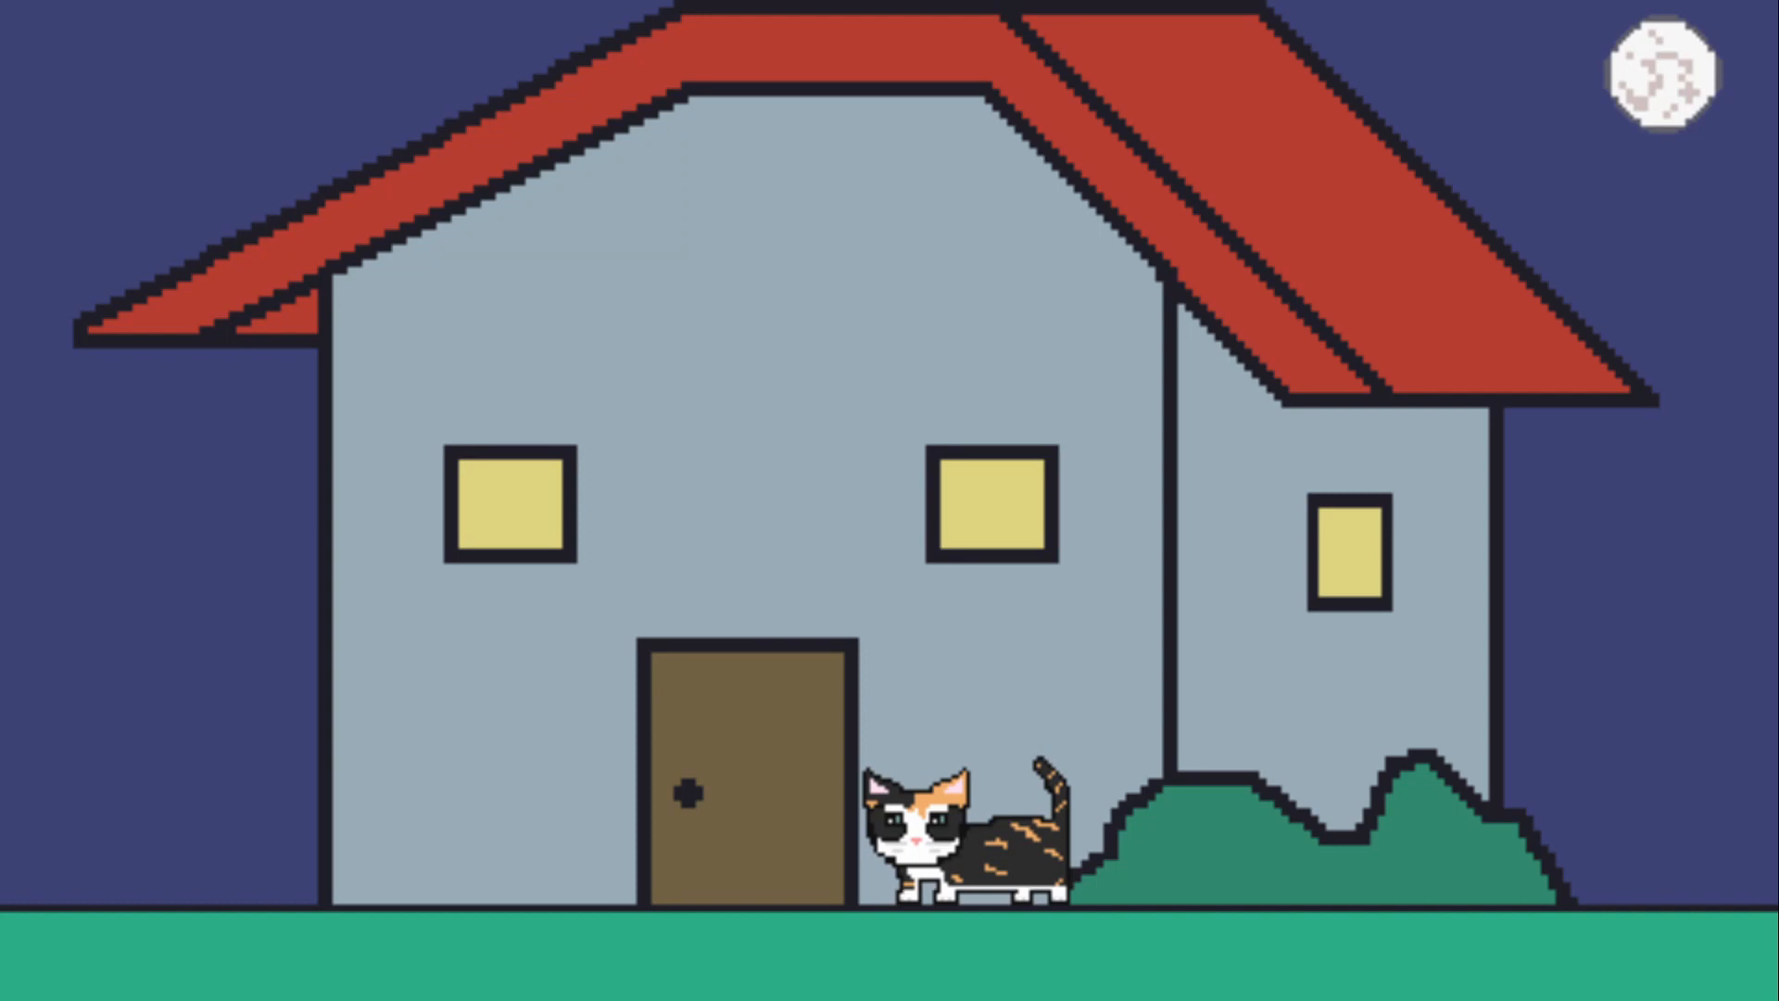
- Walk Poppy left along the ground in front of the house with the Left arrow
key("Left")
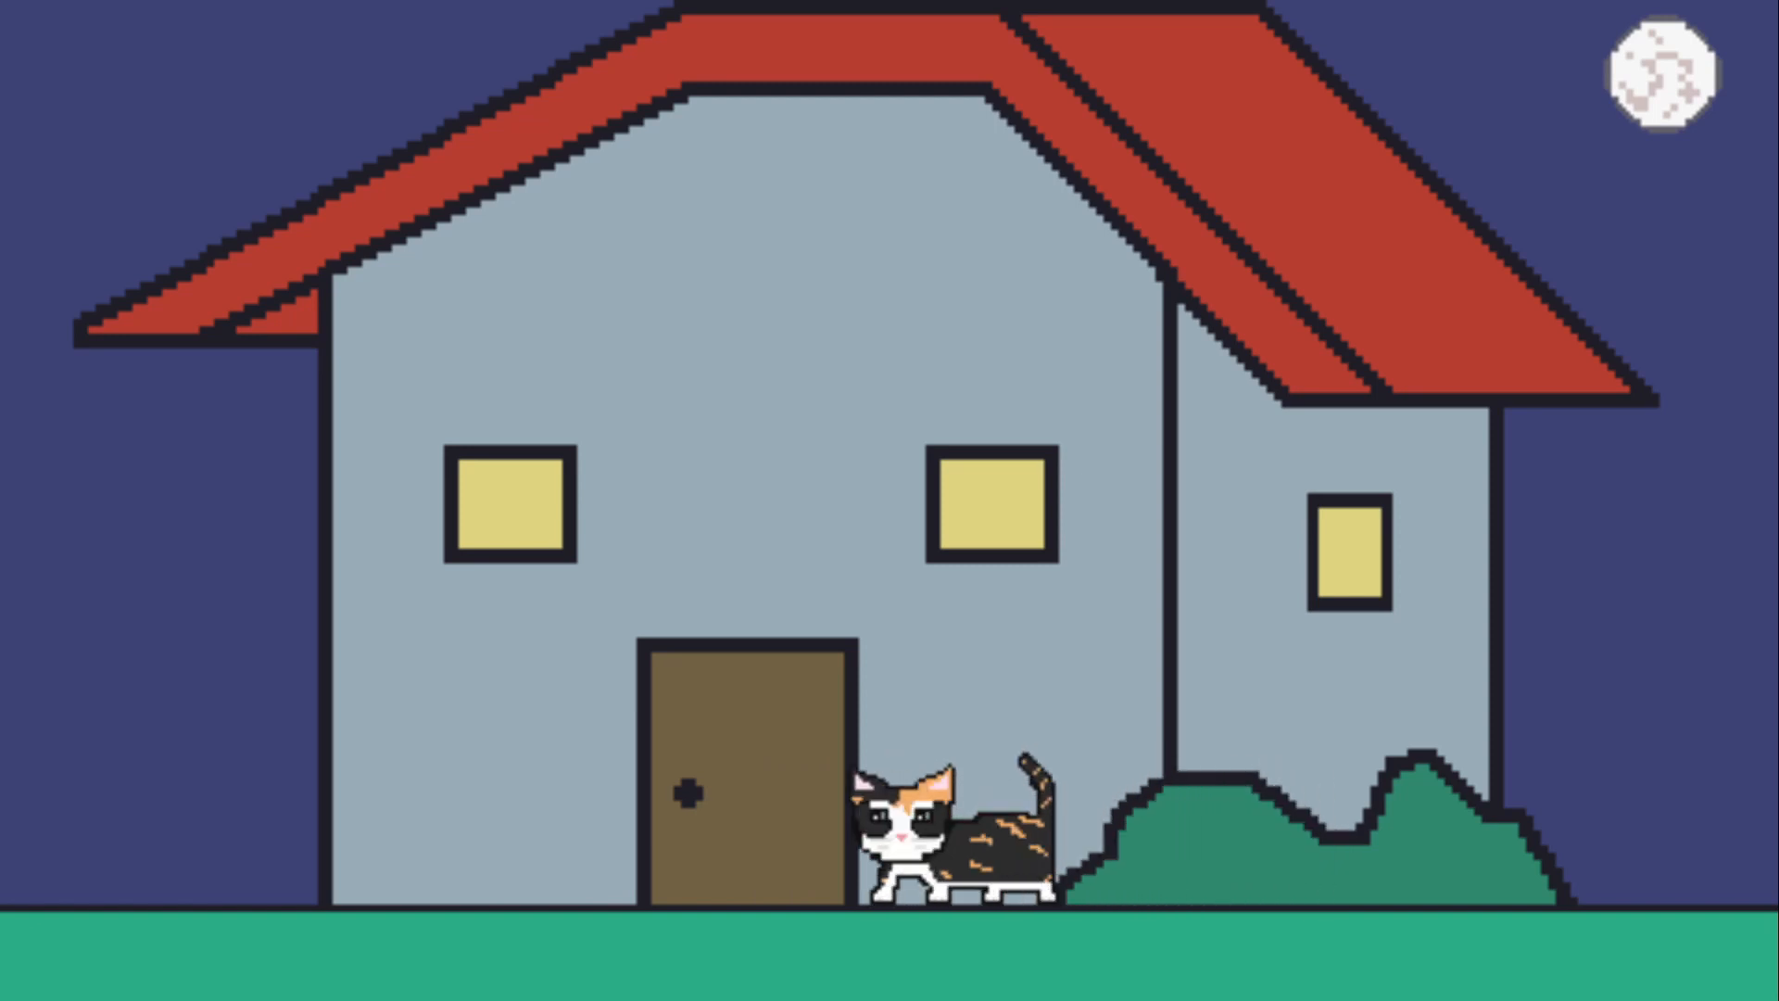
key("Left")
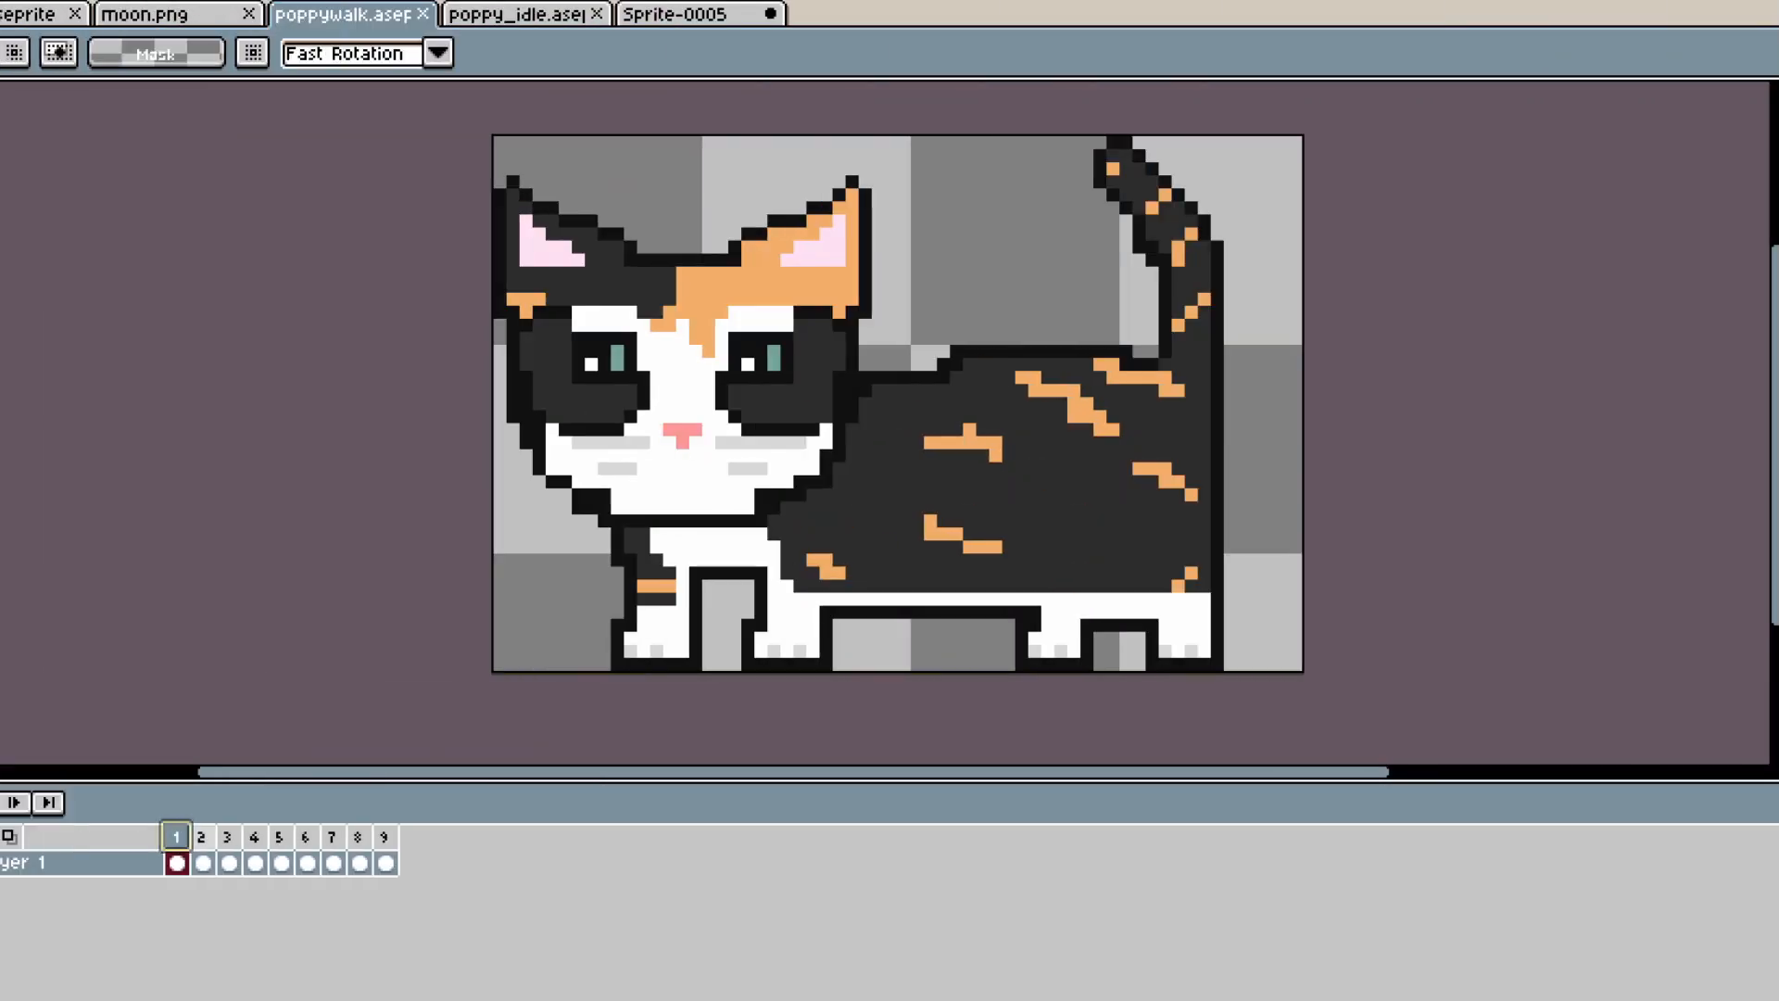
- Step through several frames of the walk sprite in the timeline to preview each pose
left_click(200, 838)
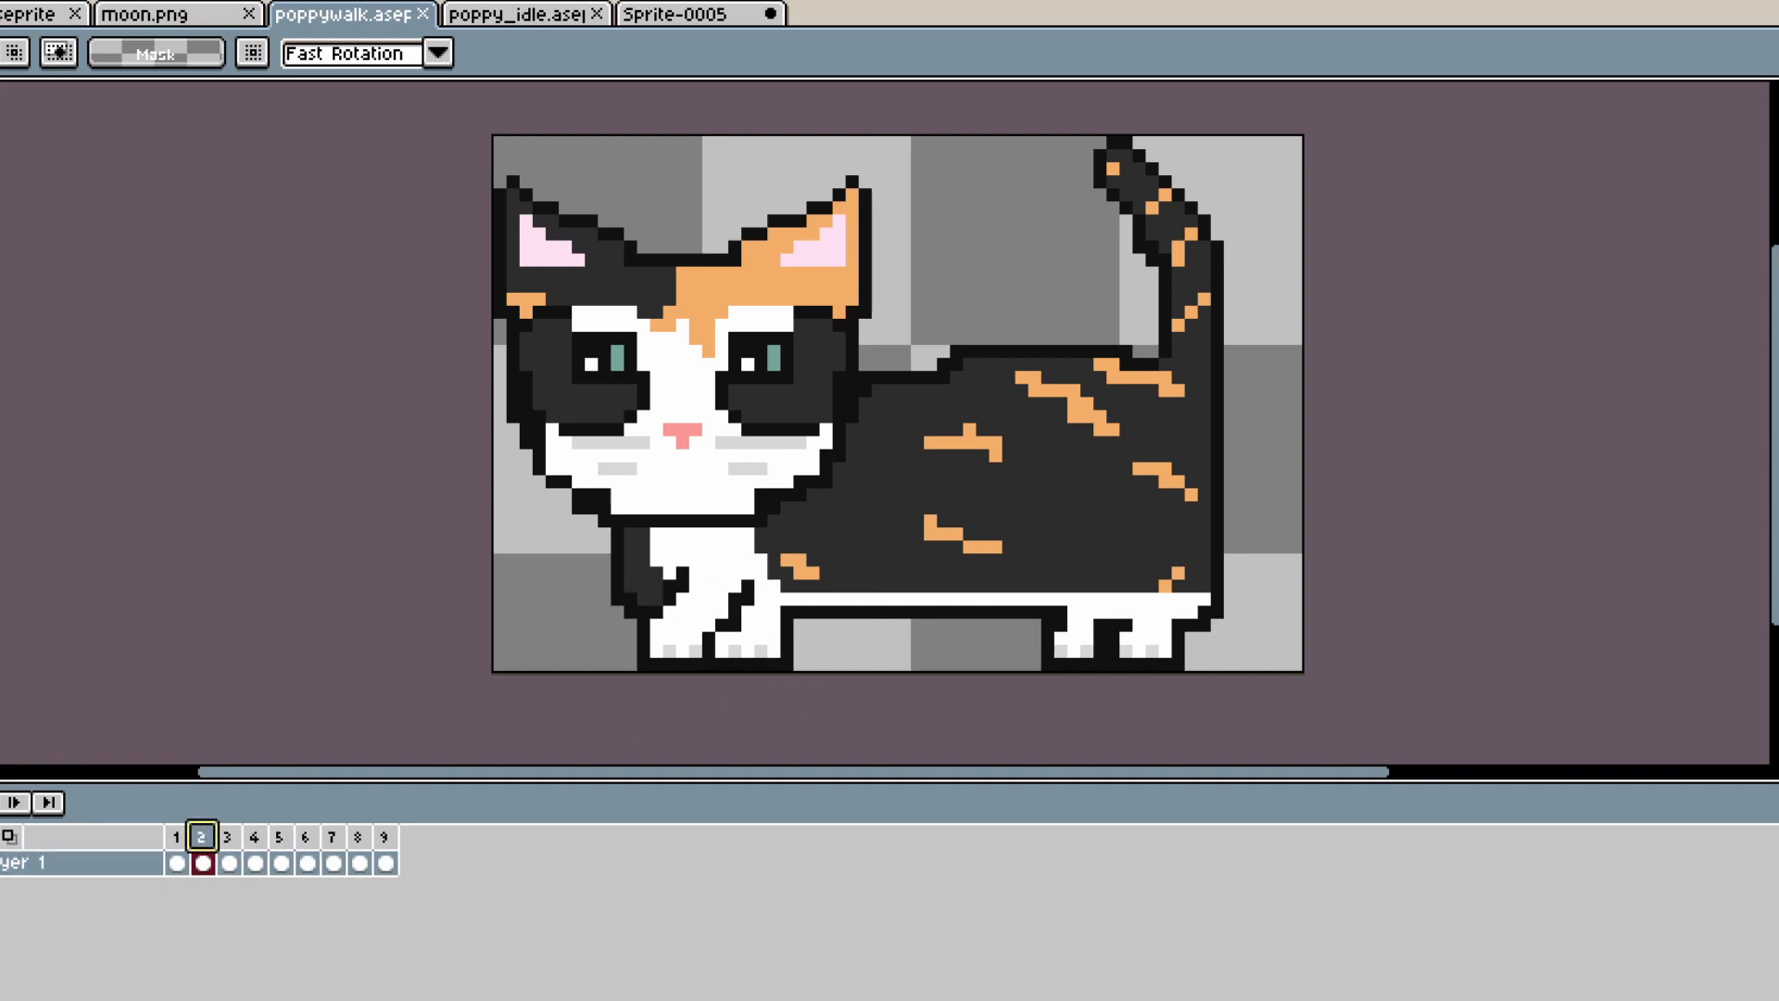
left_click(306, 838)
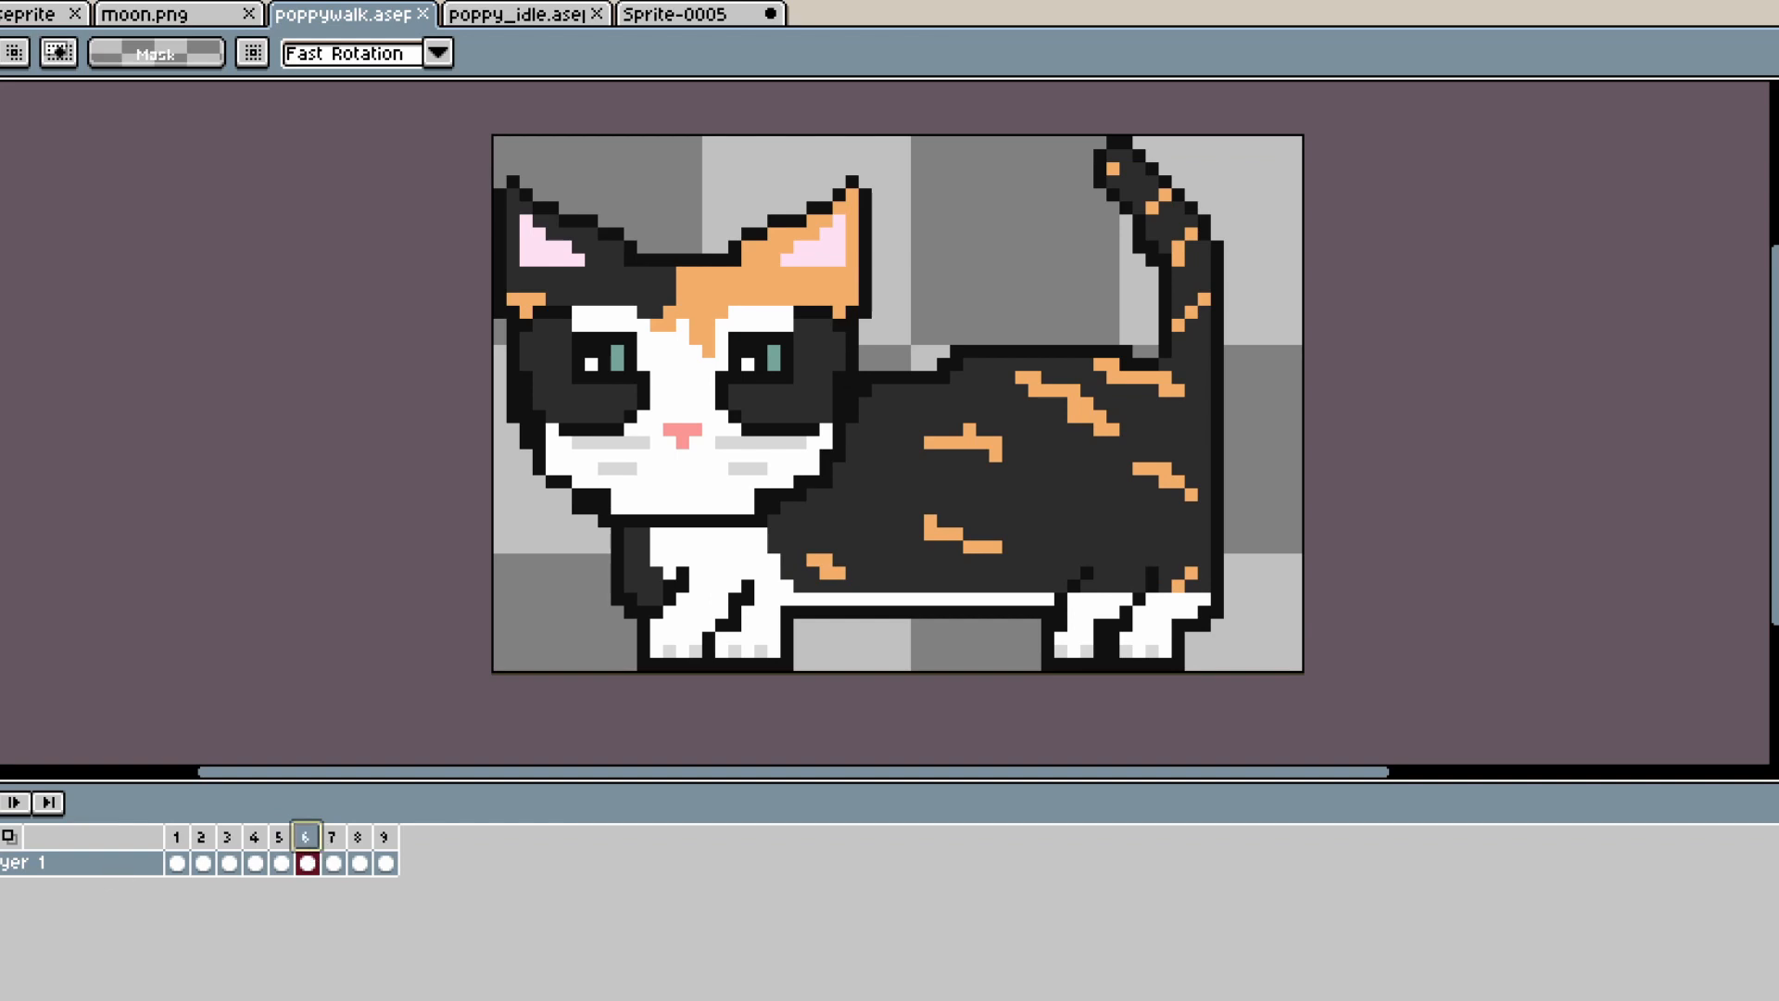
left_click(176, 836)
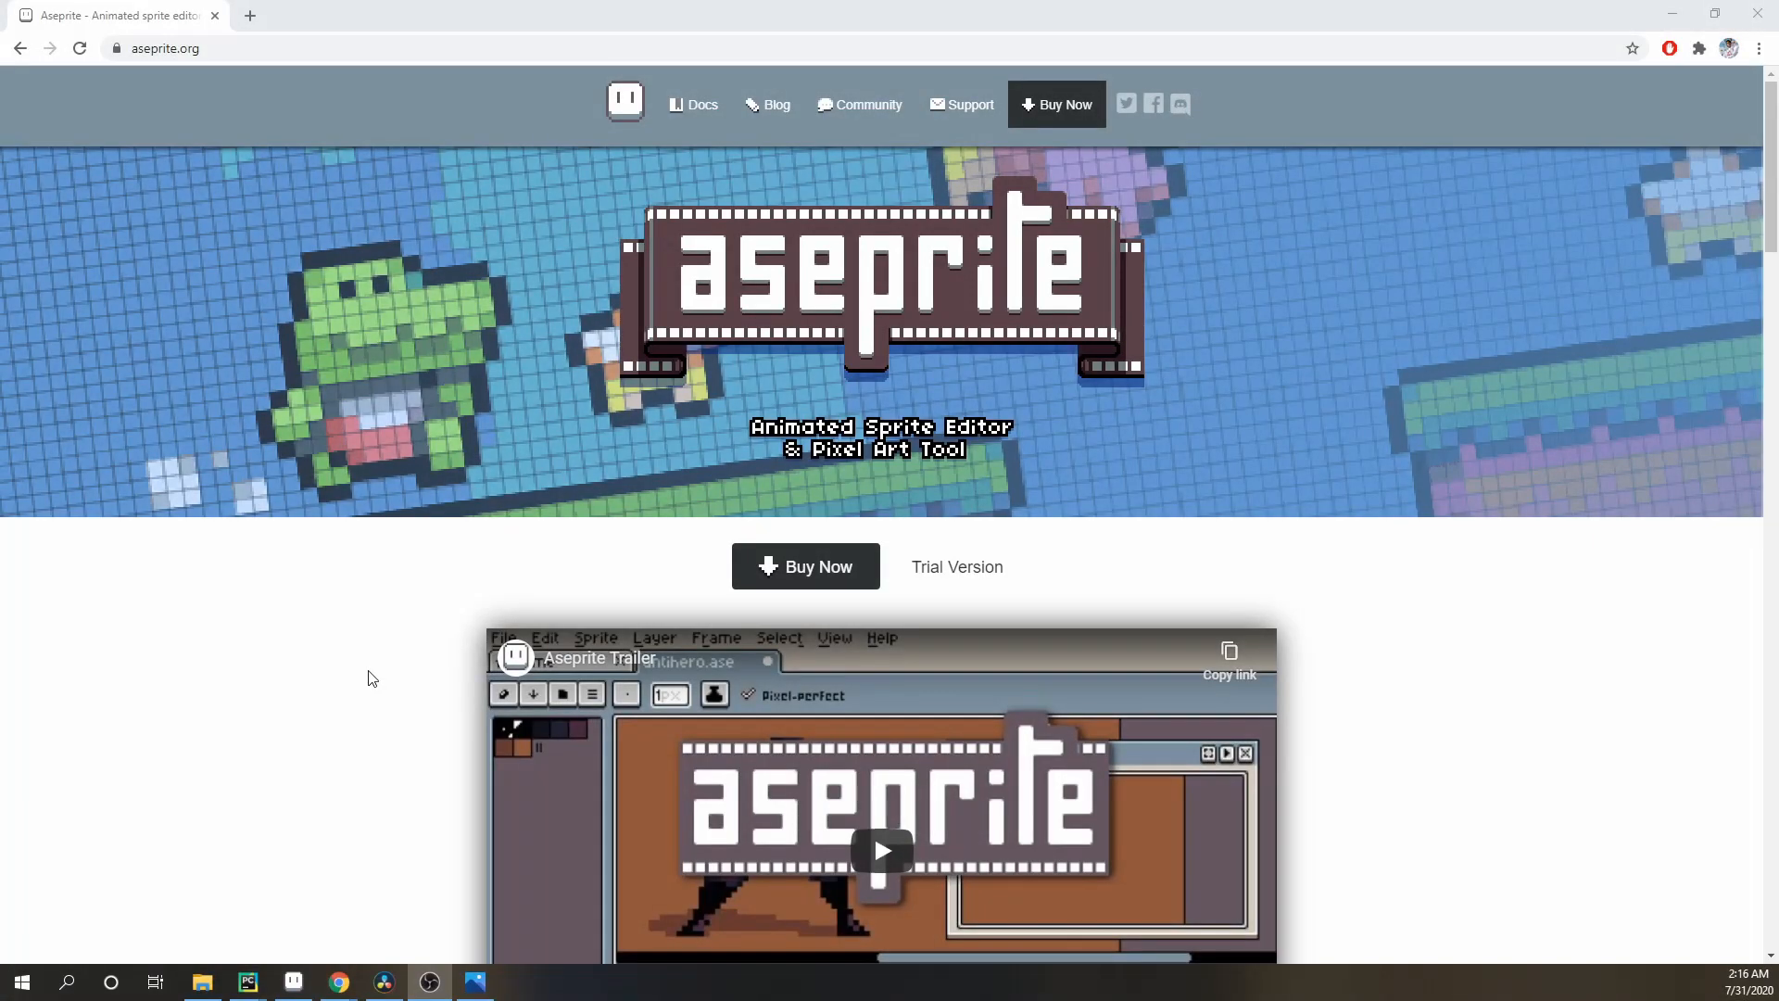
mouse_move(514, 464)
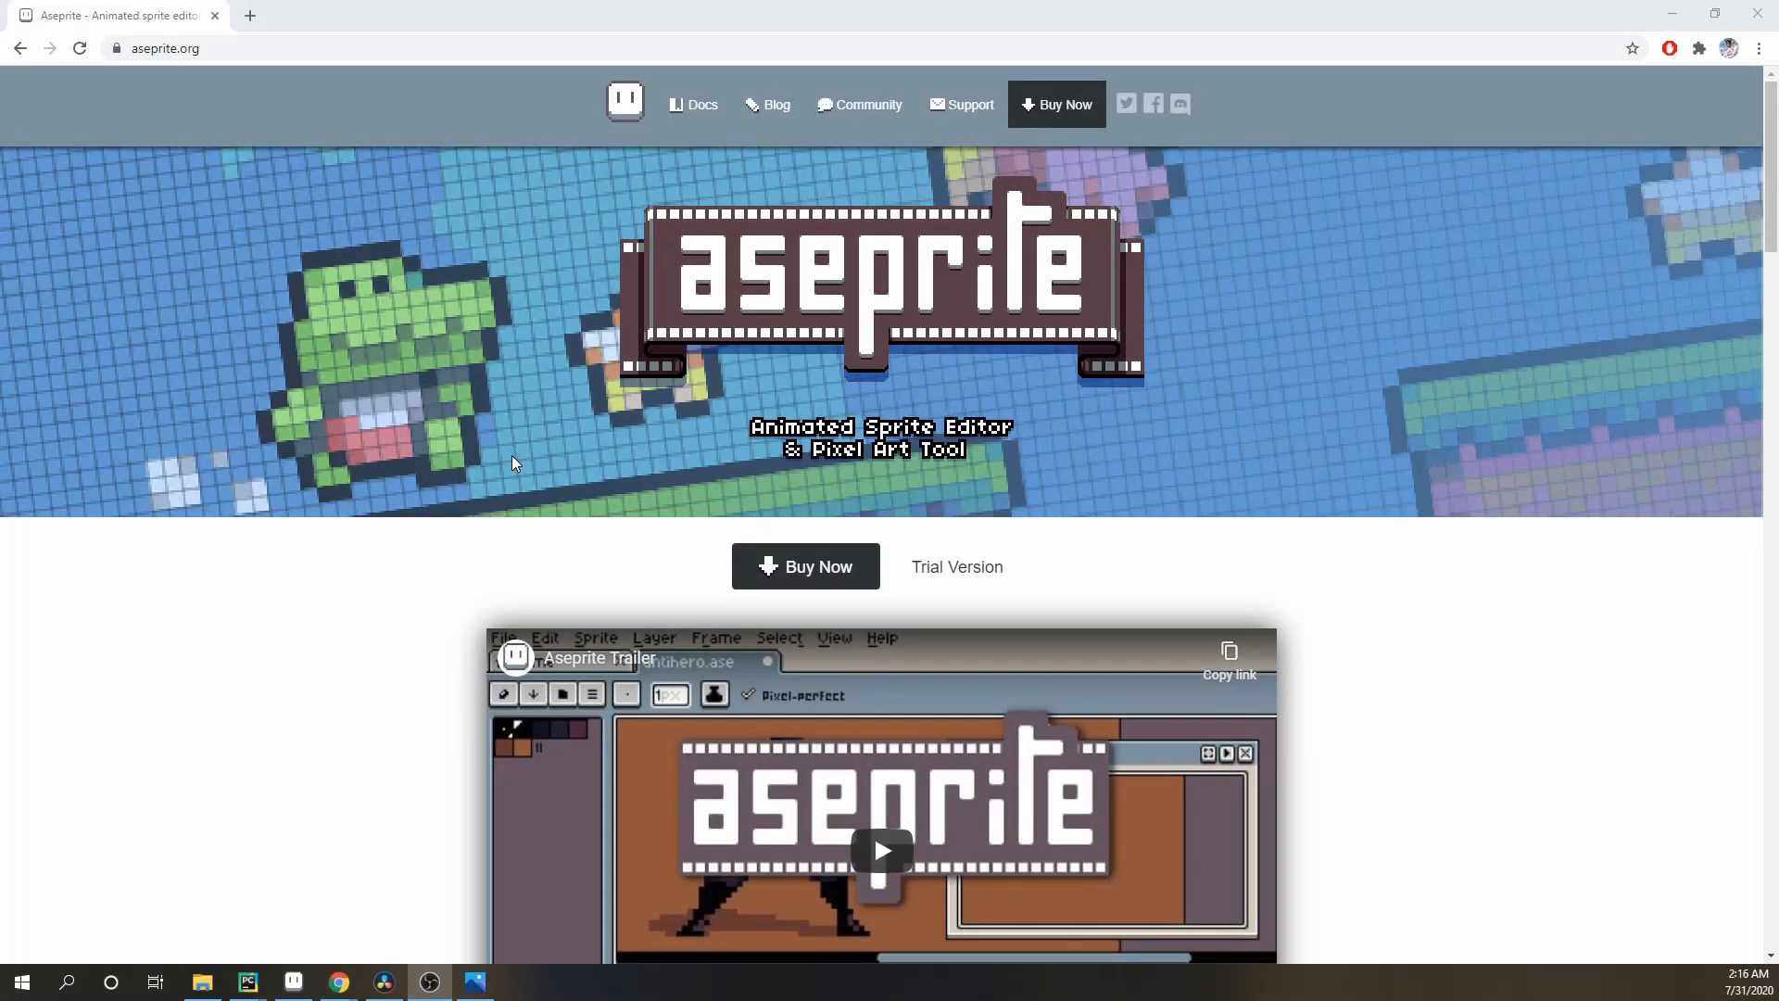
mouse_move(367, 497)
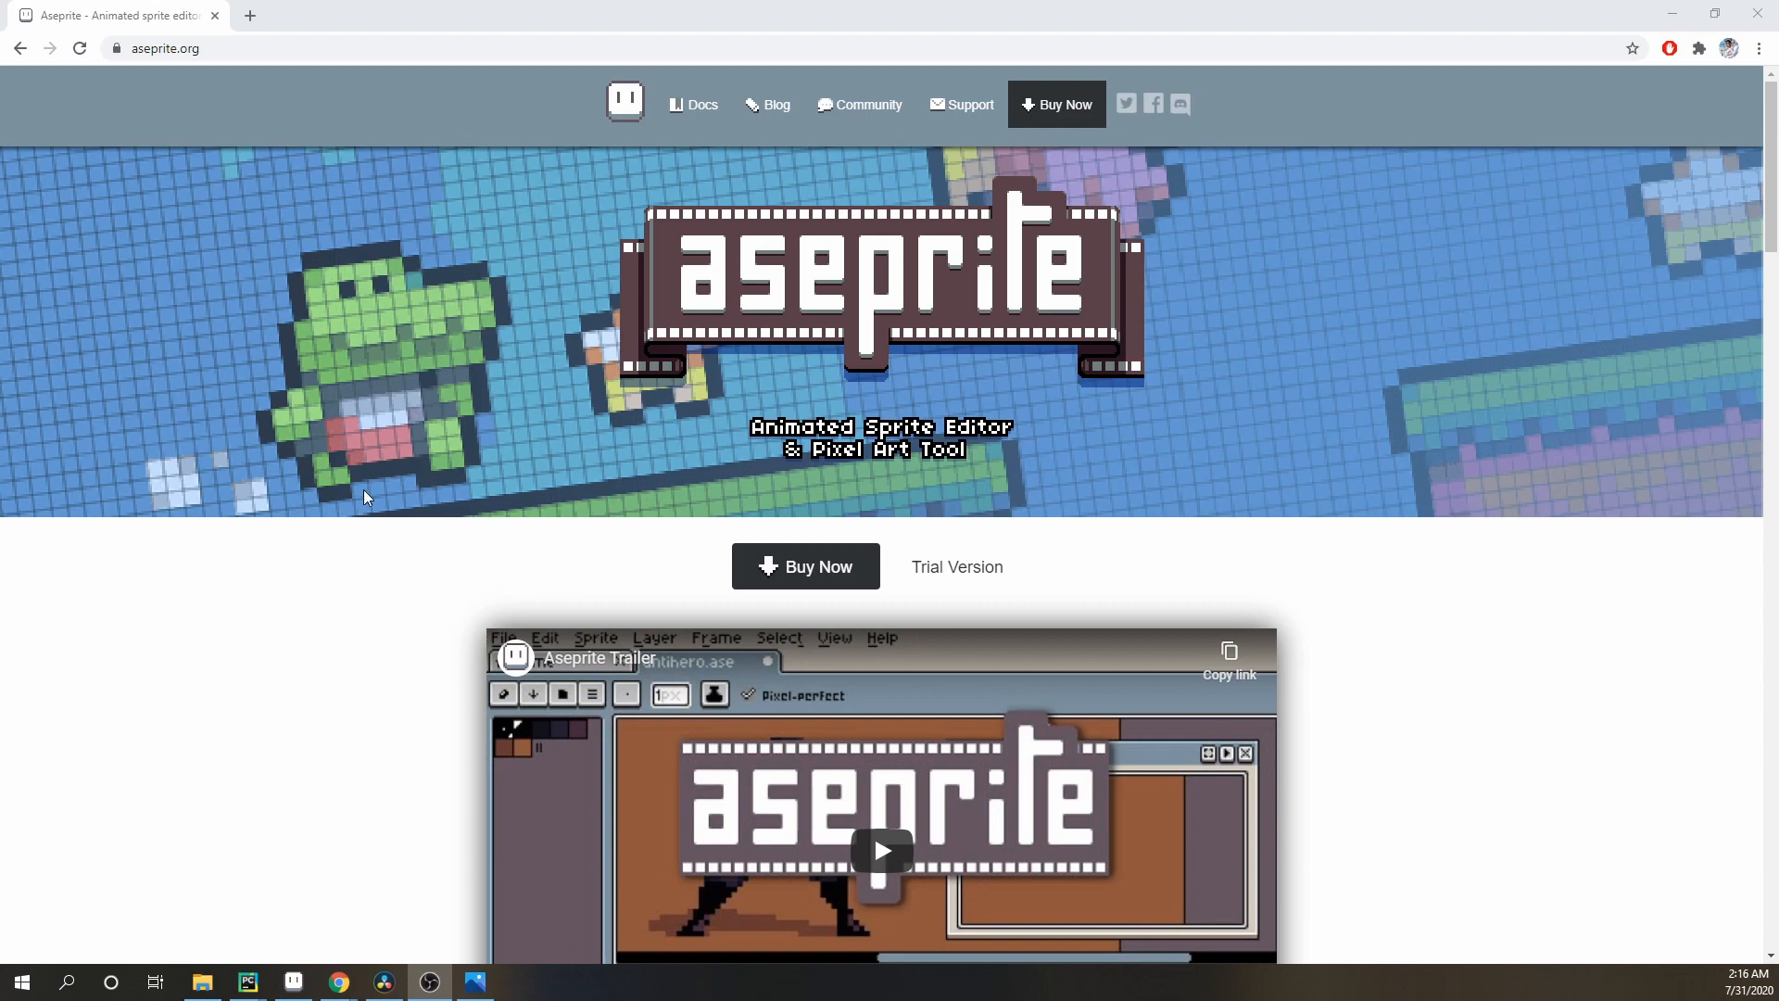
mouse_move(450, 656)
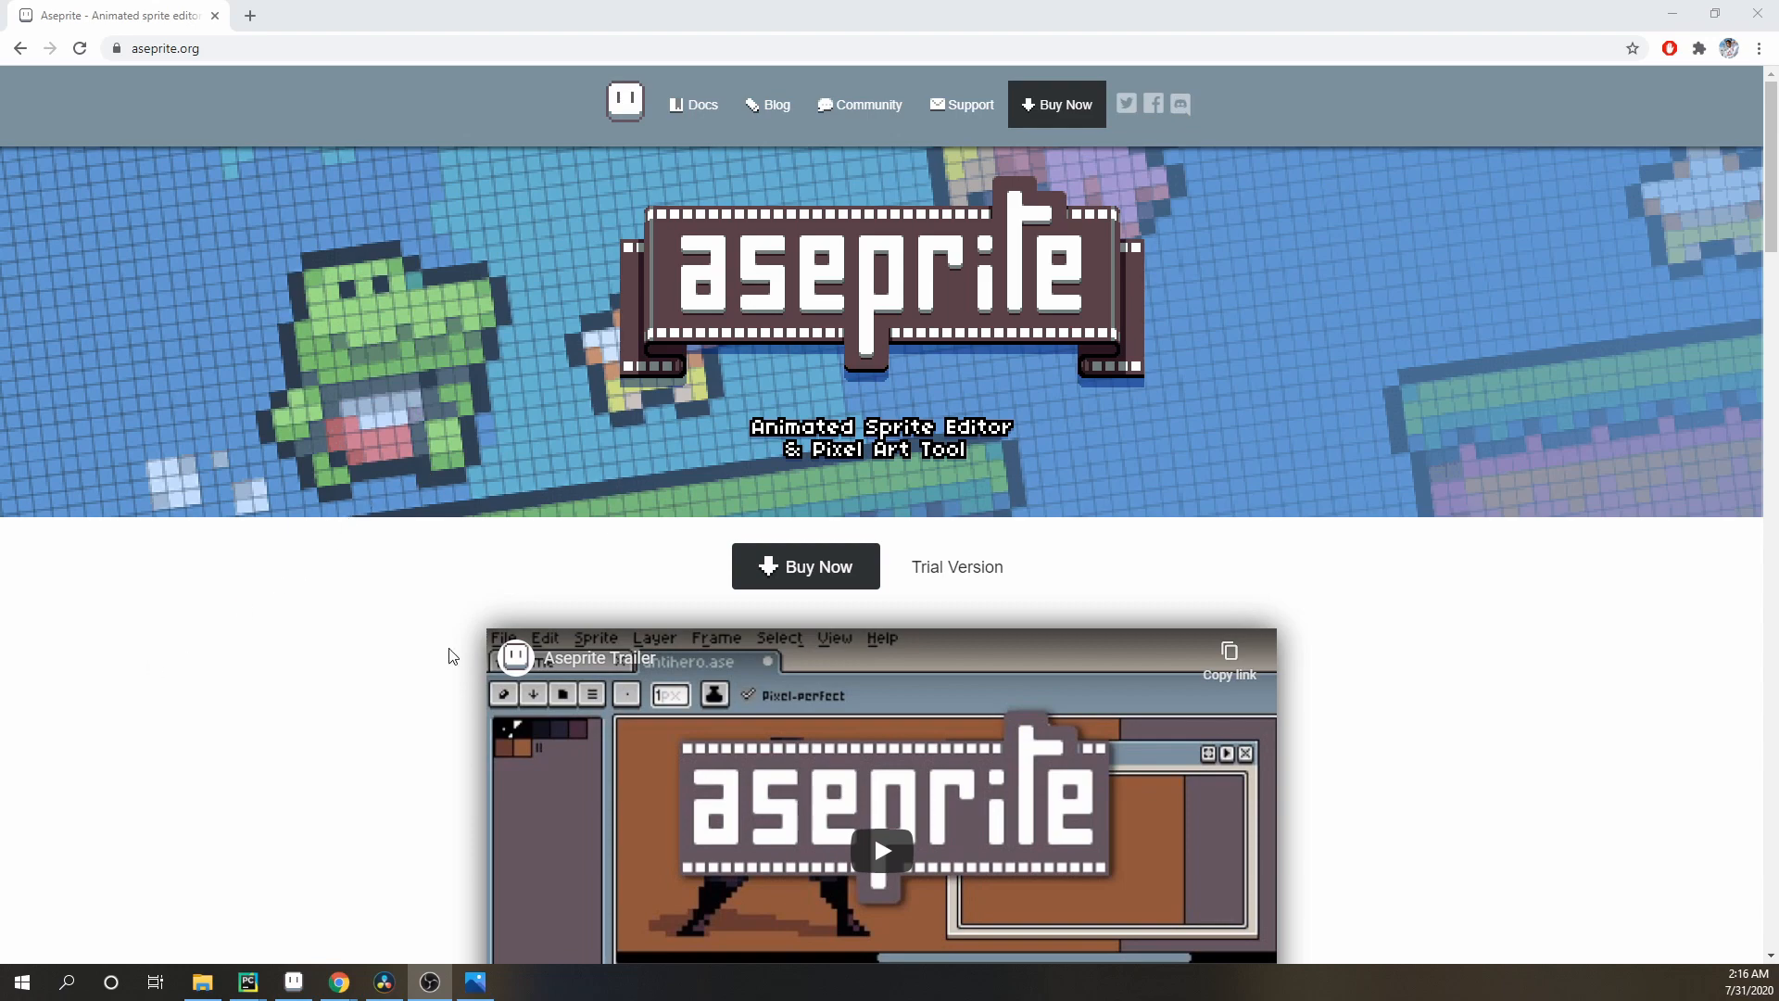
- Scroll down the Aseprite feature list past Color & Painting to Import & Export Files
scroll("down", 3)
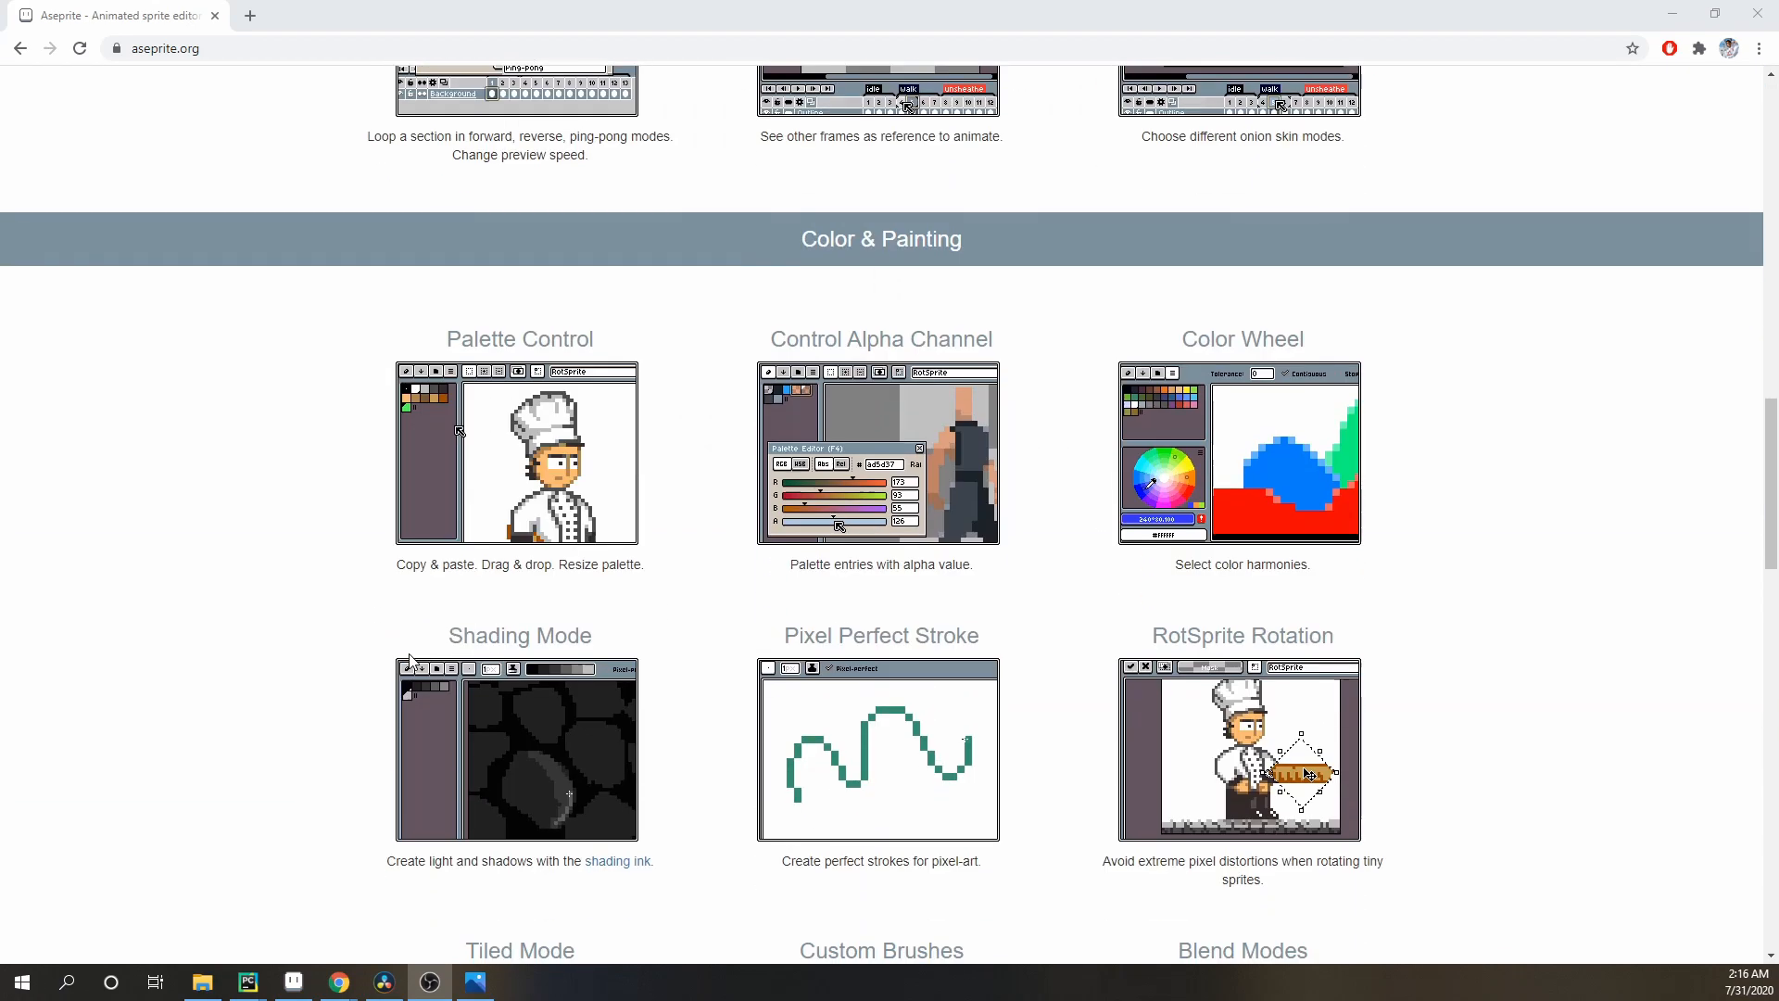
scroll("down", 3)
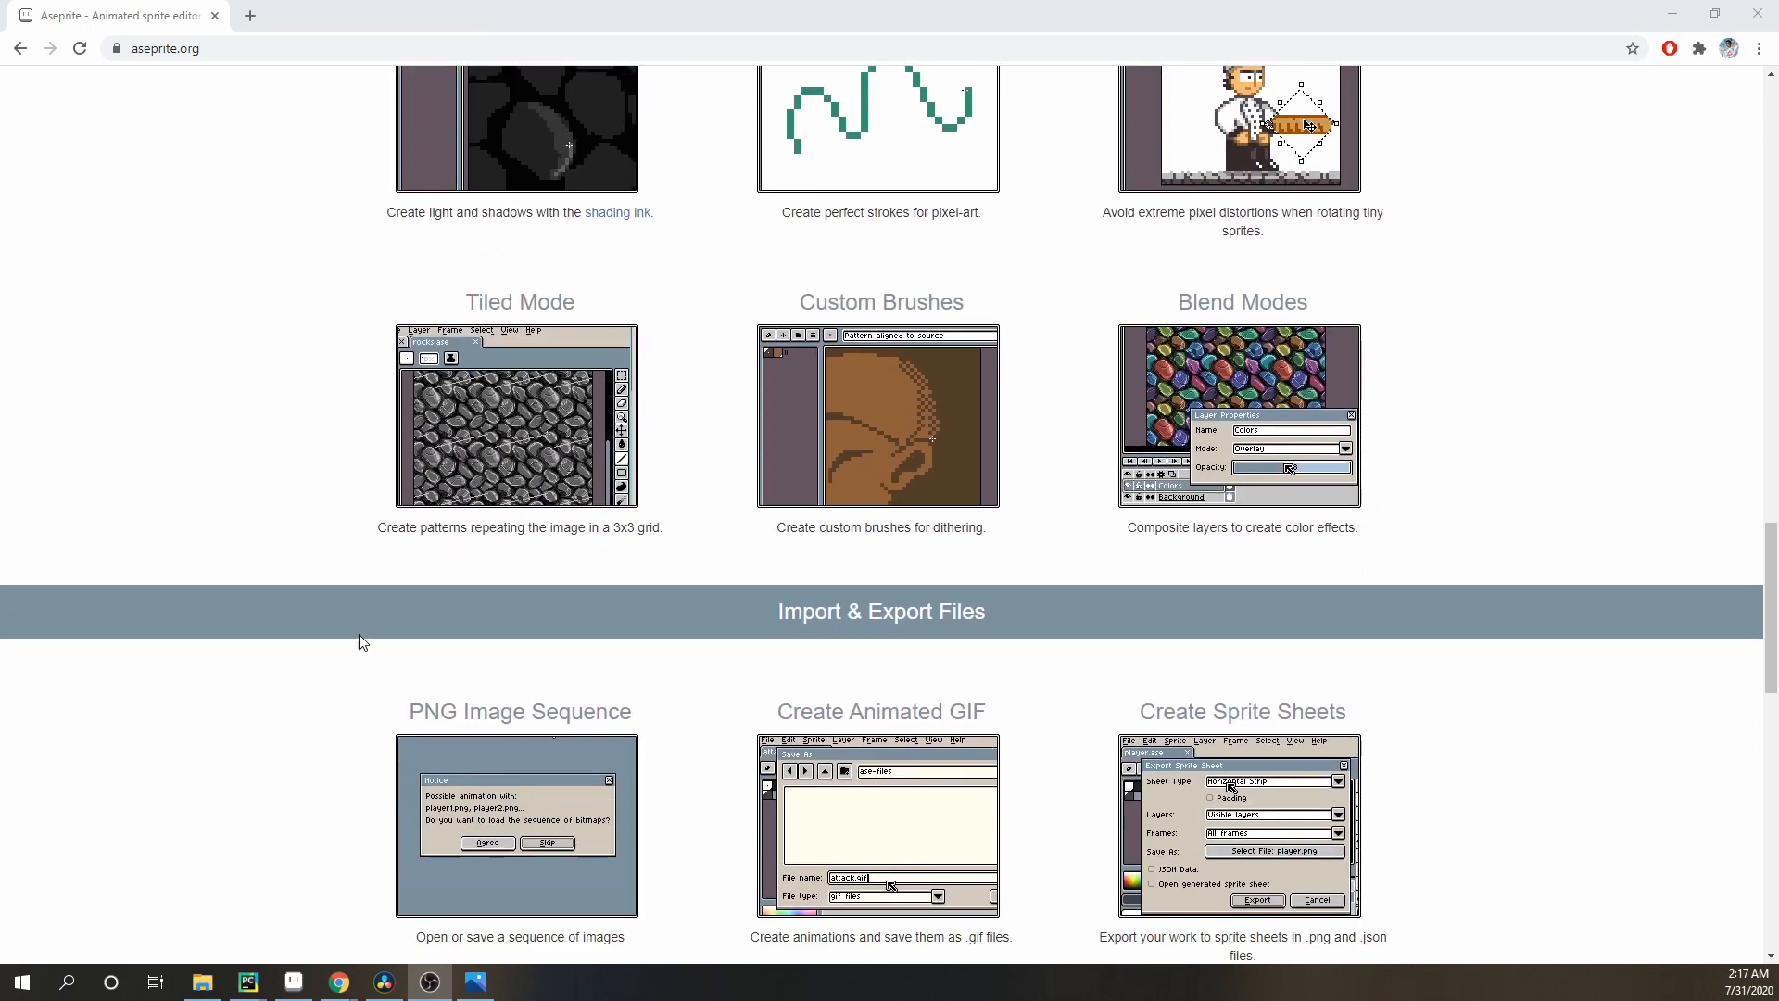
scroll("down", 3)
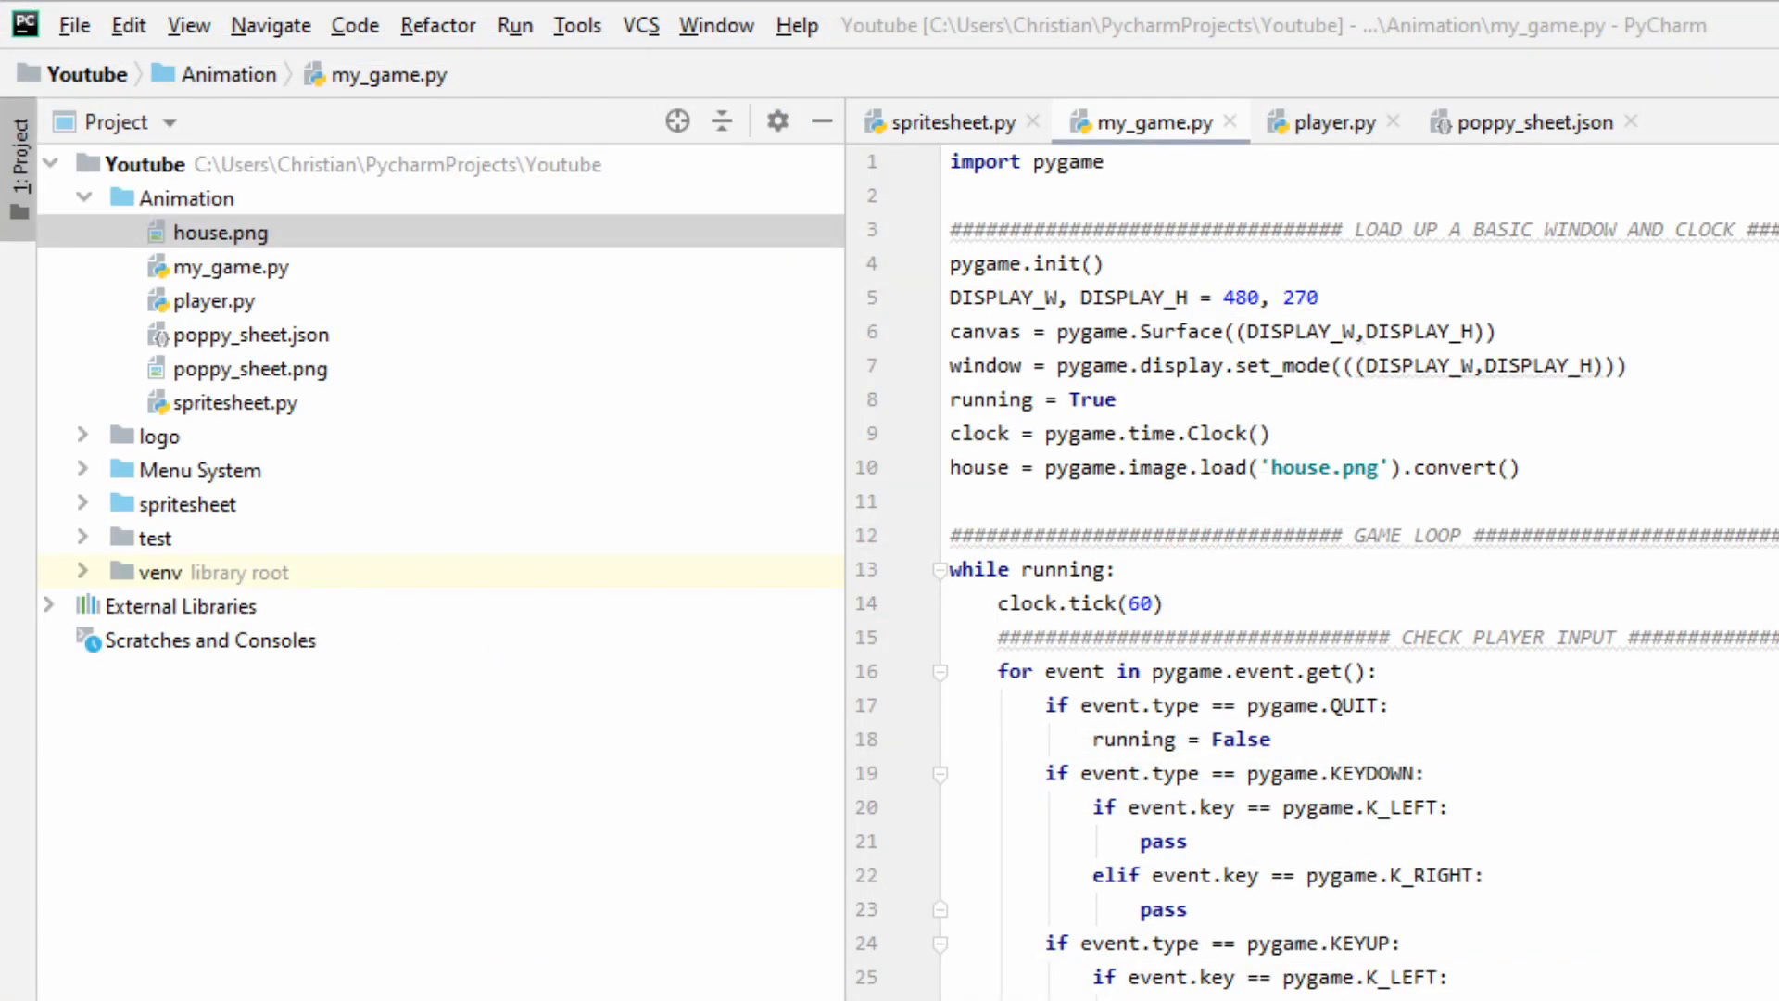
left_click(230, 265)
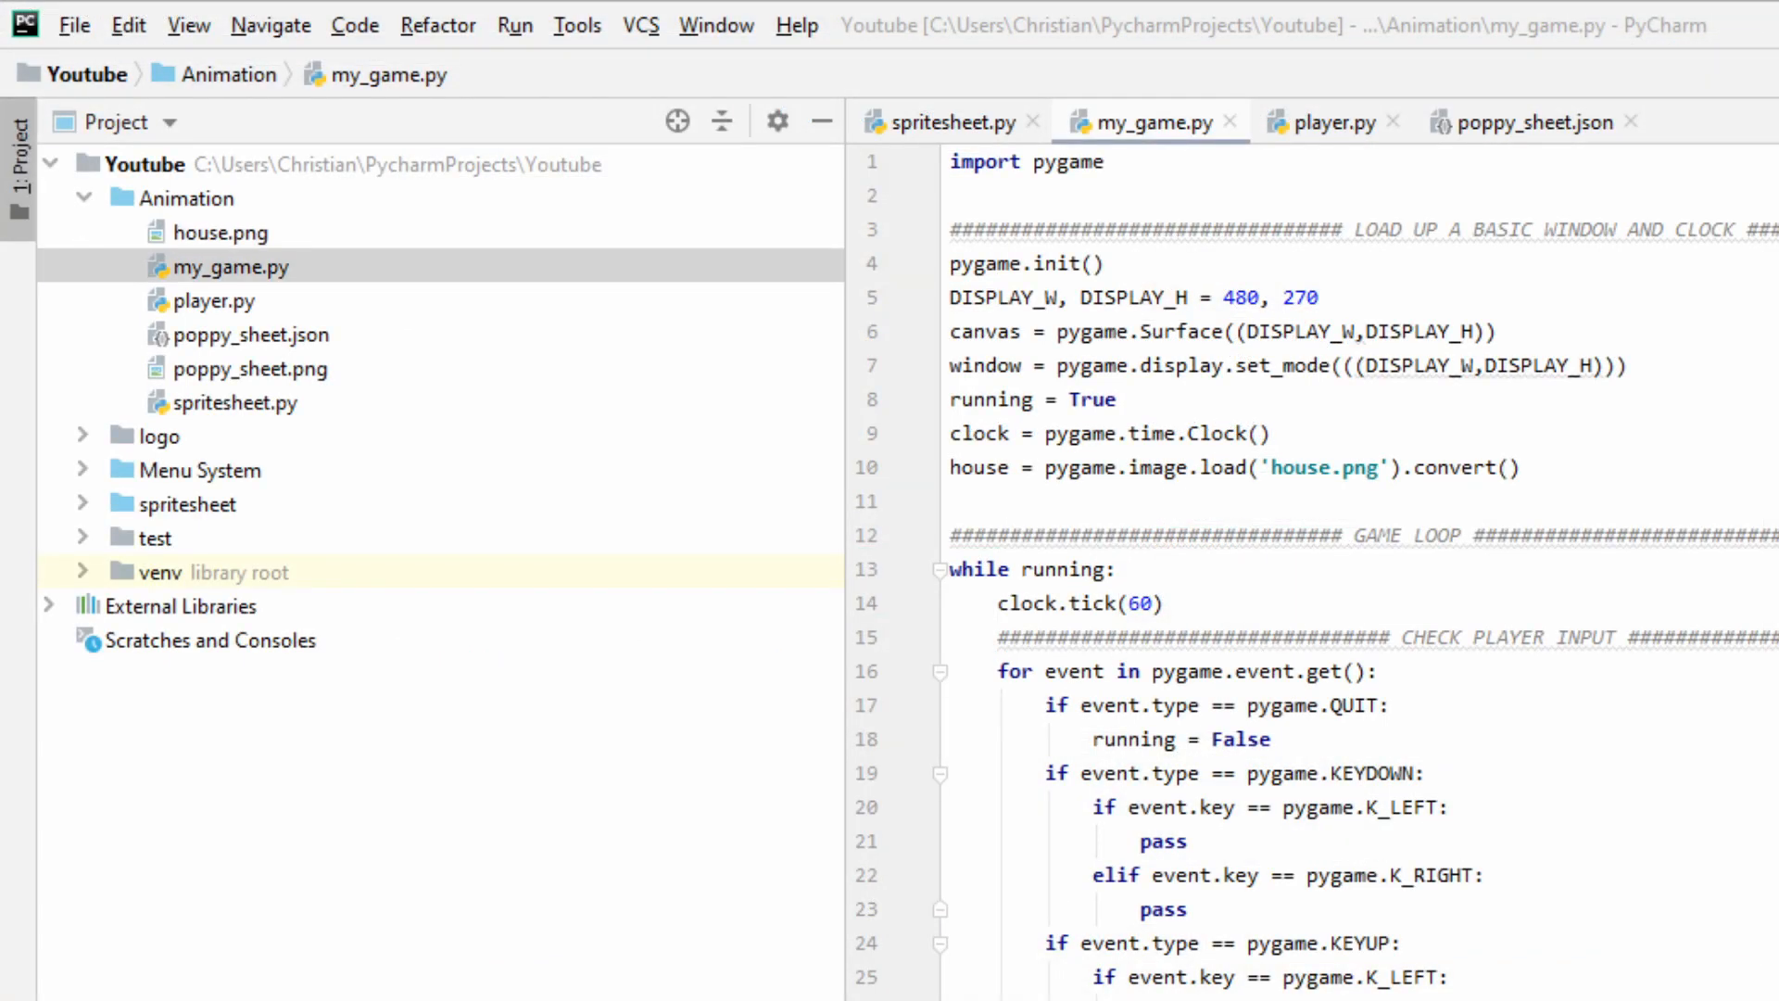
left_click(230, 266)
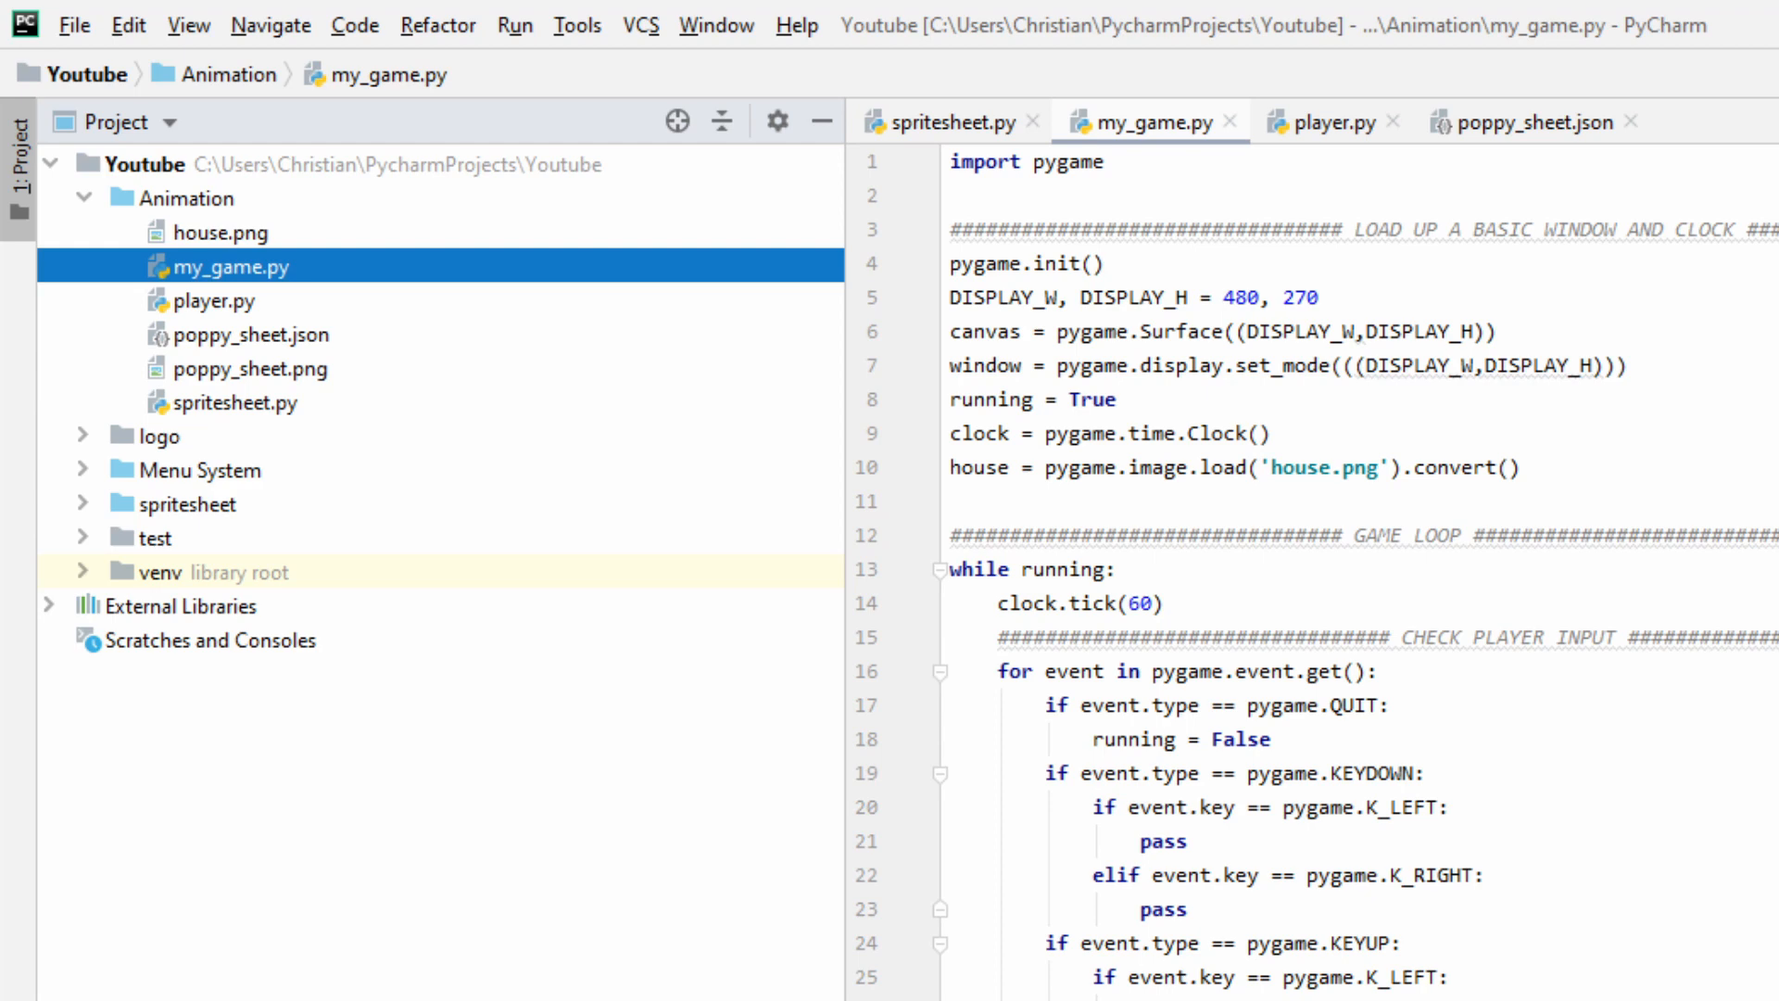
left_click(217, 300)
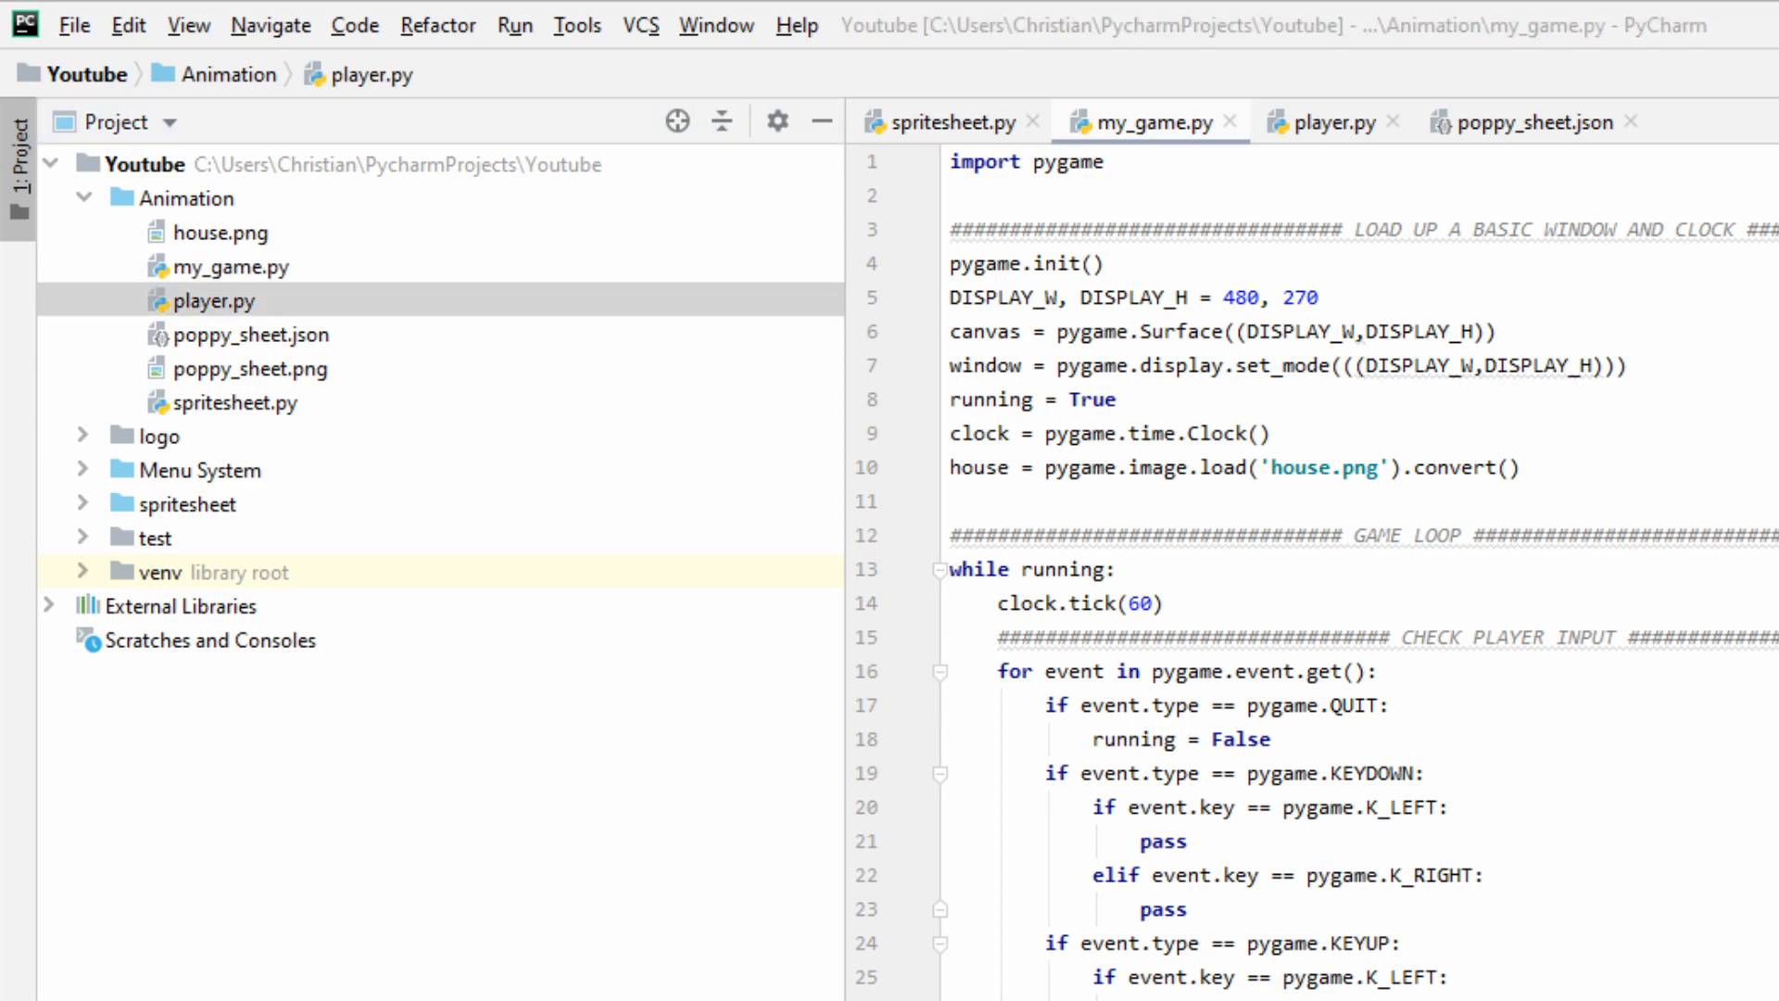
left_click(219, 301)
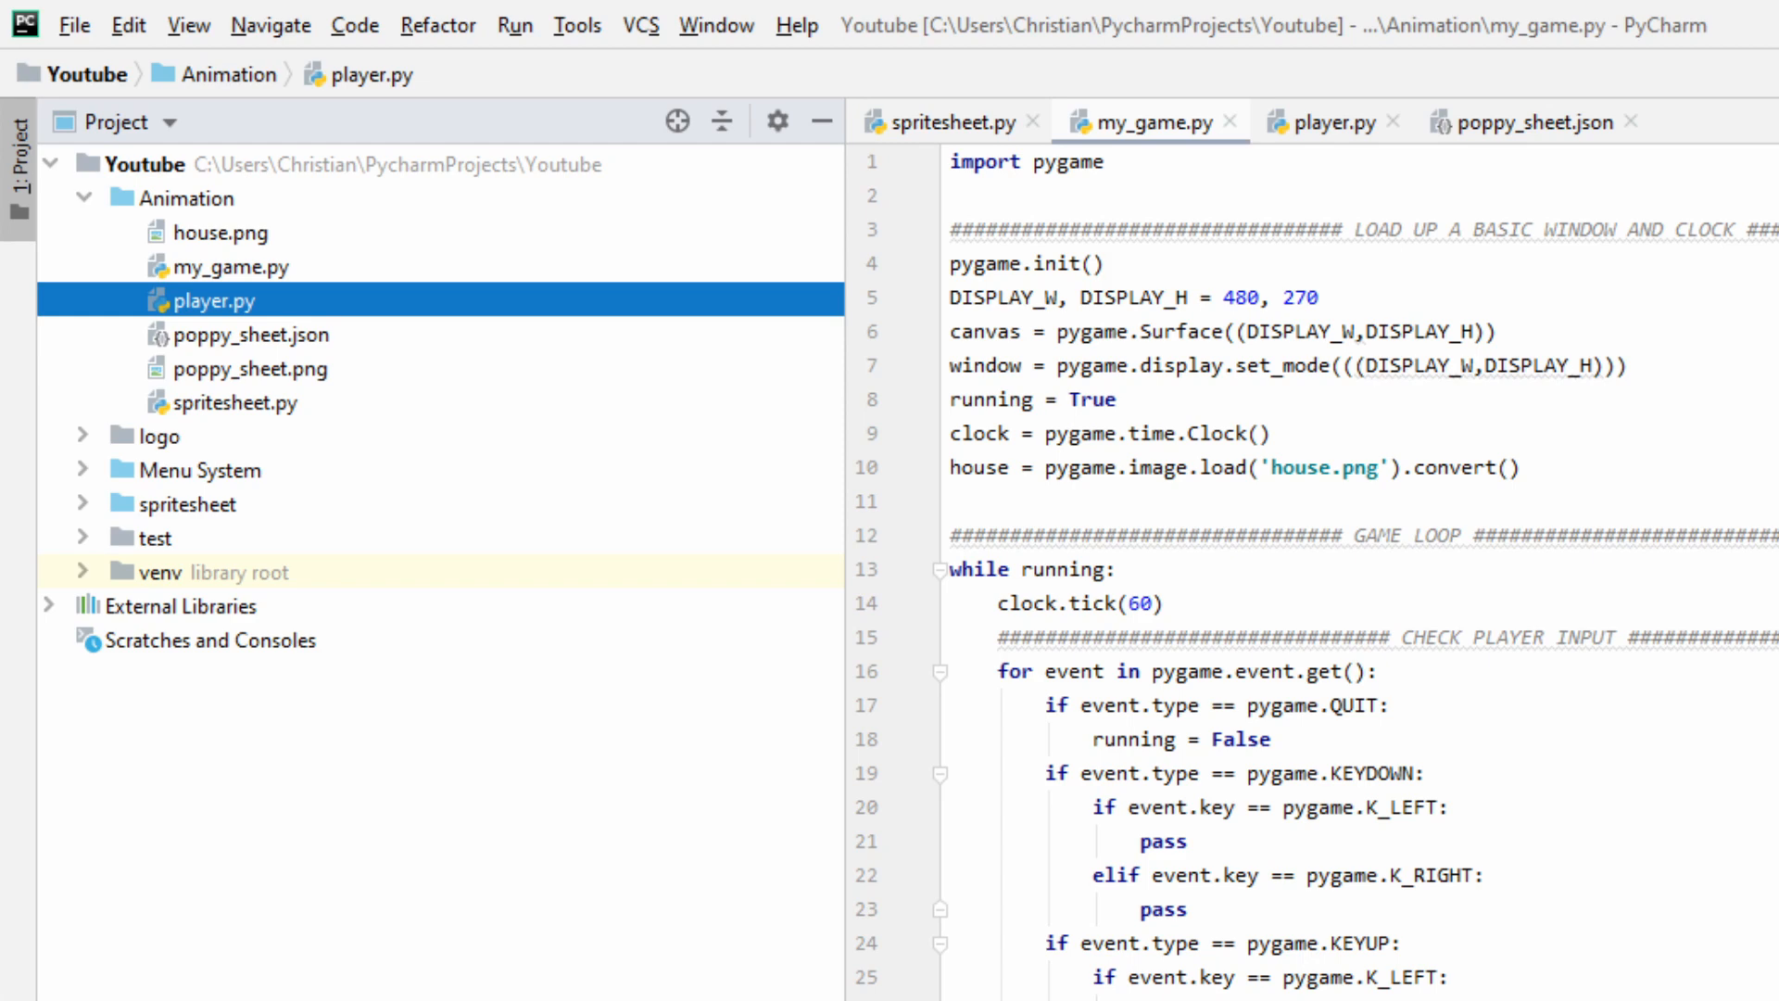
left_click(239, 402)
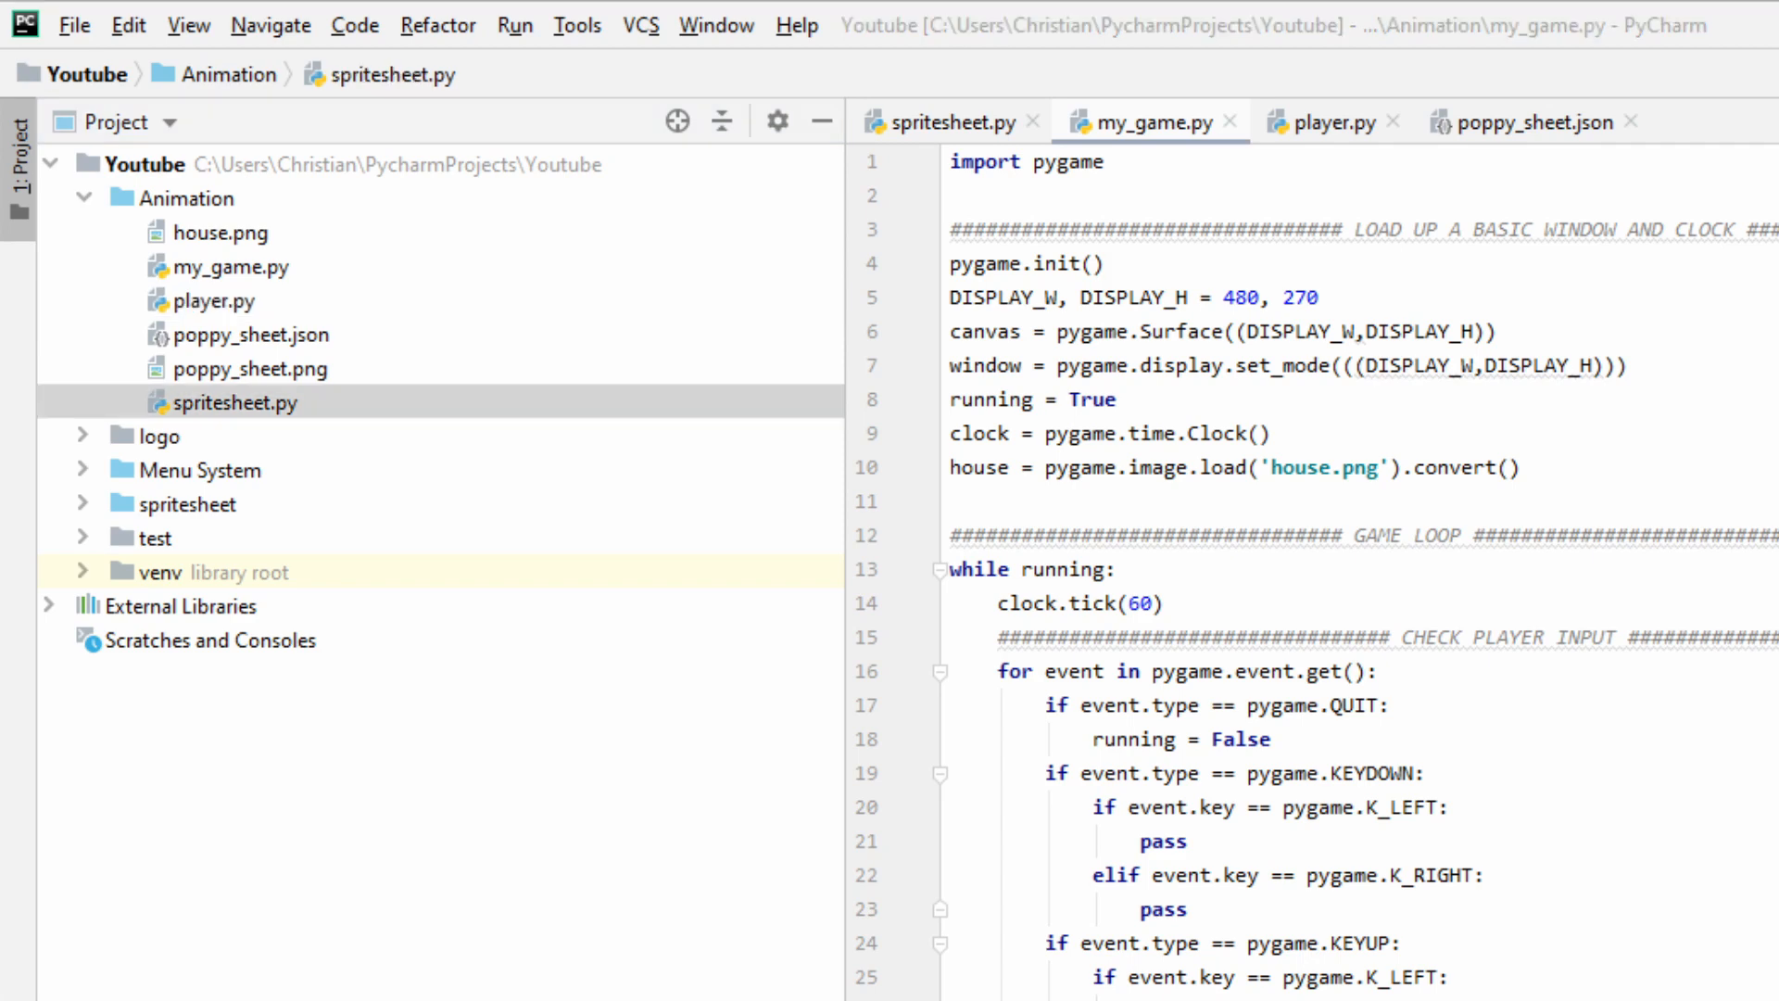
left_click(239, 402)
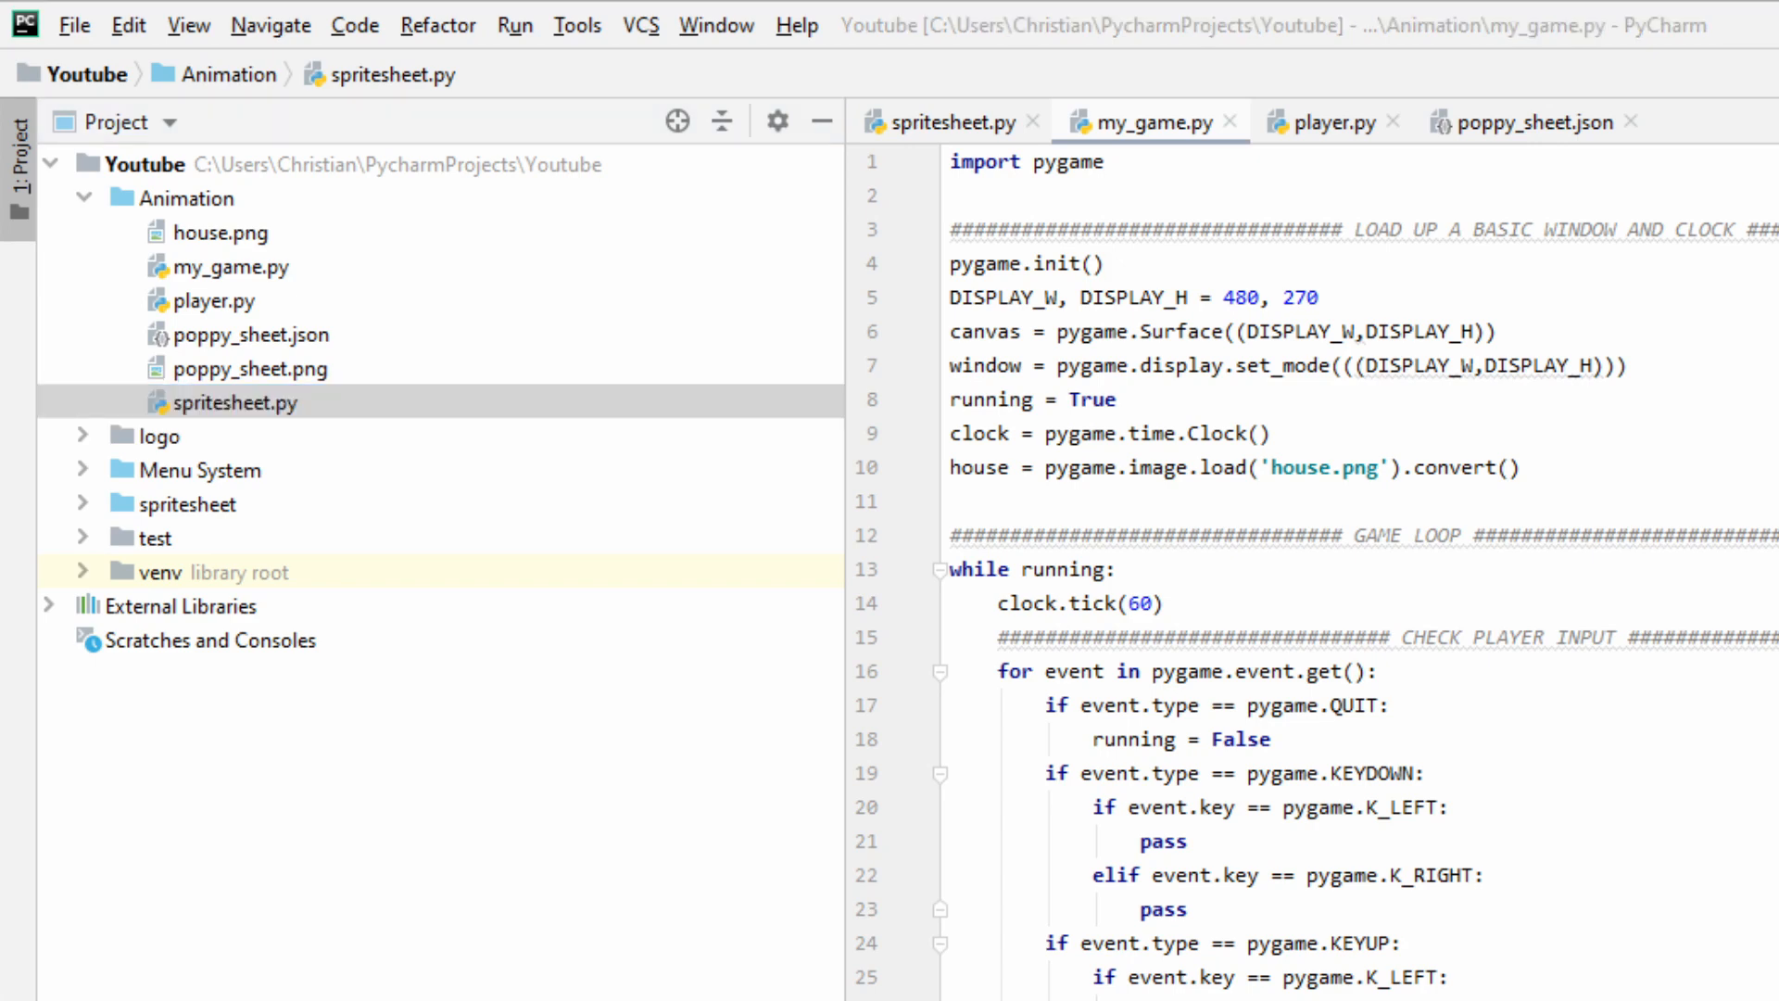
left_click(236, 401)
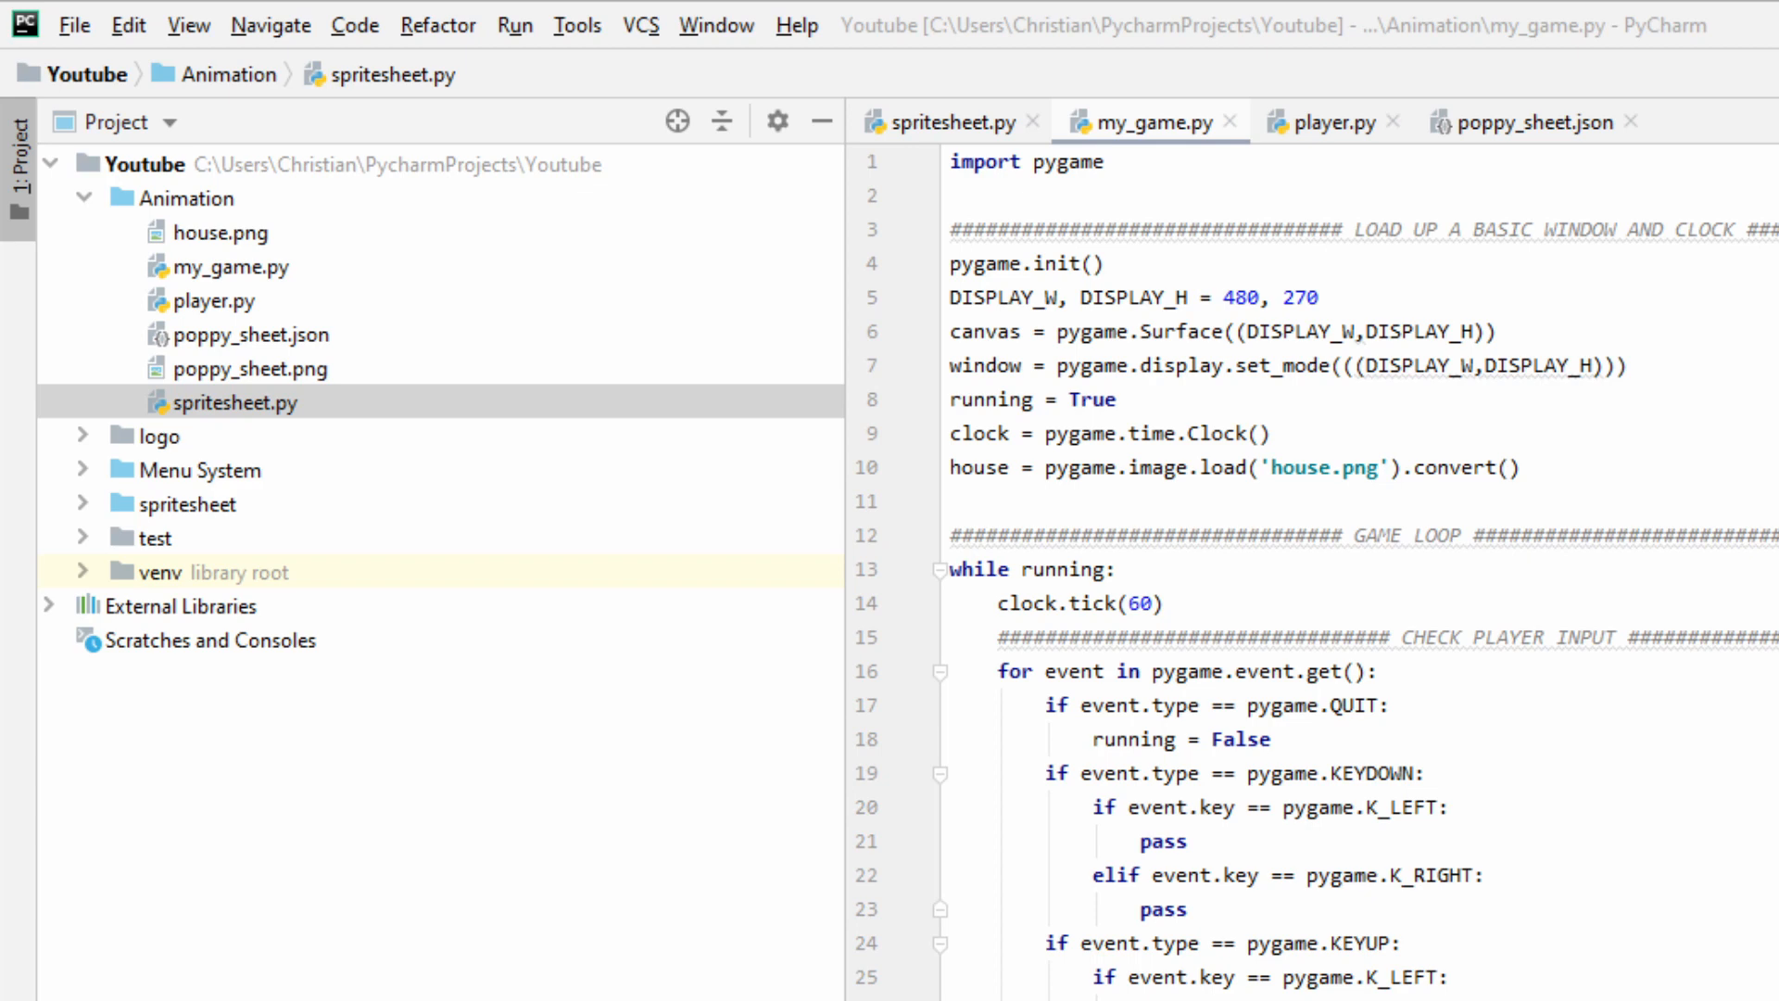
left_click(250, 334)
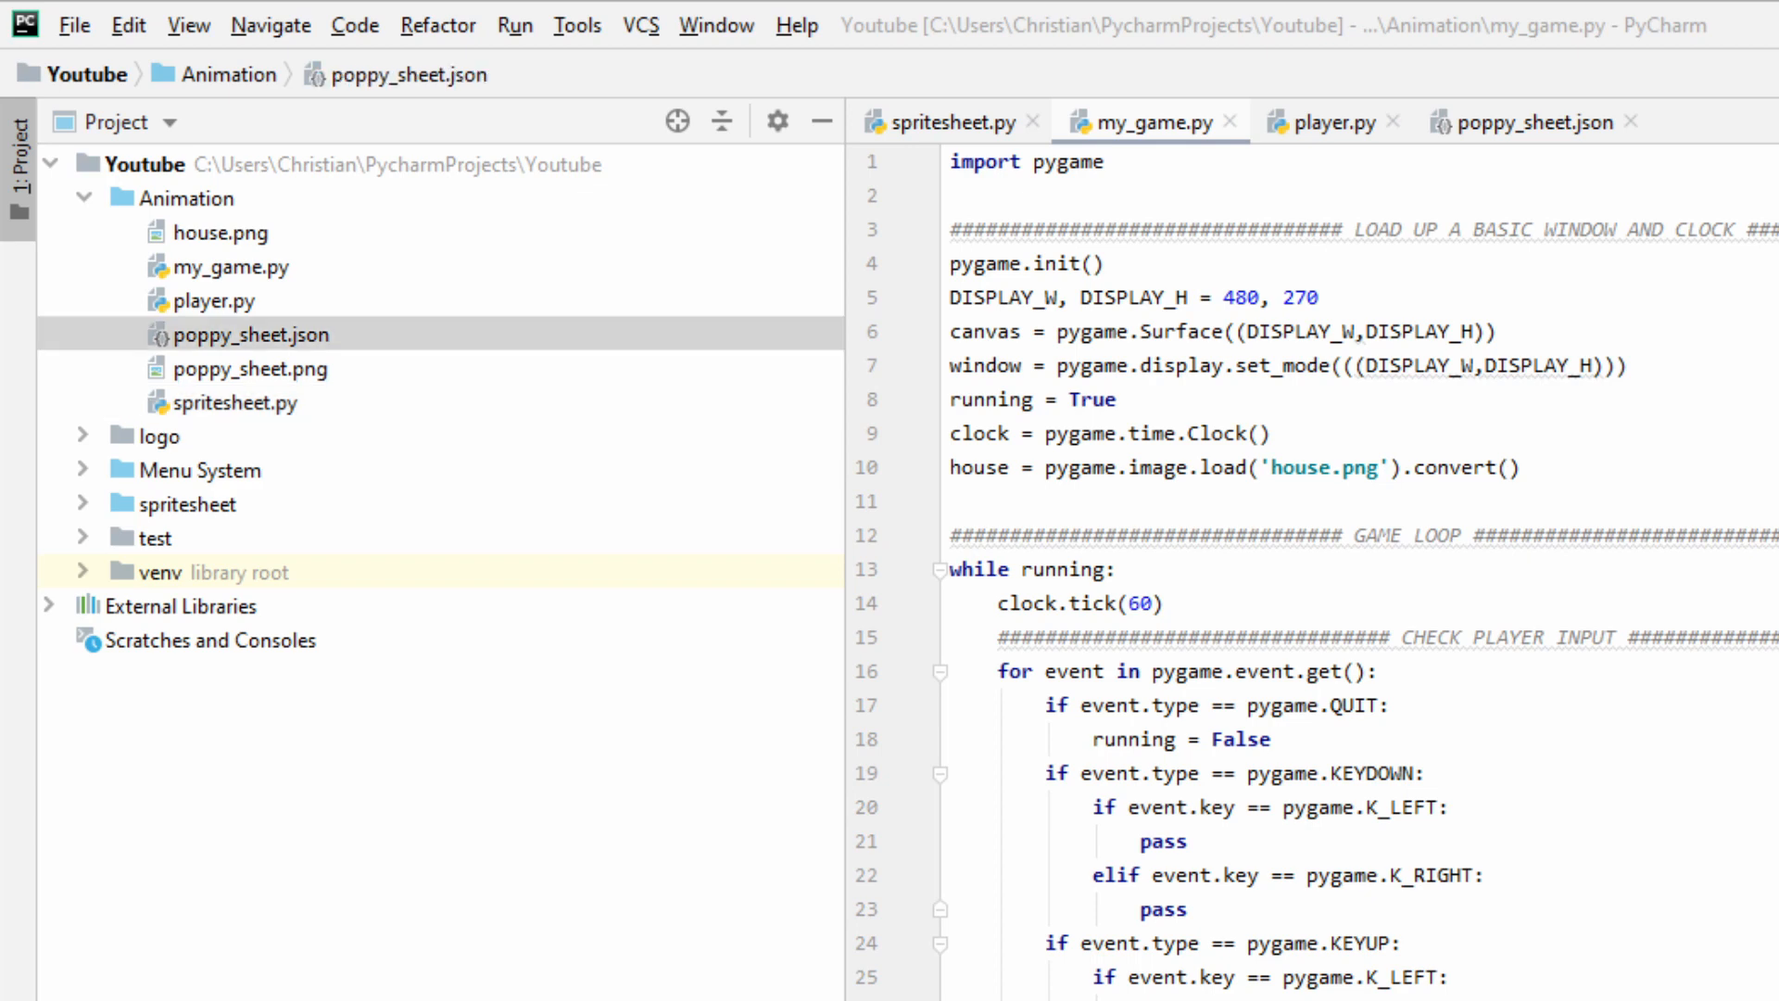
left_click(252, 334)
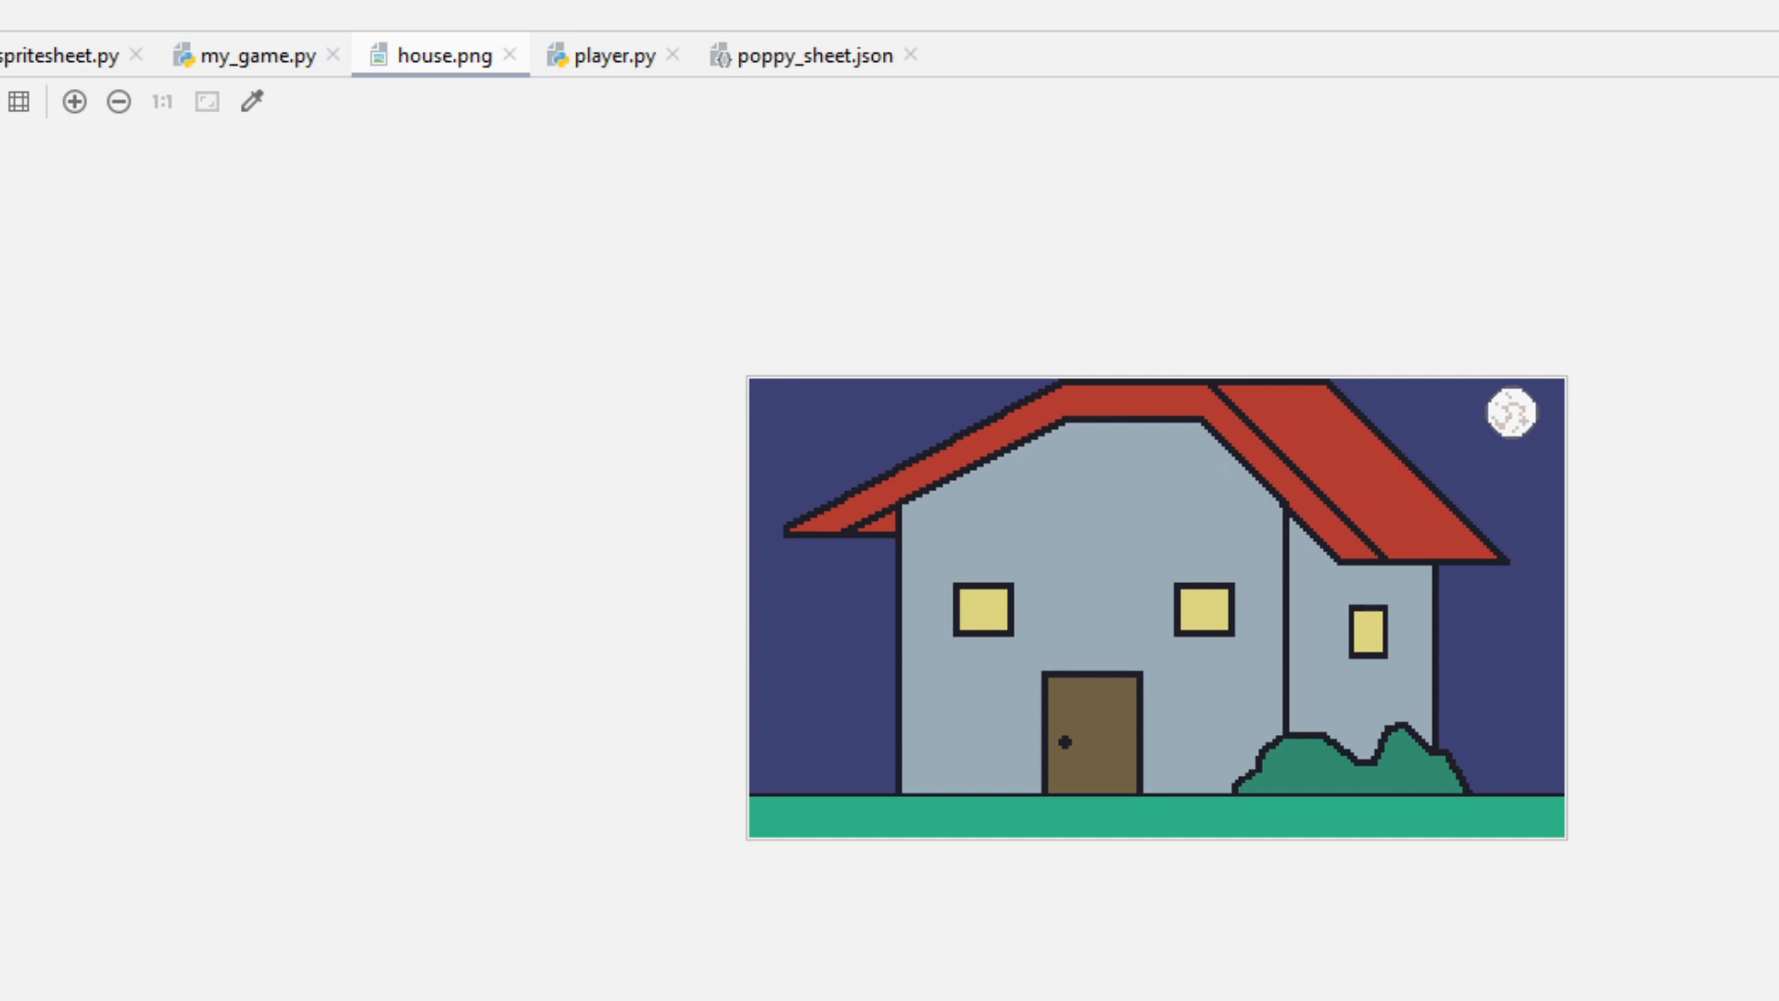
- Preview the house.png night-time background image in the image viewer
left_click(656, 54)
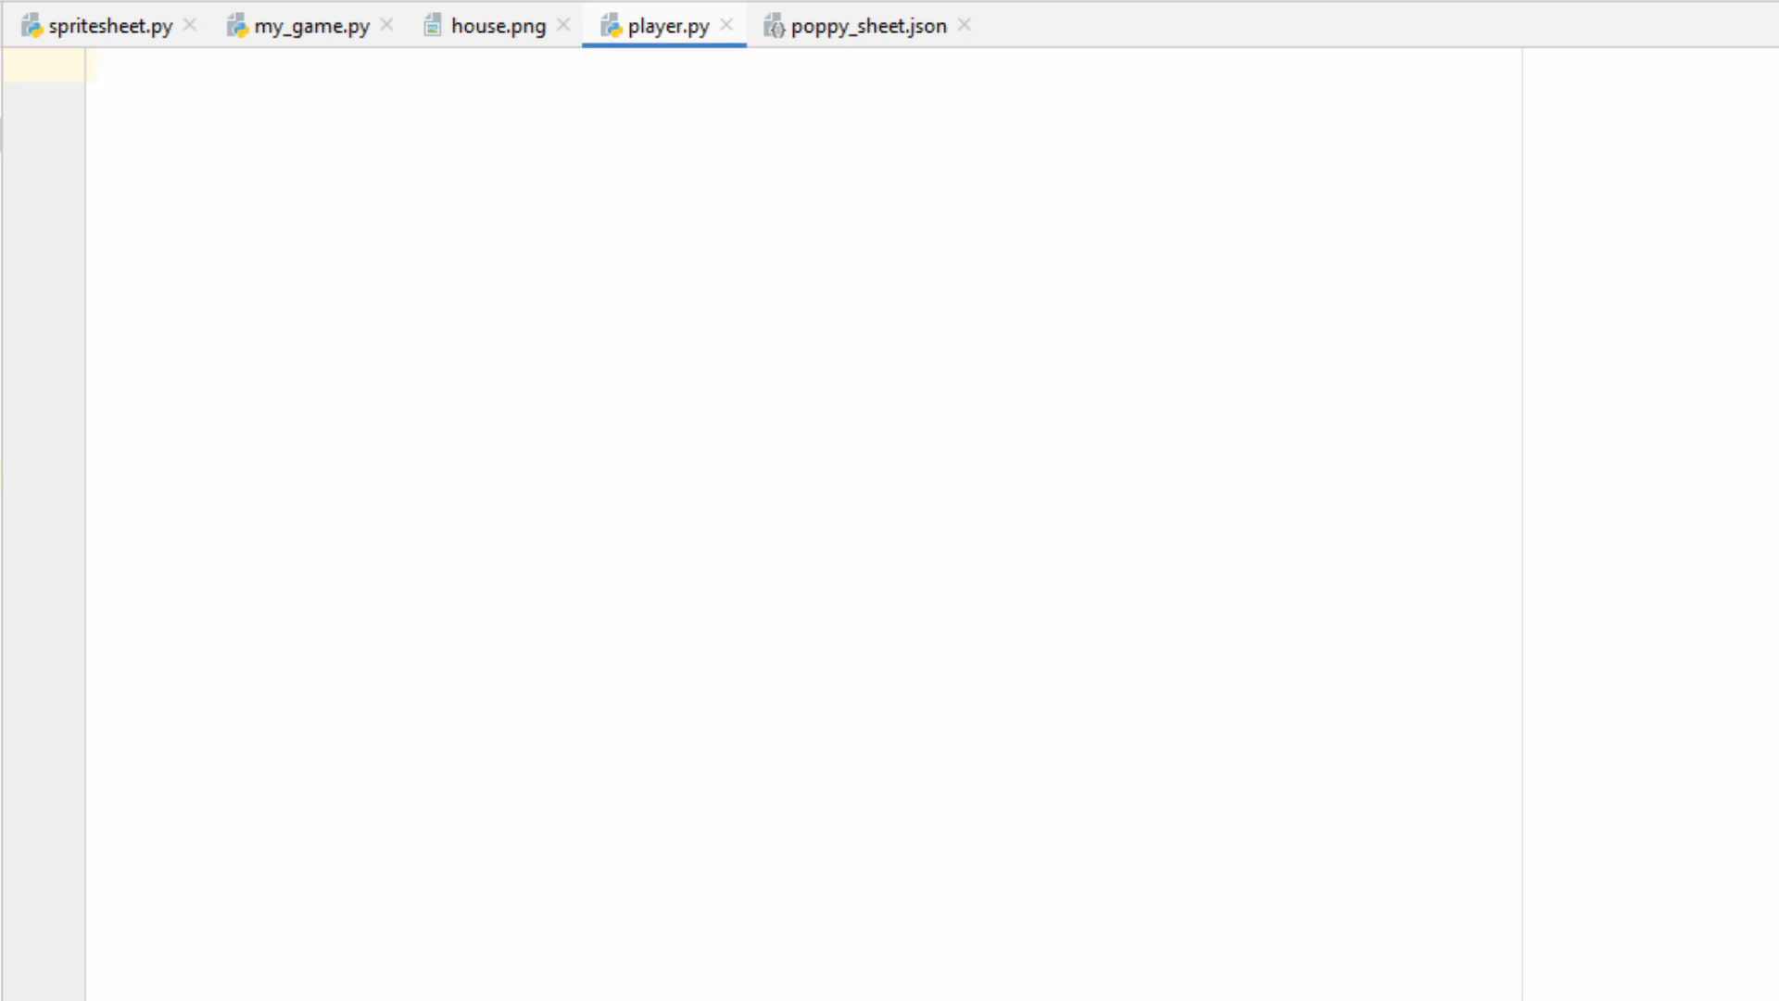
- Import pygame and Spritesheet, then declare class Player(pygame.sprite.Sprite)
type("import pygame")
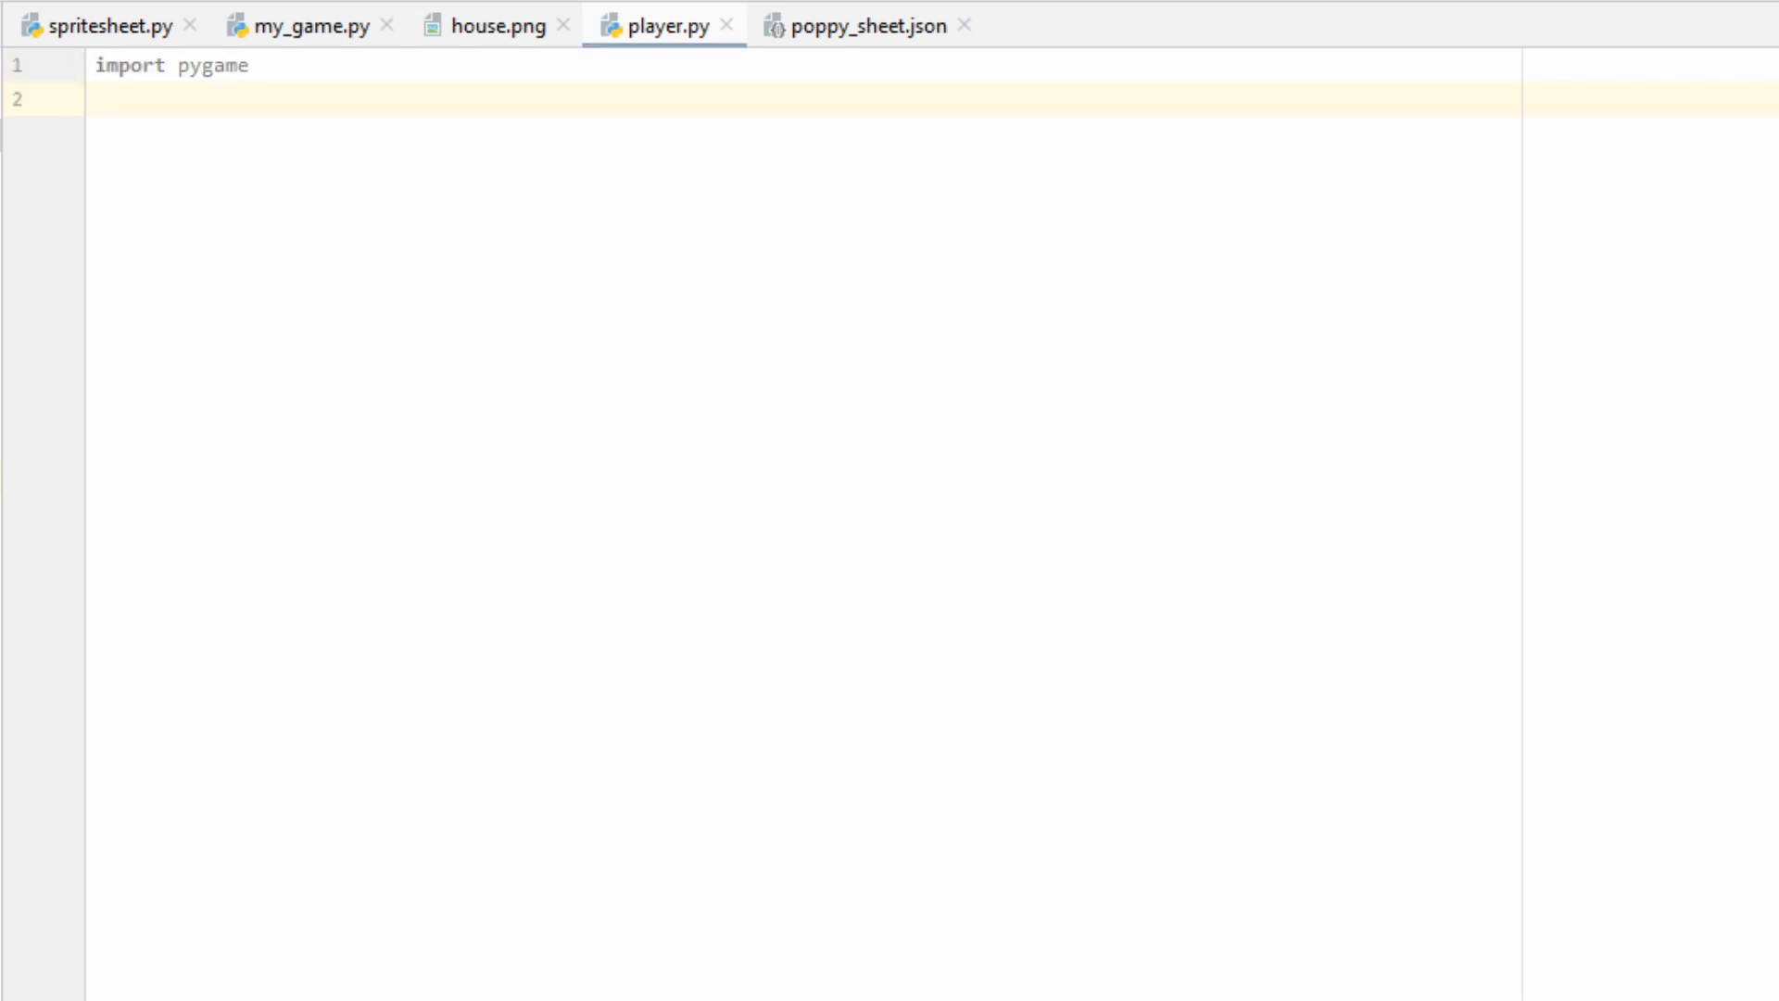
type("from spritesheet import Spritesheet")
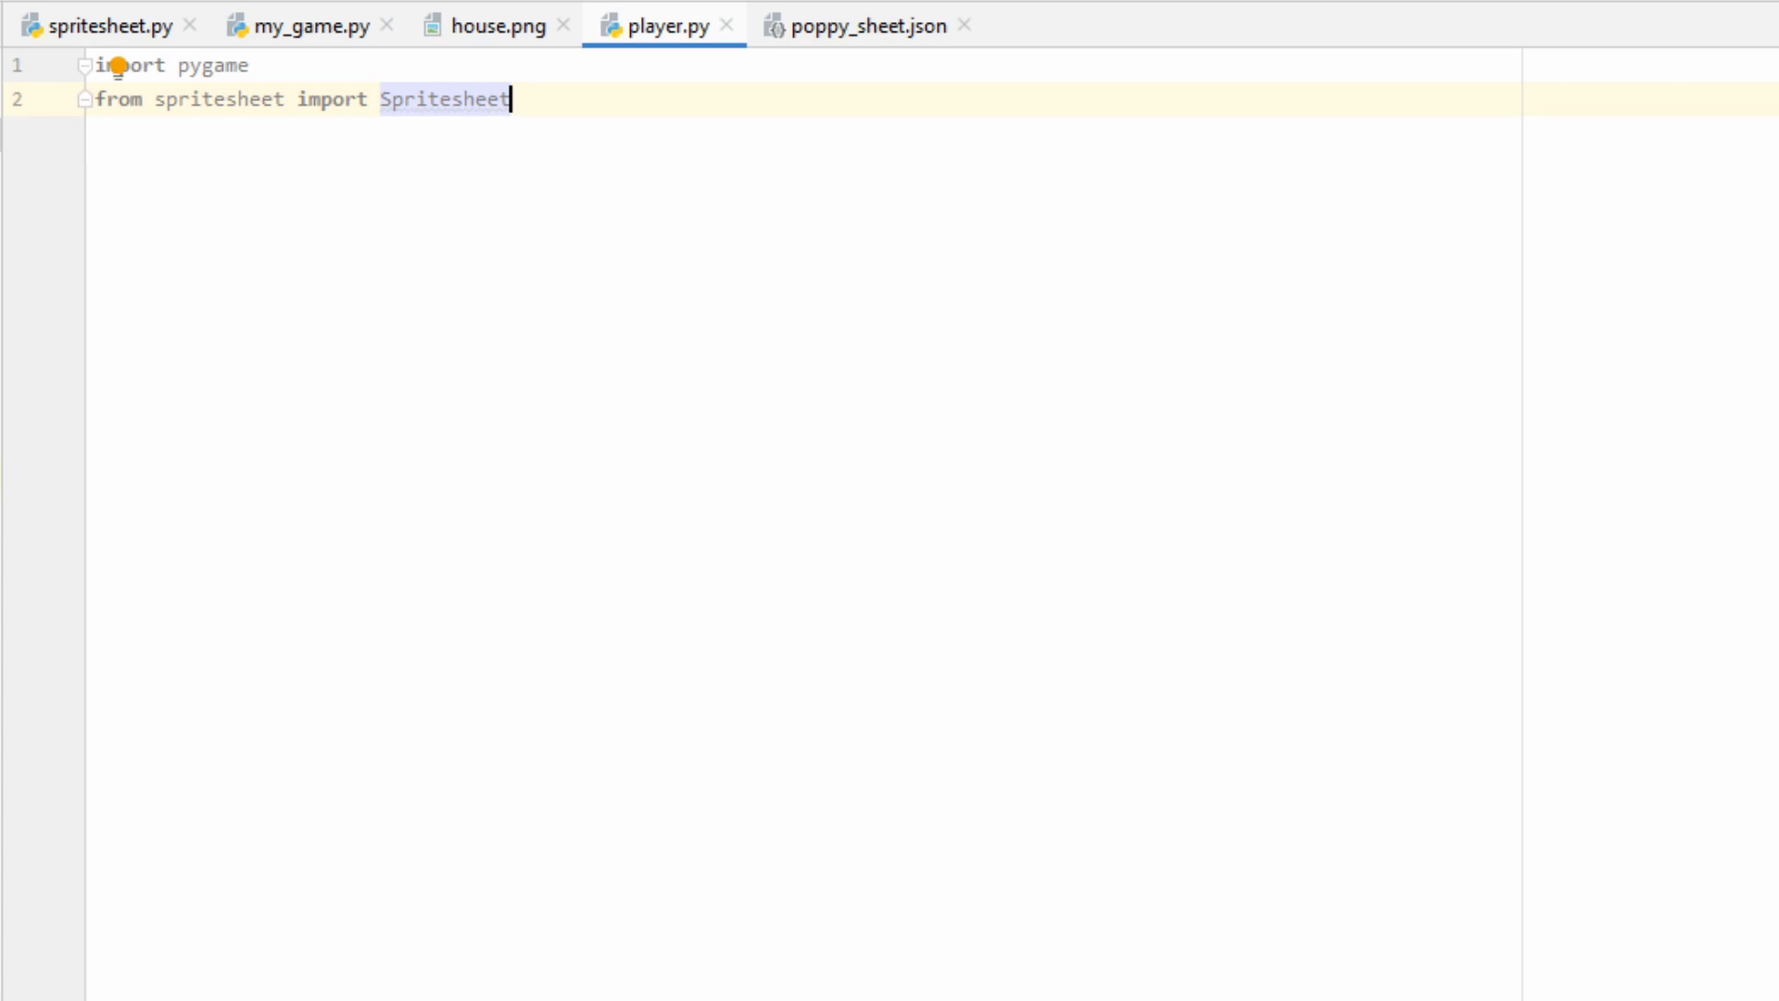
key("Enter")
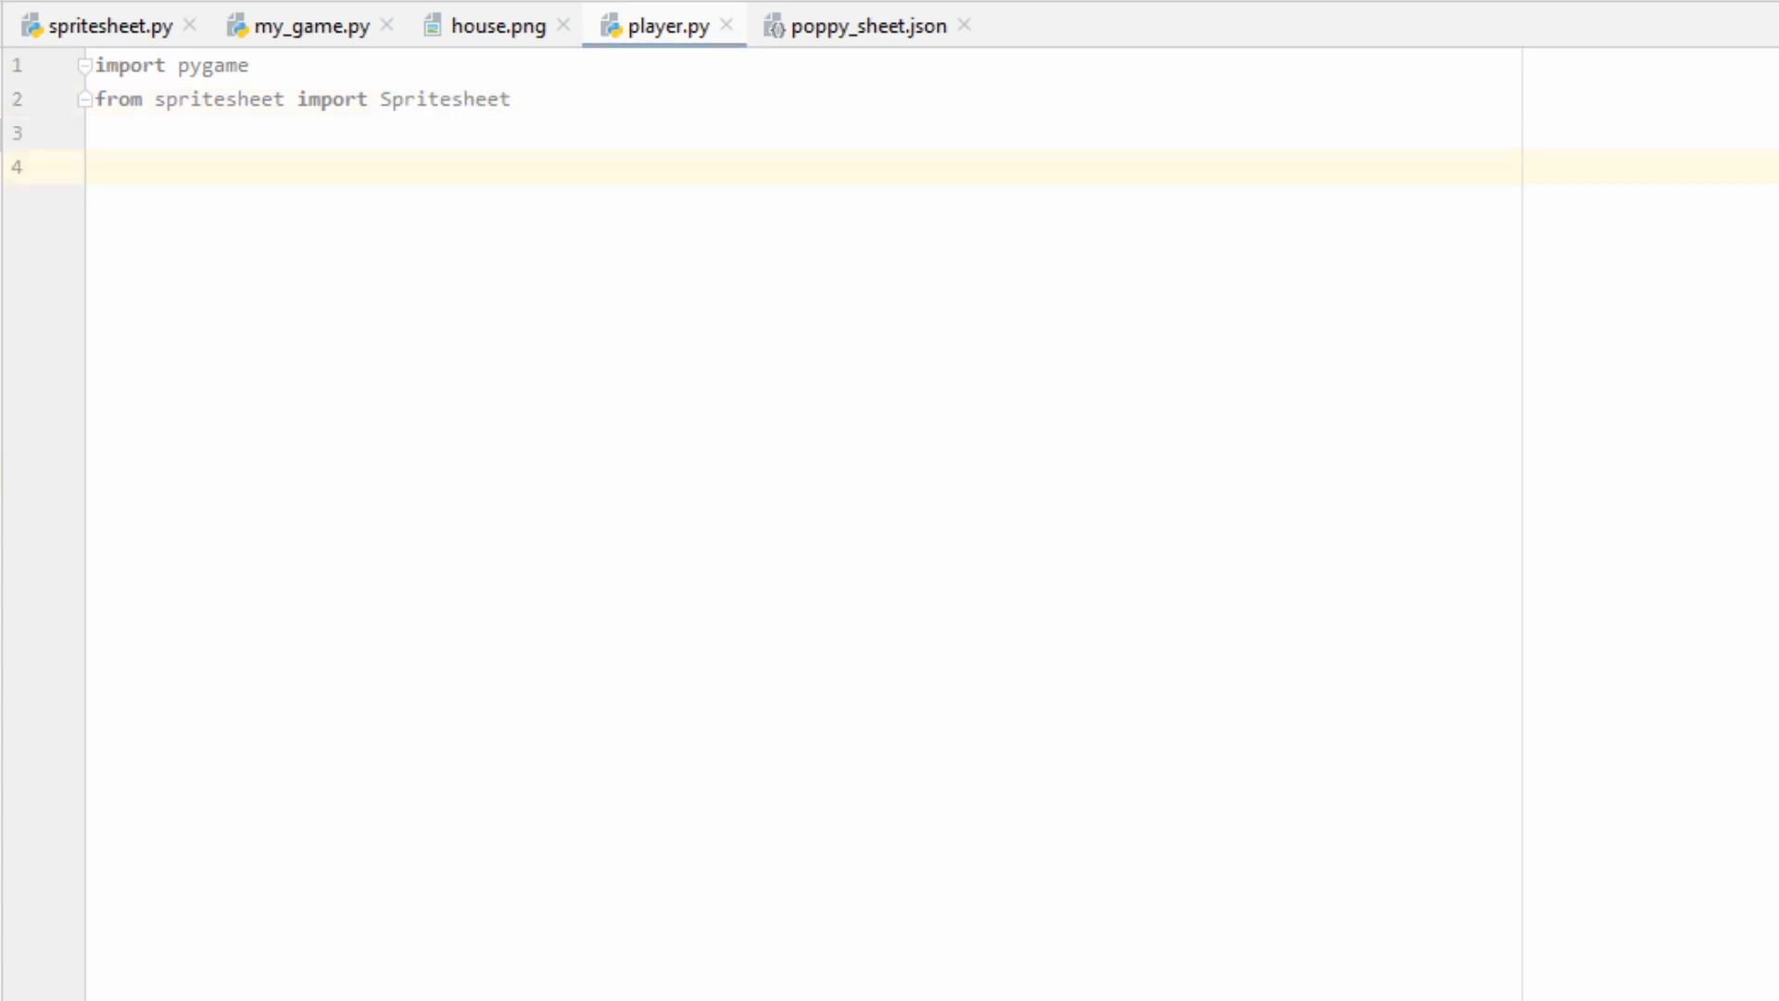
type("class Player():")
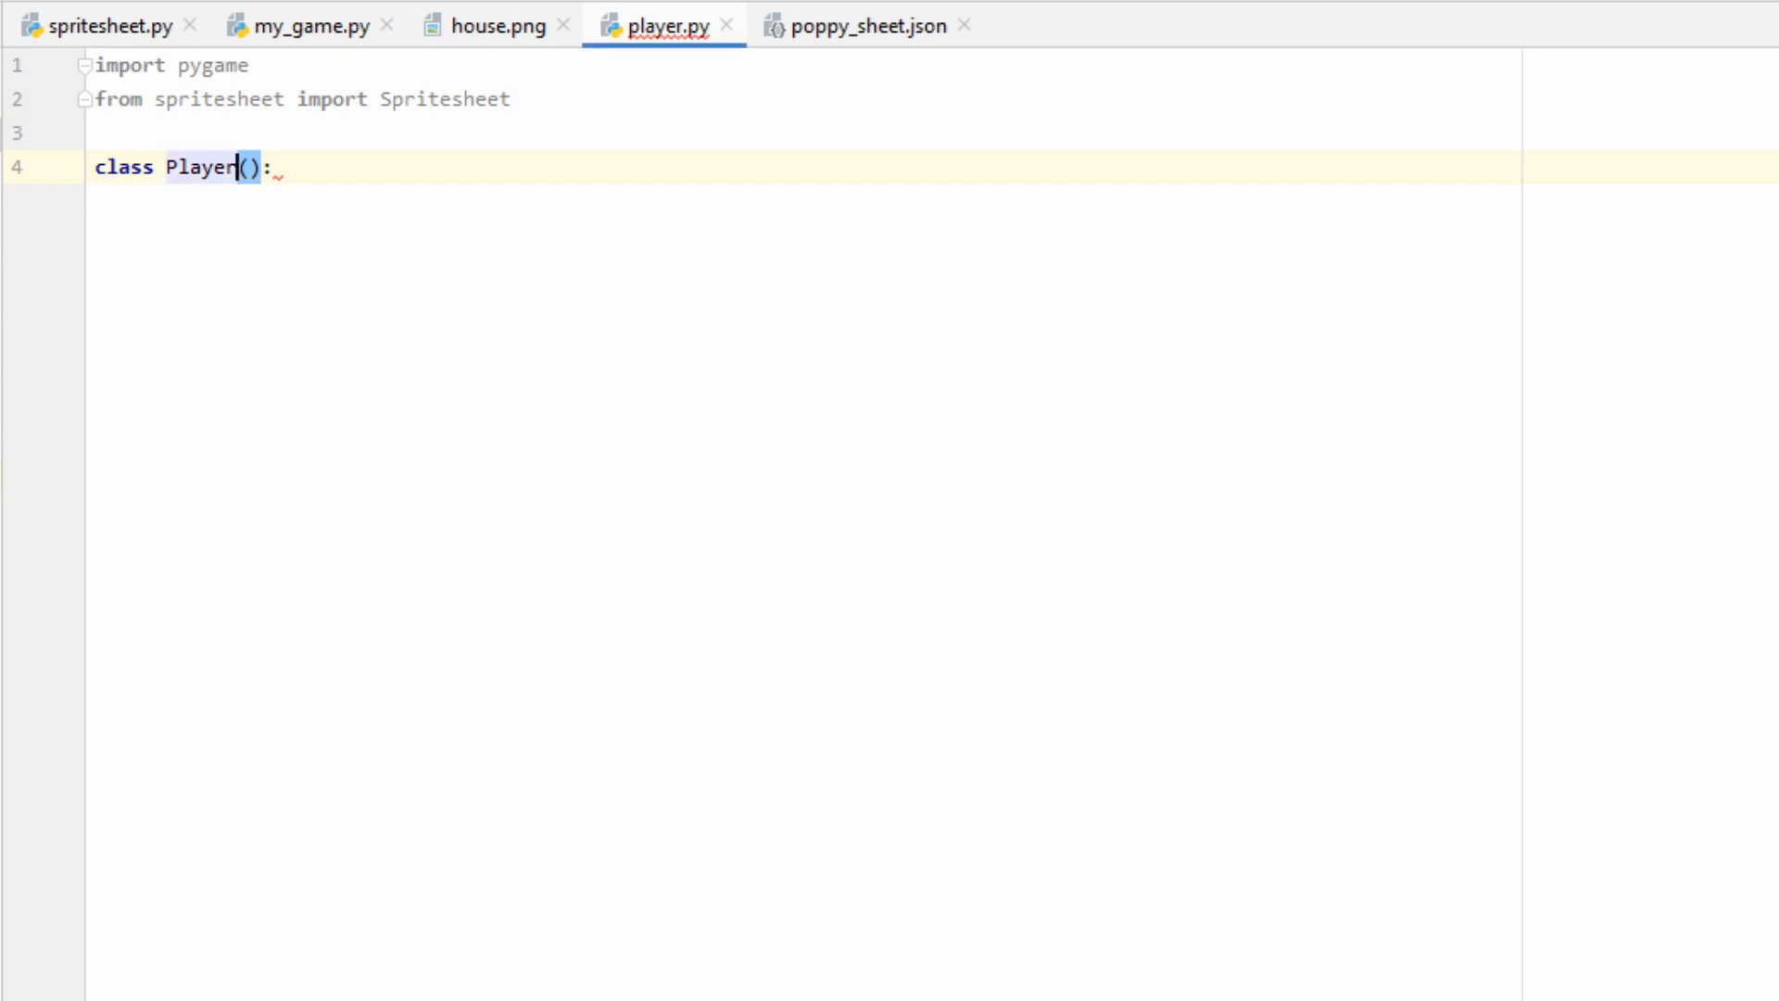
type("pygame.sprite.Sprite")
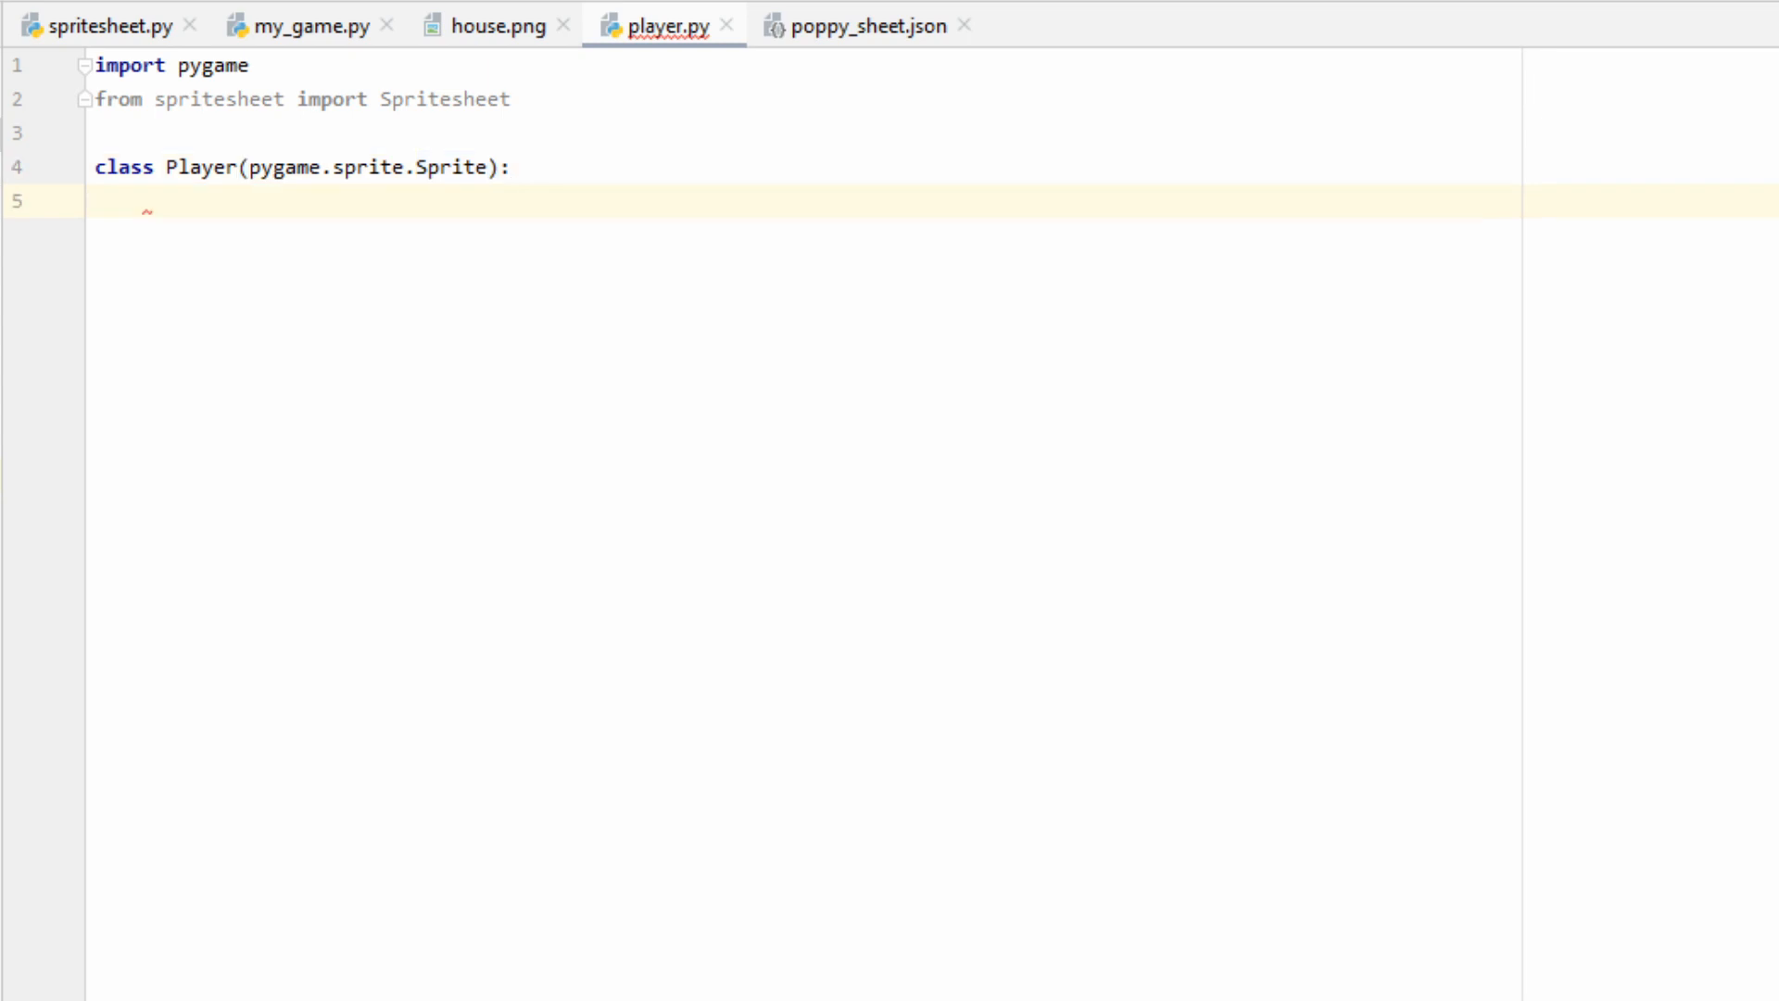
- Write __init__ calling Sprite.__init__ and setting LEFT_KEY, RIGHT_KEY, FACING_LEFT to False
type("def __init__(self):")
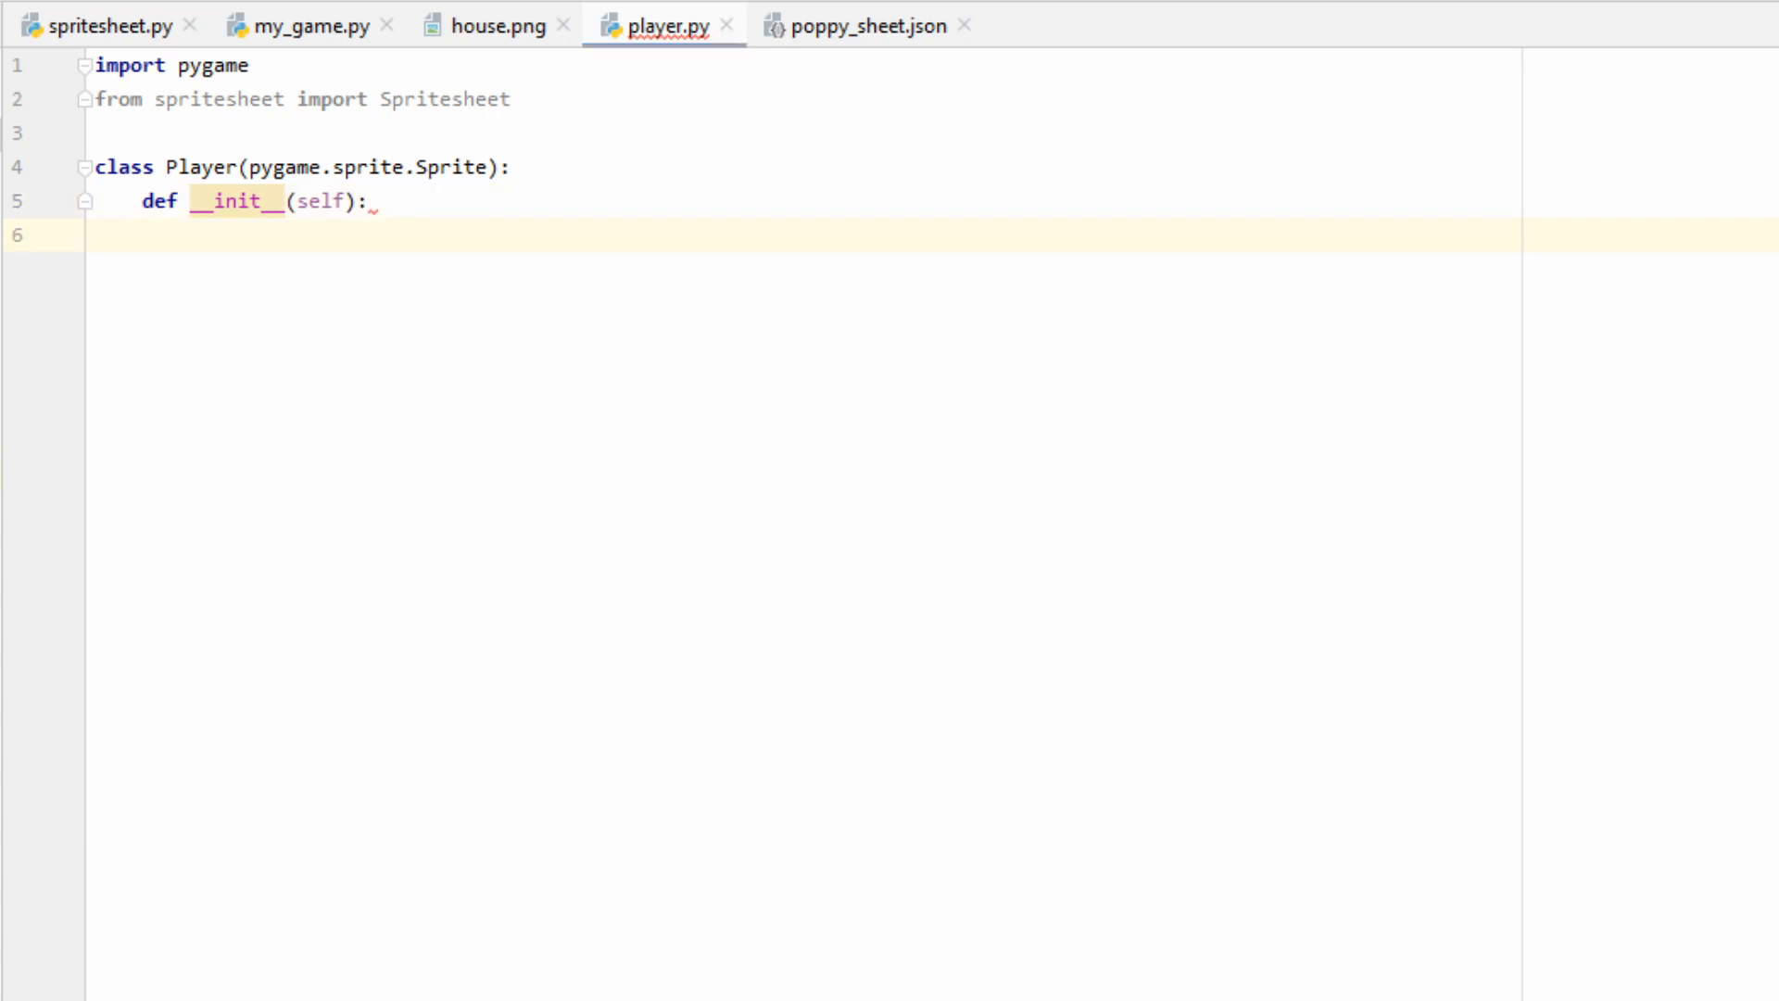
type("pygame.sprite.Sprite.__init__(self)")
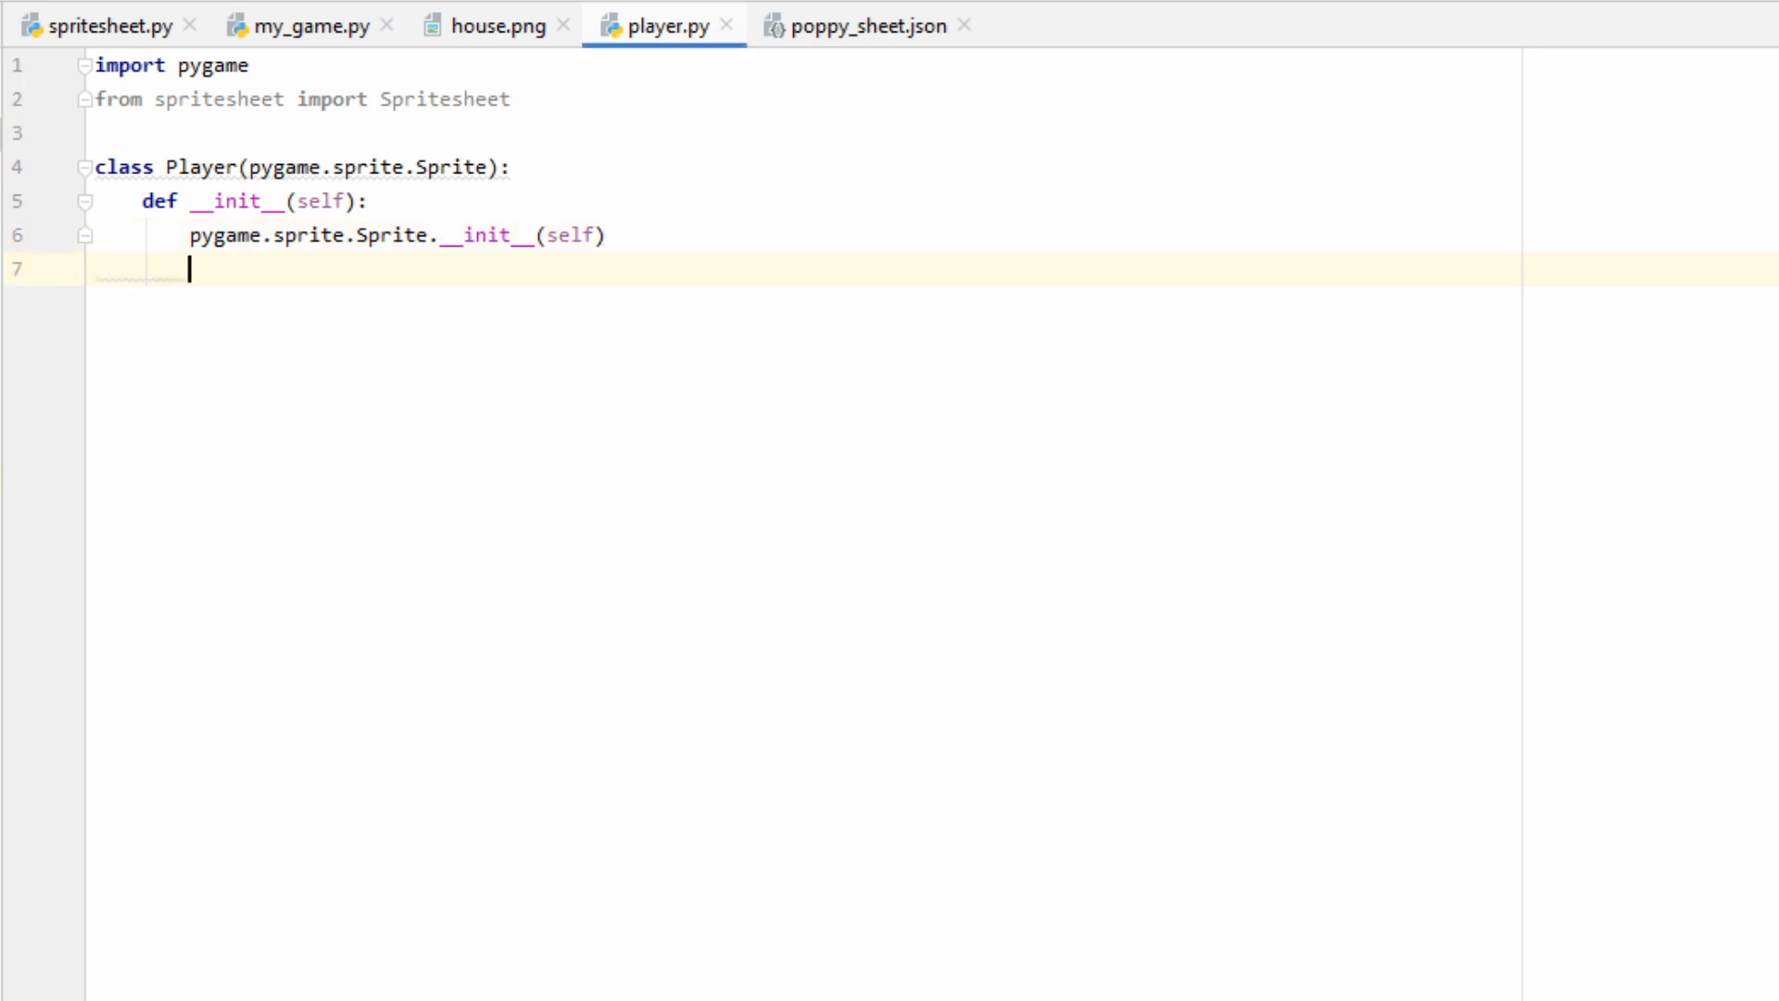
type("self.LEFT_KEY, self.RIGHT_KEY, self.FACING_LEFT = False, False, False")
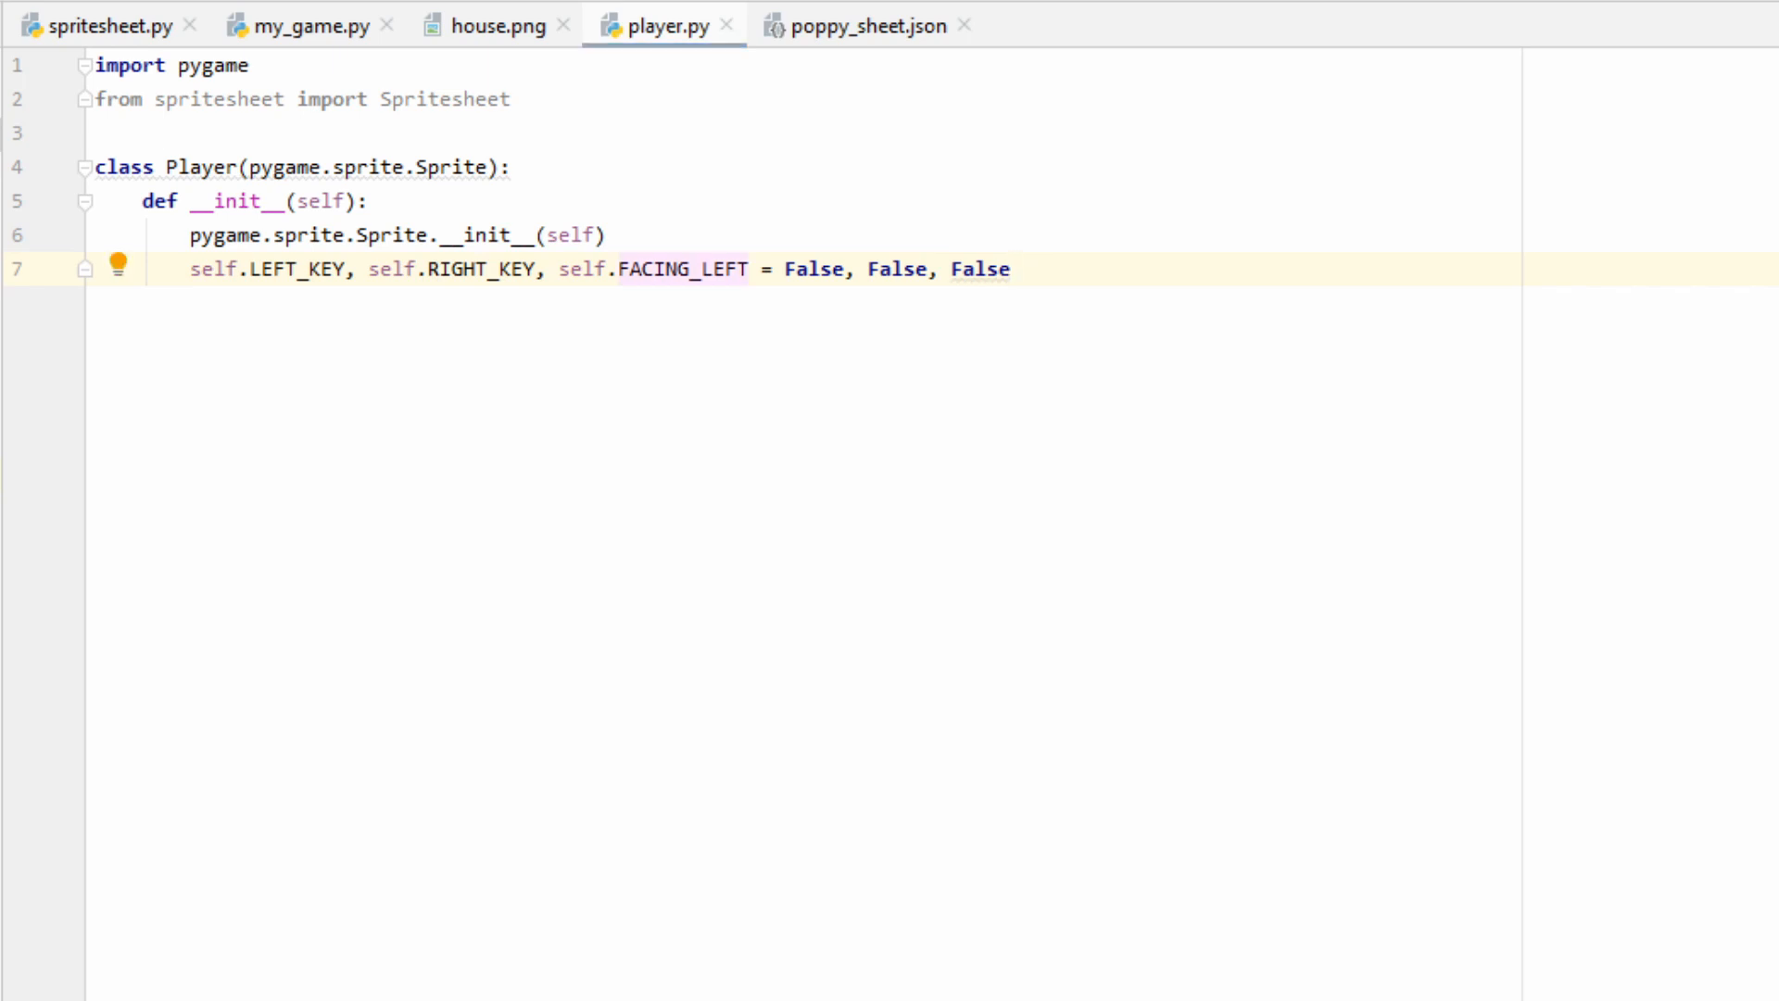
double_click(652, 269)
type("def")
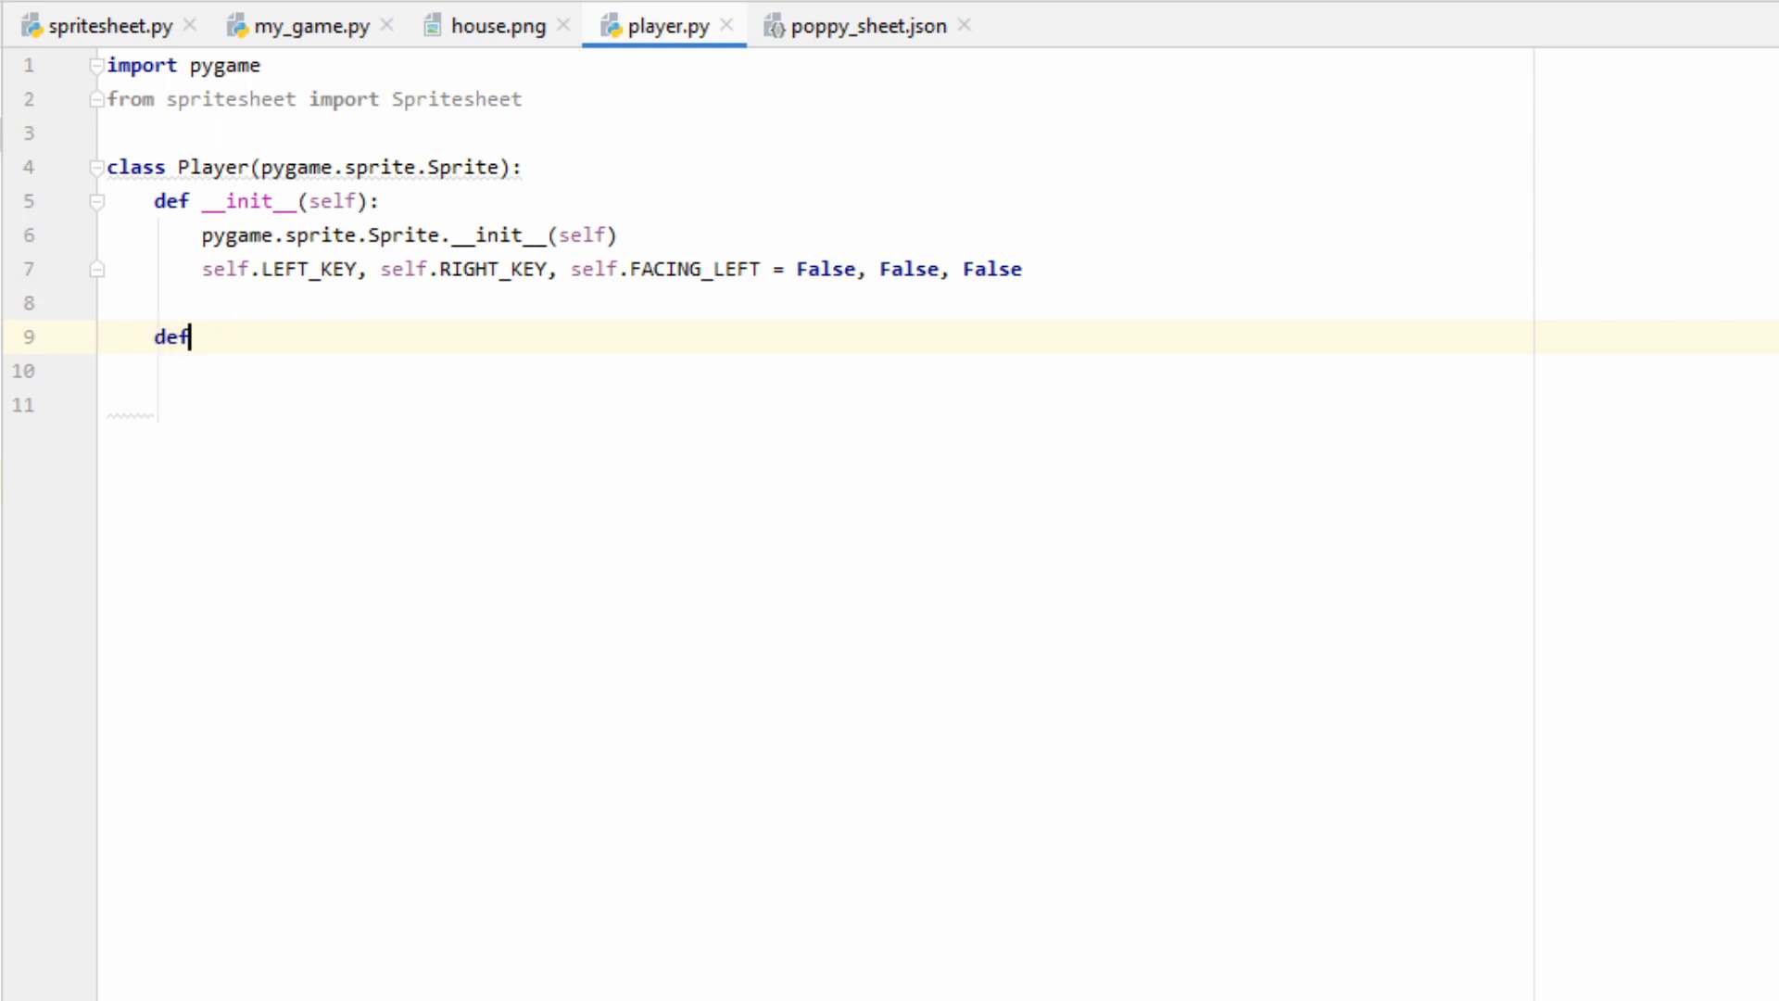
- Define load_frames creating a Spritesheet from poppy_sheet.png and call it from __init__
type("load_frames(self)")
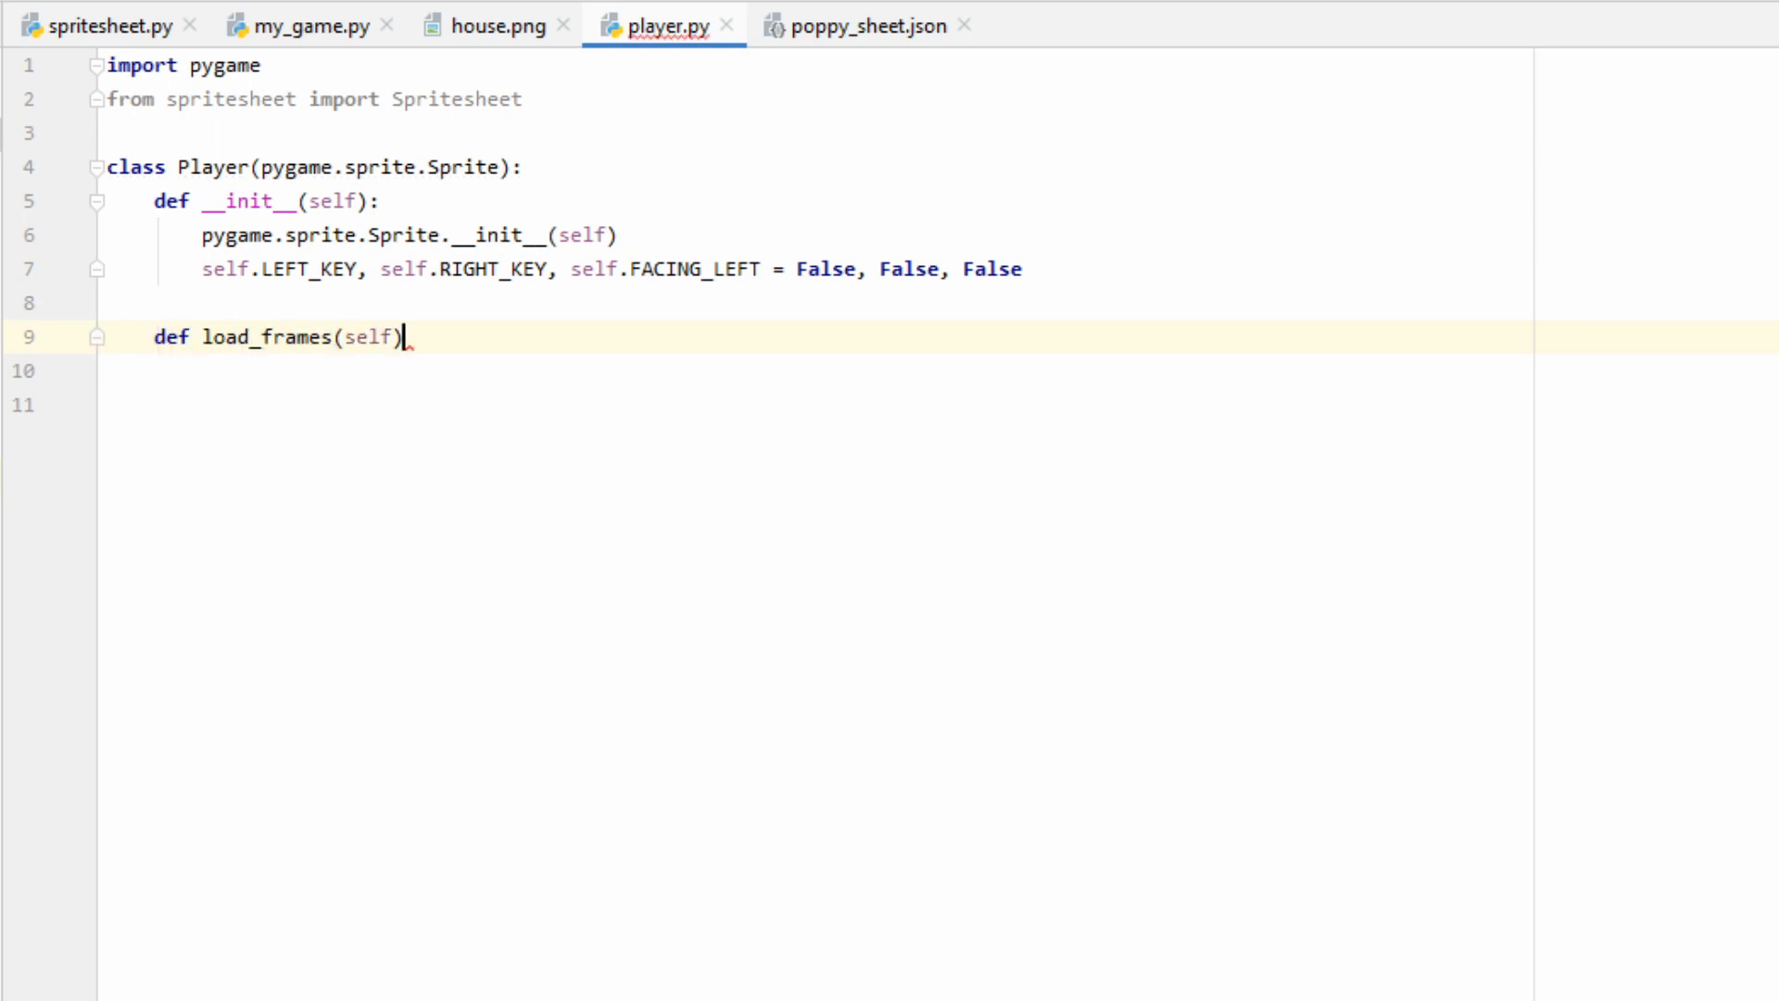
type(":")
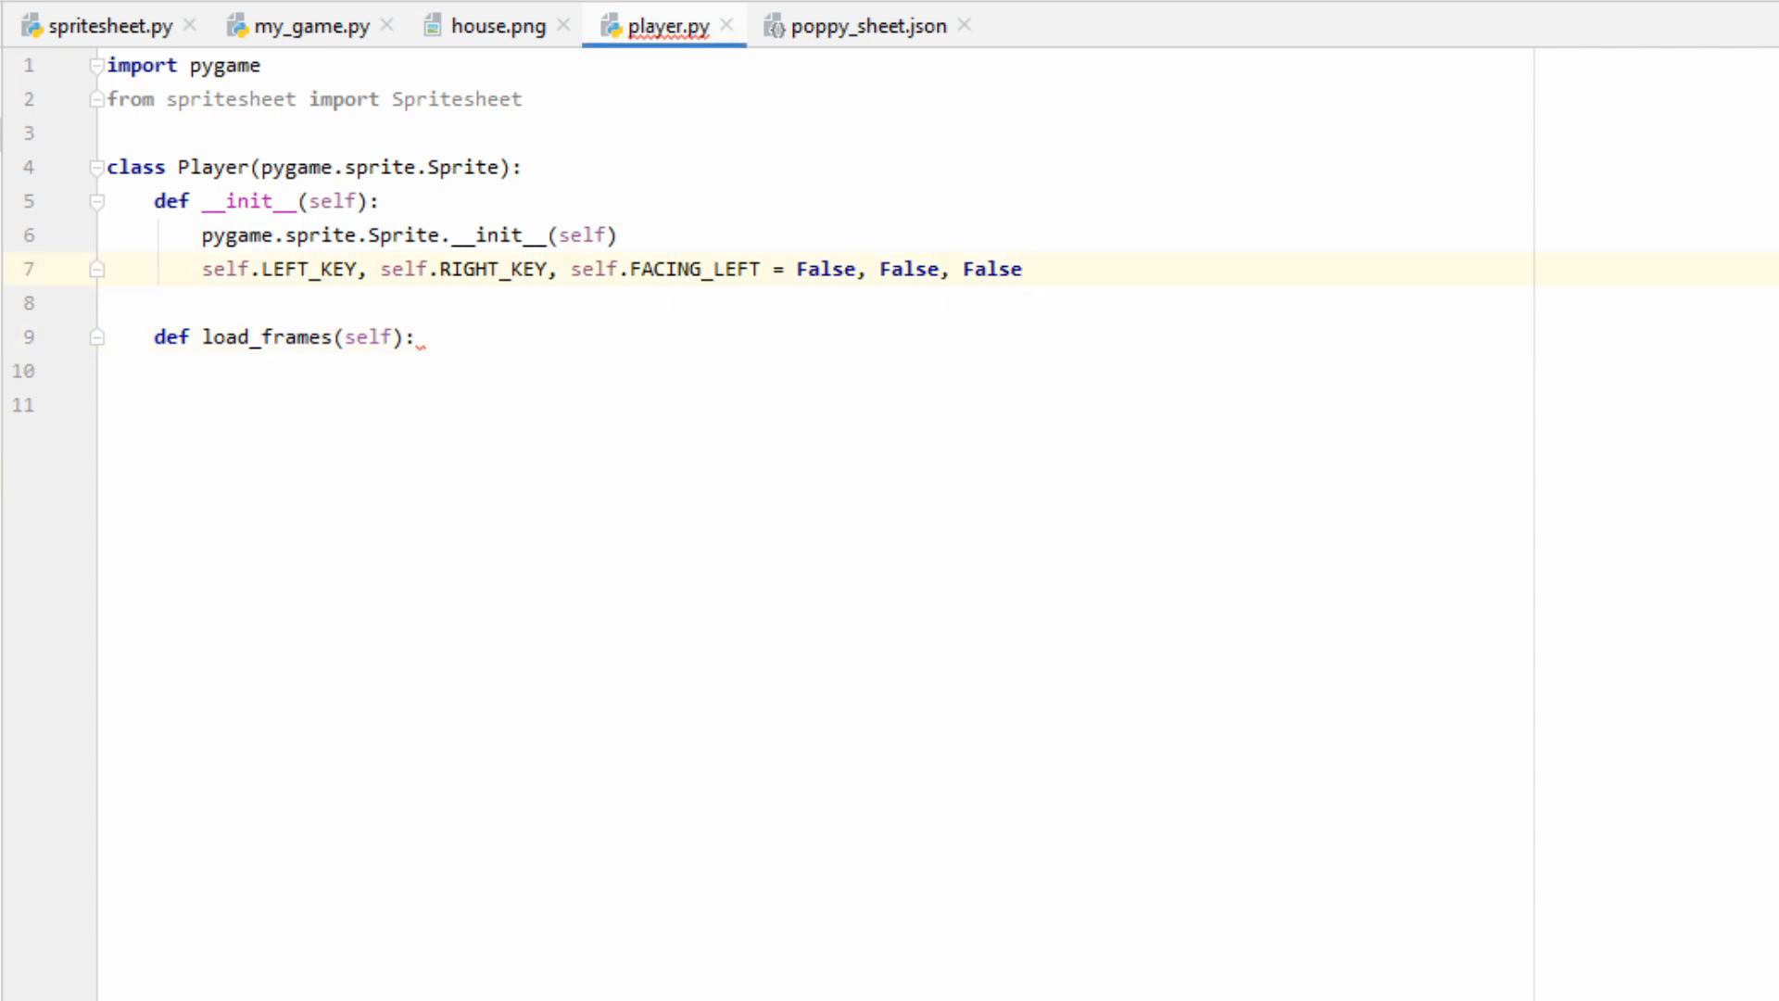
type("self")
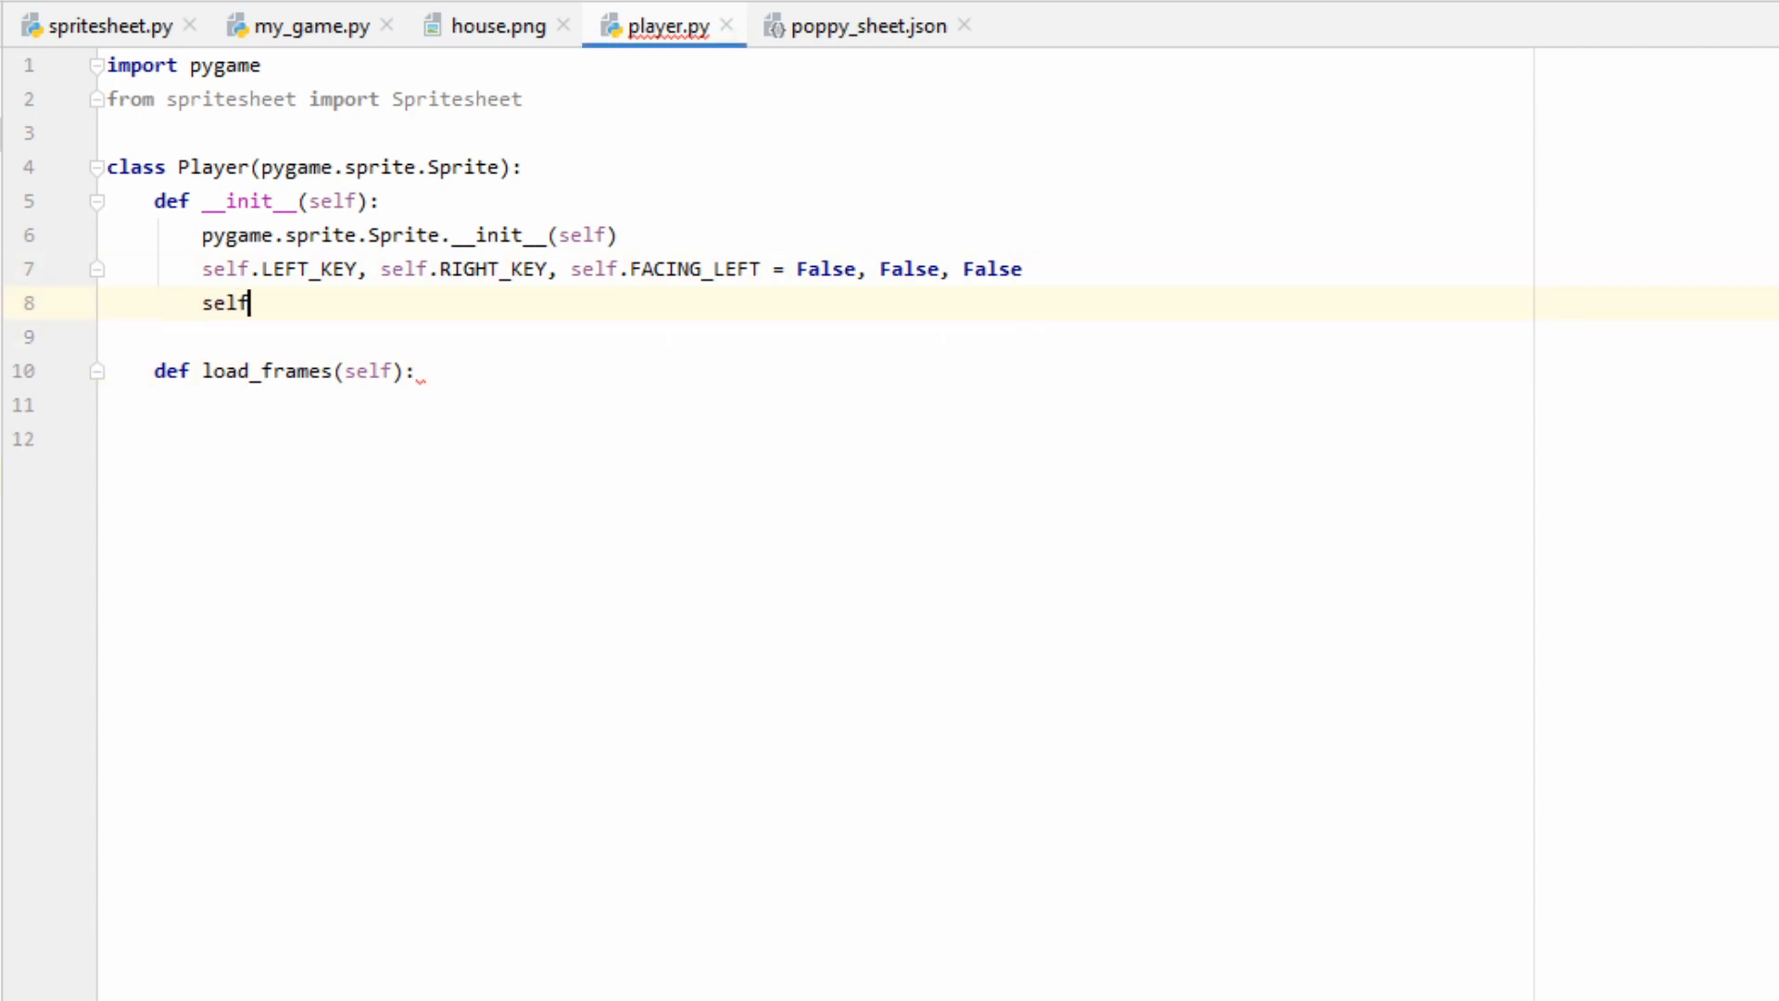
type(".load_frames()")
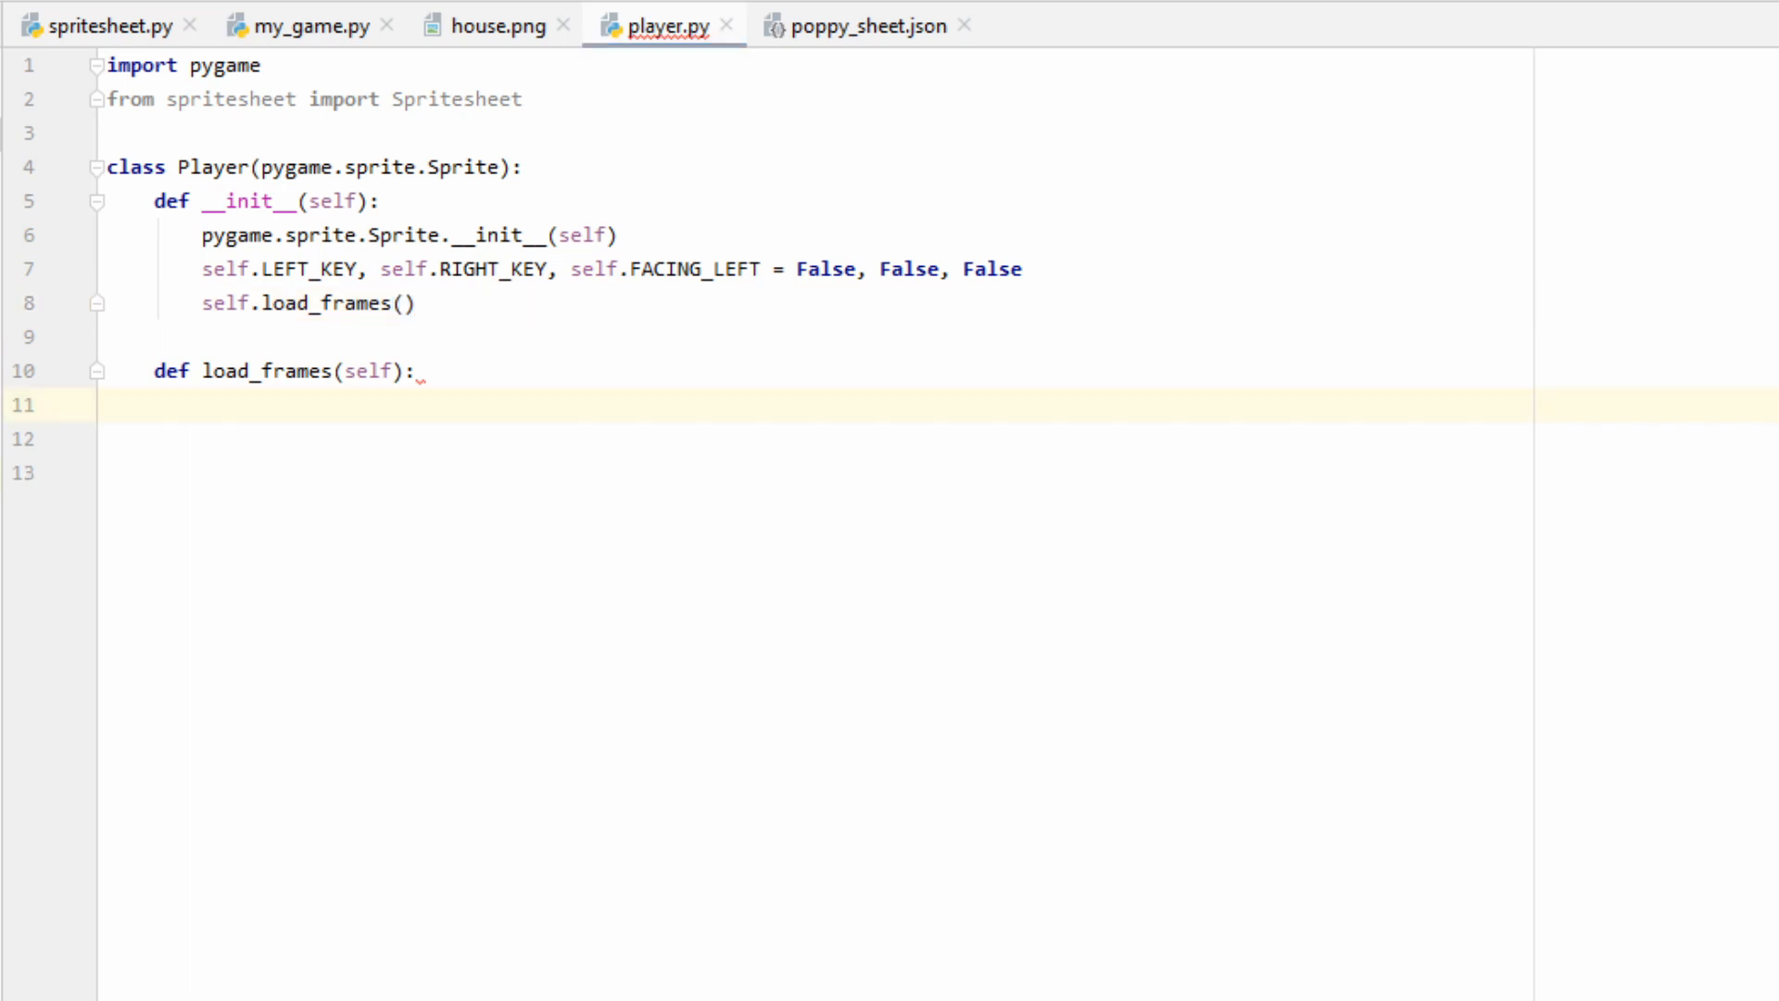
type("my_spritesheet = Spritesheet('poppy_sheet.png')")
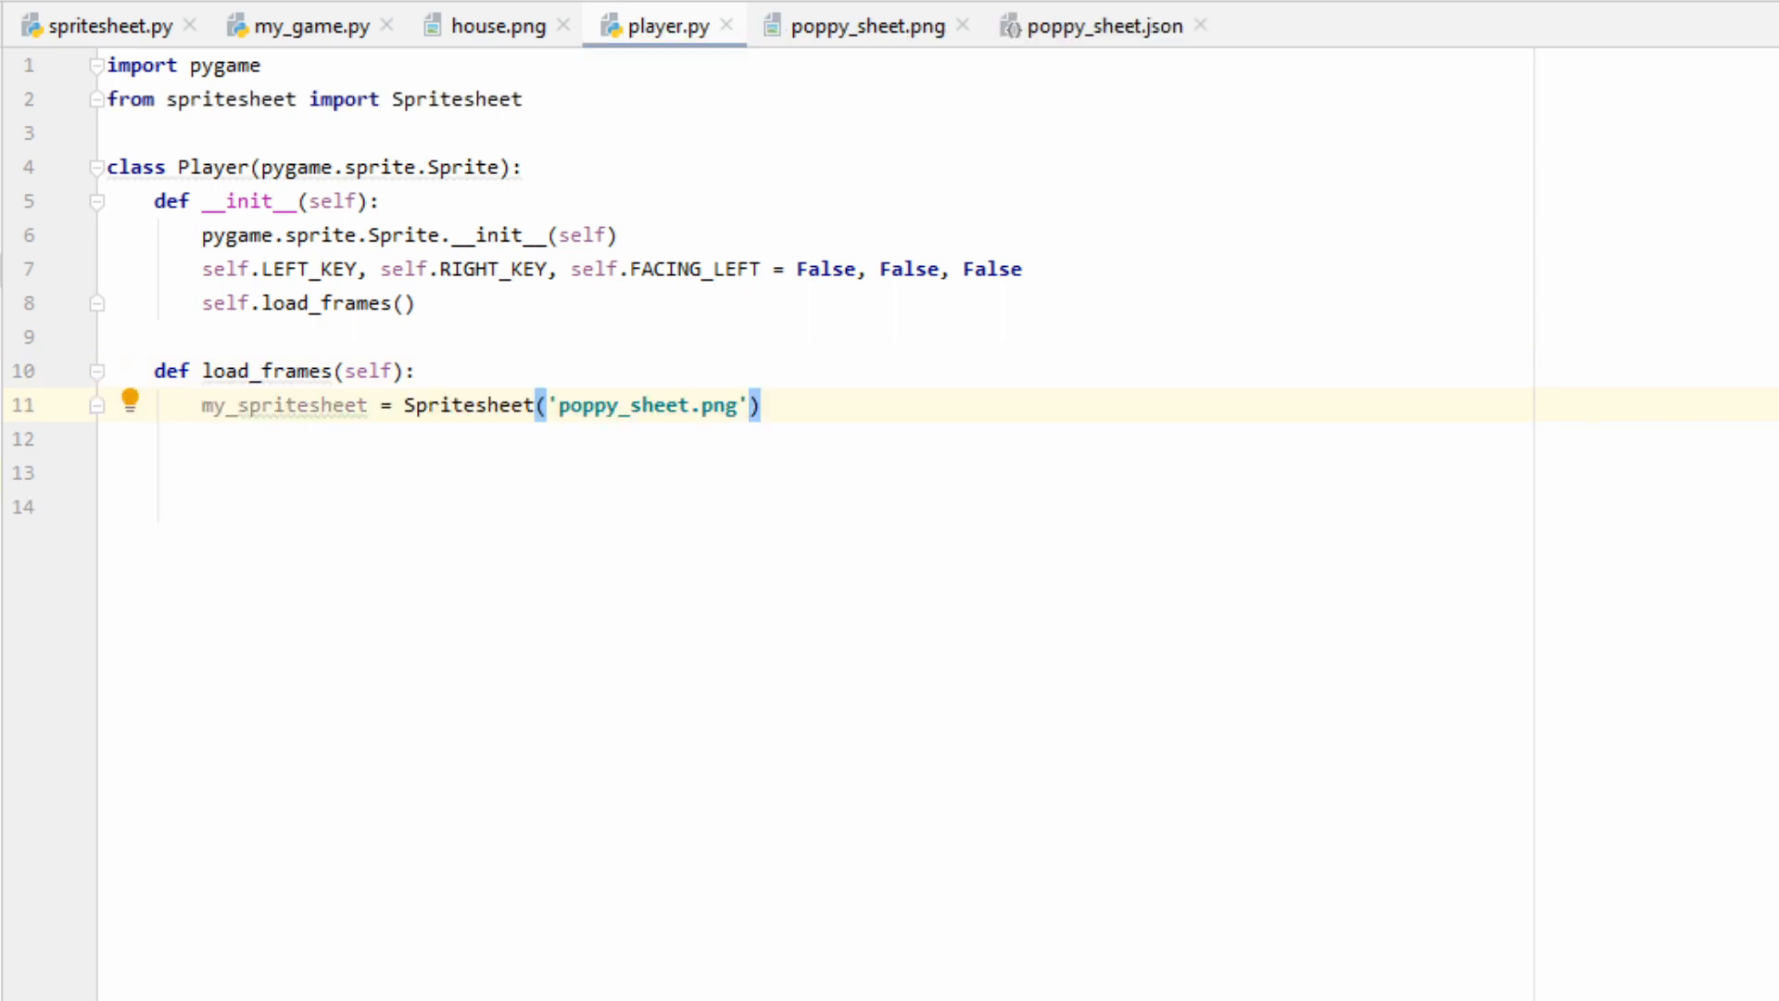
- Add a pygame.image.load('MY_IMAGE_NAME.png').convert() line and comment it out with #
left_click(862, 24)
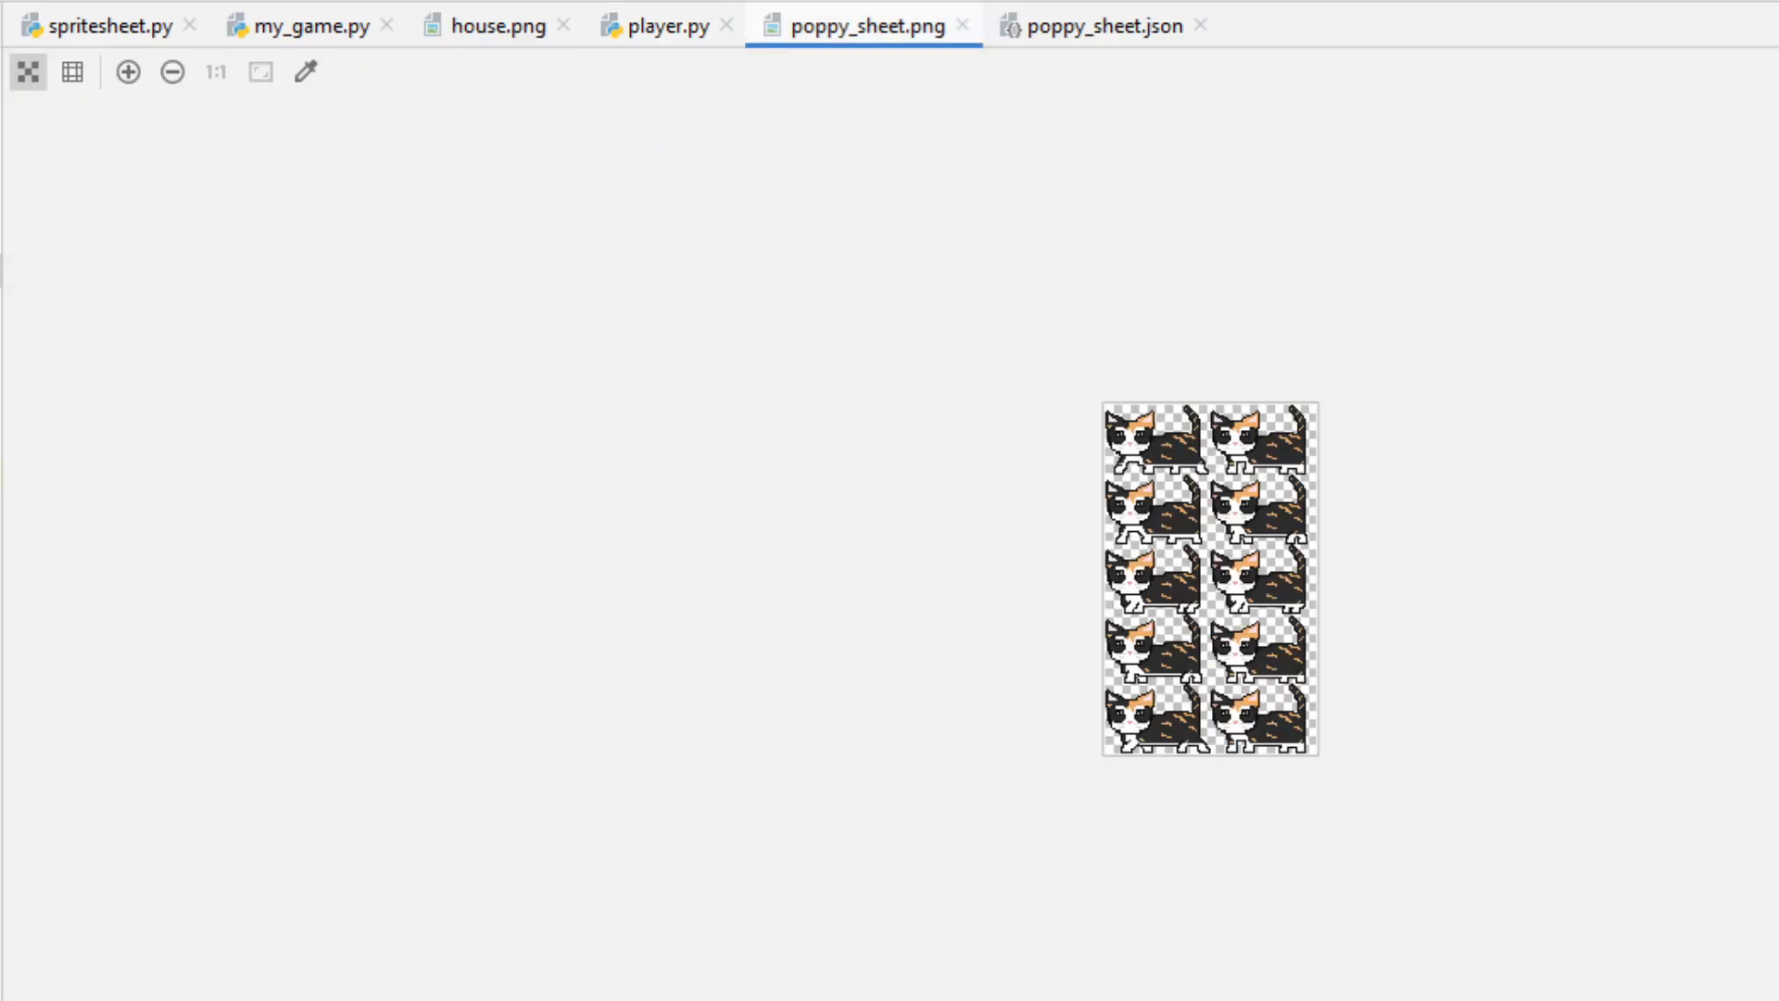
left_click(661, 24)
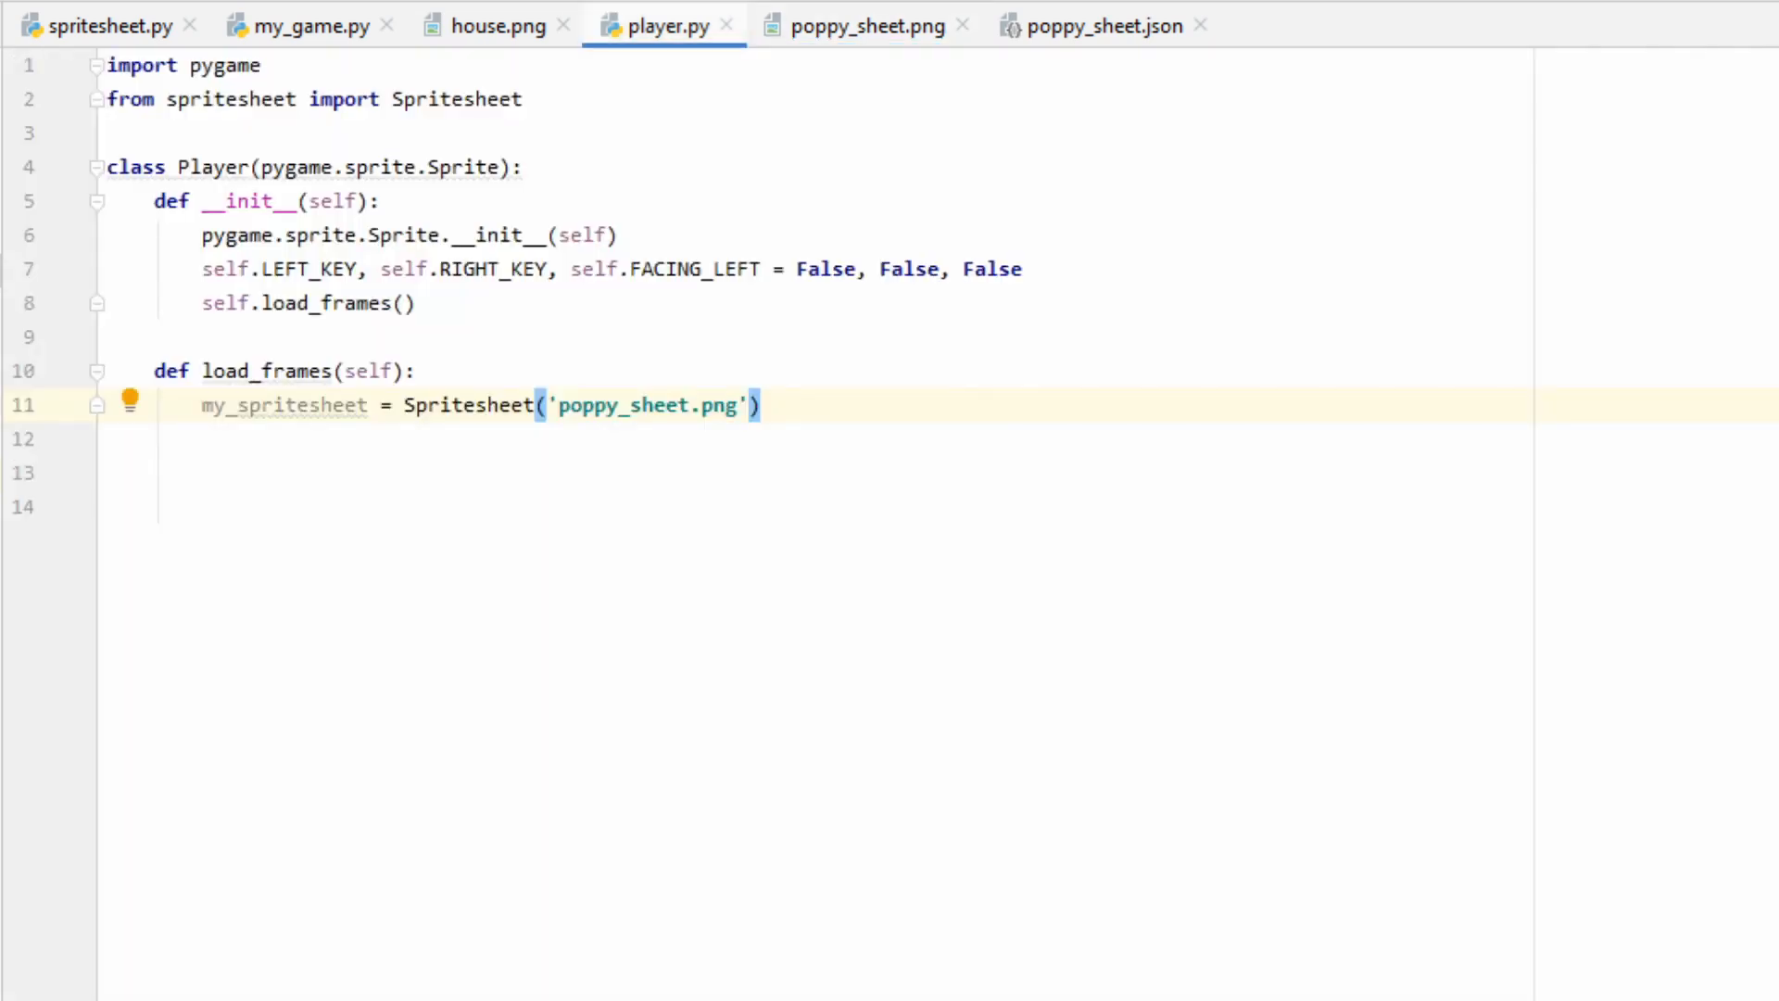
key("enter")
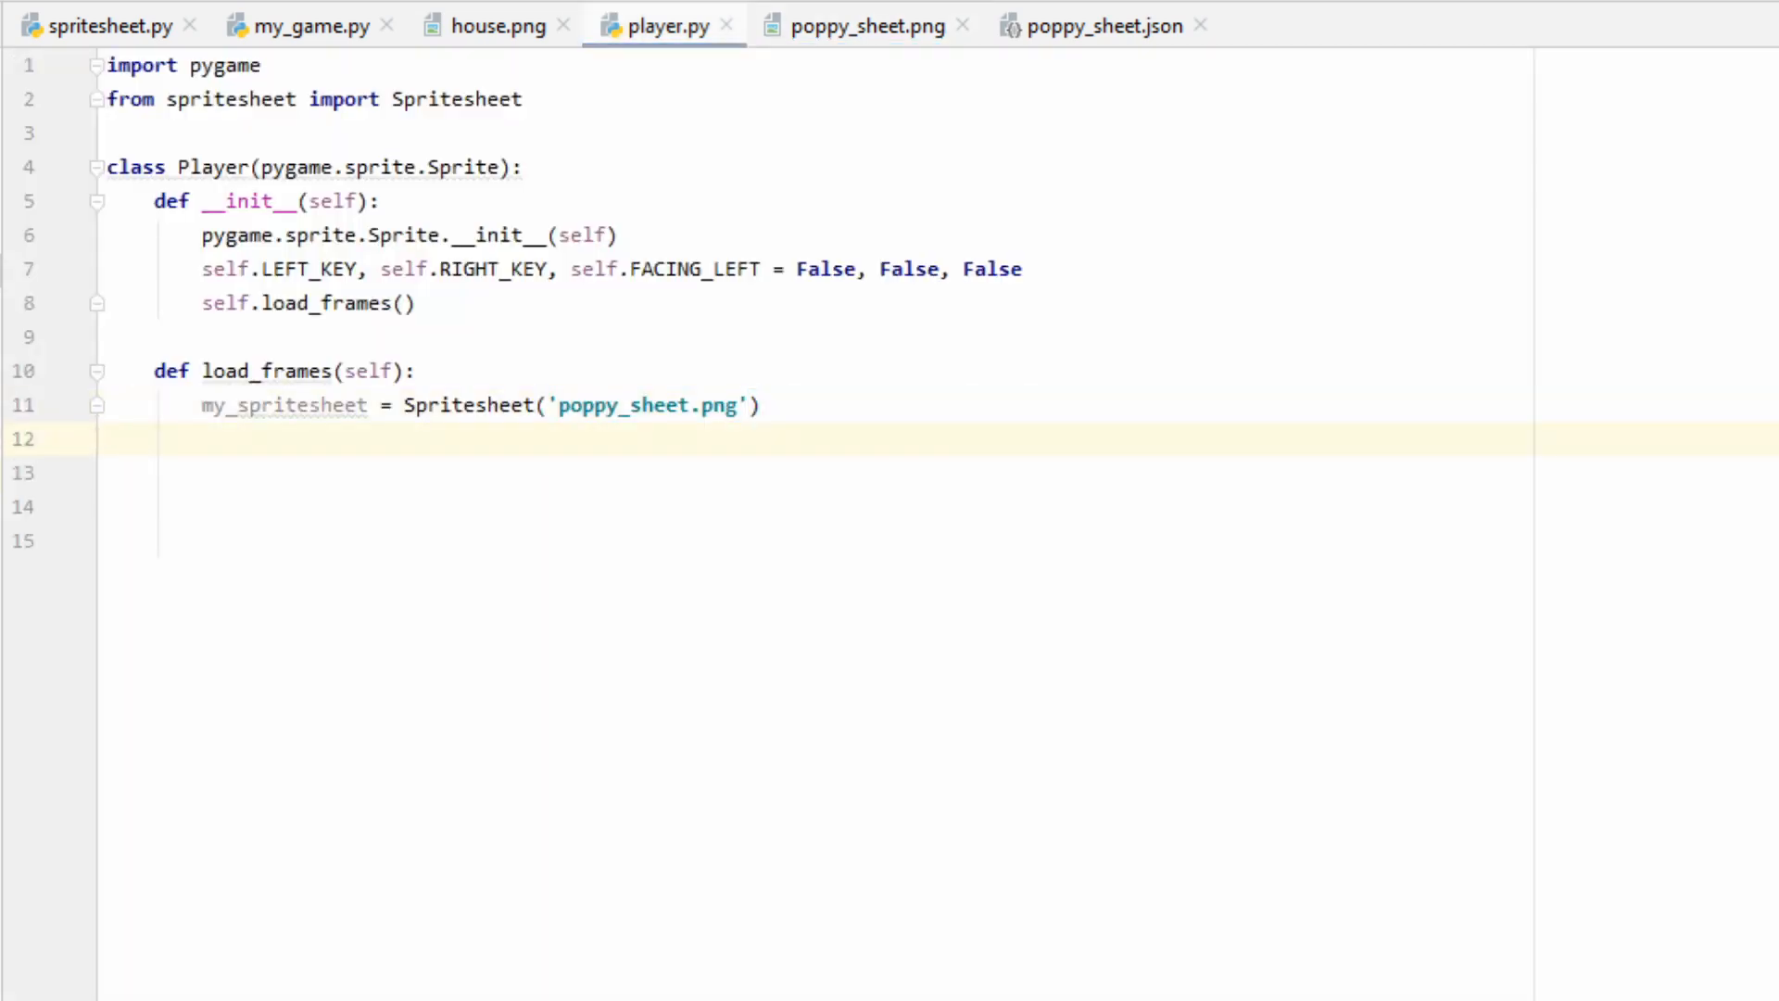
type("pygame.image.load('MY_IMAGE_NAME.png').convert()")
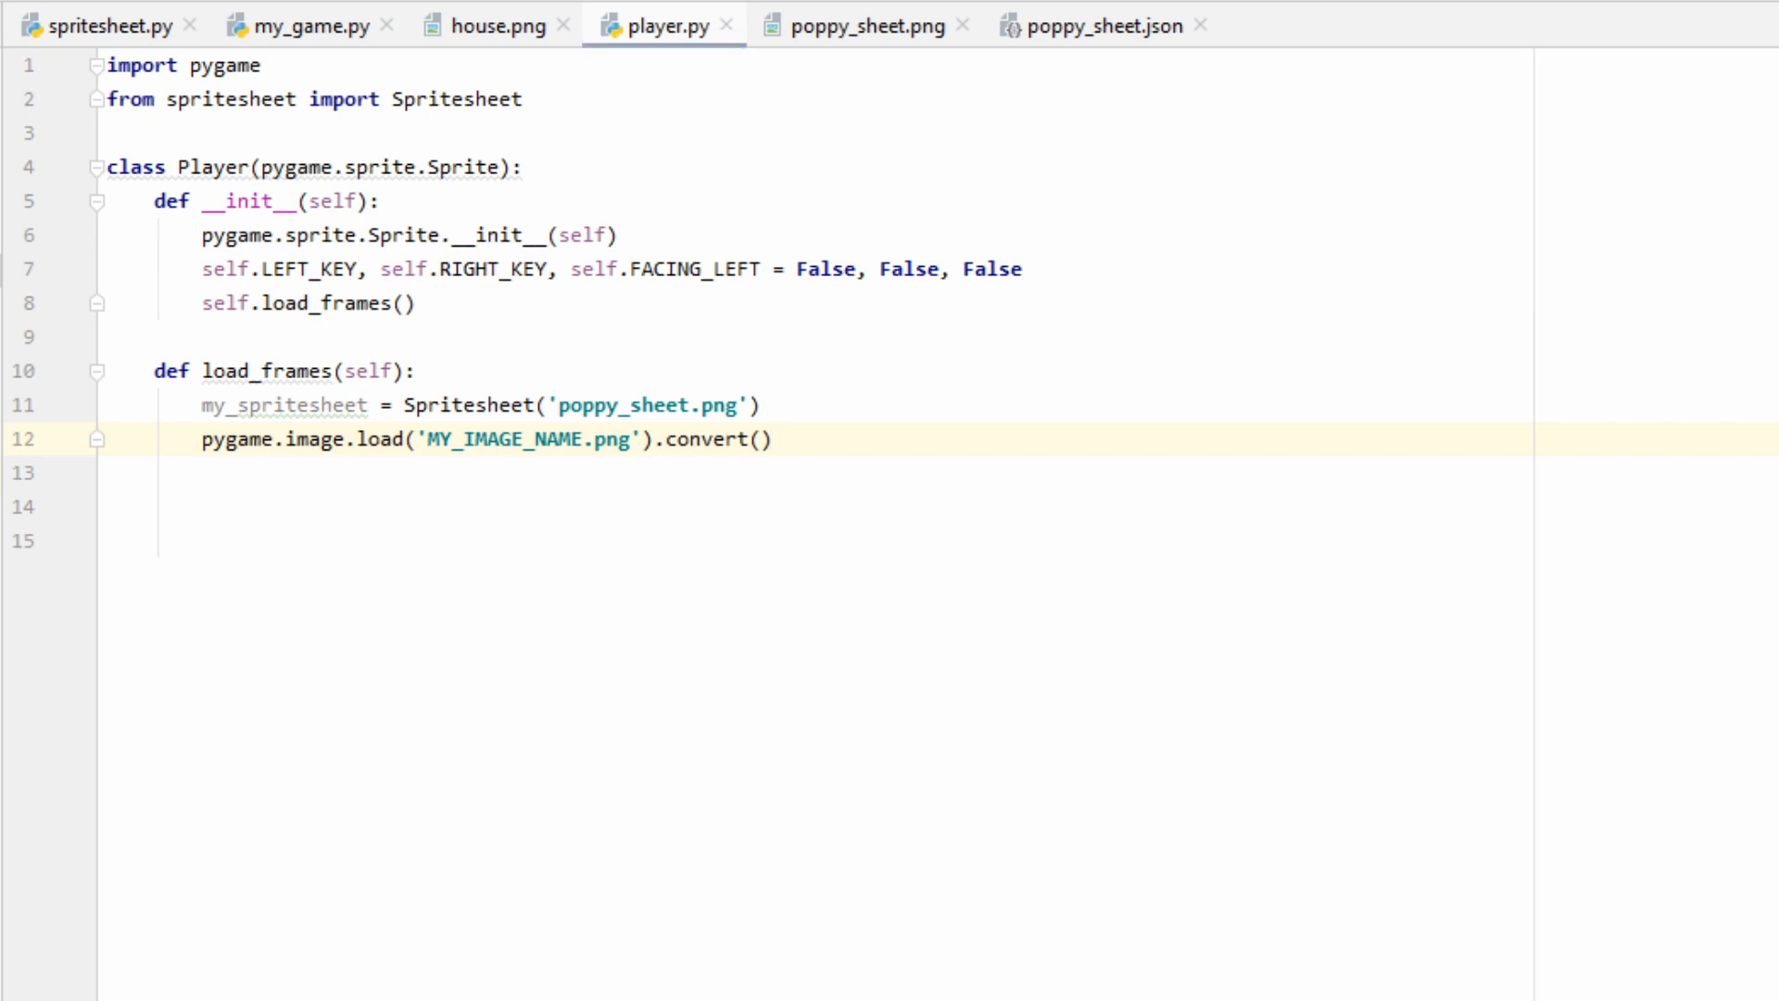
double_click(730, 441)
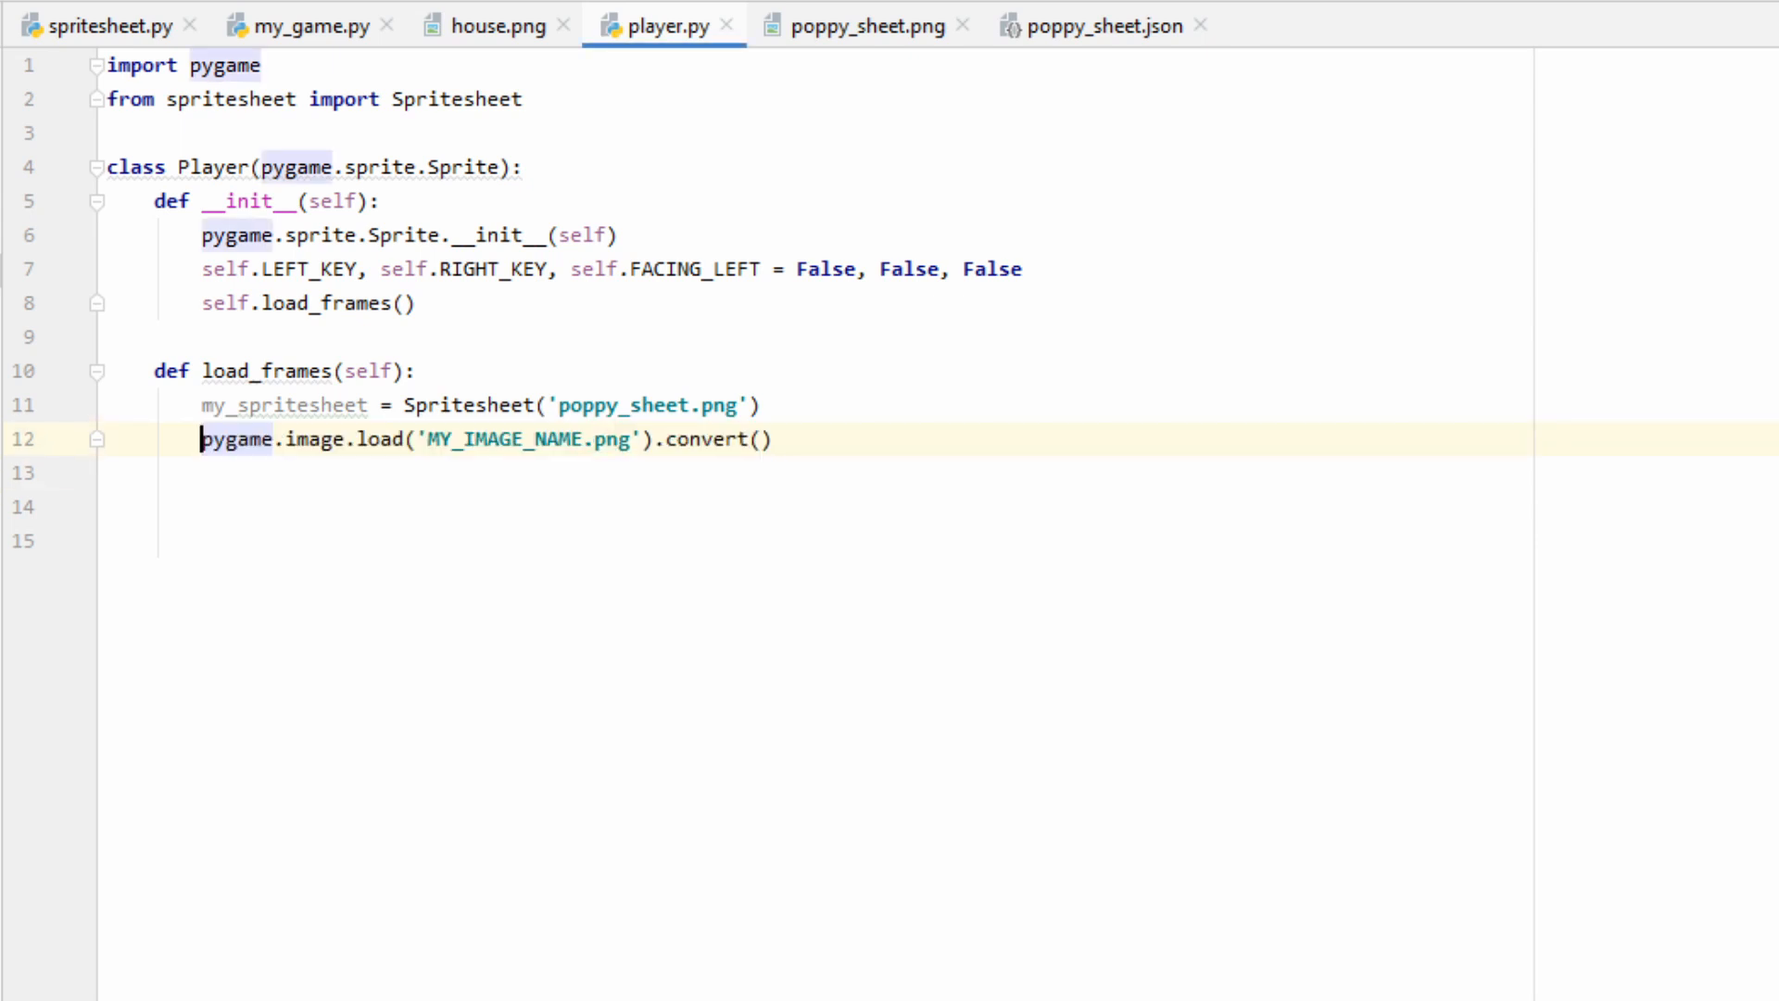
type("#")
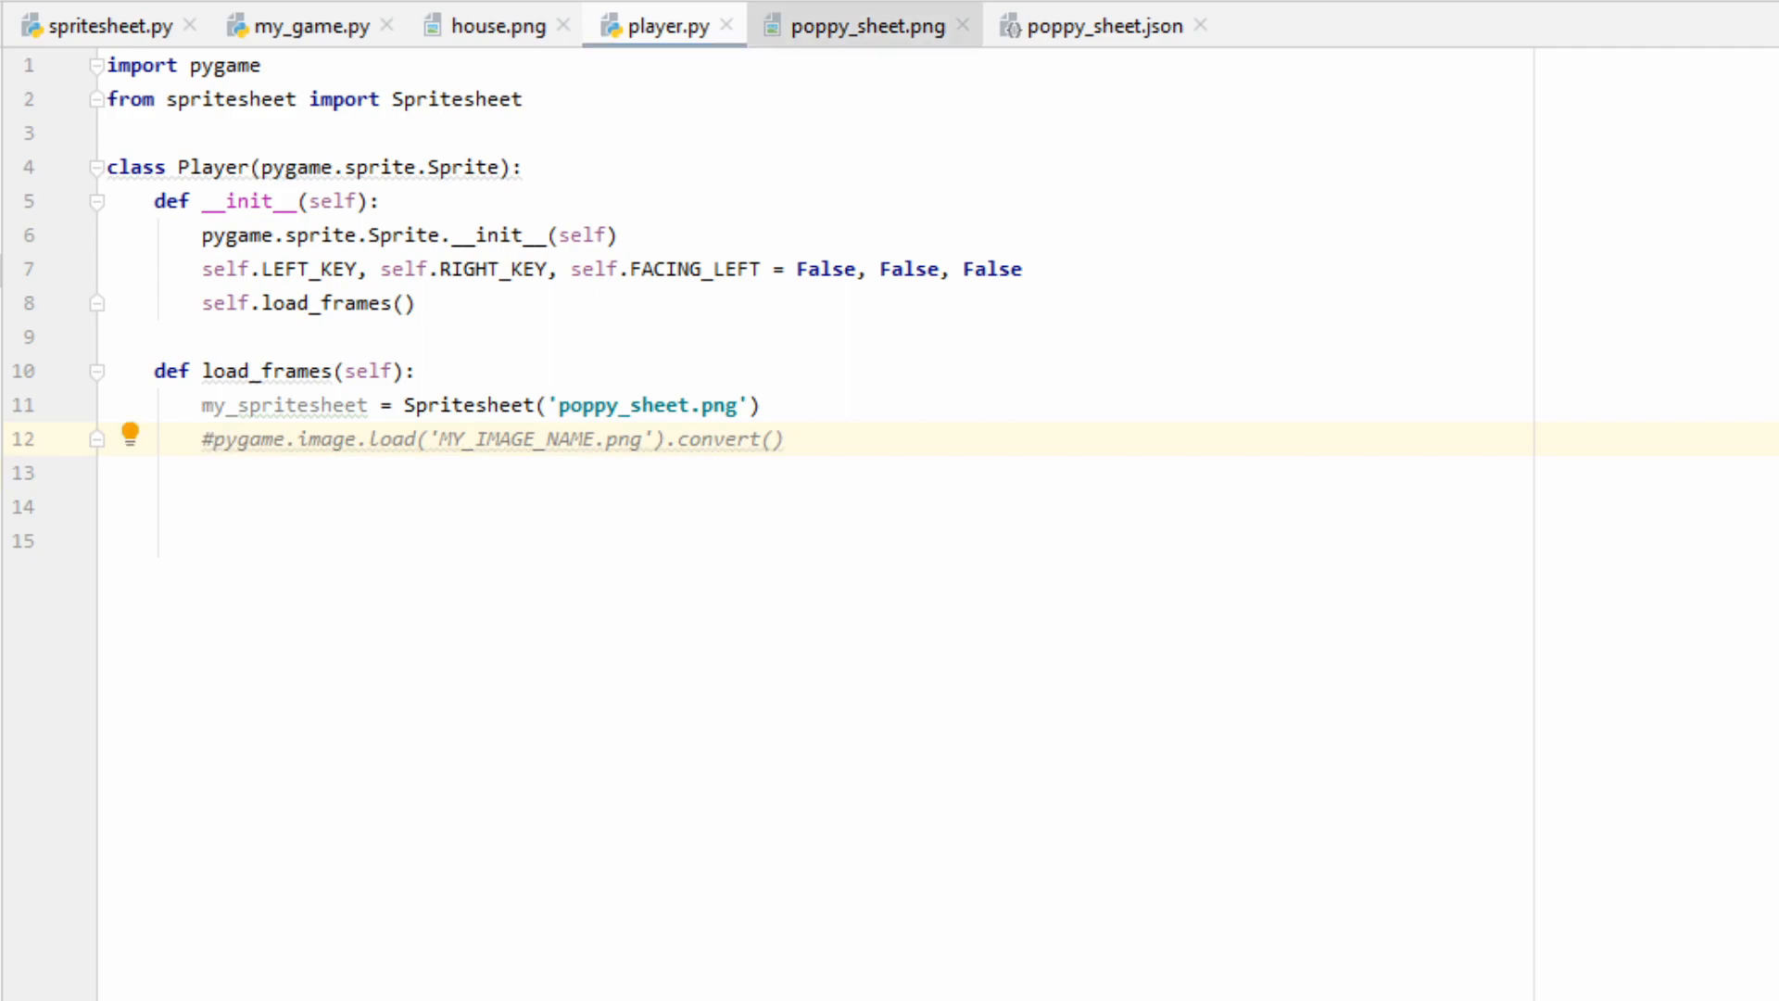
left_click(862, 24)
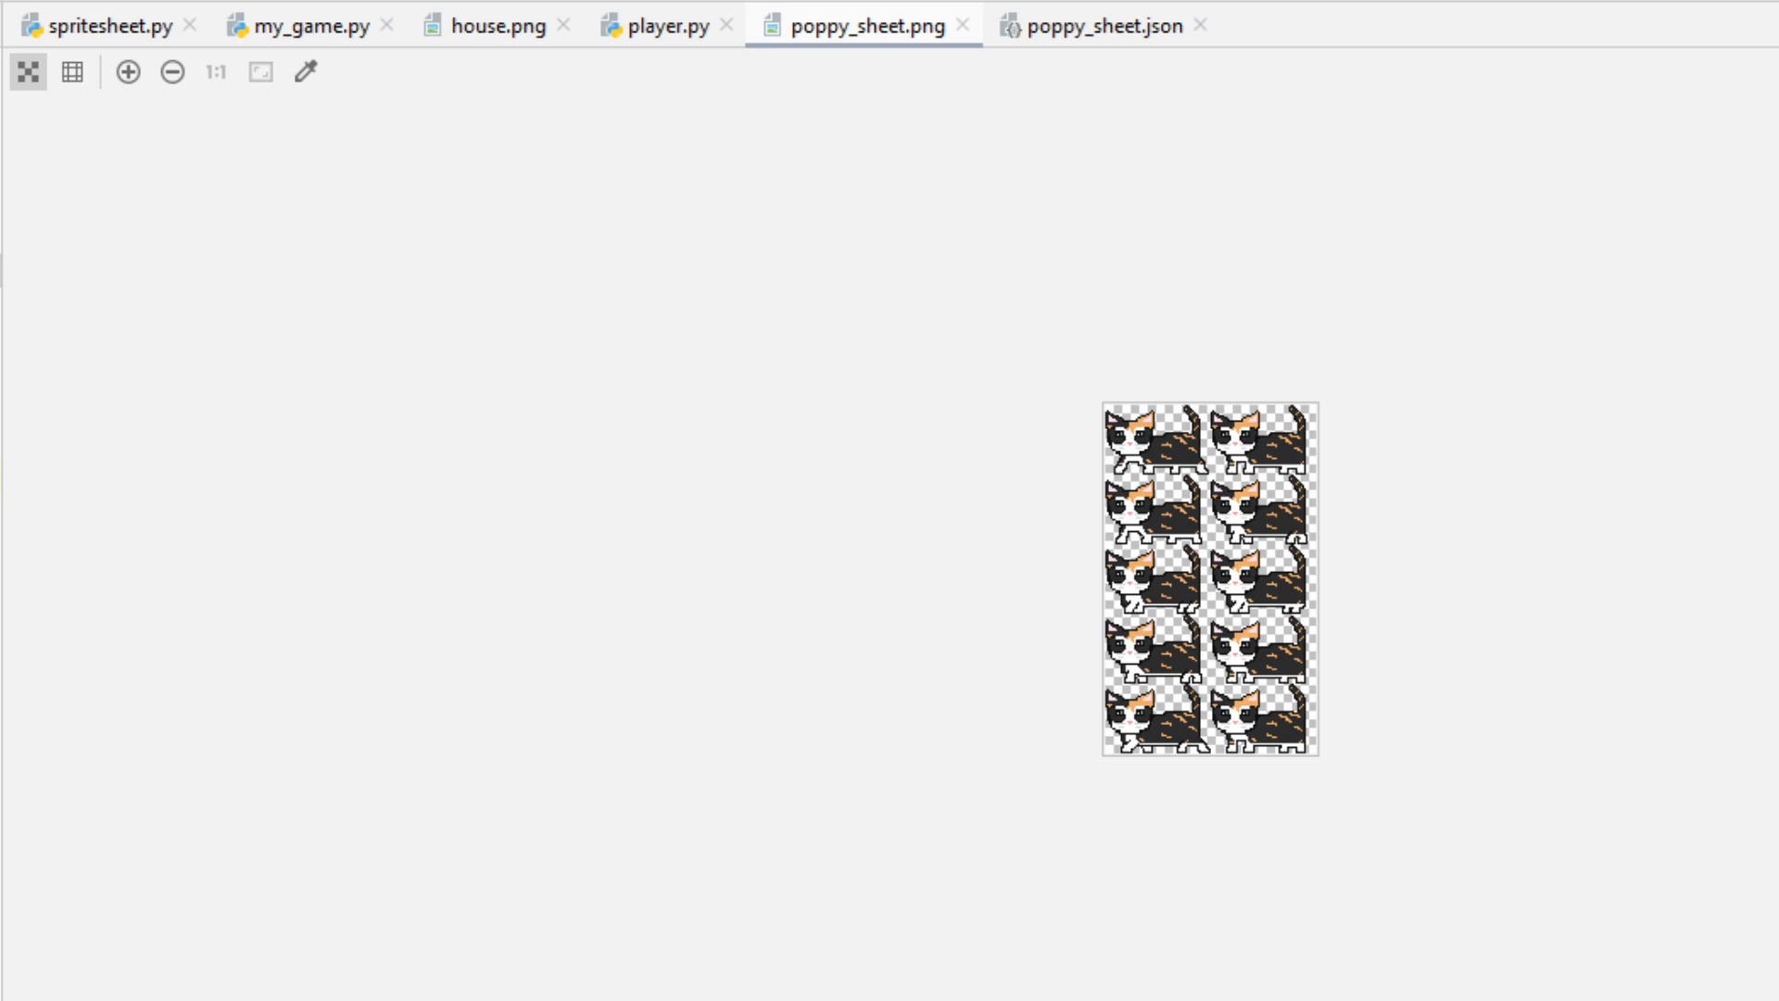
left_click(662, 24)
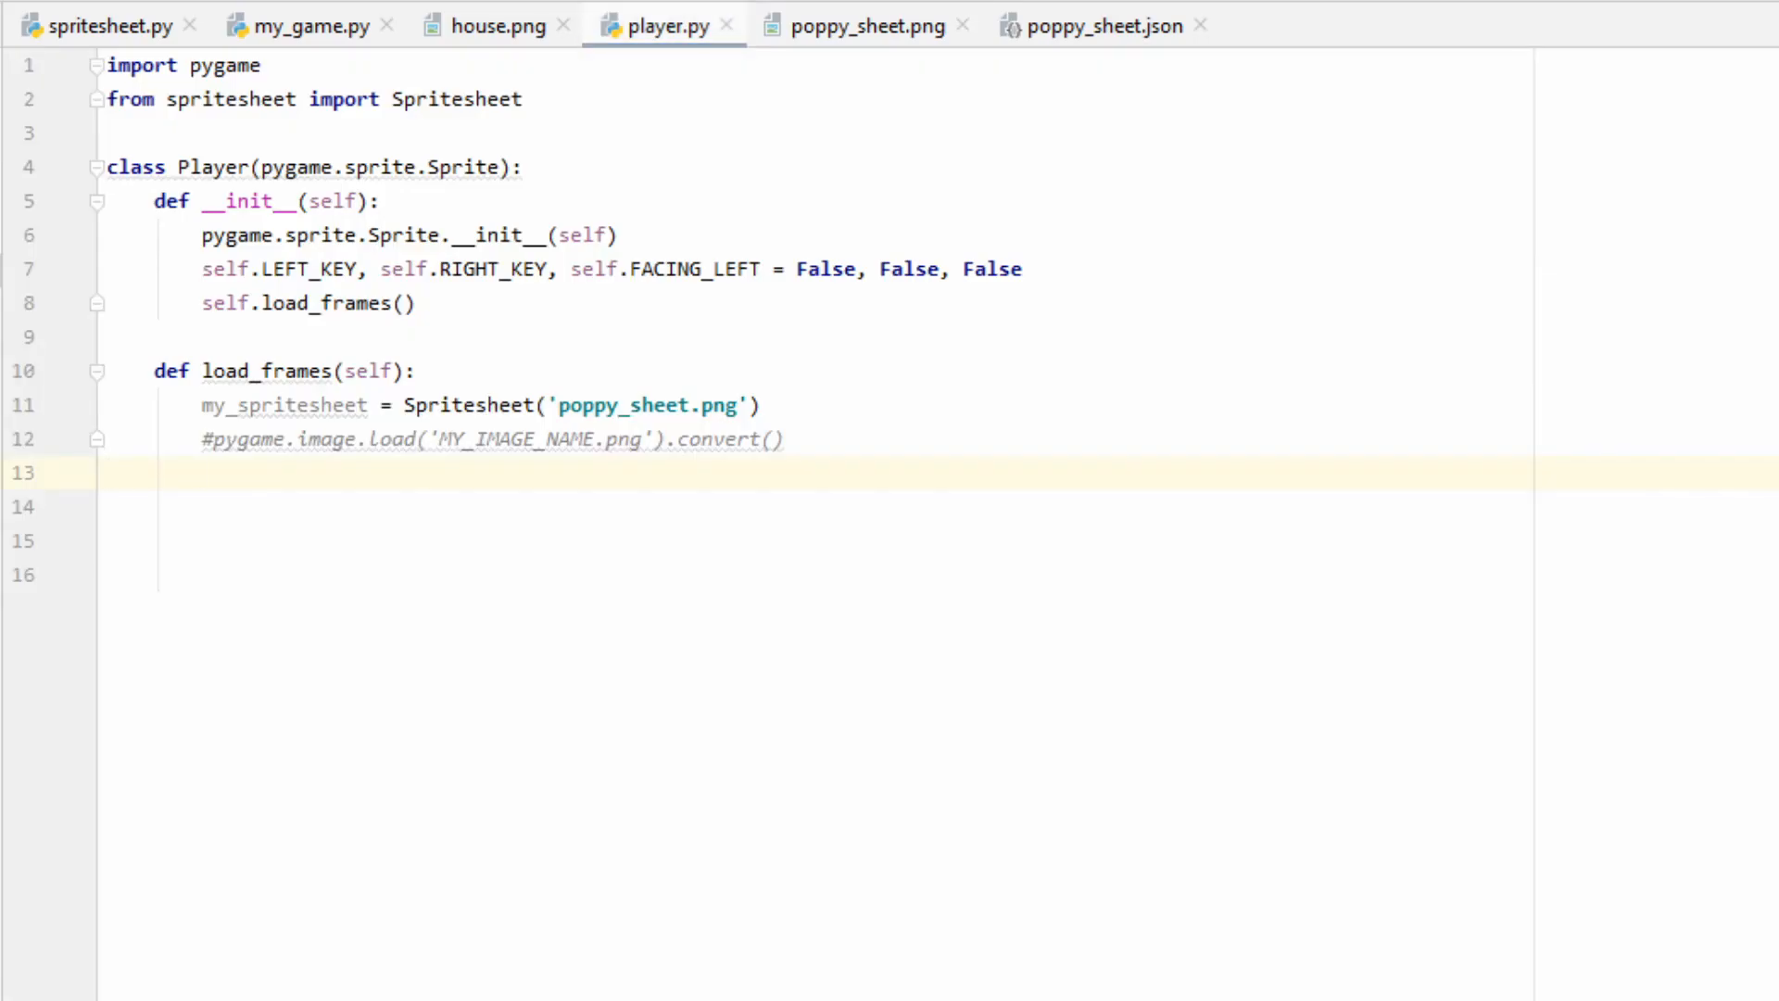
- Start self.idle_frames_left with parse_sprite("poppy_idle1.png"), checking the name in poppy_sheet.json
type("self.idle_frames_left = [")
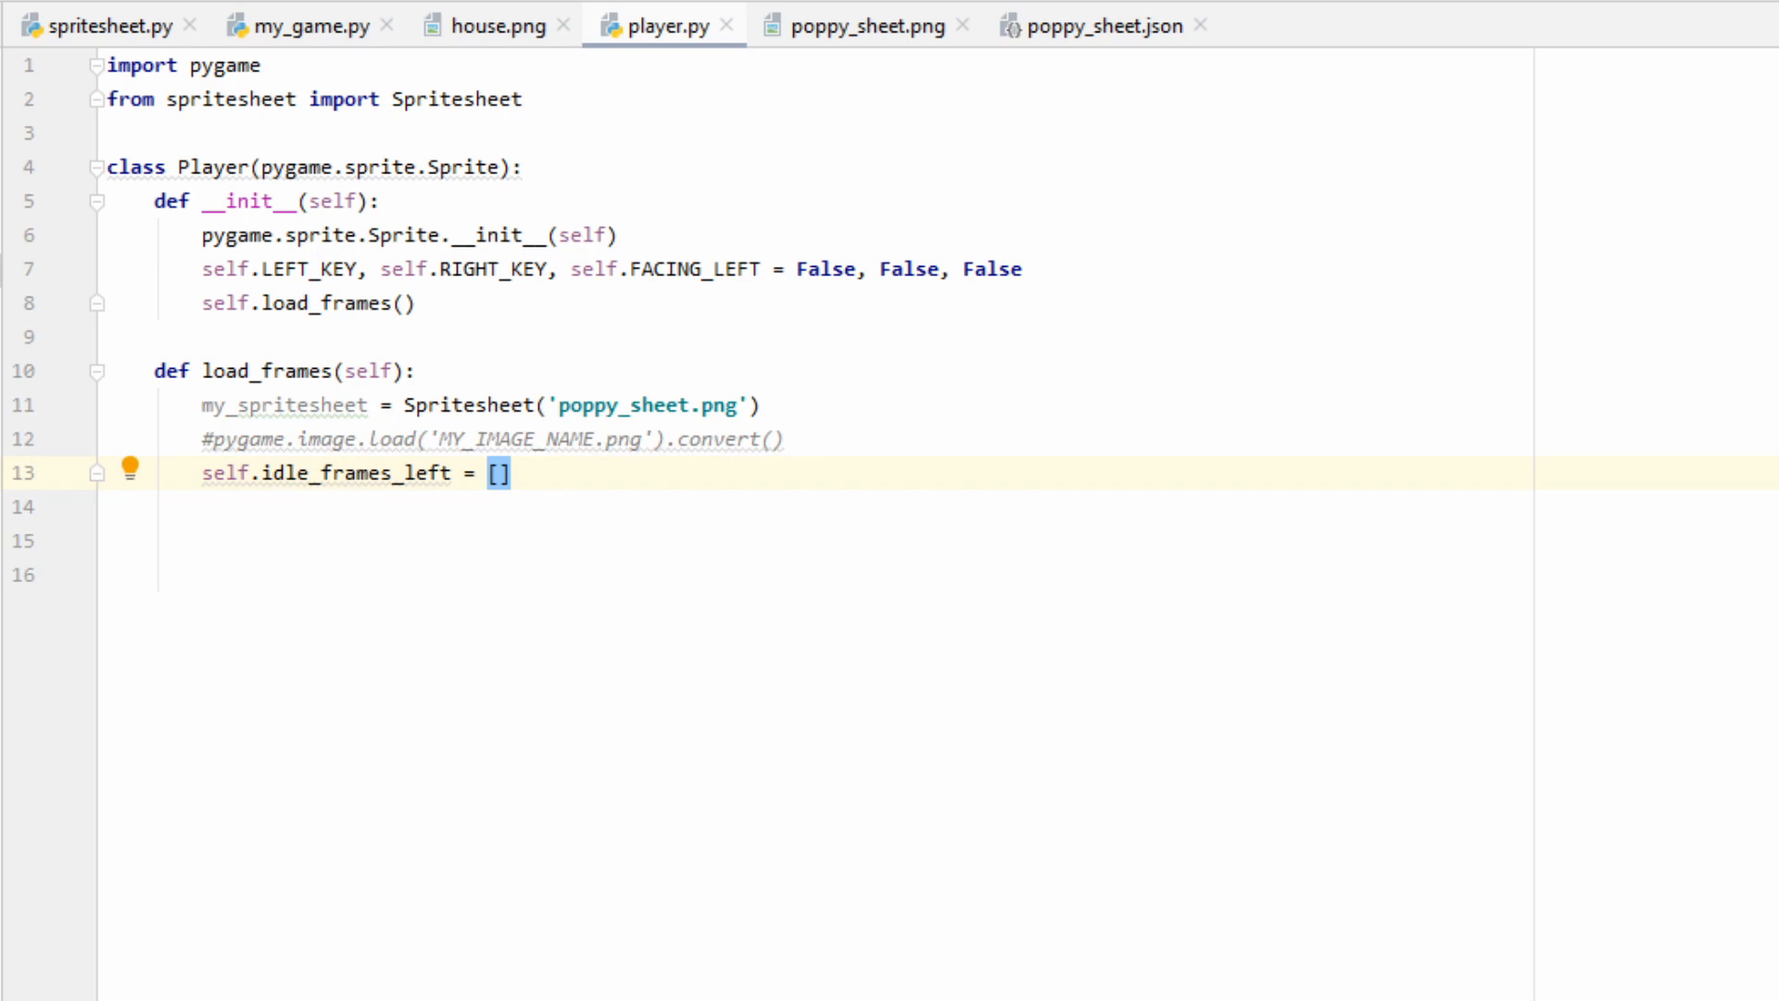
left_click(1099, 24)
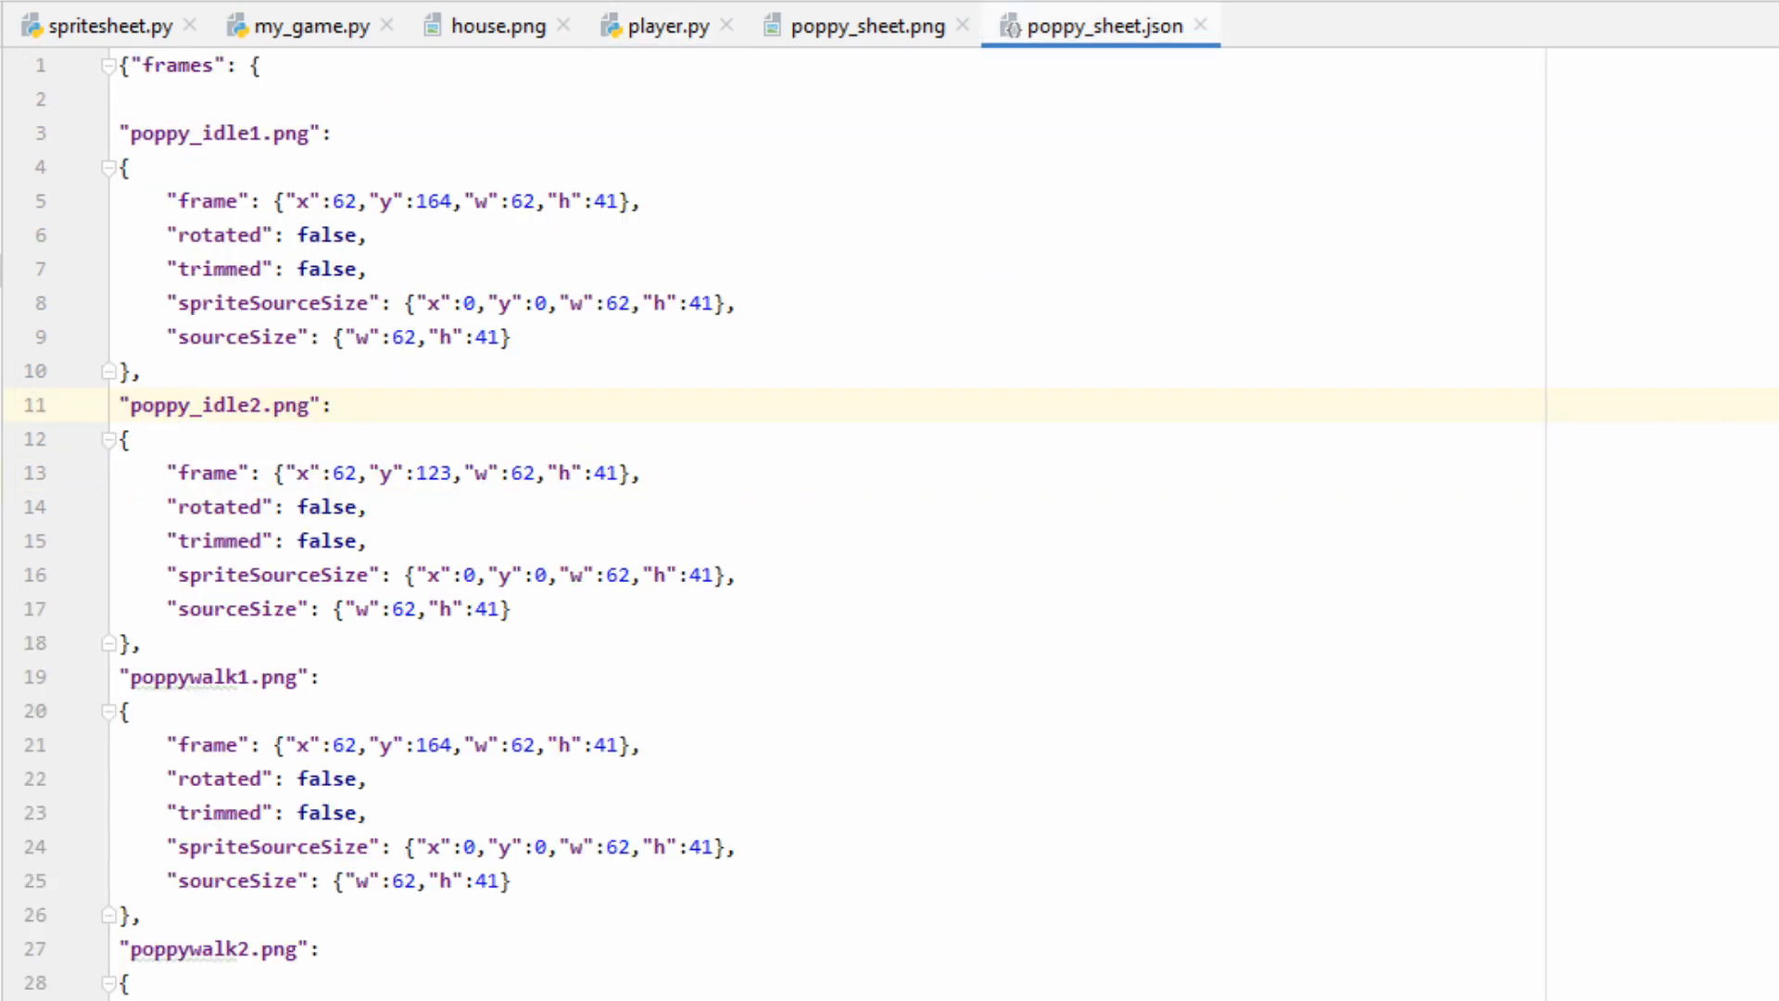
left_click(332, 406)
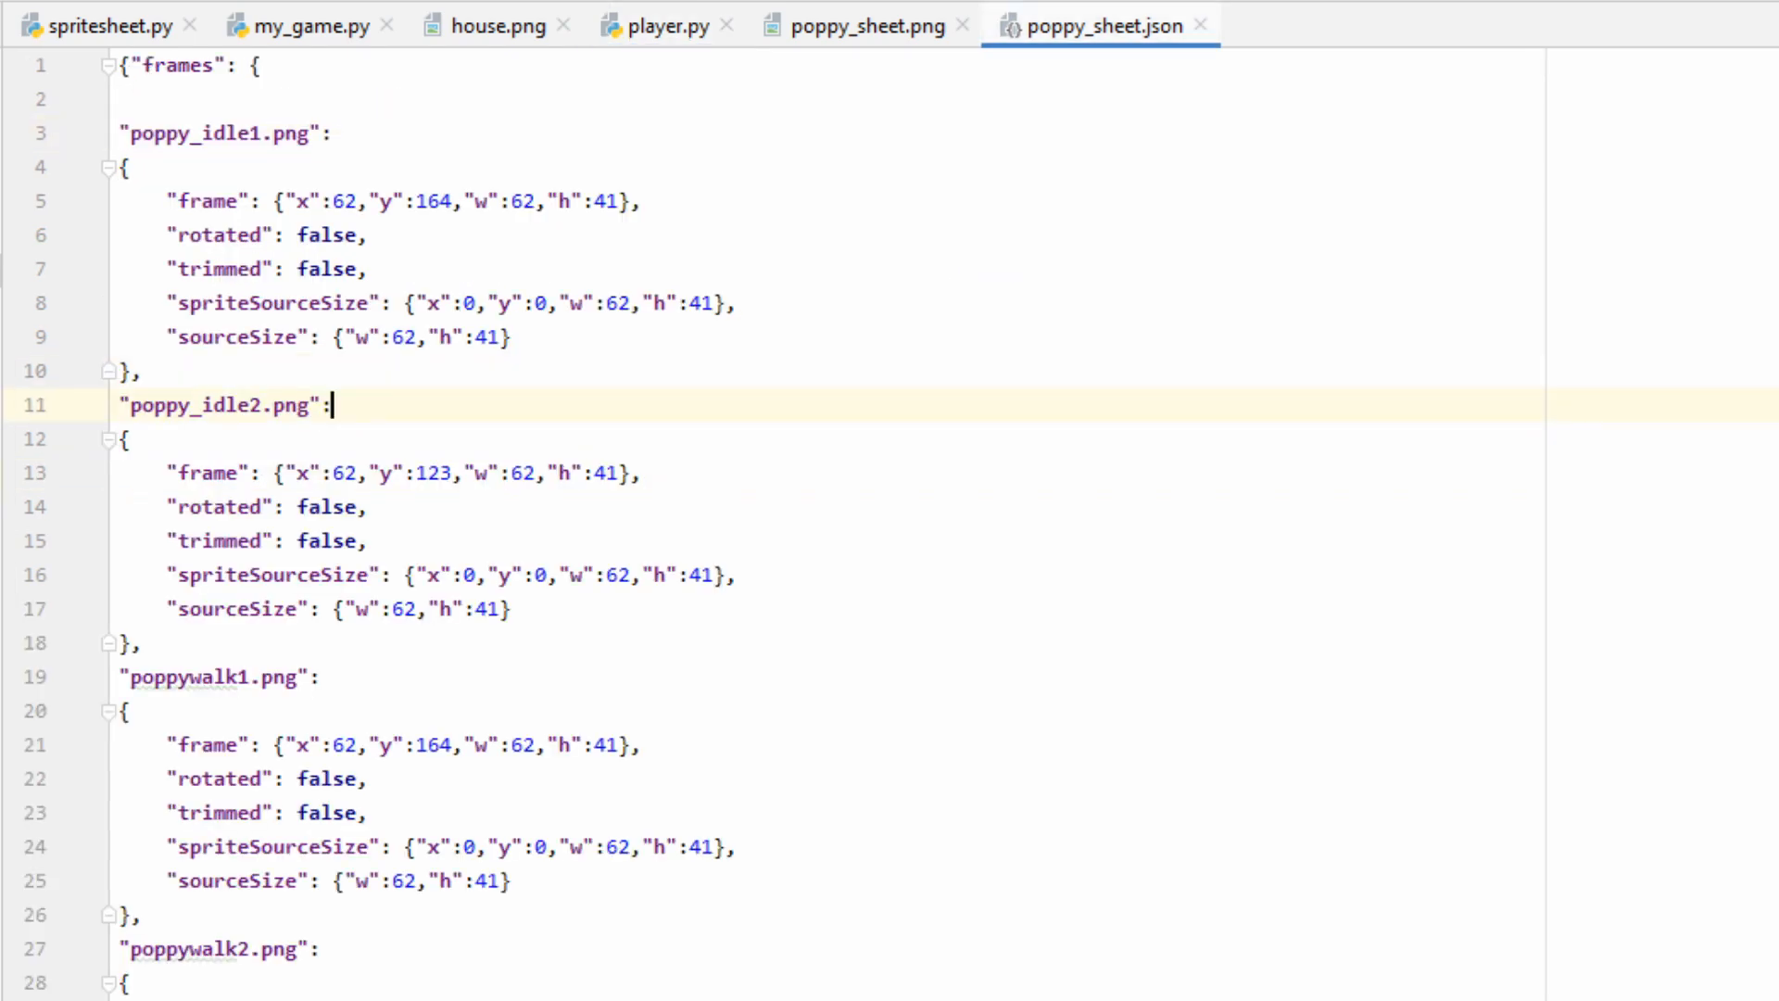
double_click(225, 406)
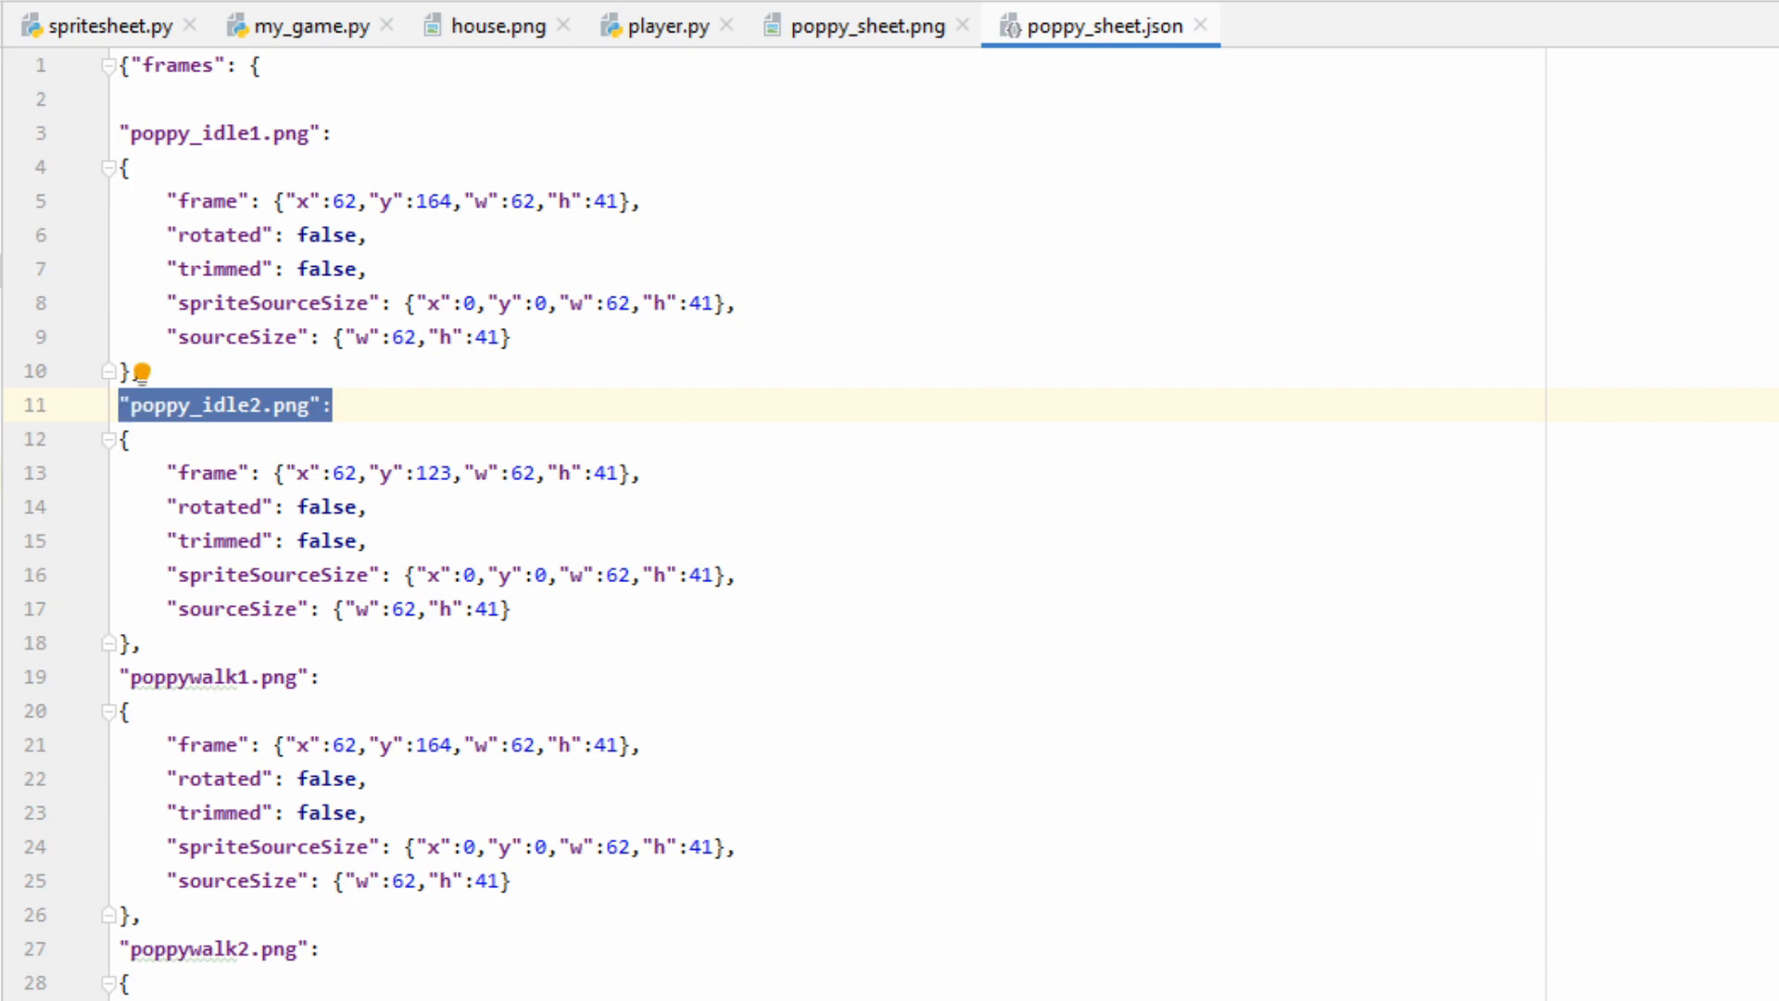
left_click(663, 24)
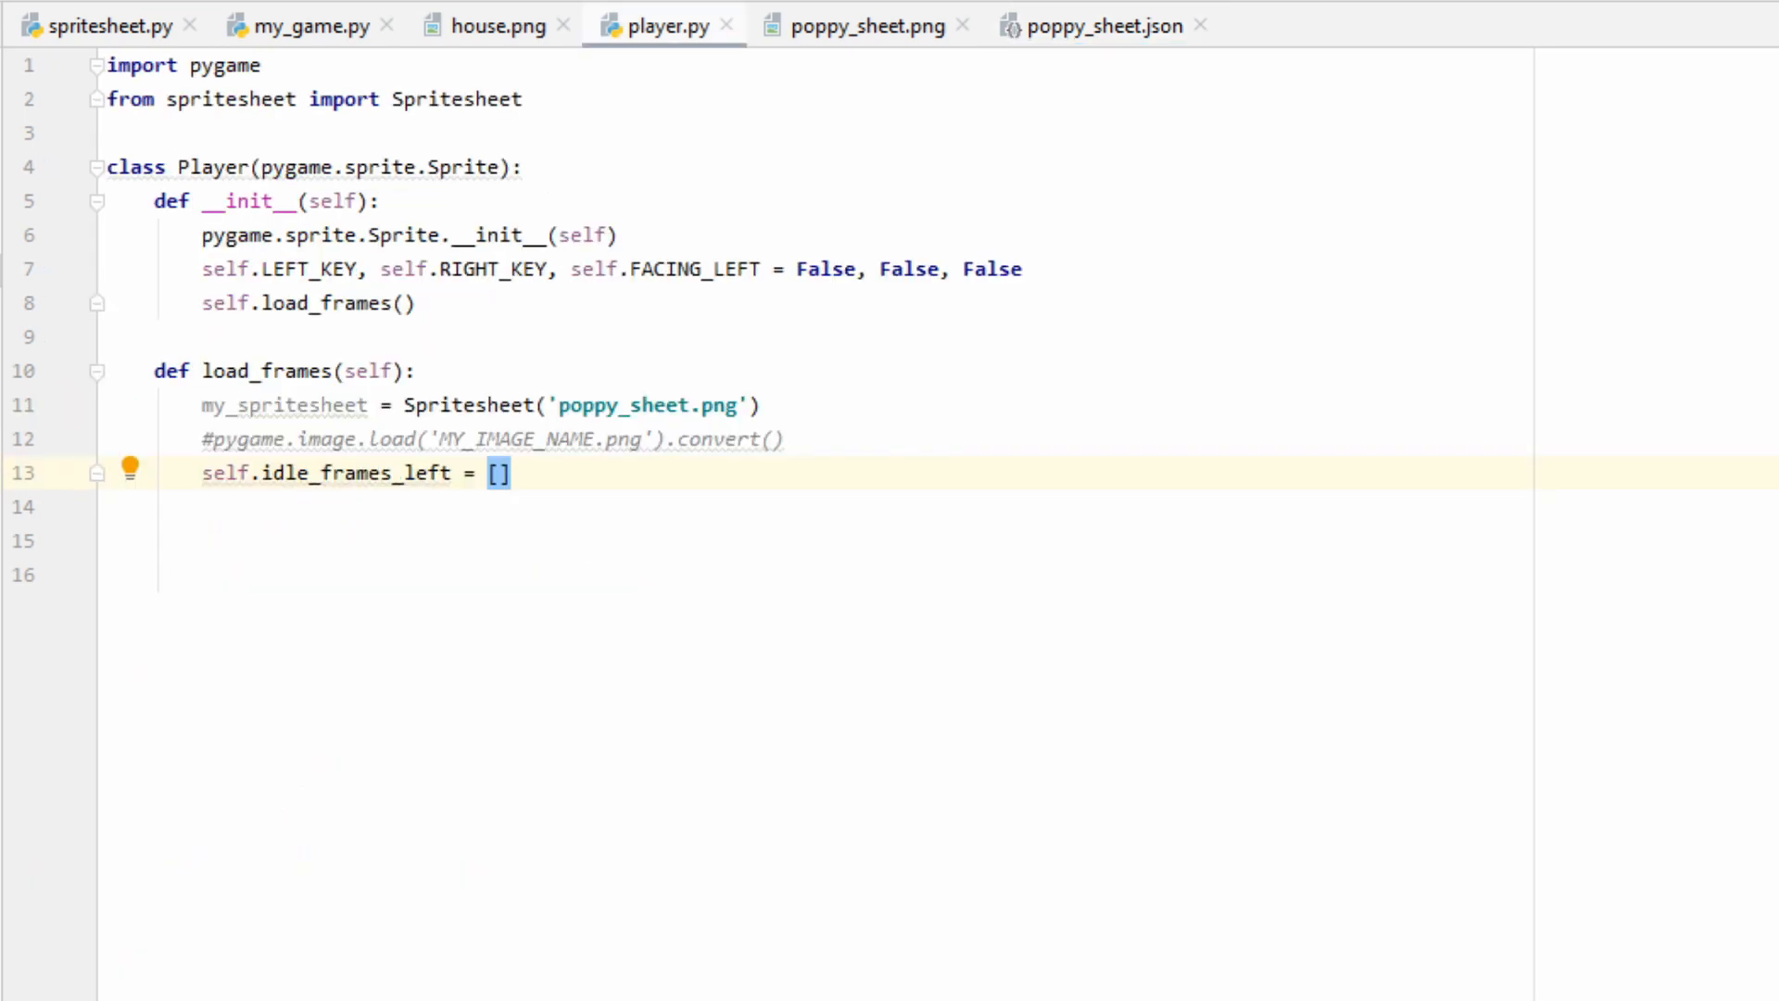
type("my_spritesheet.parse_sprite(\"poppy_idle1.png\")")
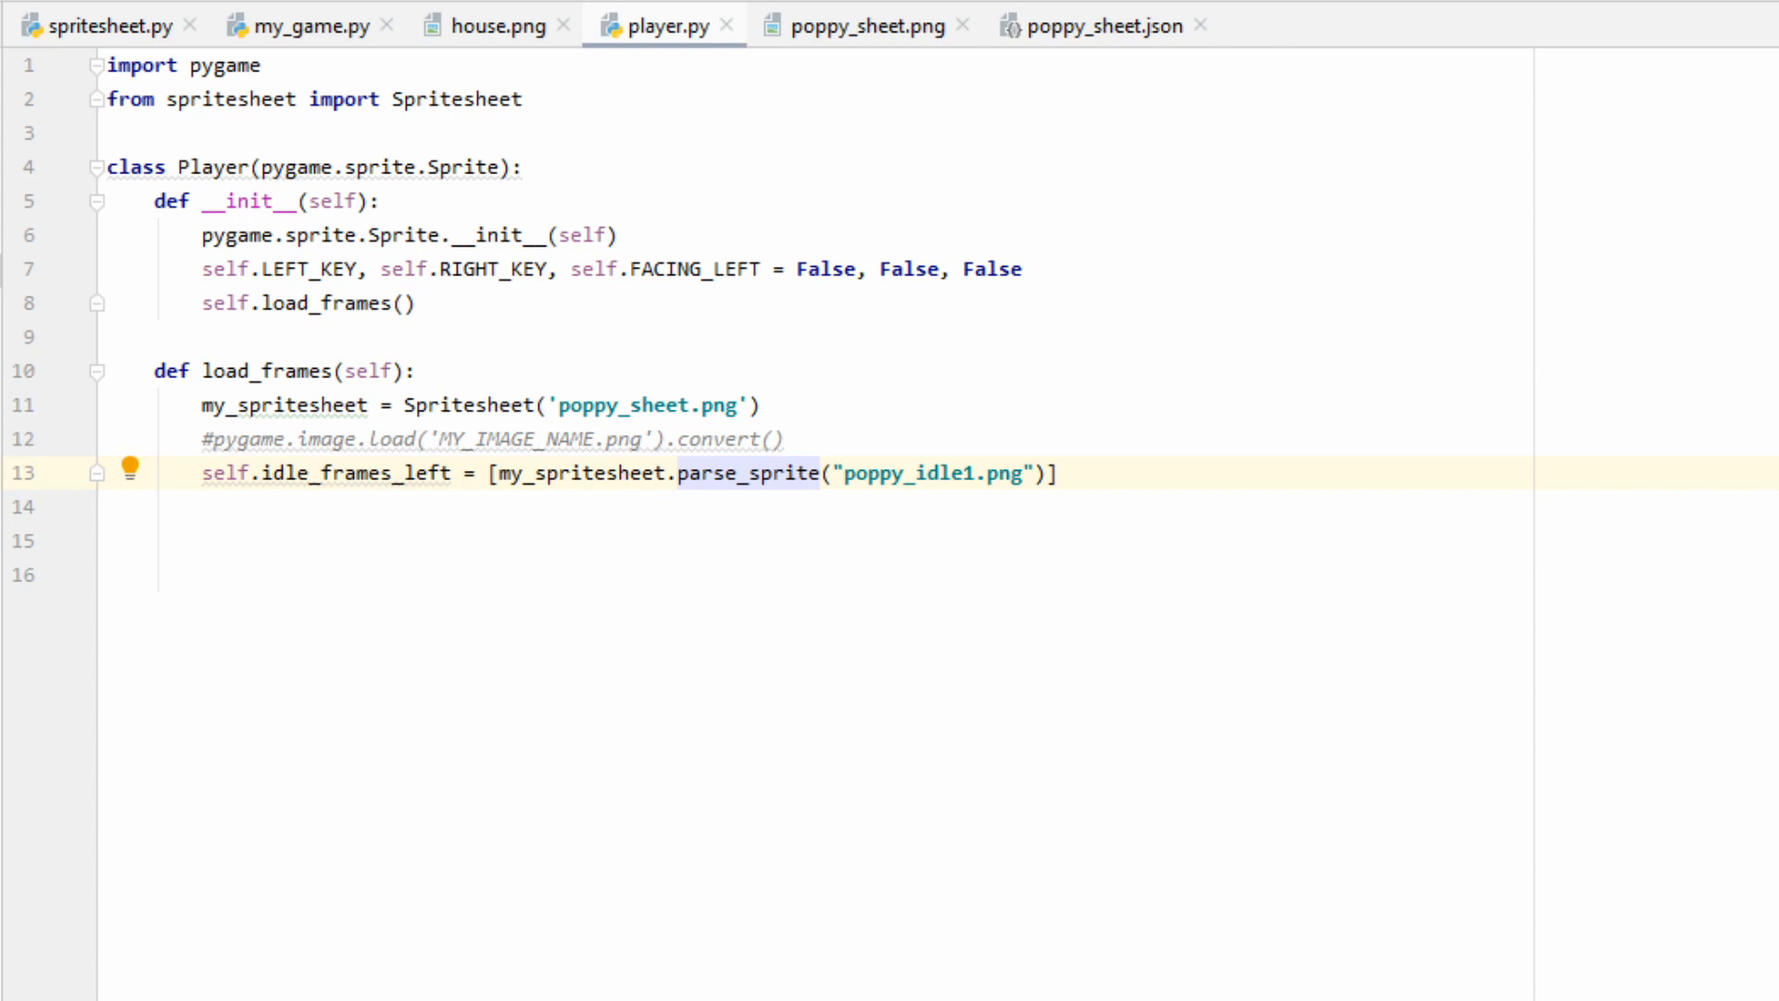
- Append a second parse_sprite call for poppy_idle2.png on its own line
left_click(556, 473)
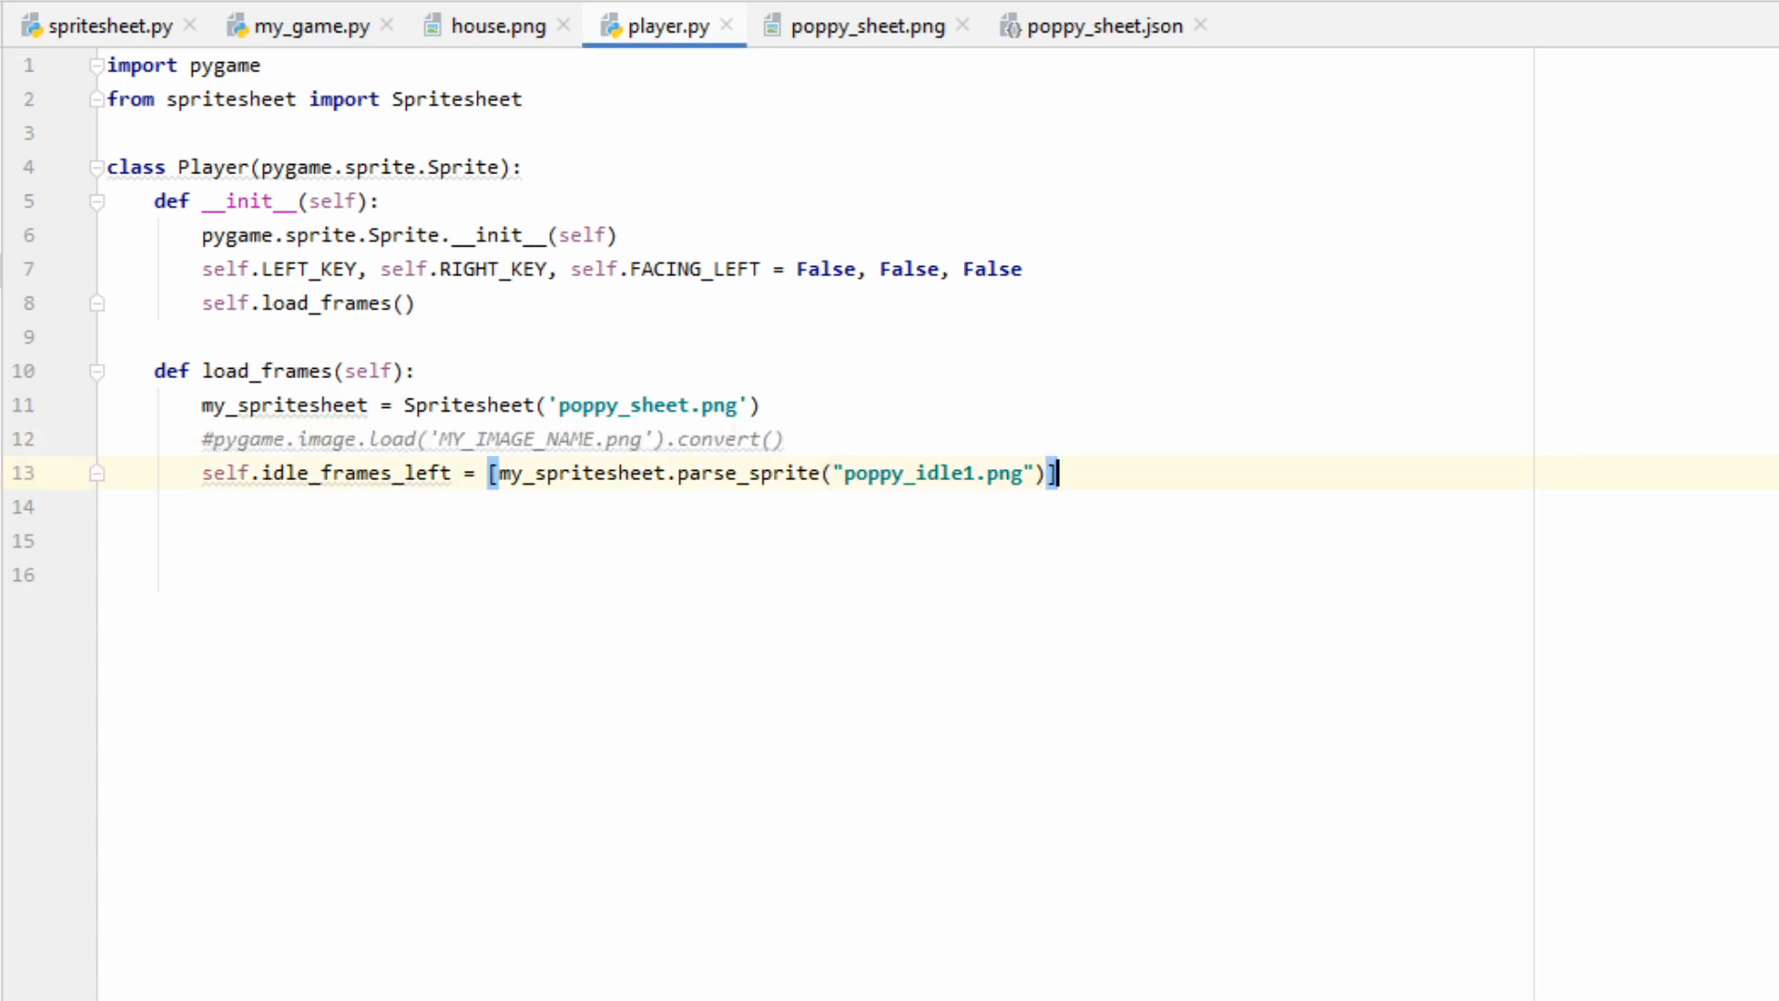
type(",my_spritesheet.parse_sprite(\"poppy_idle1.png\")")
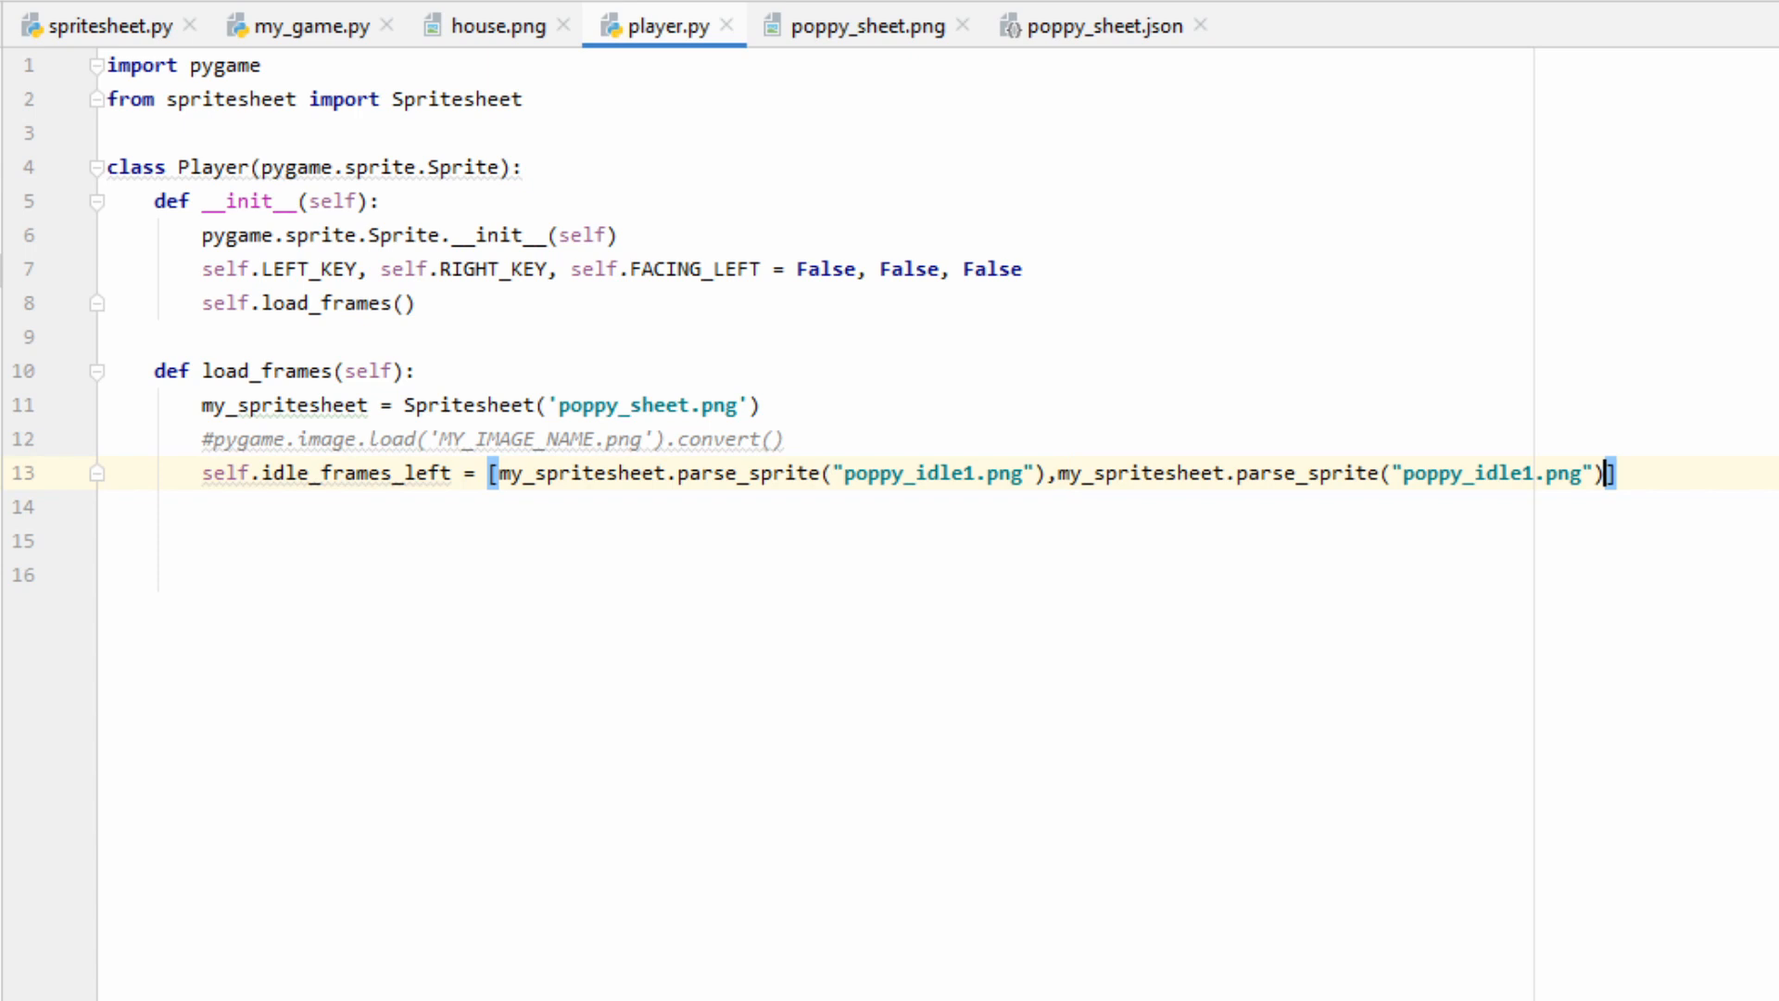
key("Backspace")
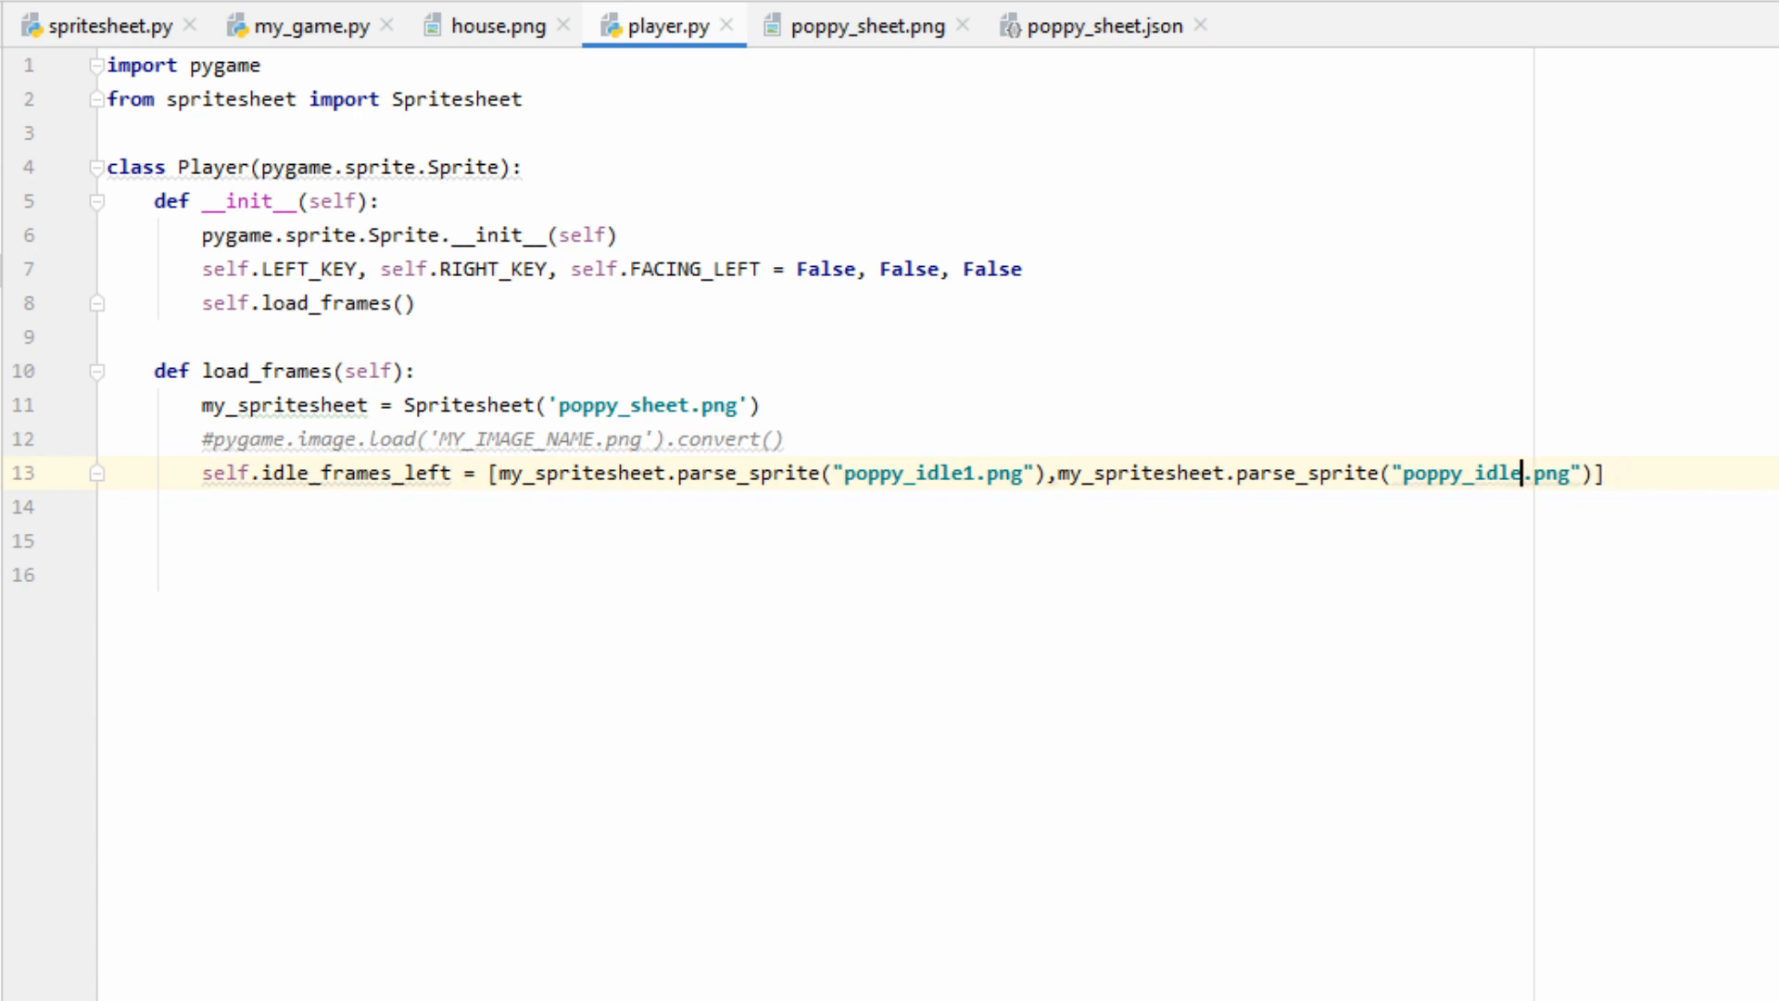
type("2")
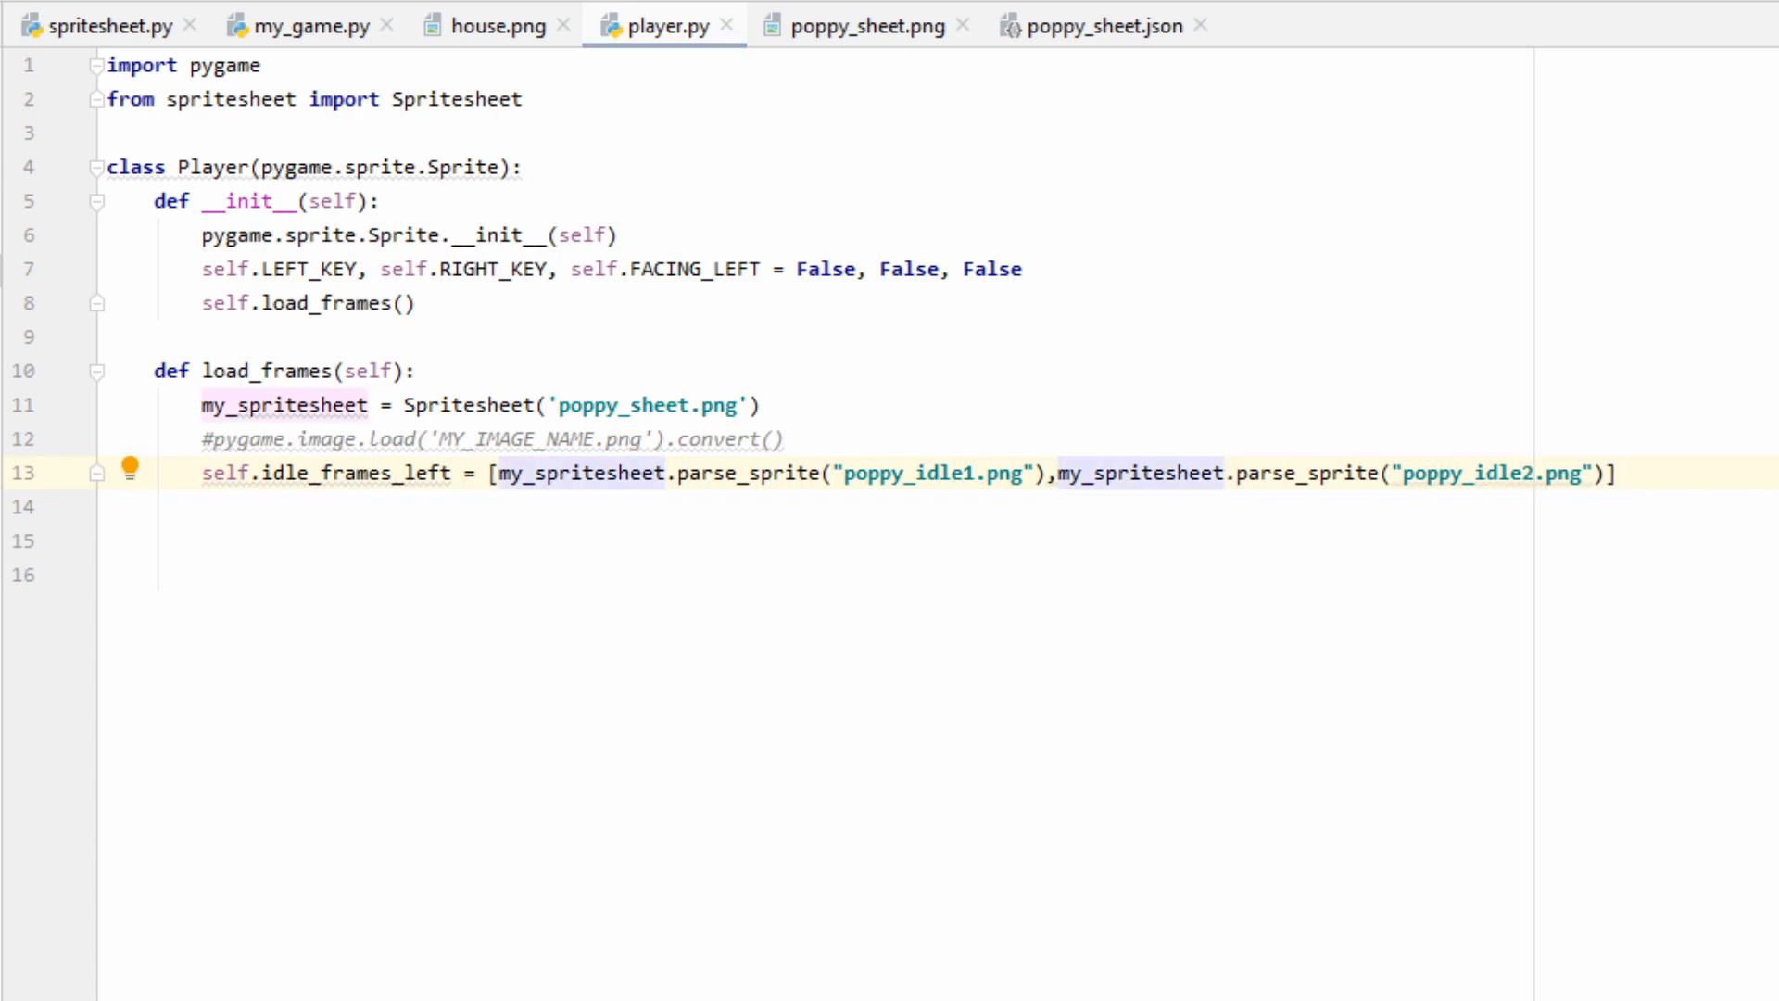
key("Enter")
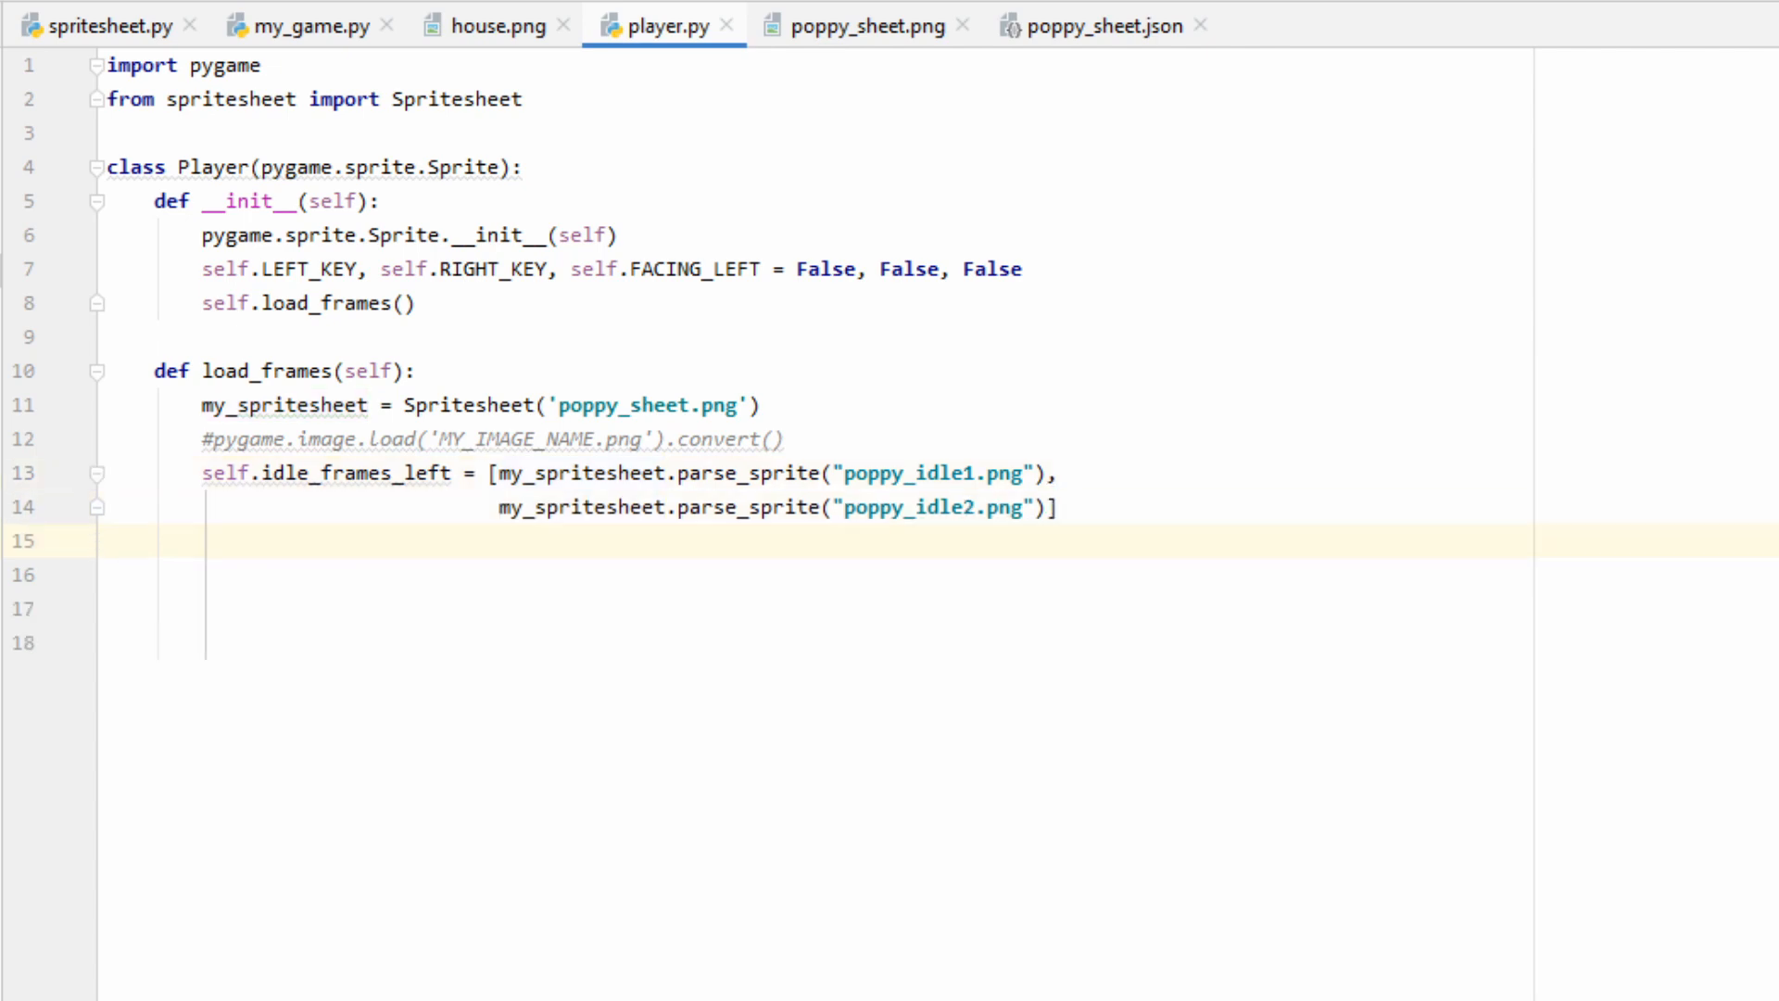
- Add self.walking_frames_left as a list of parse_sprite calls for poppywalk1.png through poppywalk8.png
left_click(202, 541)
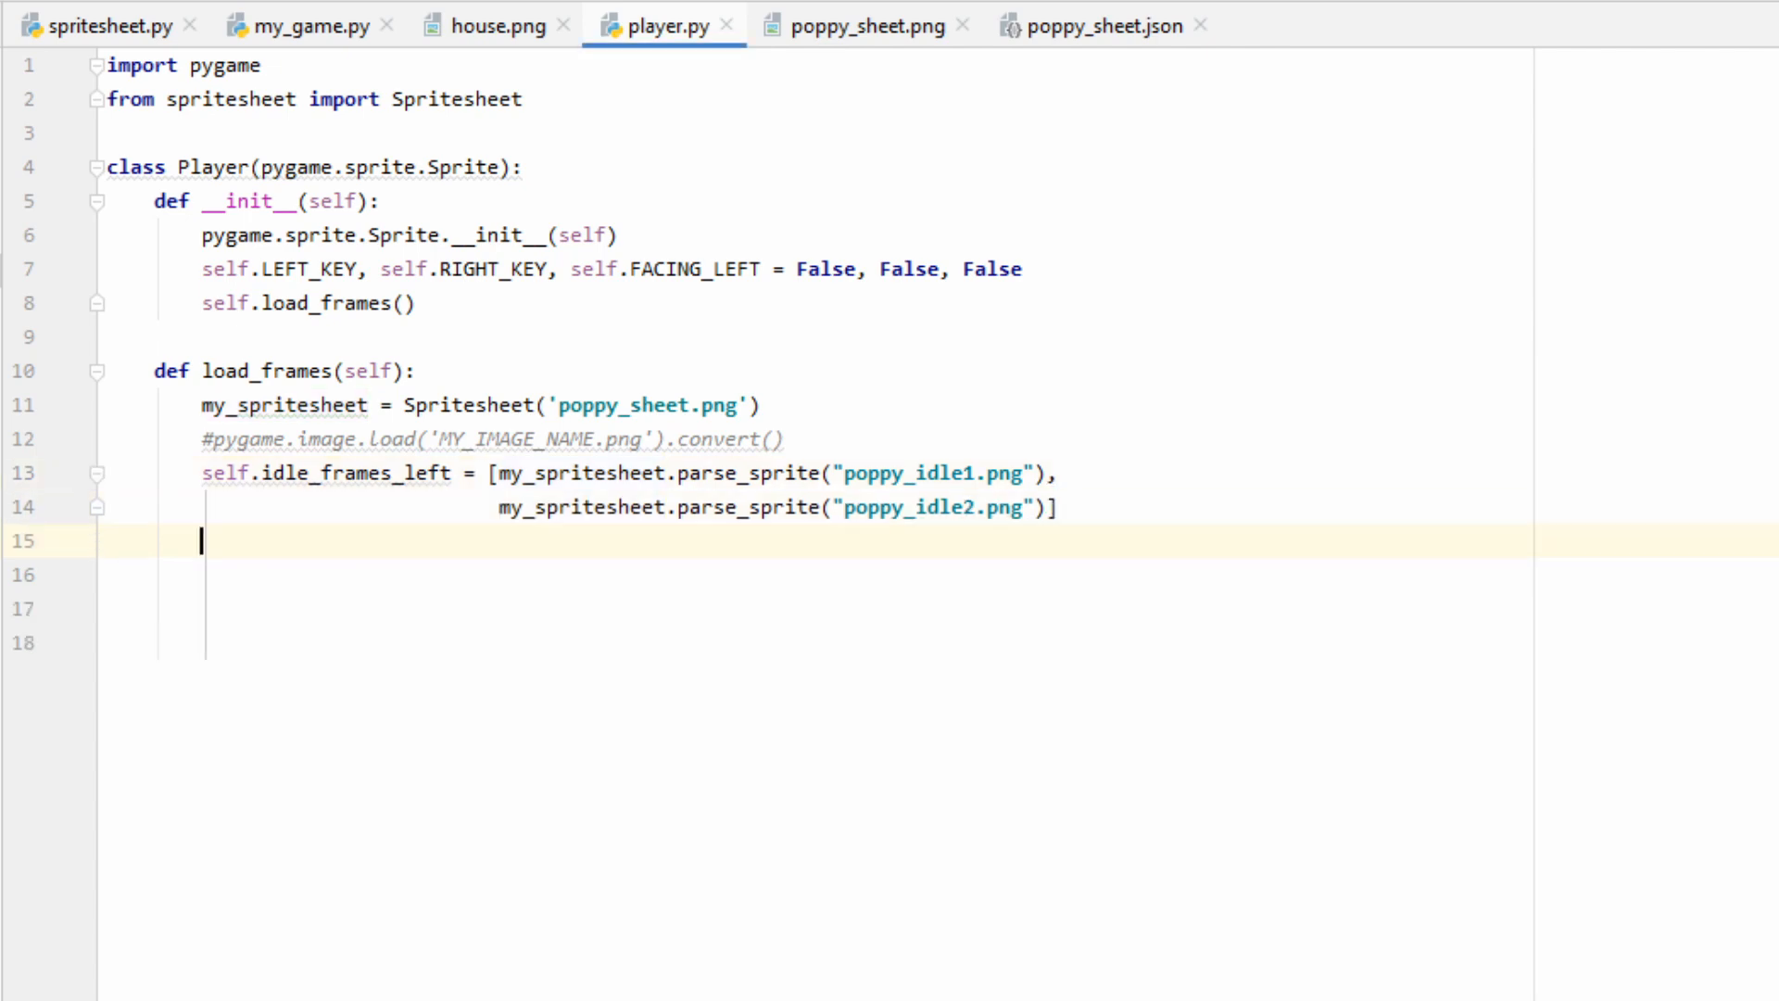
type("self.walking_frames_left =")
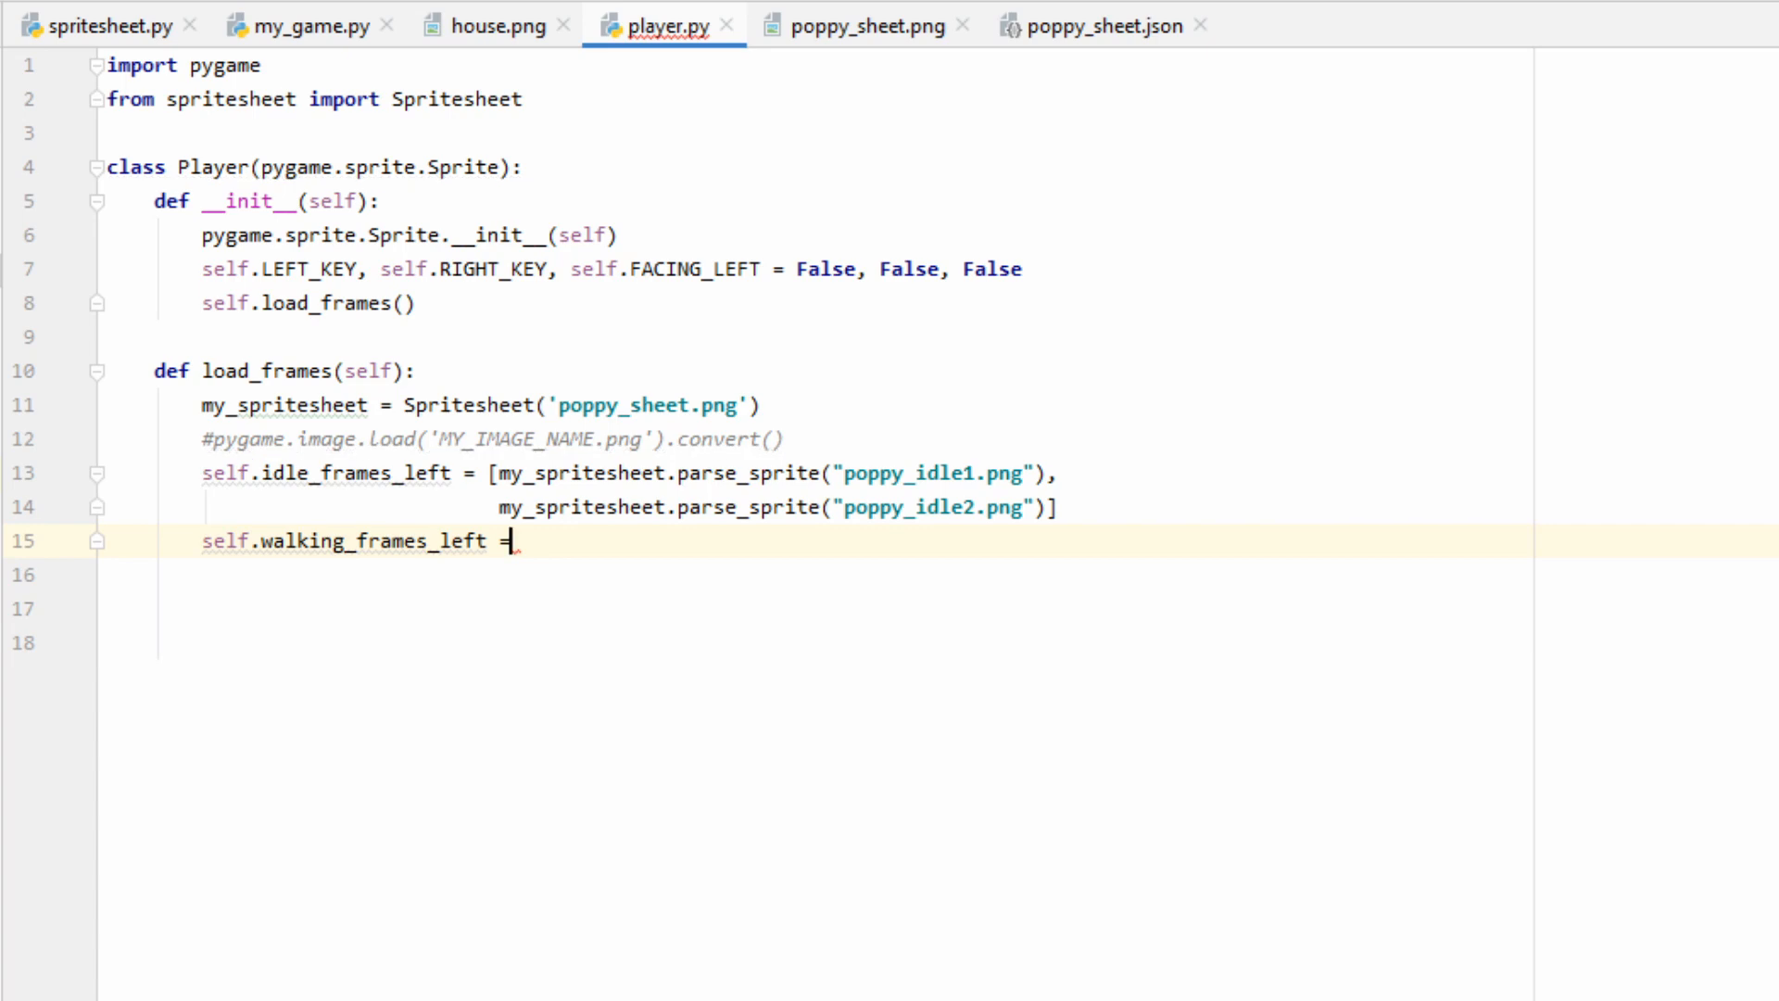
type("[")
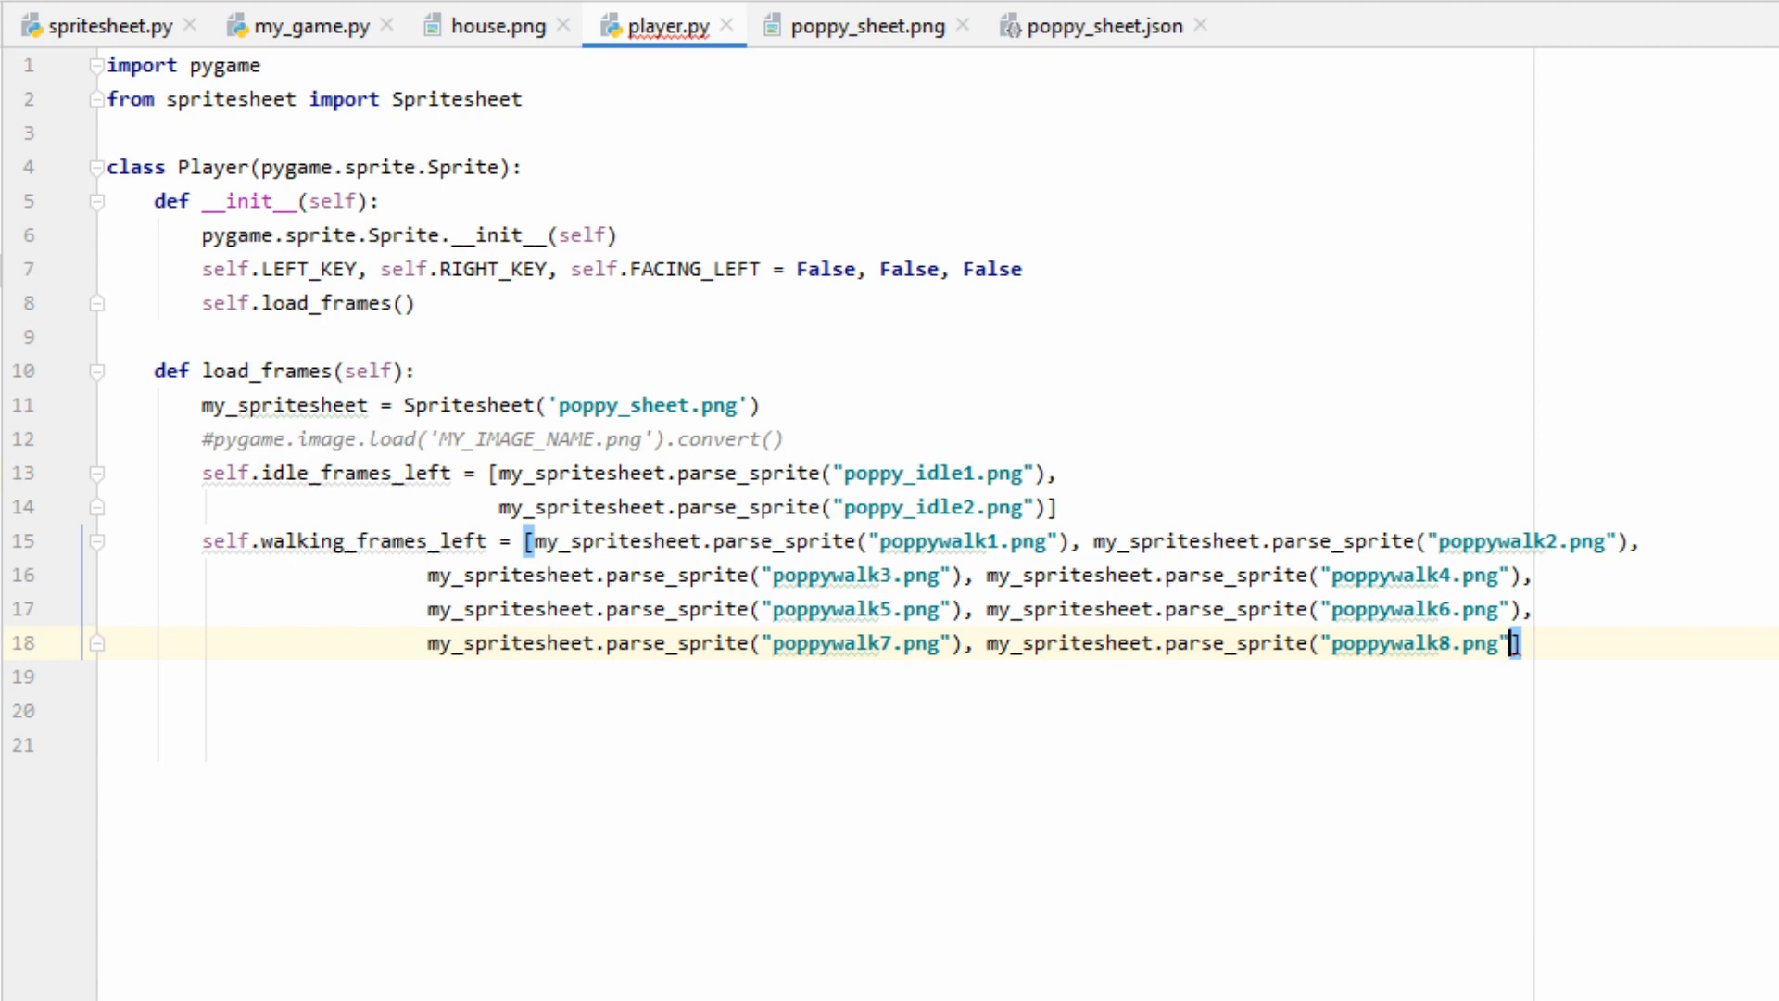
type("]")
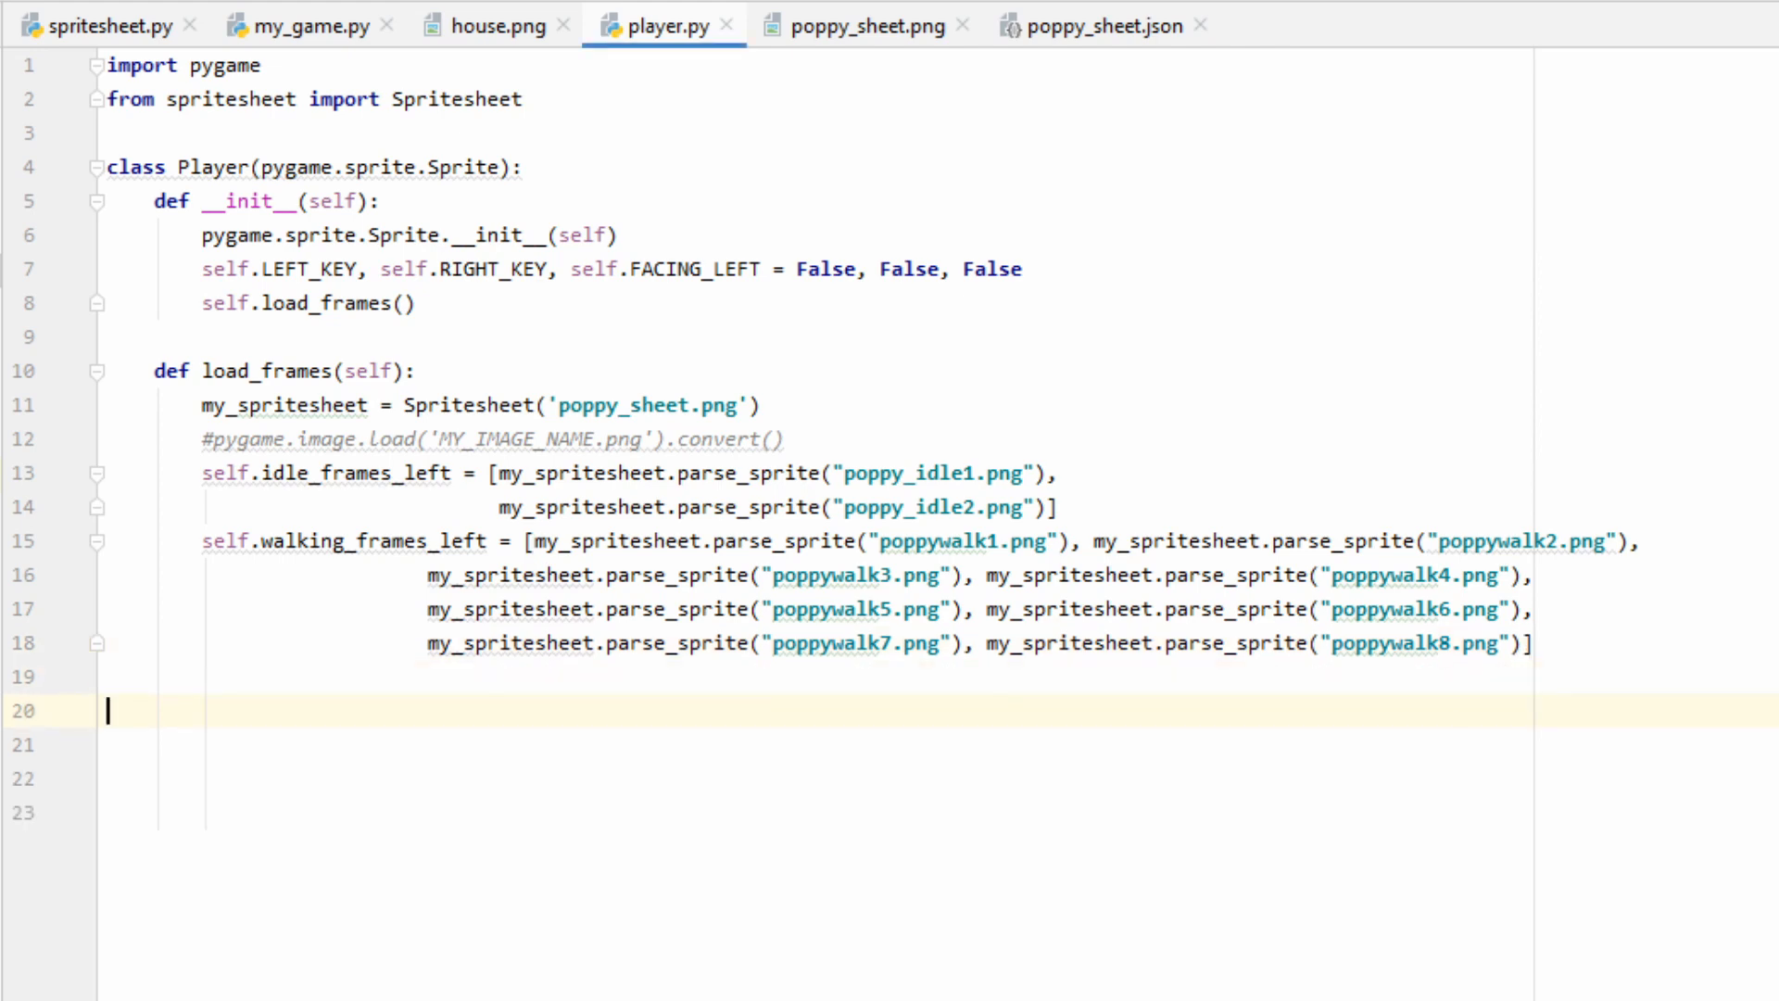
- Create idle_frames_right and loop over idle_frames_left appending to it
type("self.idle_frames_right = []")
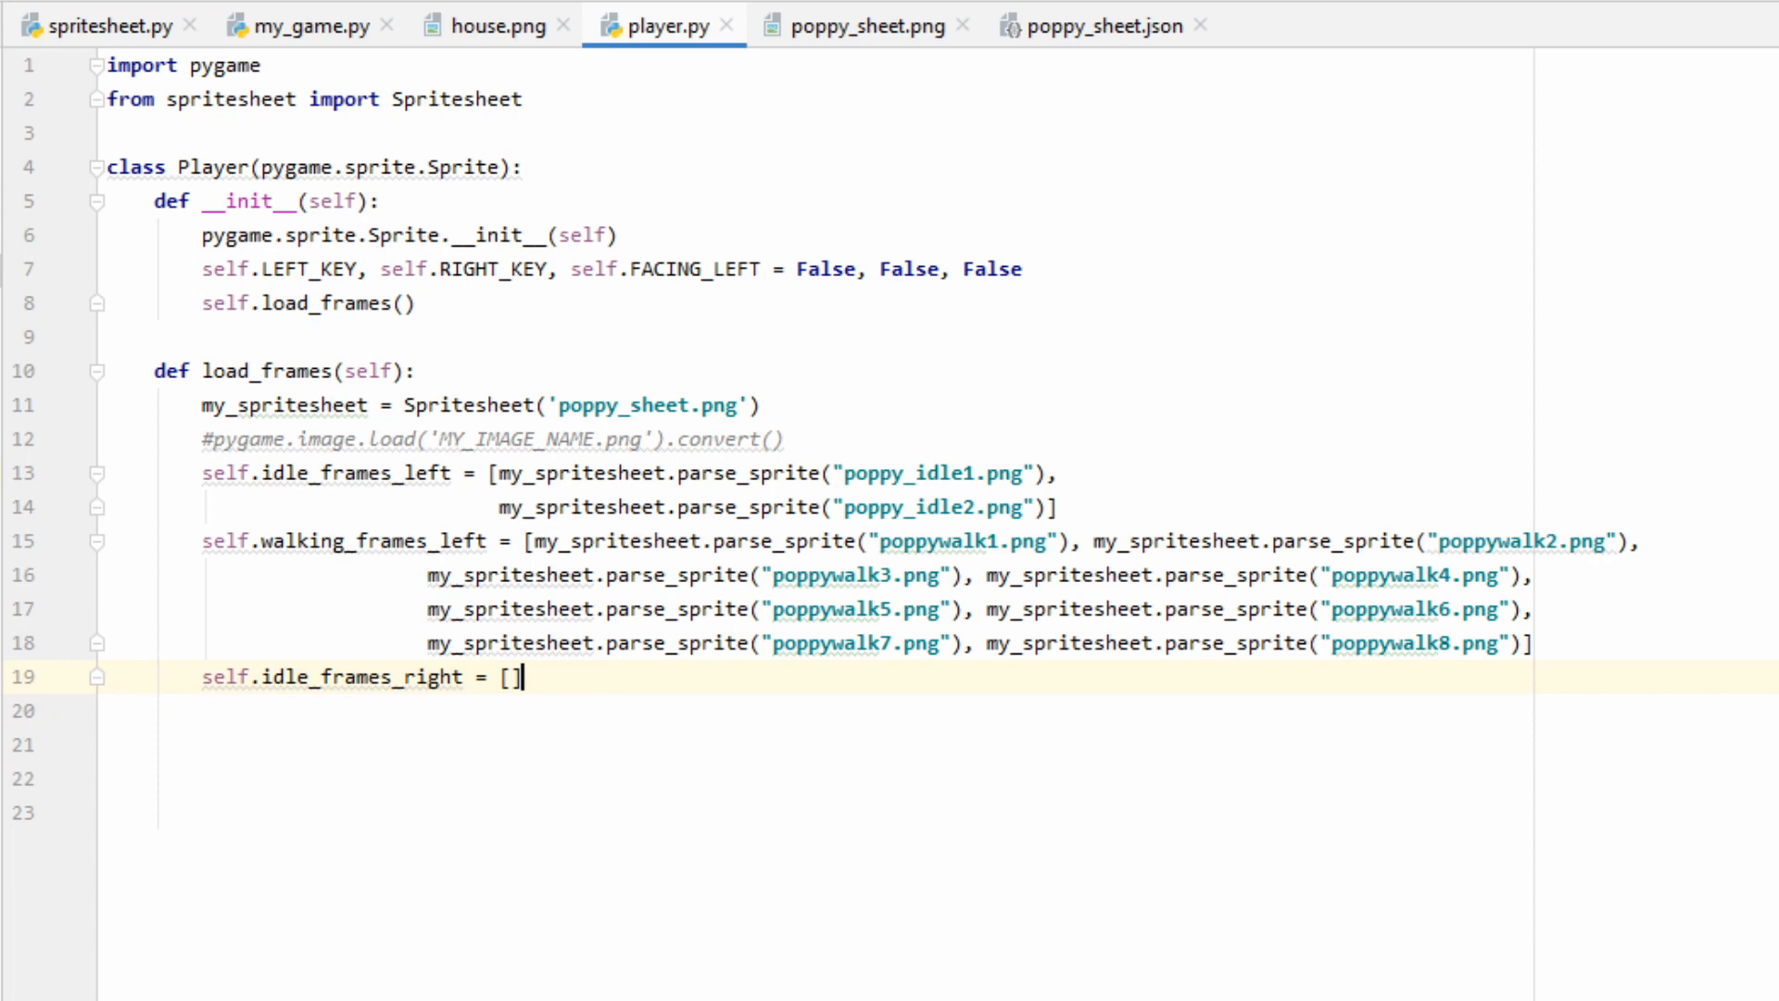
key("Enter")
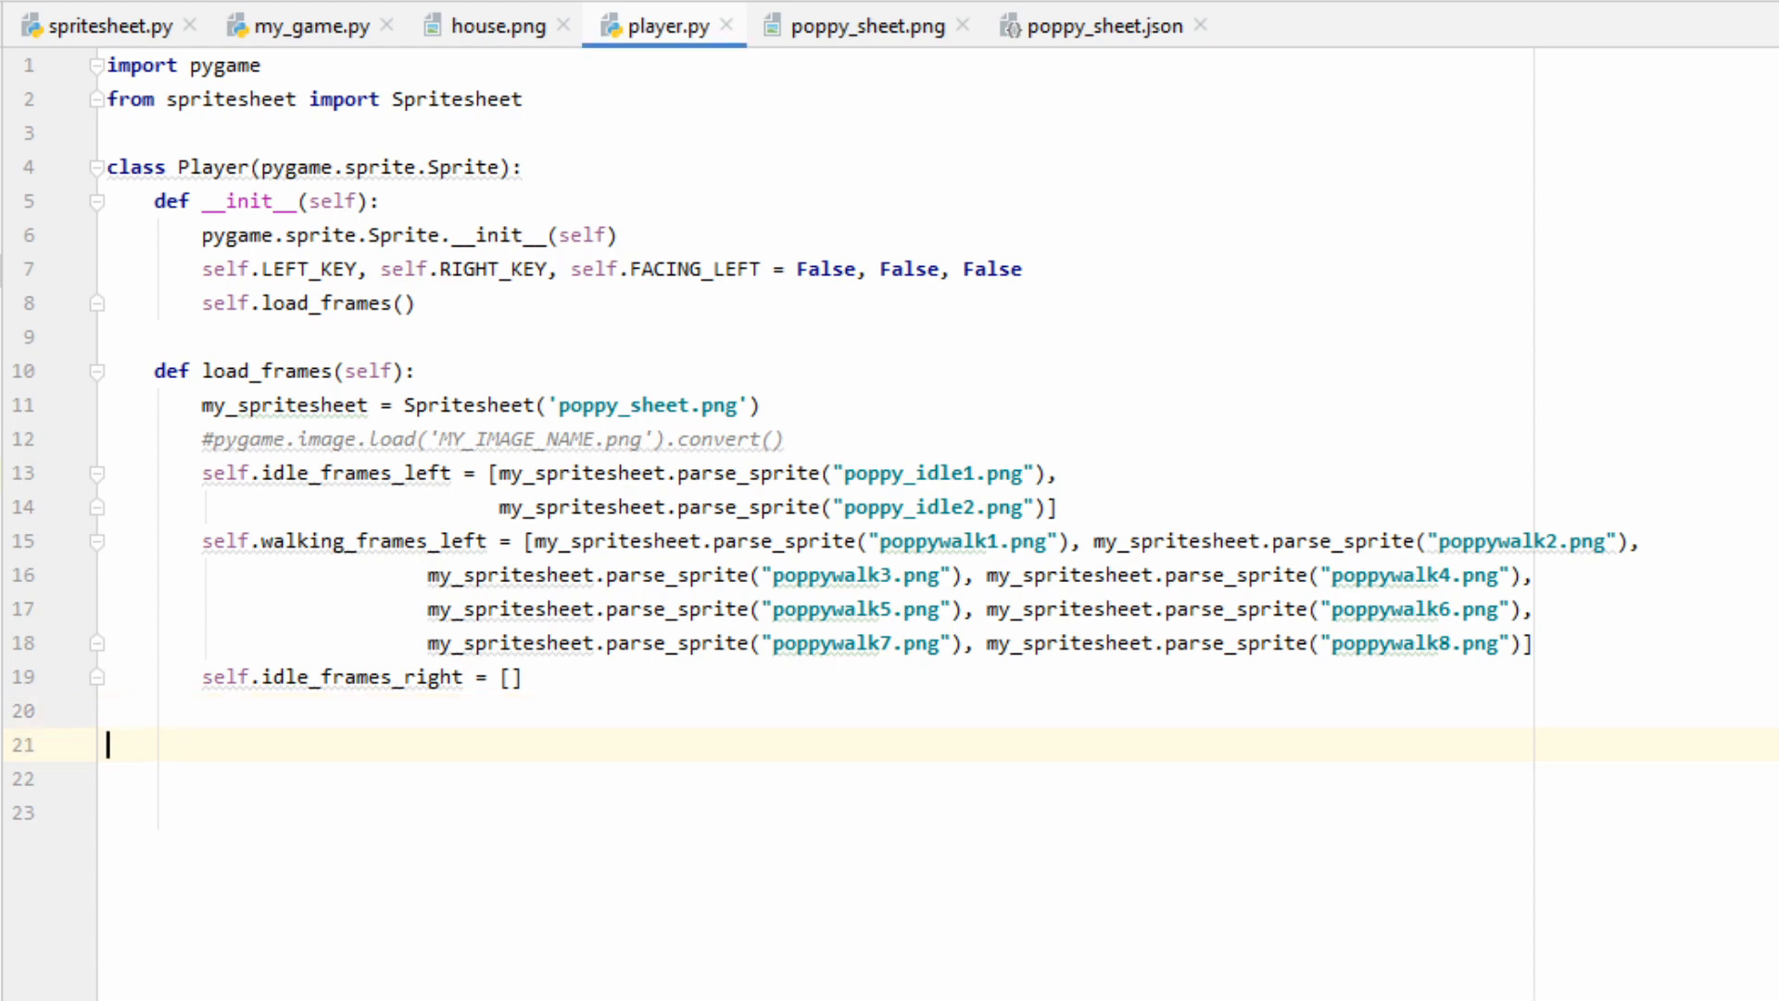
type("for_fr")
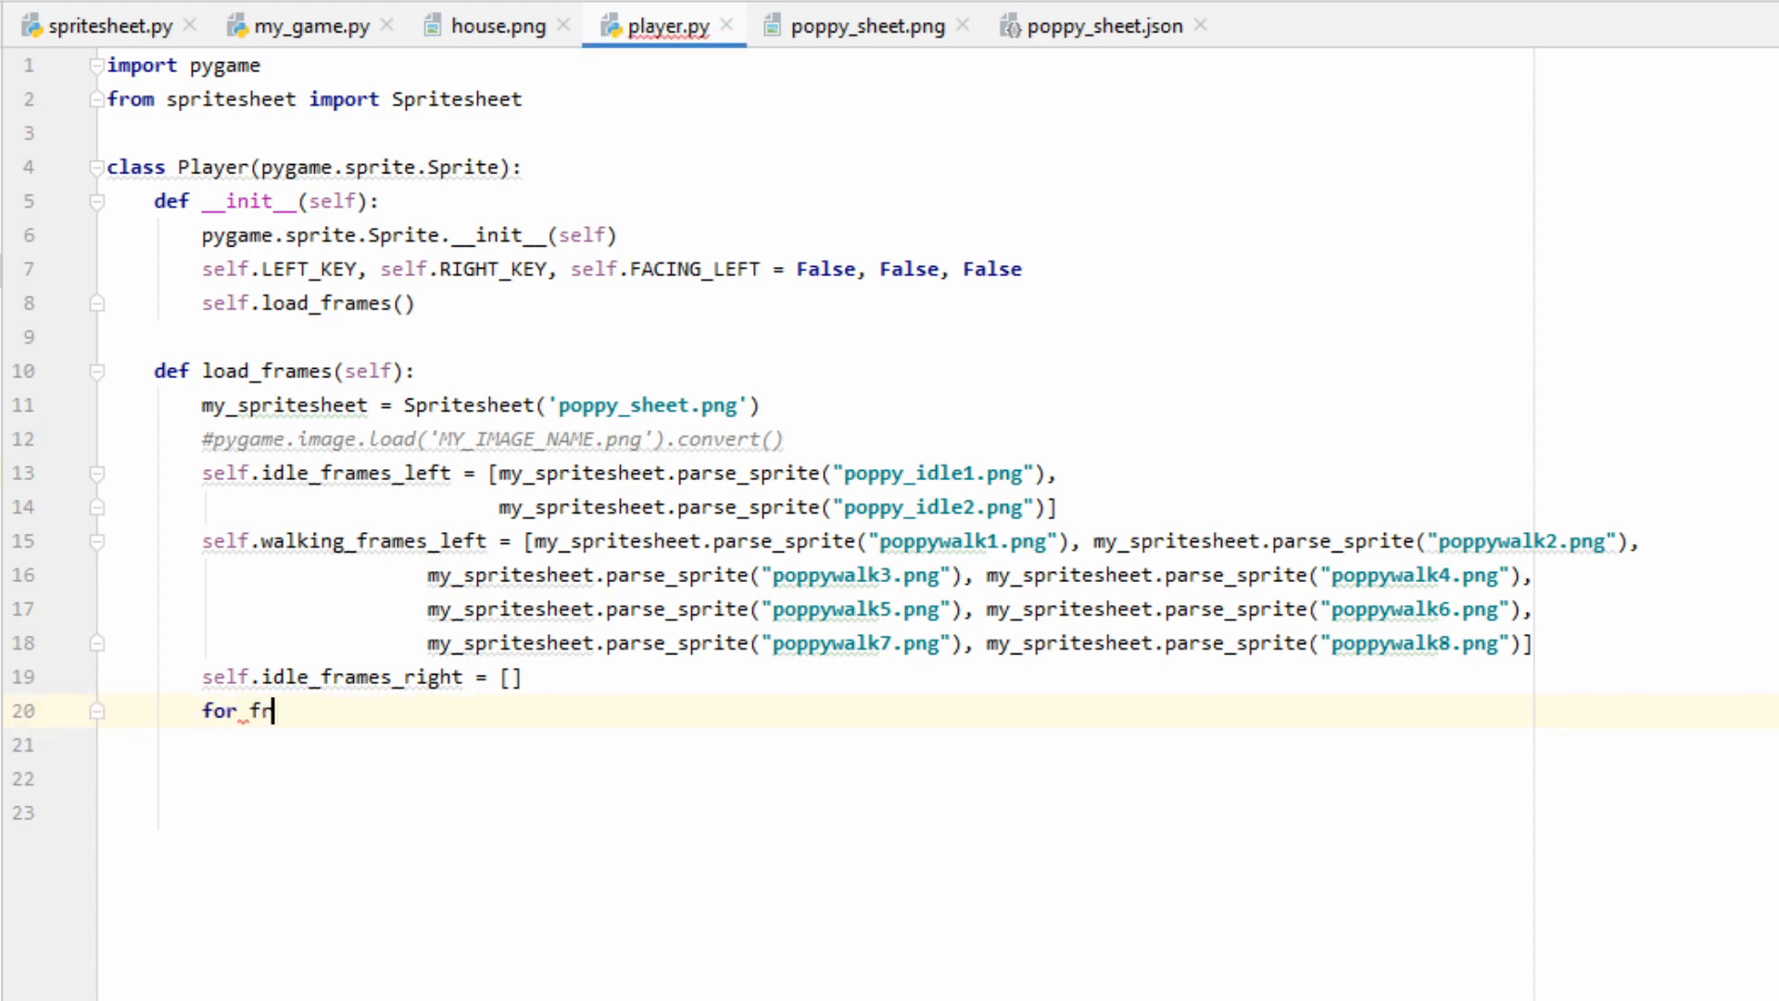
type("ame in self.idle_frames_left:")
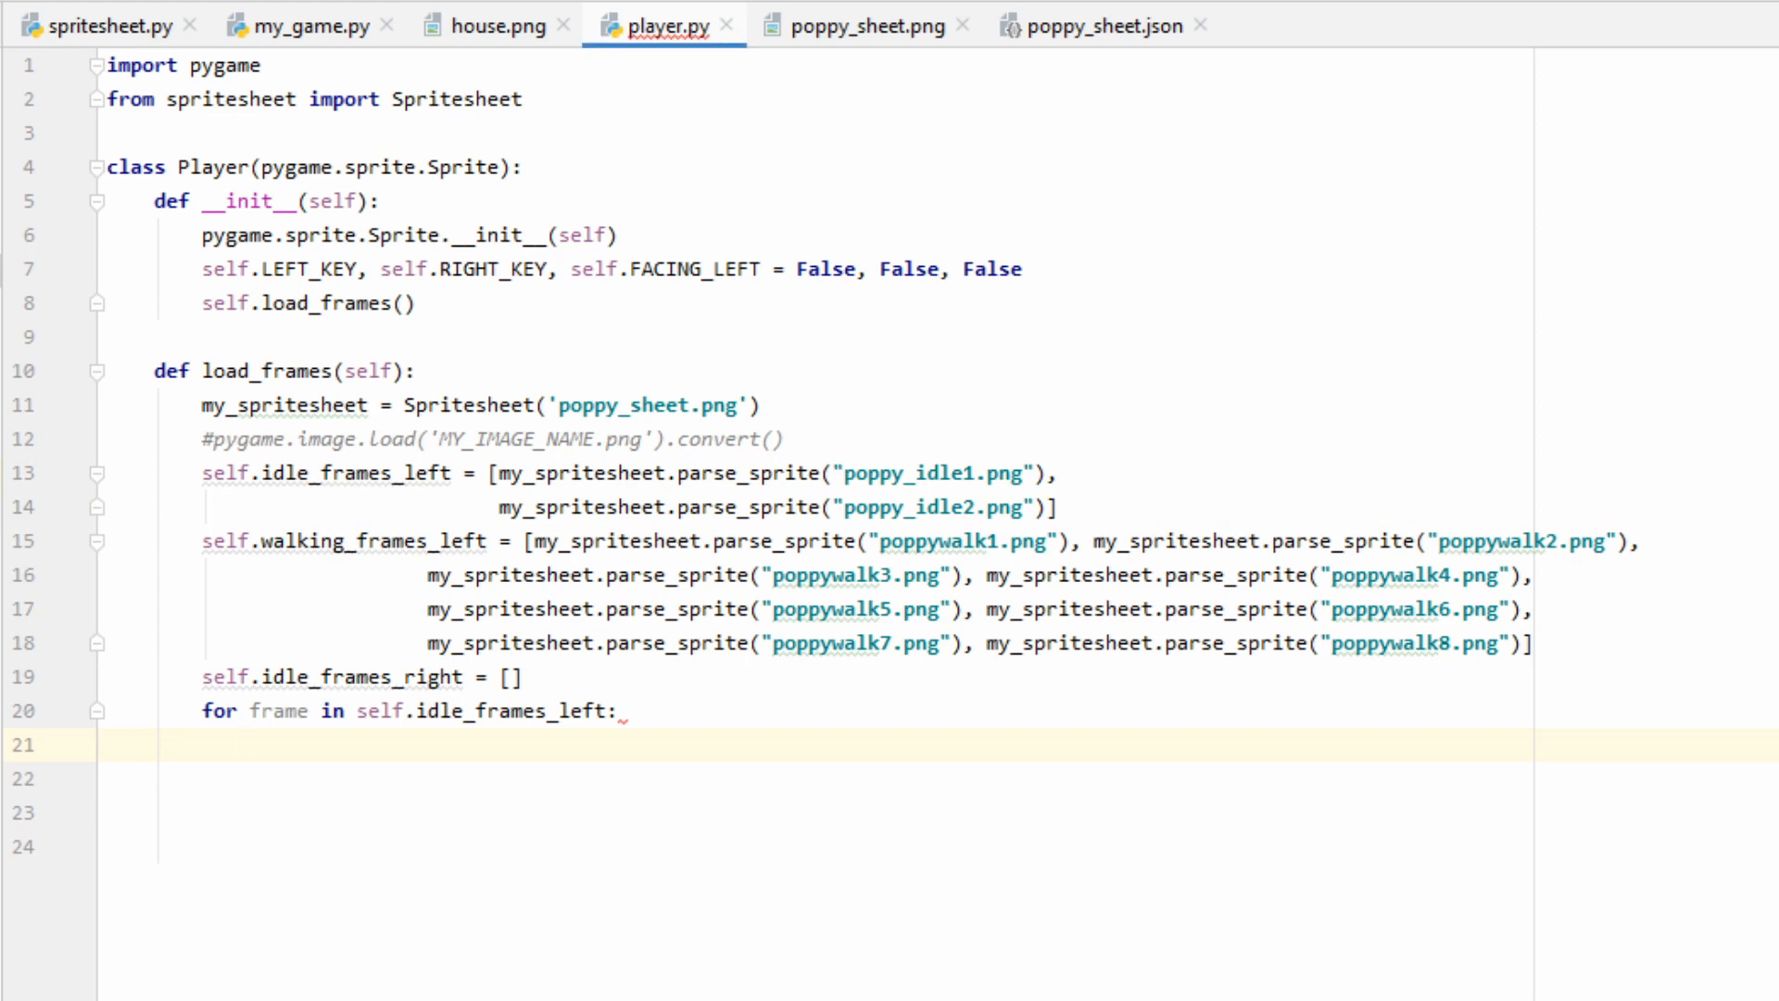
type("self.idle_frames_right.append()")
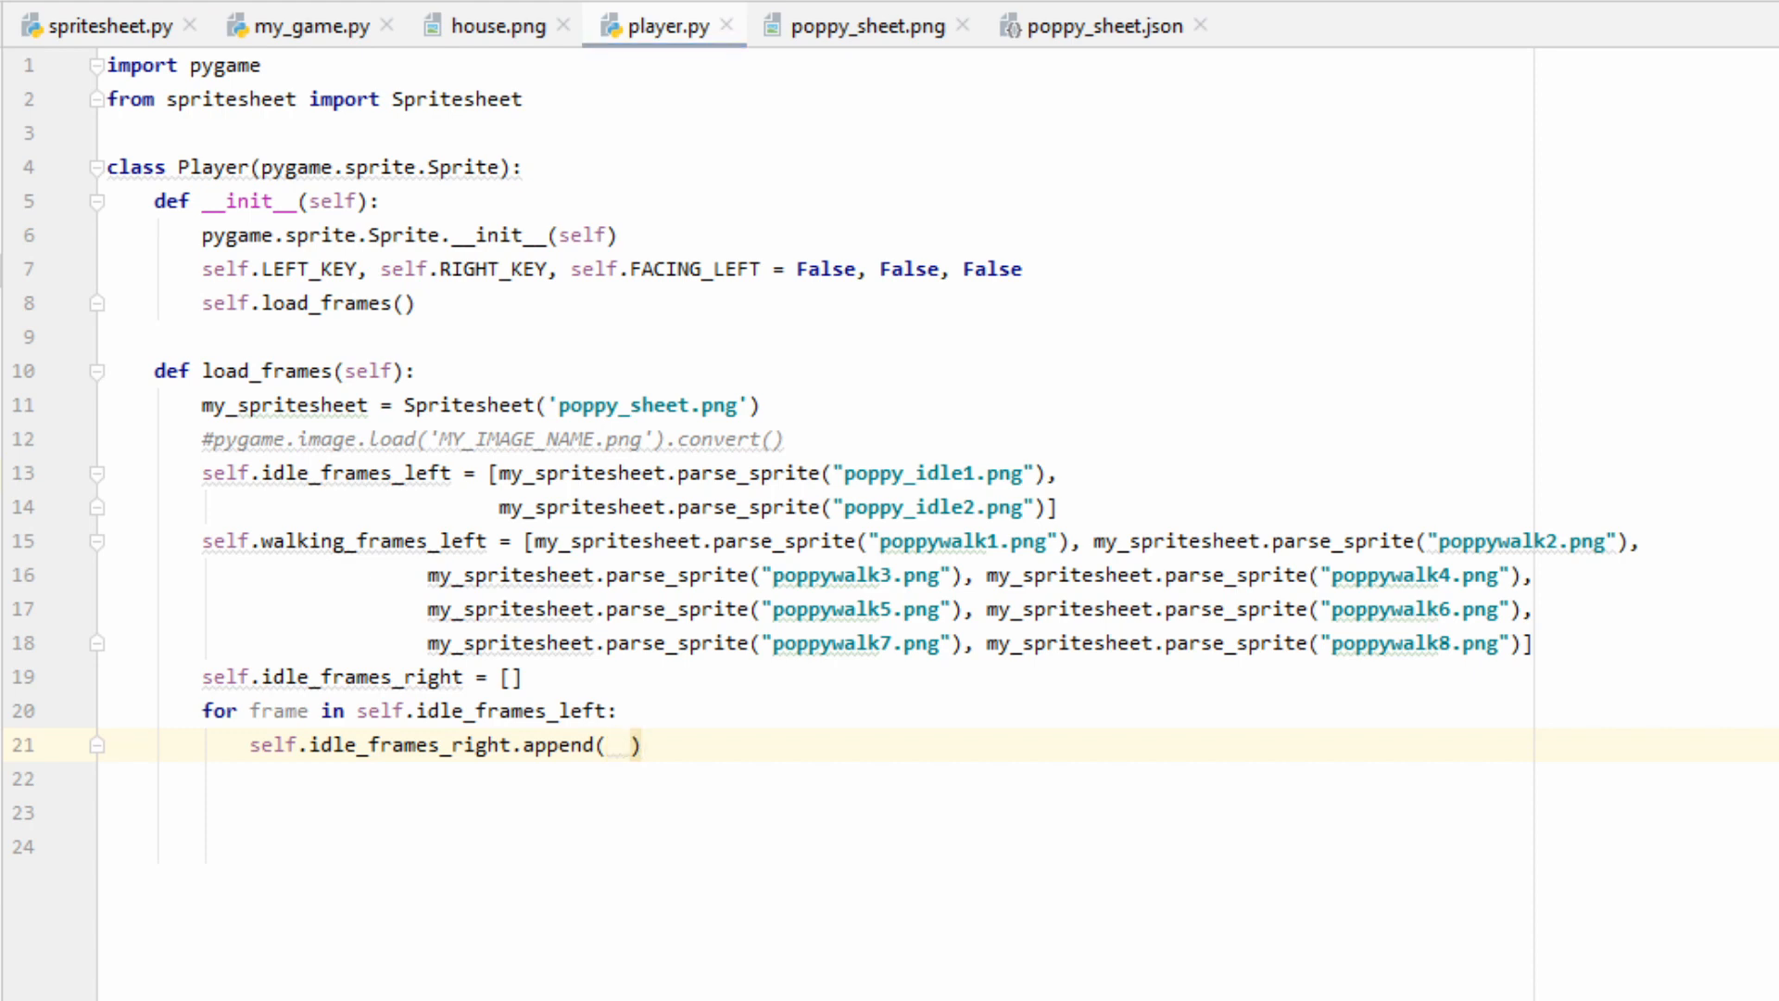
- Append pygame.transform.flip(frame, True, False) copies and start walking_frames_right the same way
type("pygame.transform.flip()")
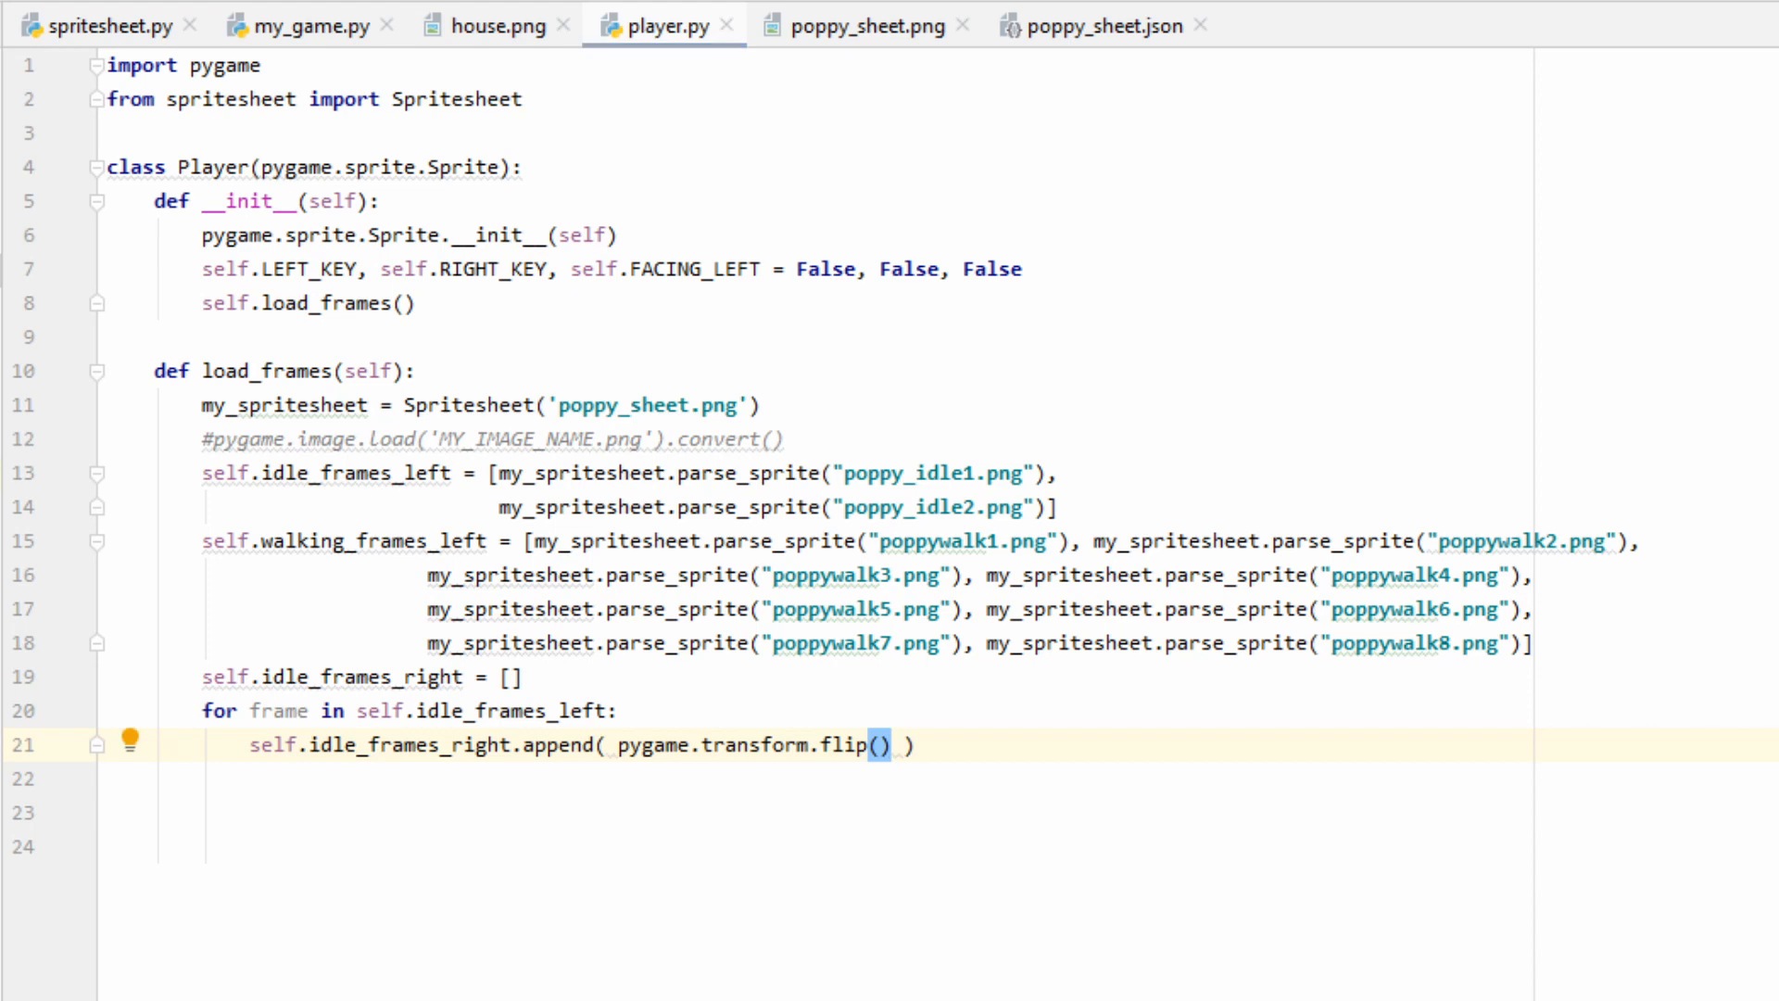
type("frame")
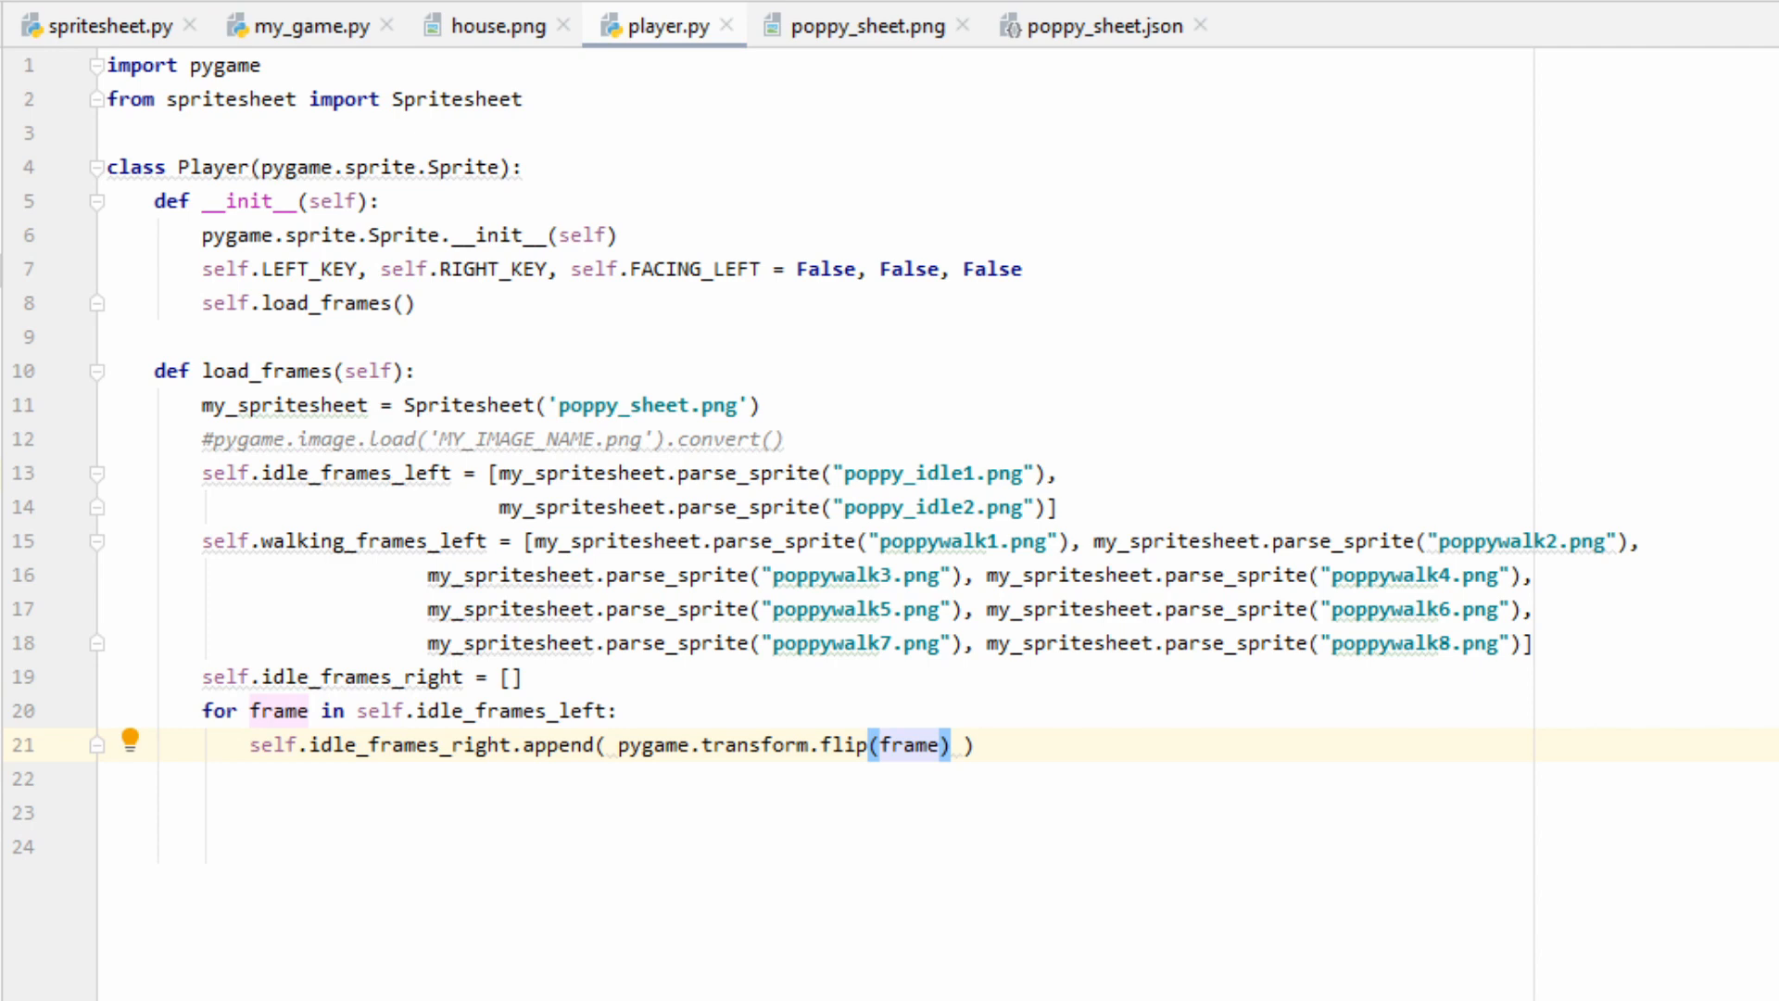
left_click(107, 777)
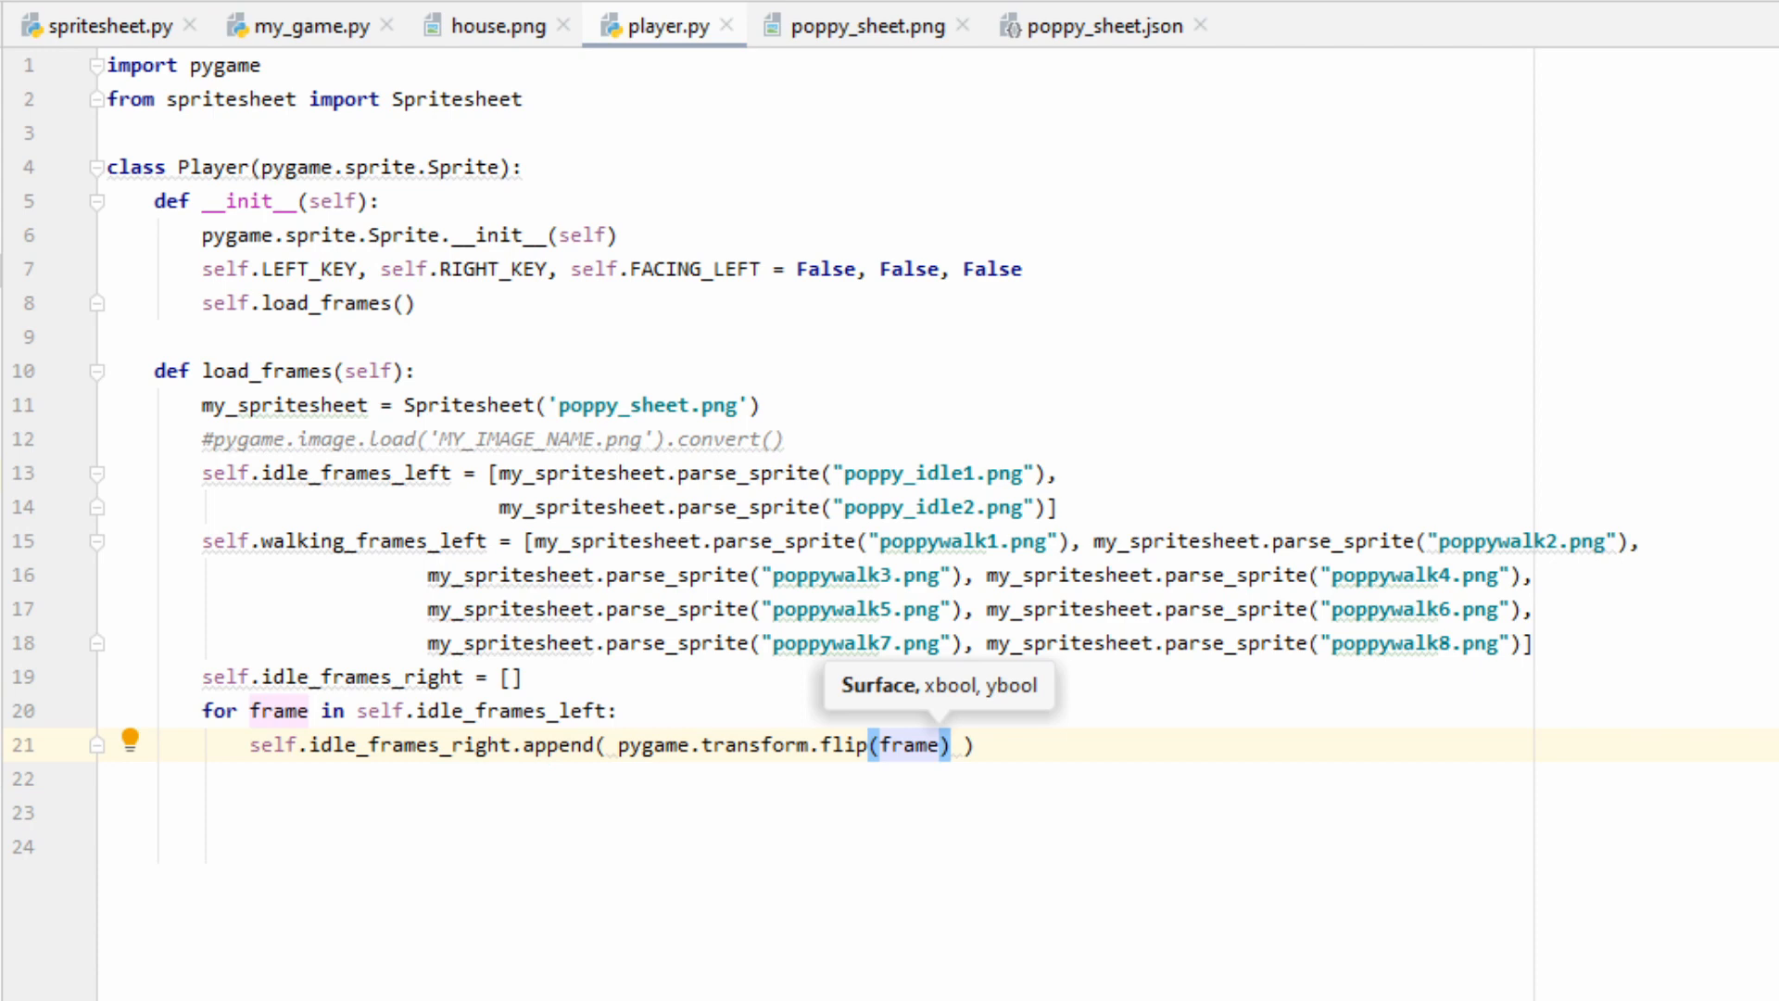
type(",")
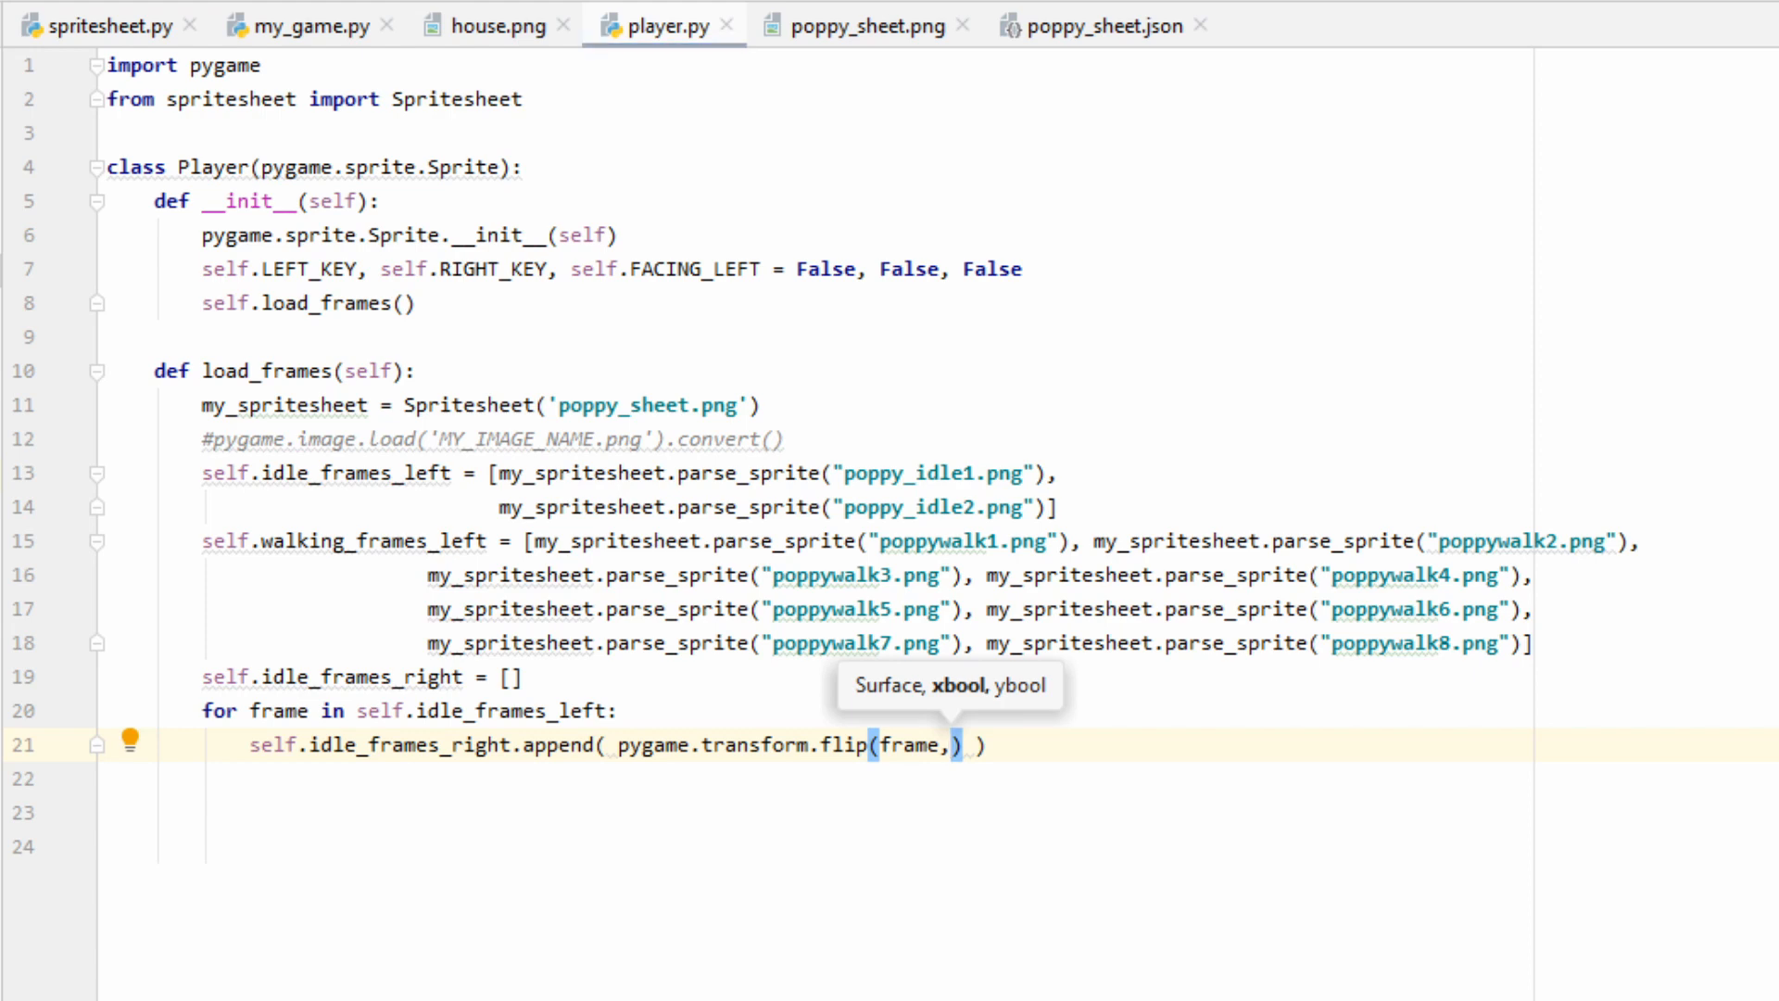
type("True, False")
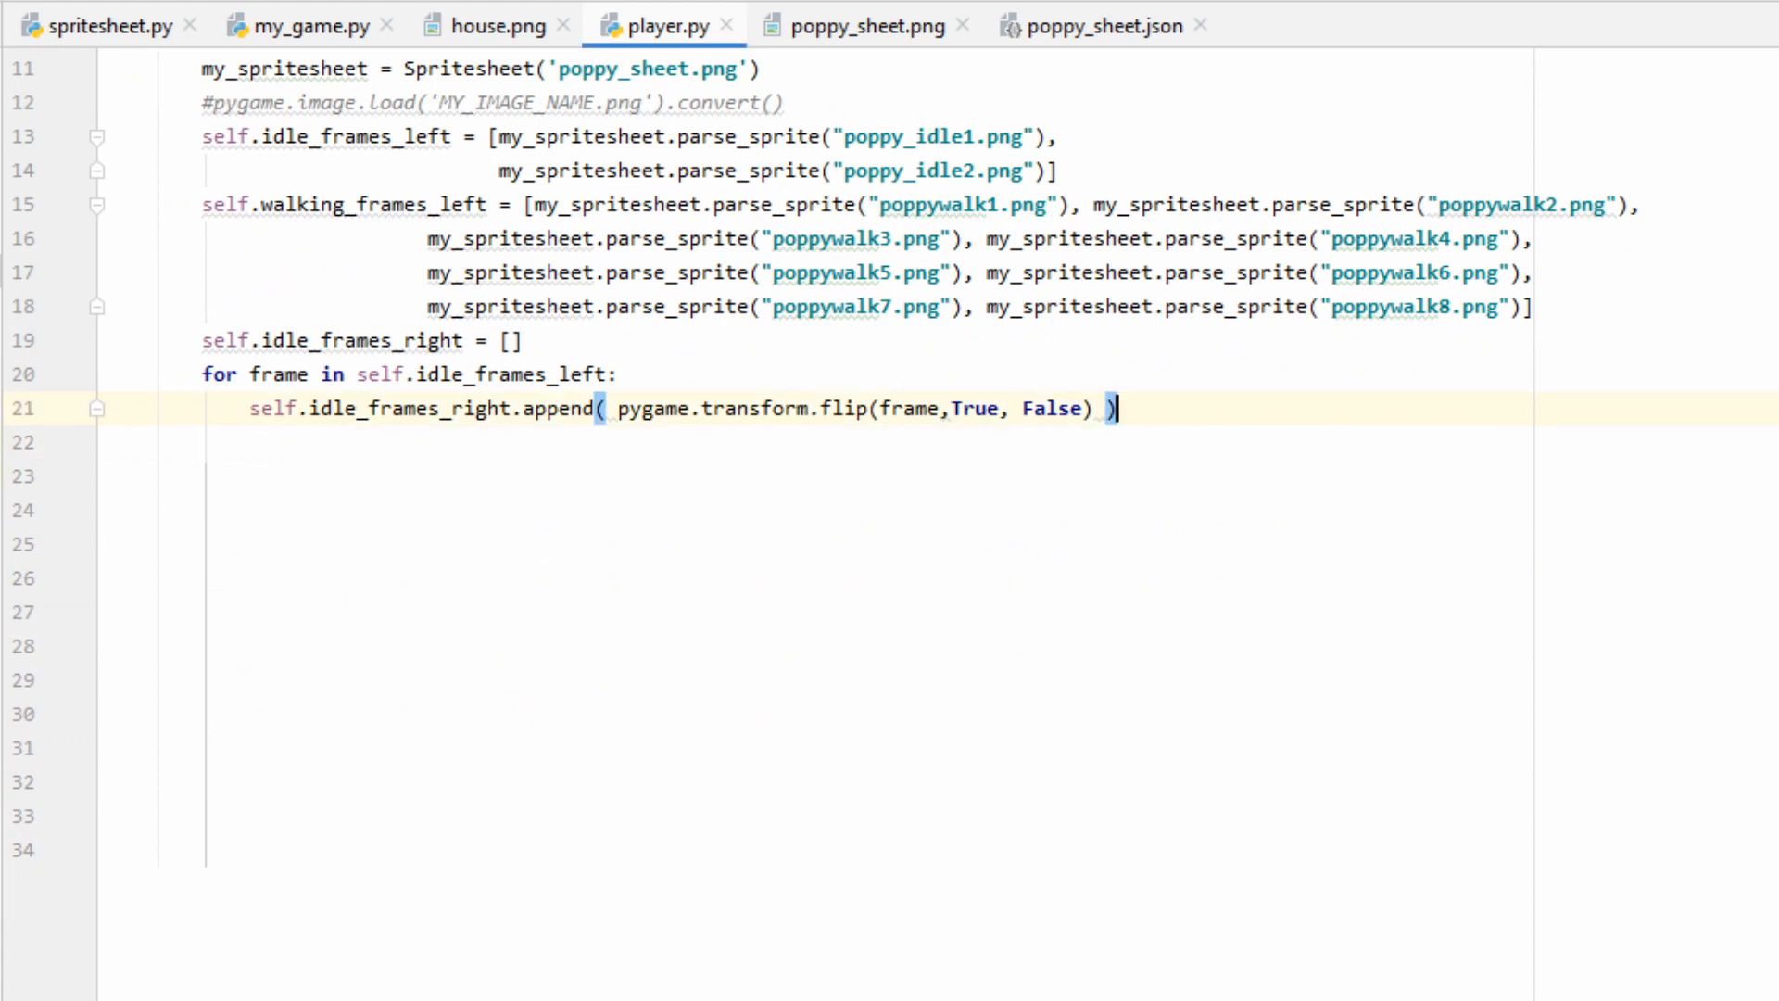
type("self.walking_frames_right = []")
left_click(677, 510)
type("self.walking_frames_right.append(pygame.transform.flip(frame, True, False))")
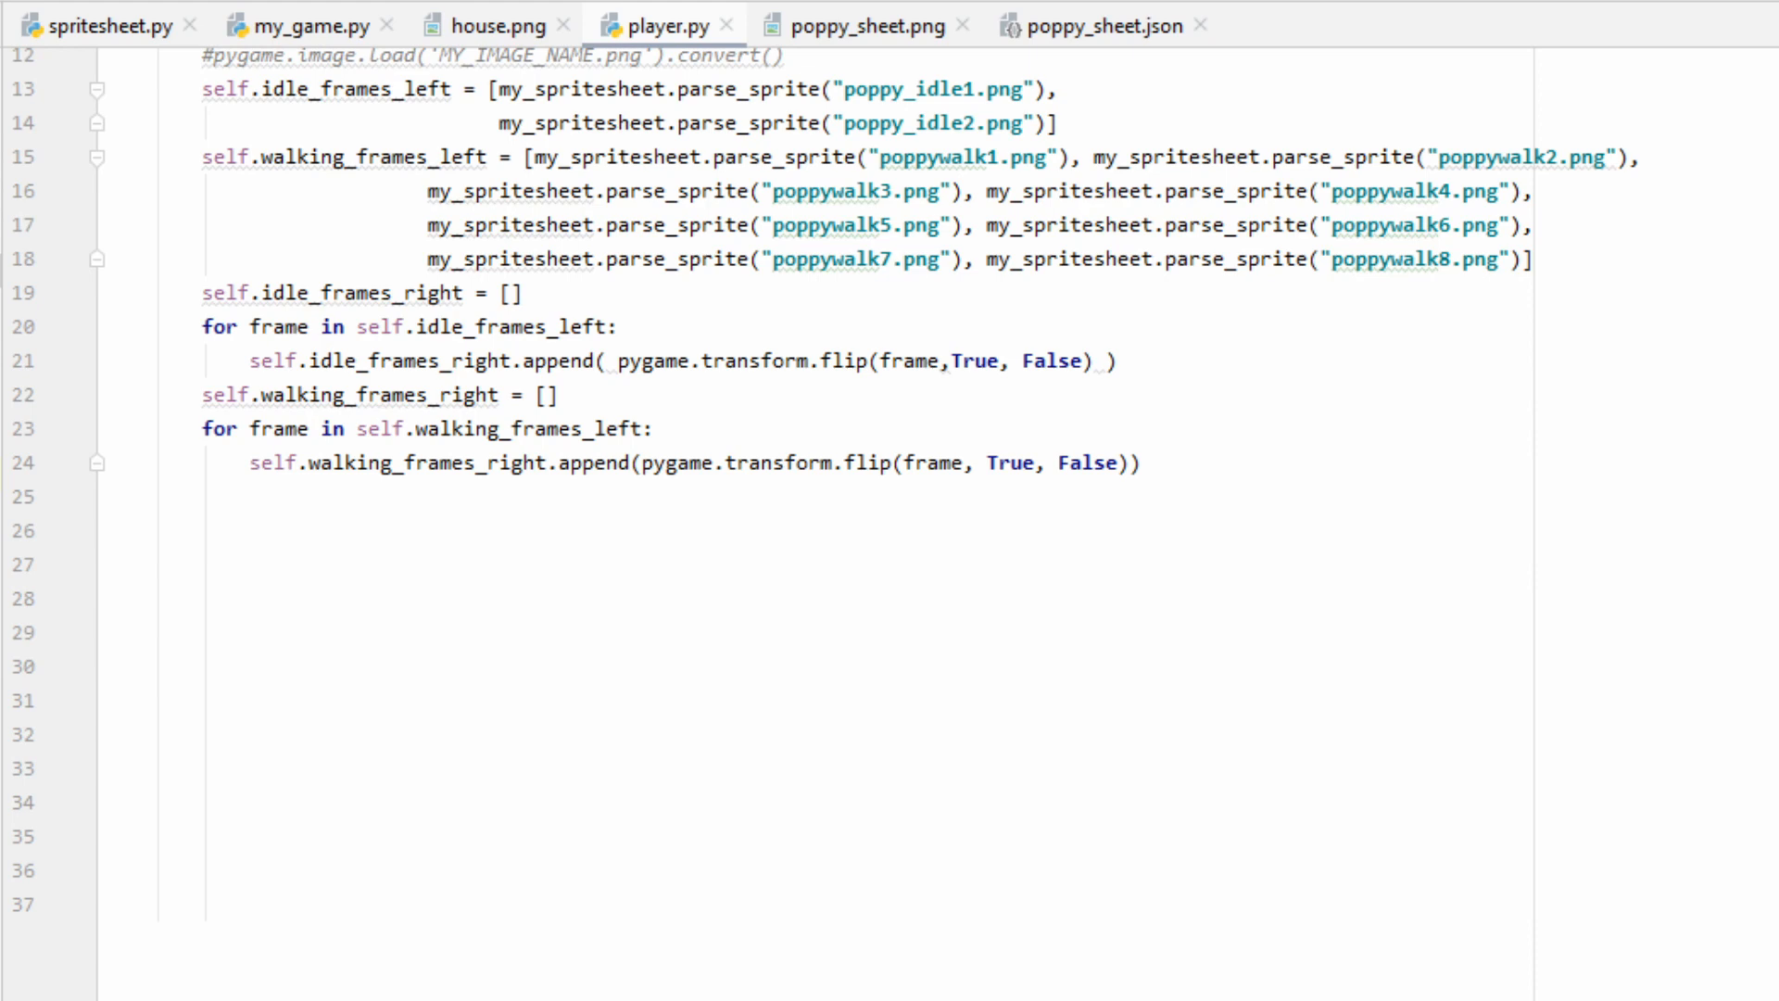
- In __init__, set self.rect from self.idle_frames_left[0].get_rect()
scroll("up", 3)
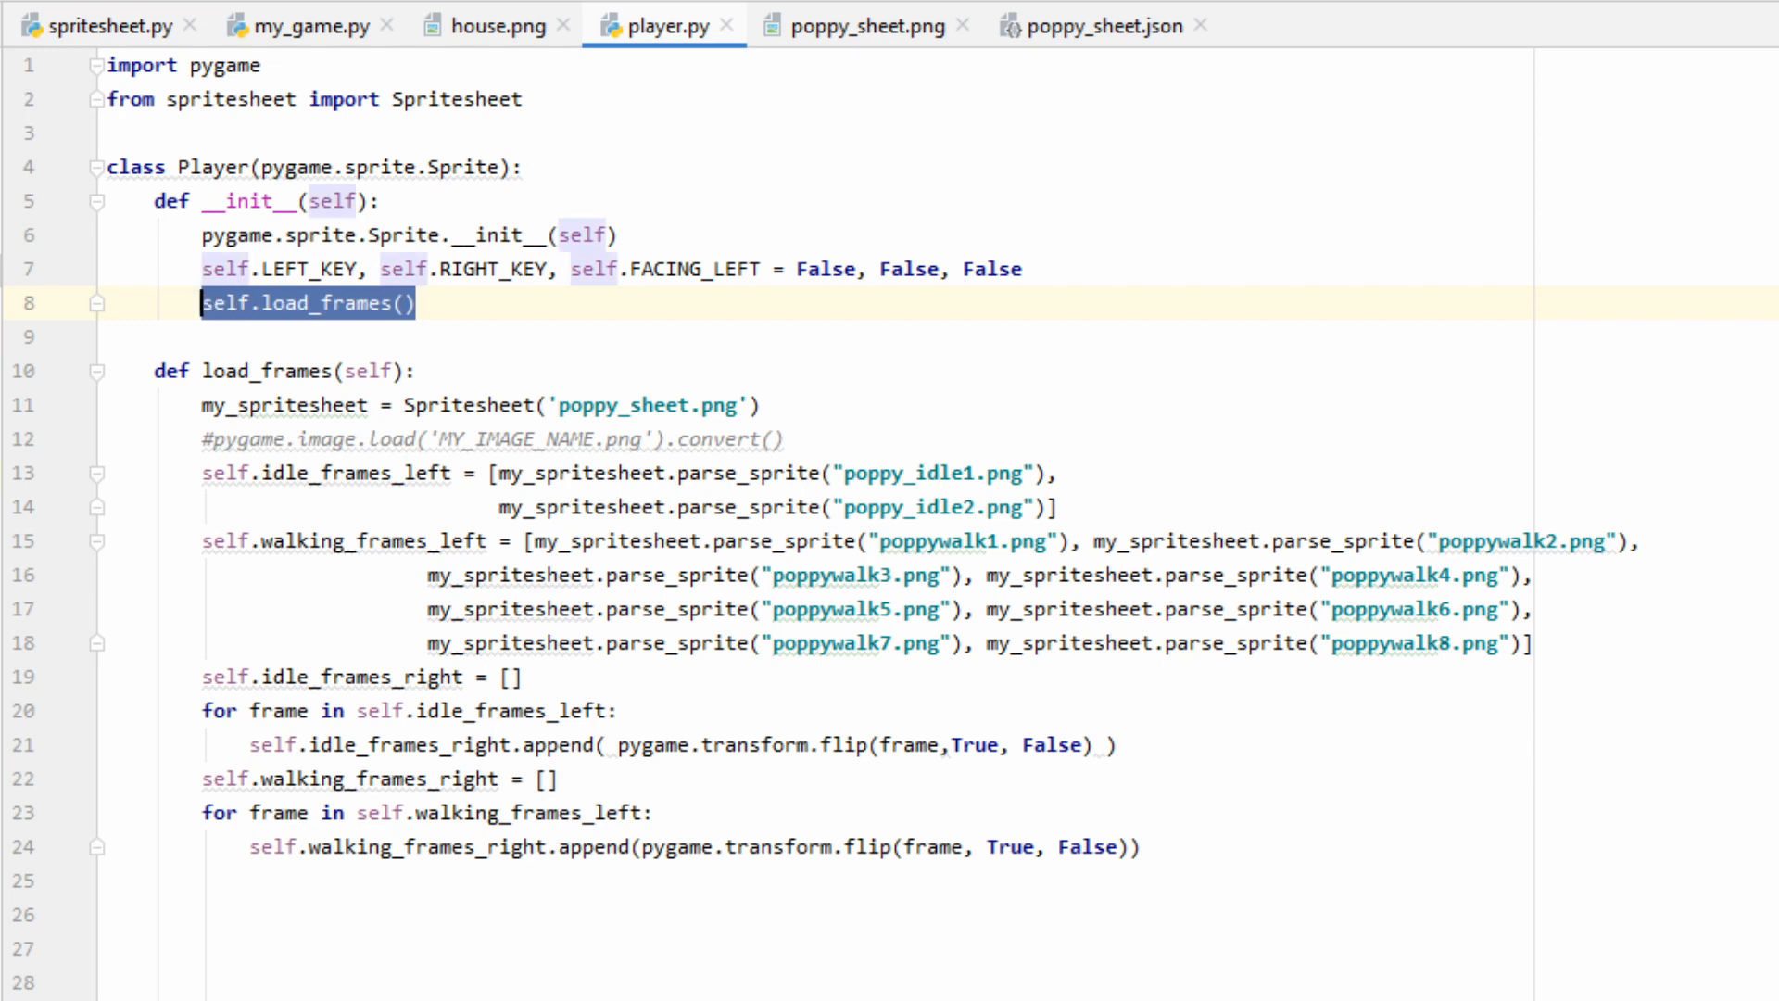
key("Return")
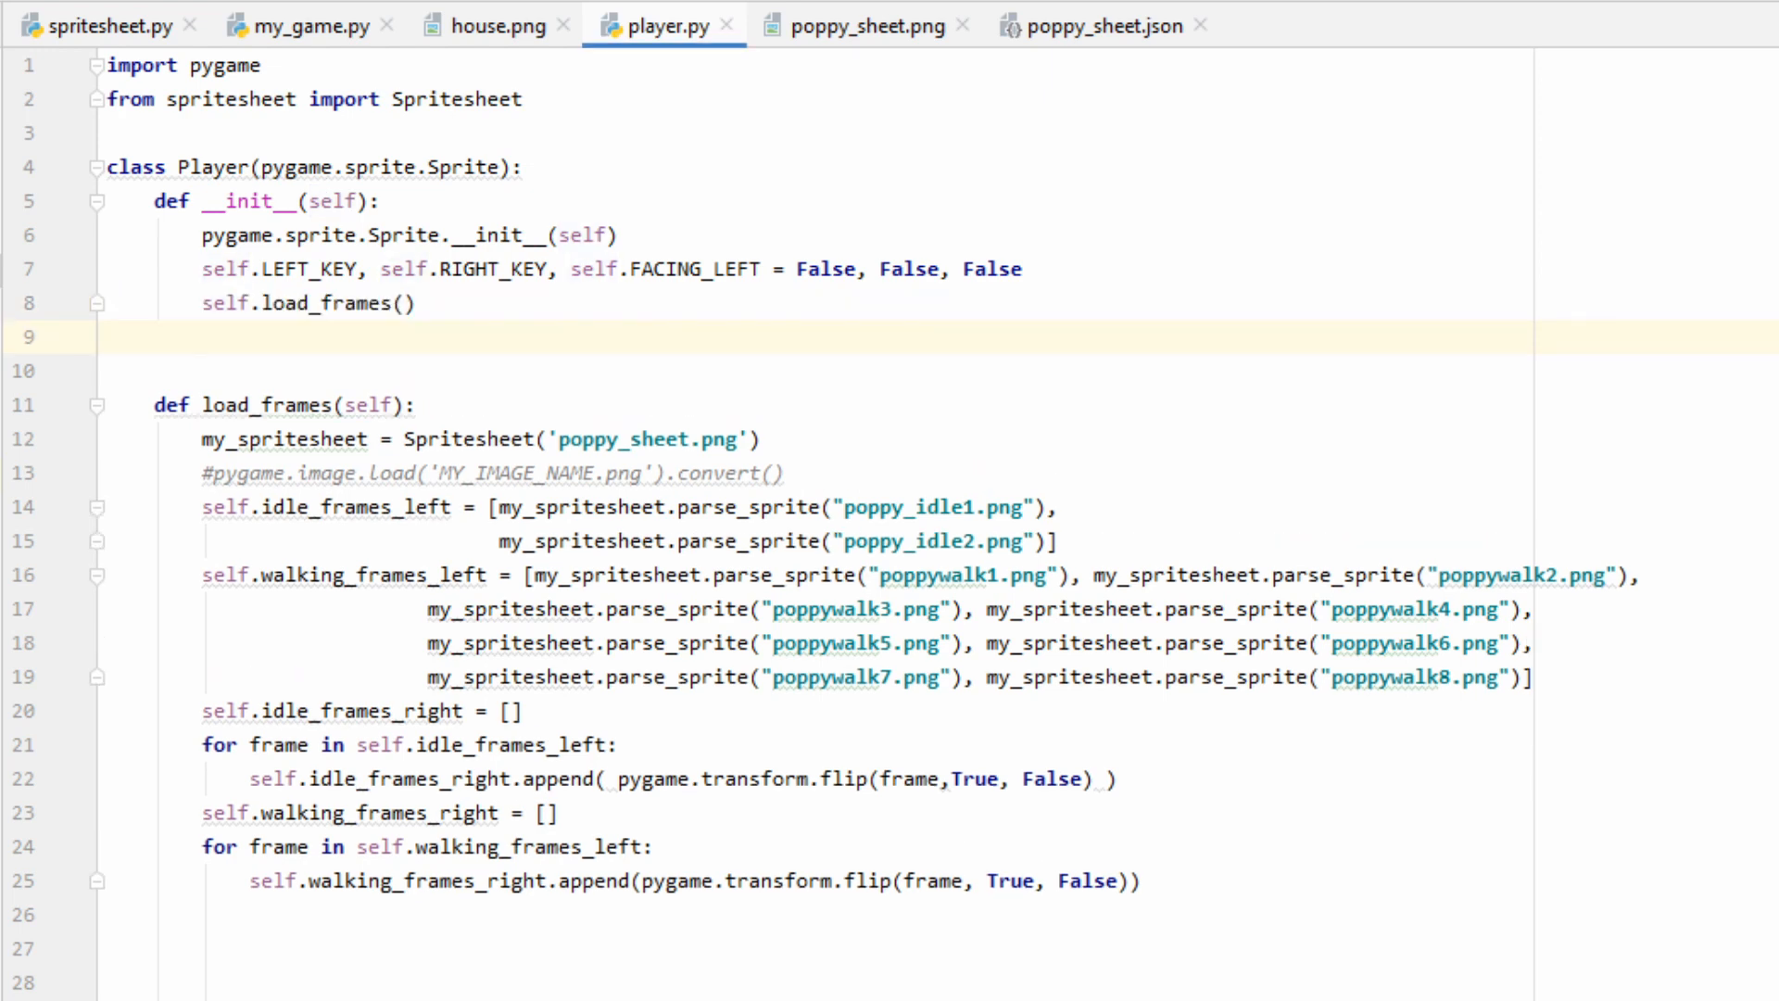
type("self.rect =")
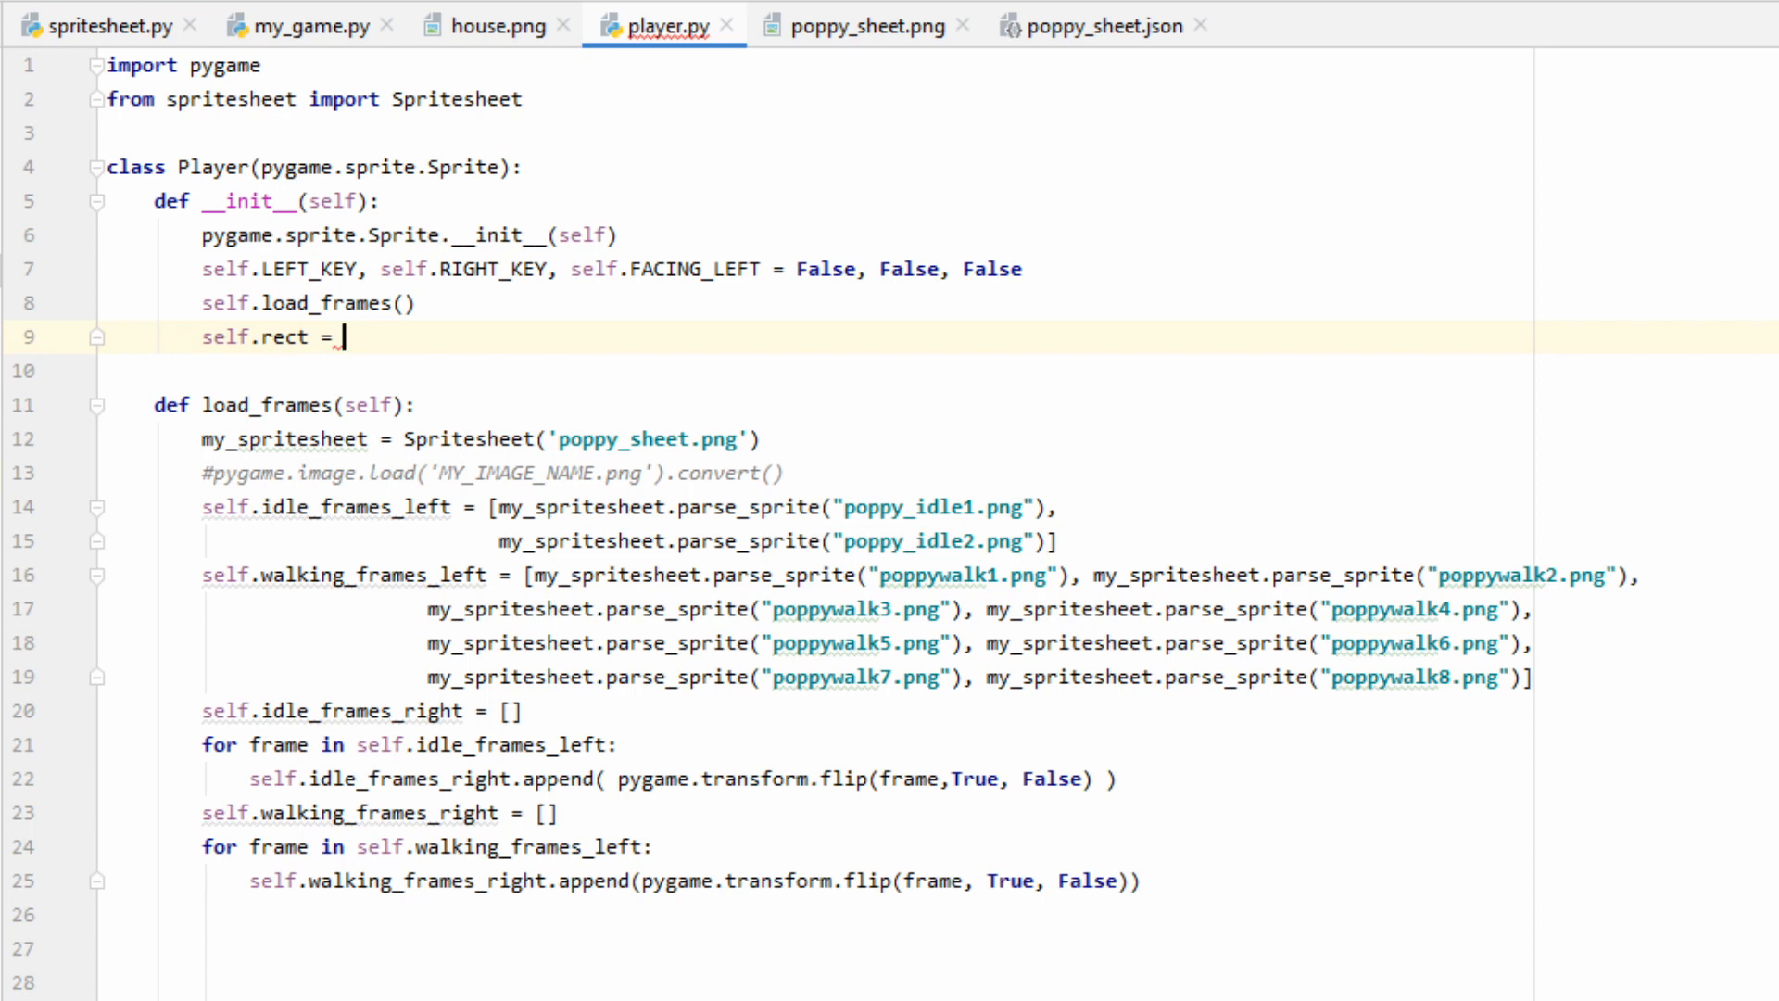
type("self.idle_frames_left[0]")
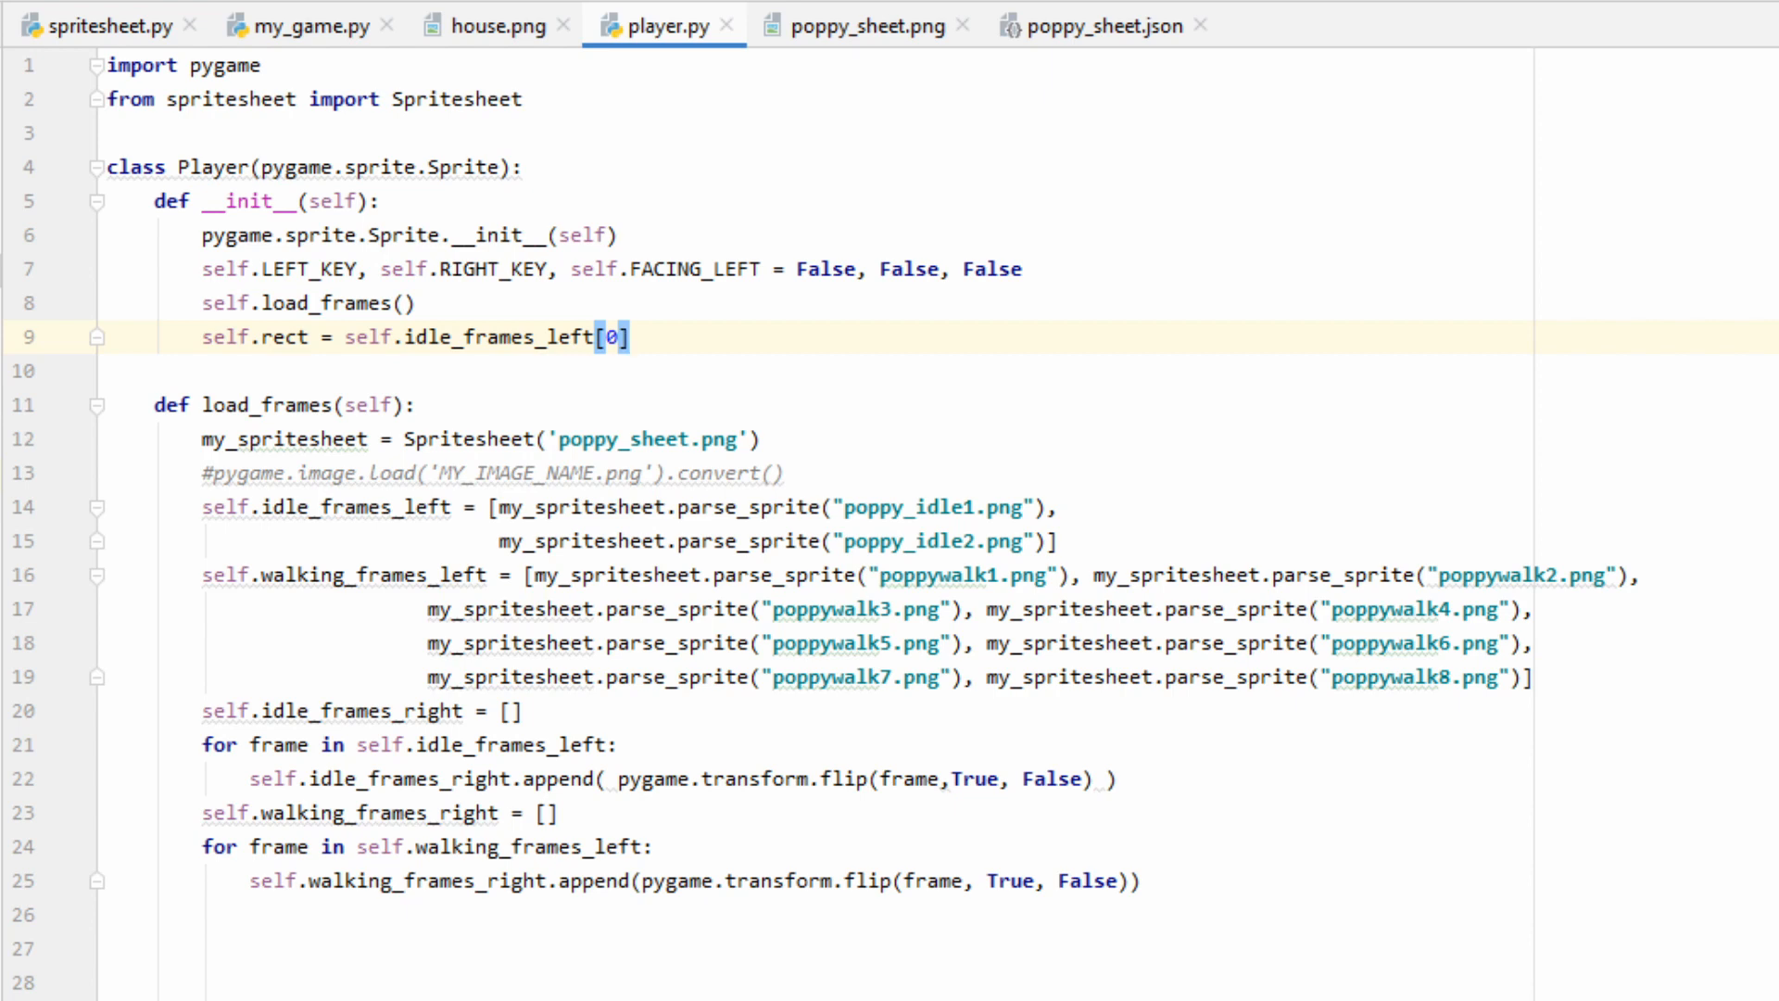
type(".get_rect(")
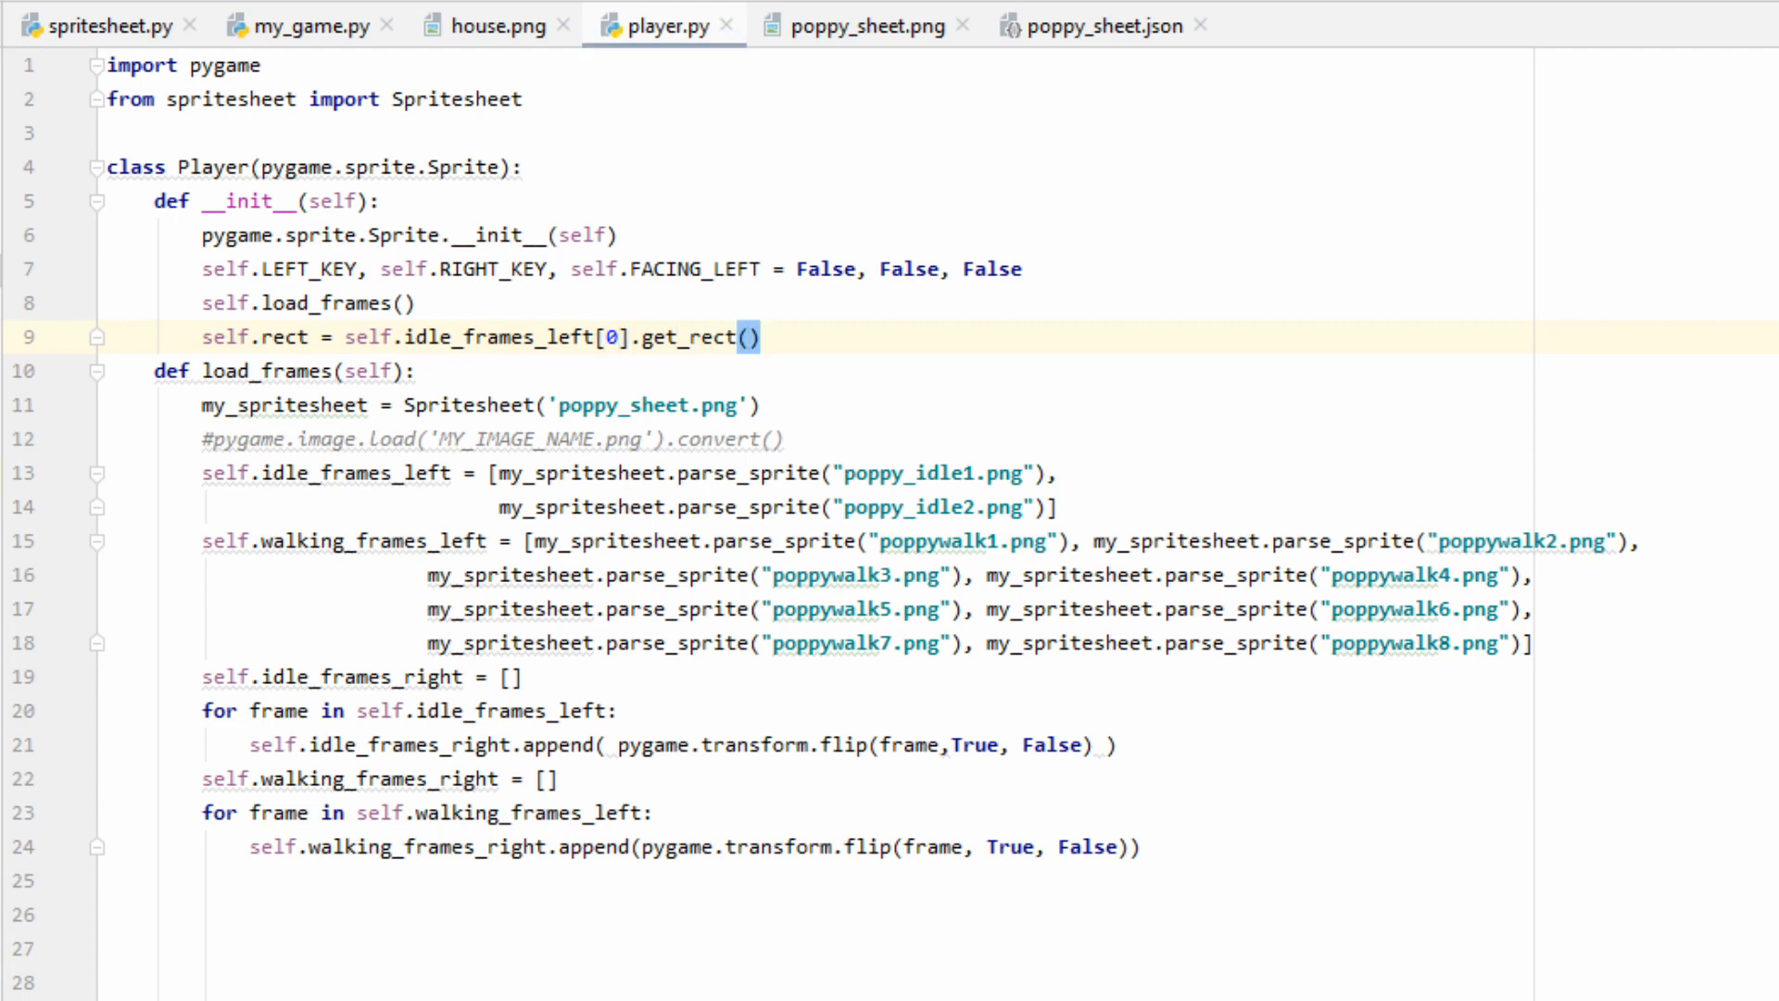
left_click(862, 24)
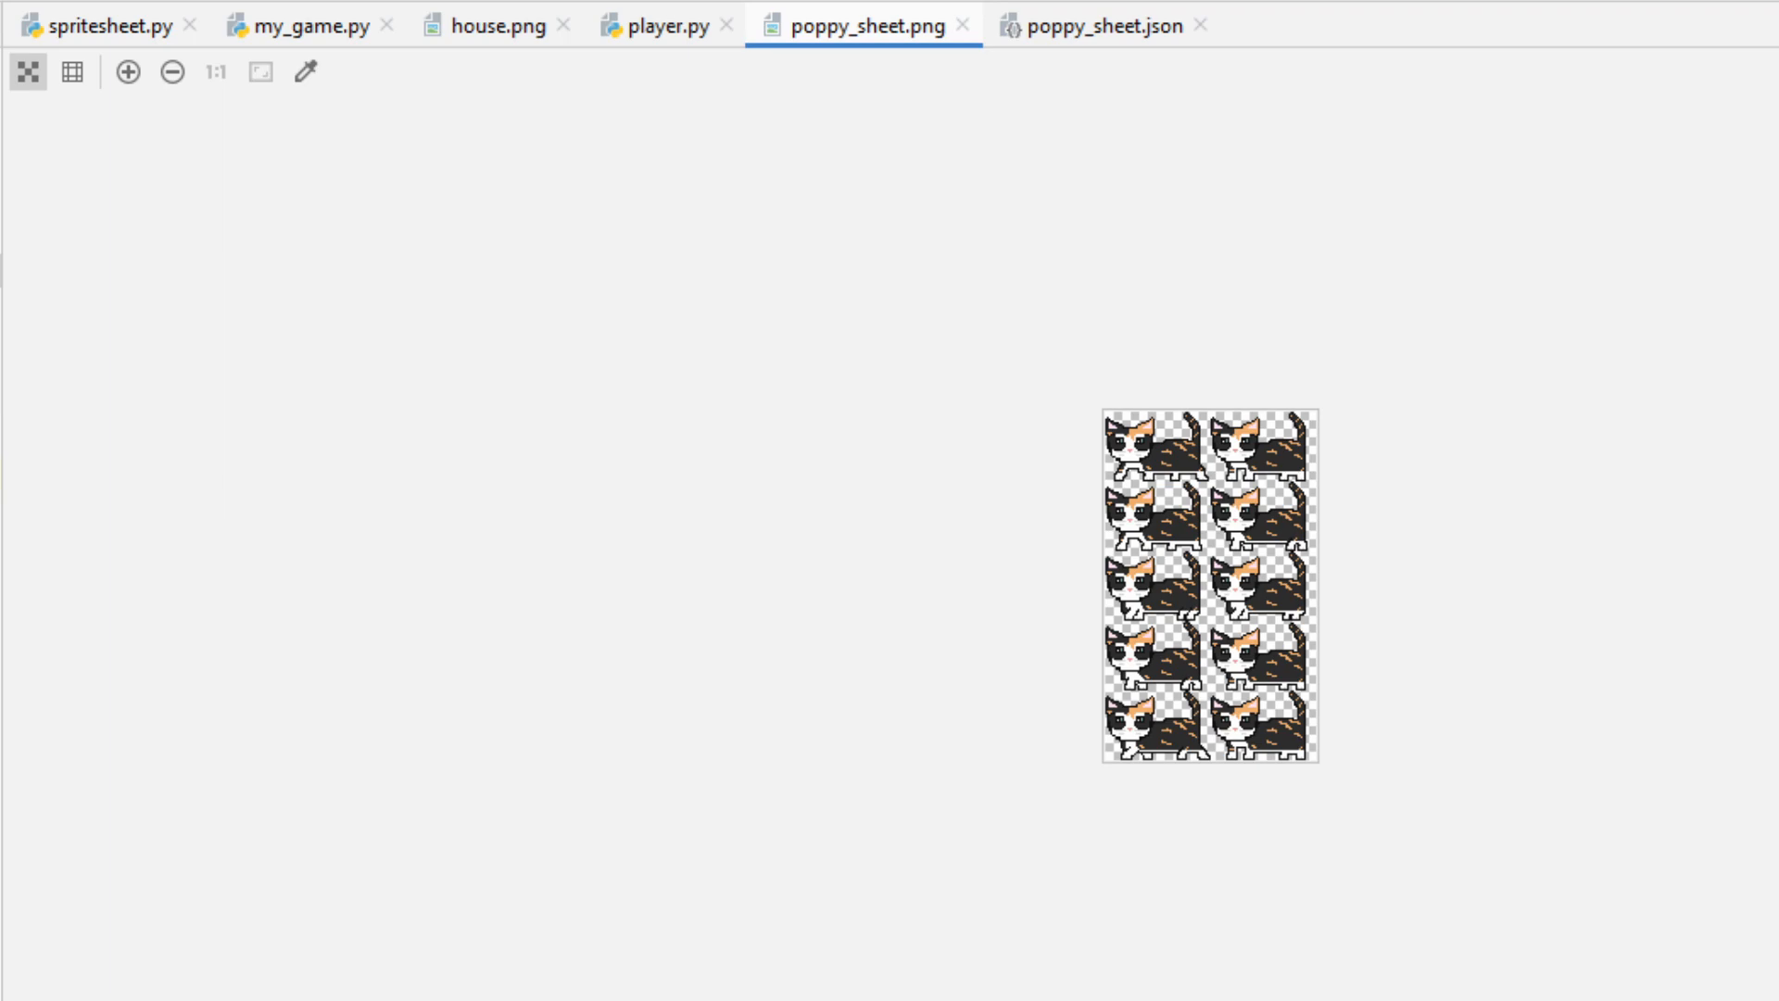
left_click(662, 24)
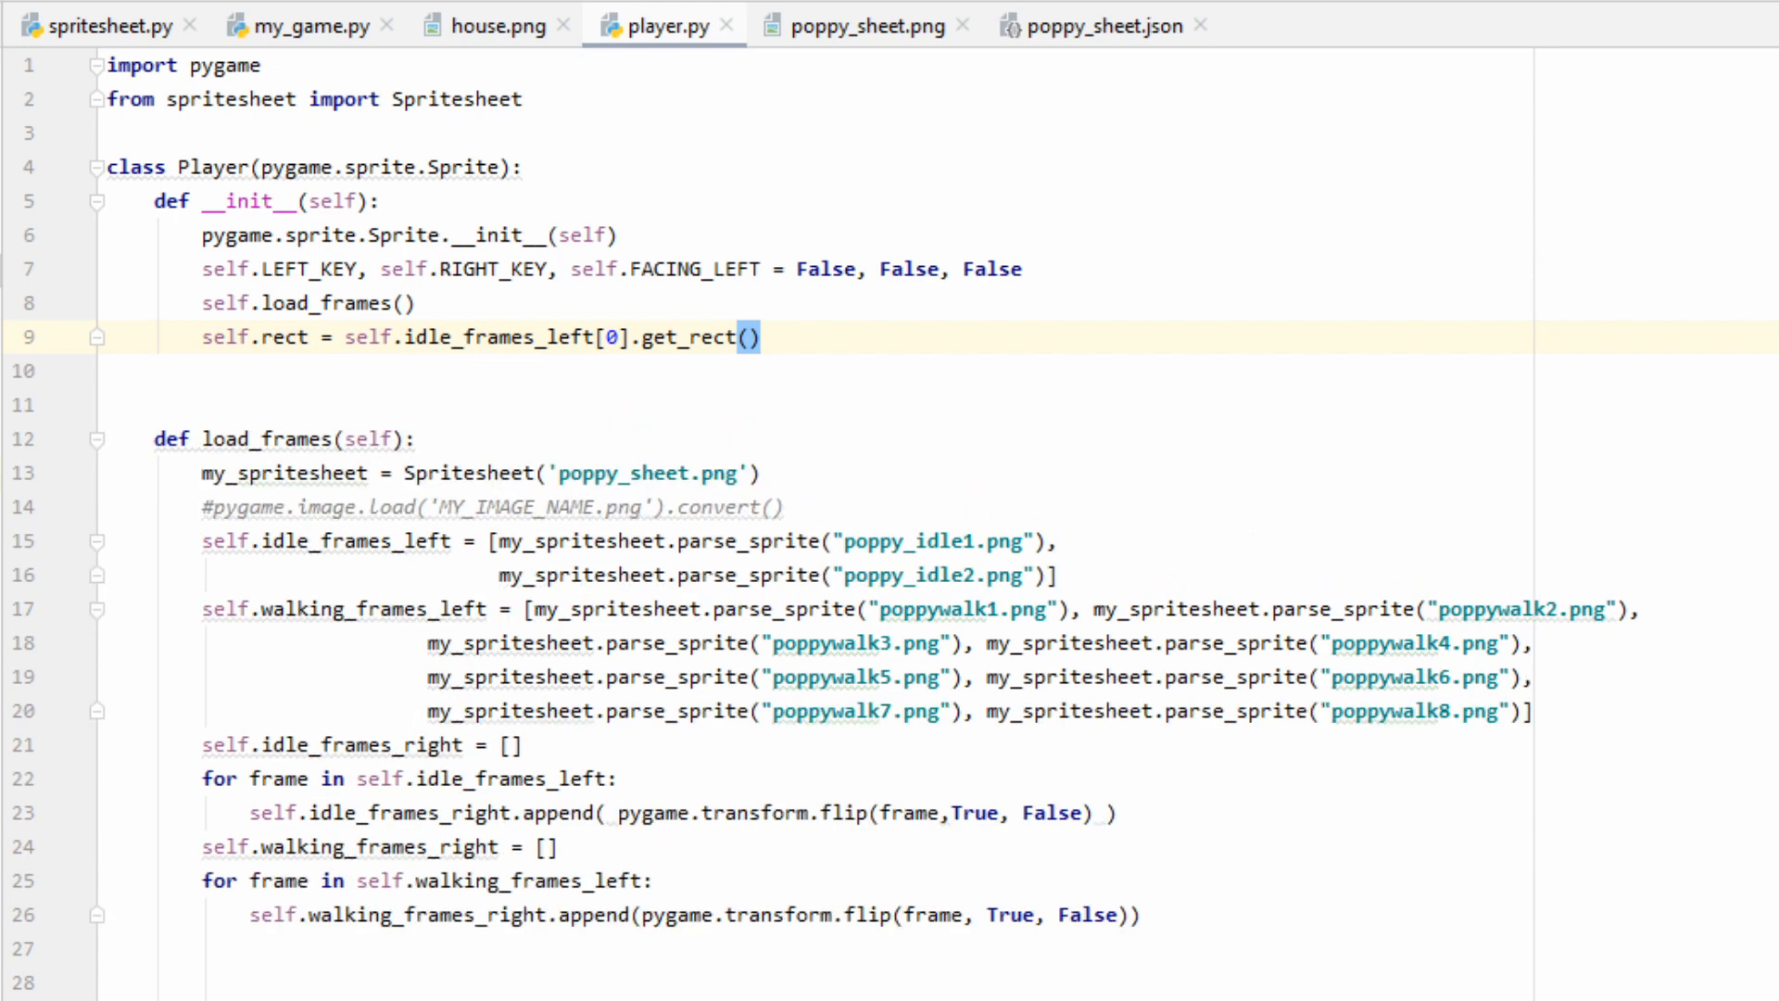
- Anchor the rect with self.rect.midbottom = (240, 244), checking against the sprite sheet
key("enter")
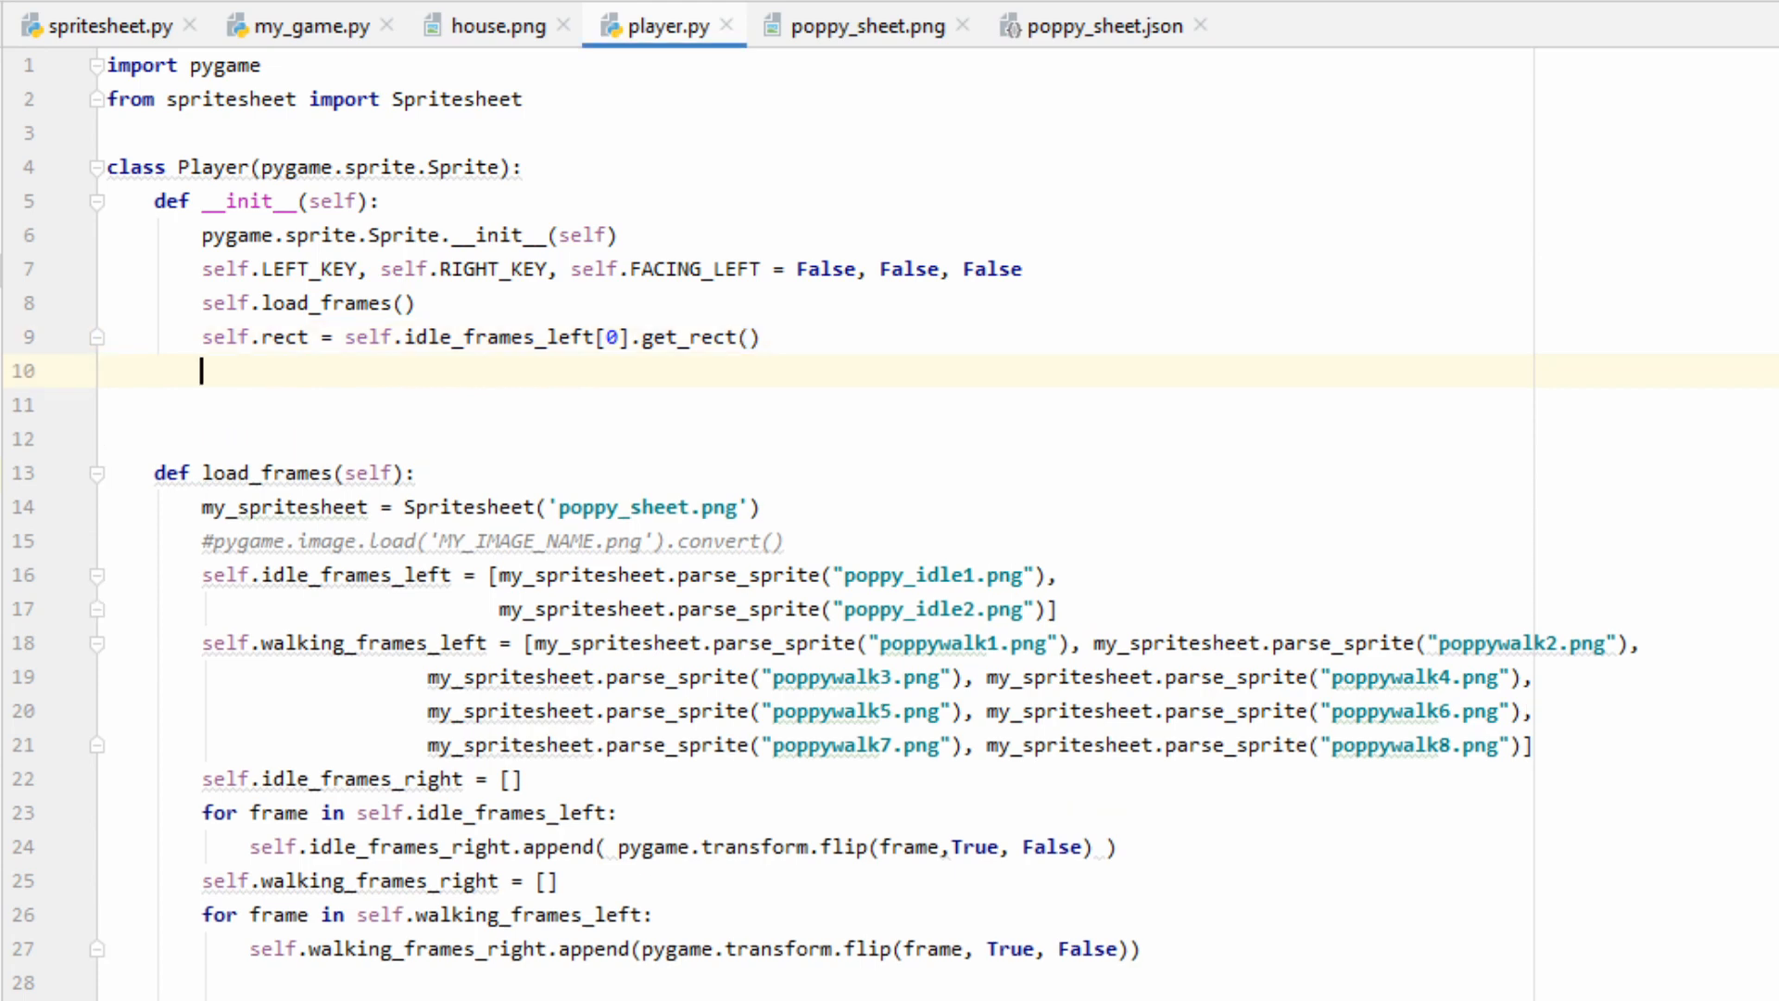
type("self.rect.midbottom = (240, 244)")
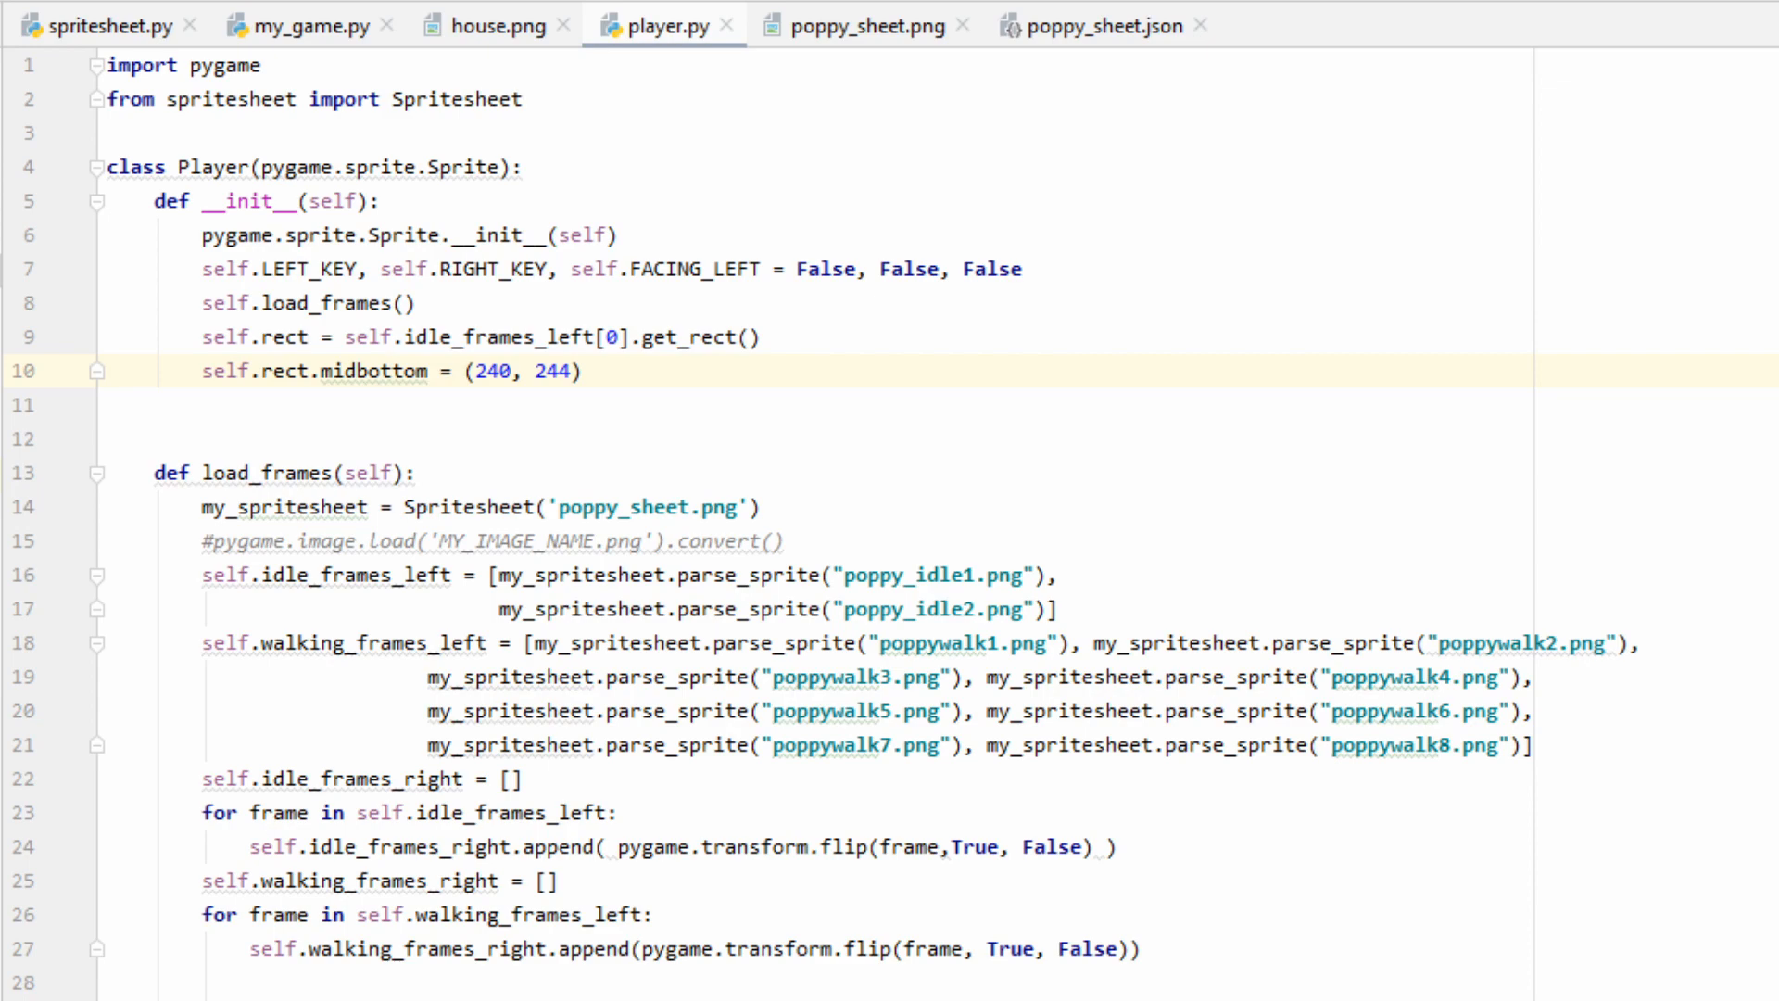
left_click(862, 24)
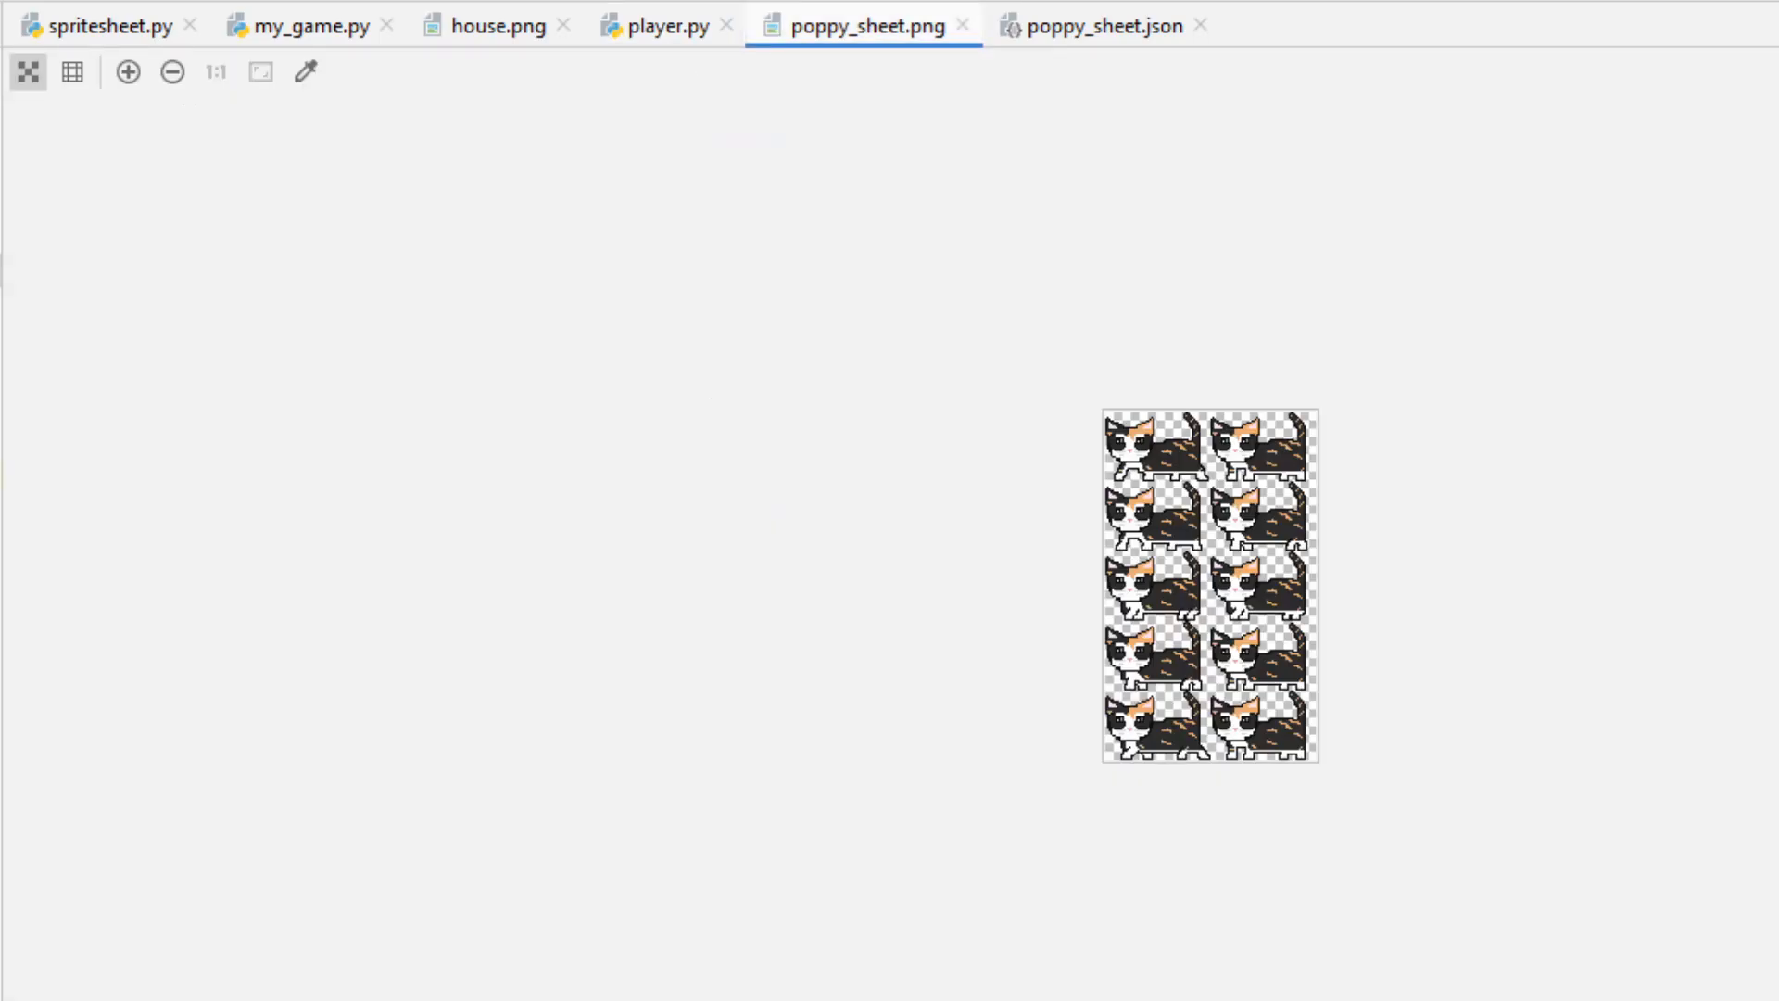
left_click(663, 24)
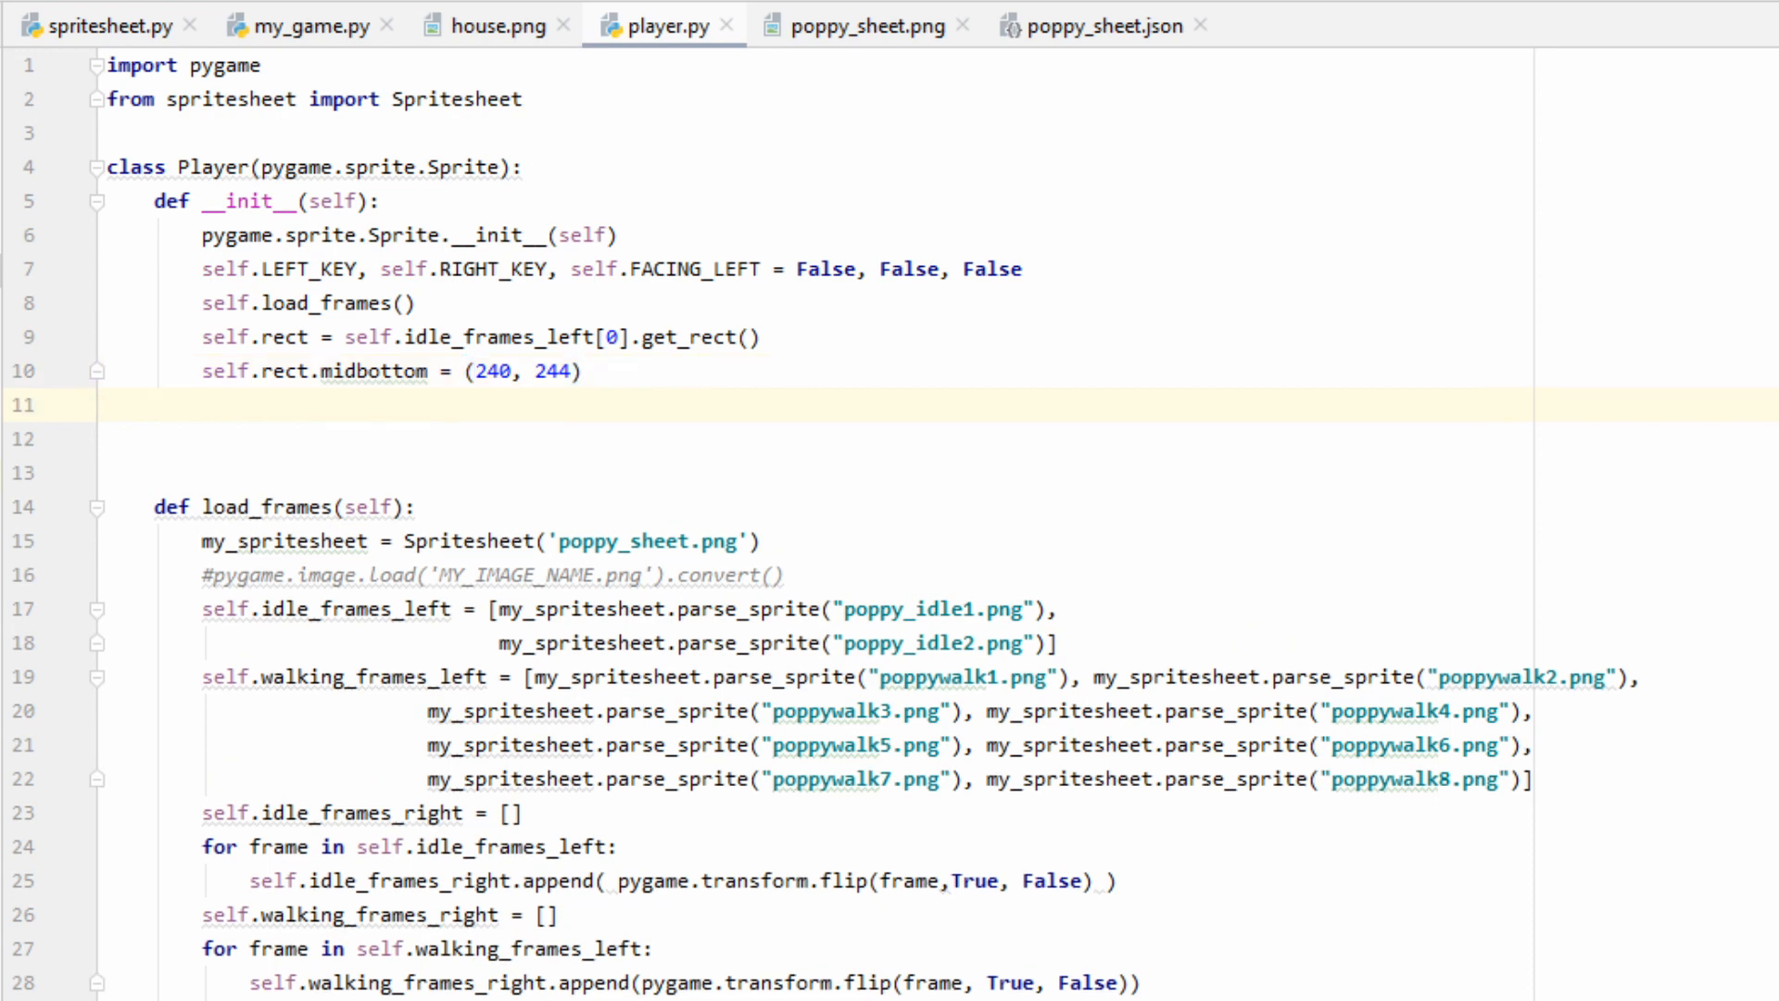
- Initialise current_frame = 0, velocity = 0 and state = 'idle' in the constructor
type("self.current_frame = 0")
type("self.last_updated = 0")
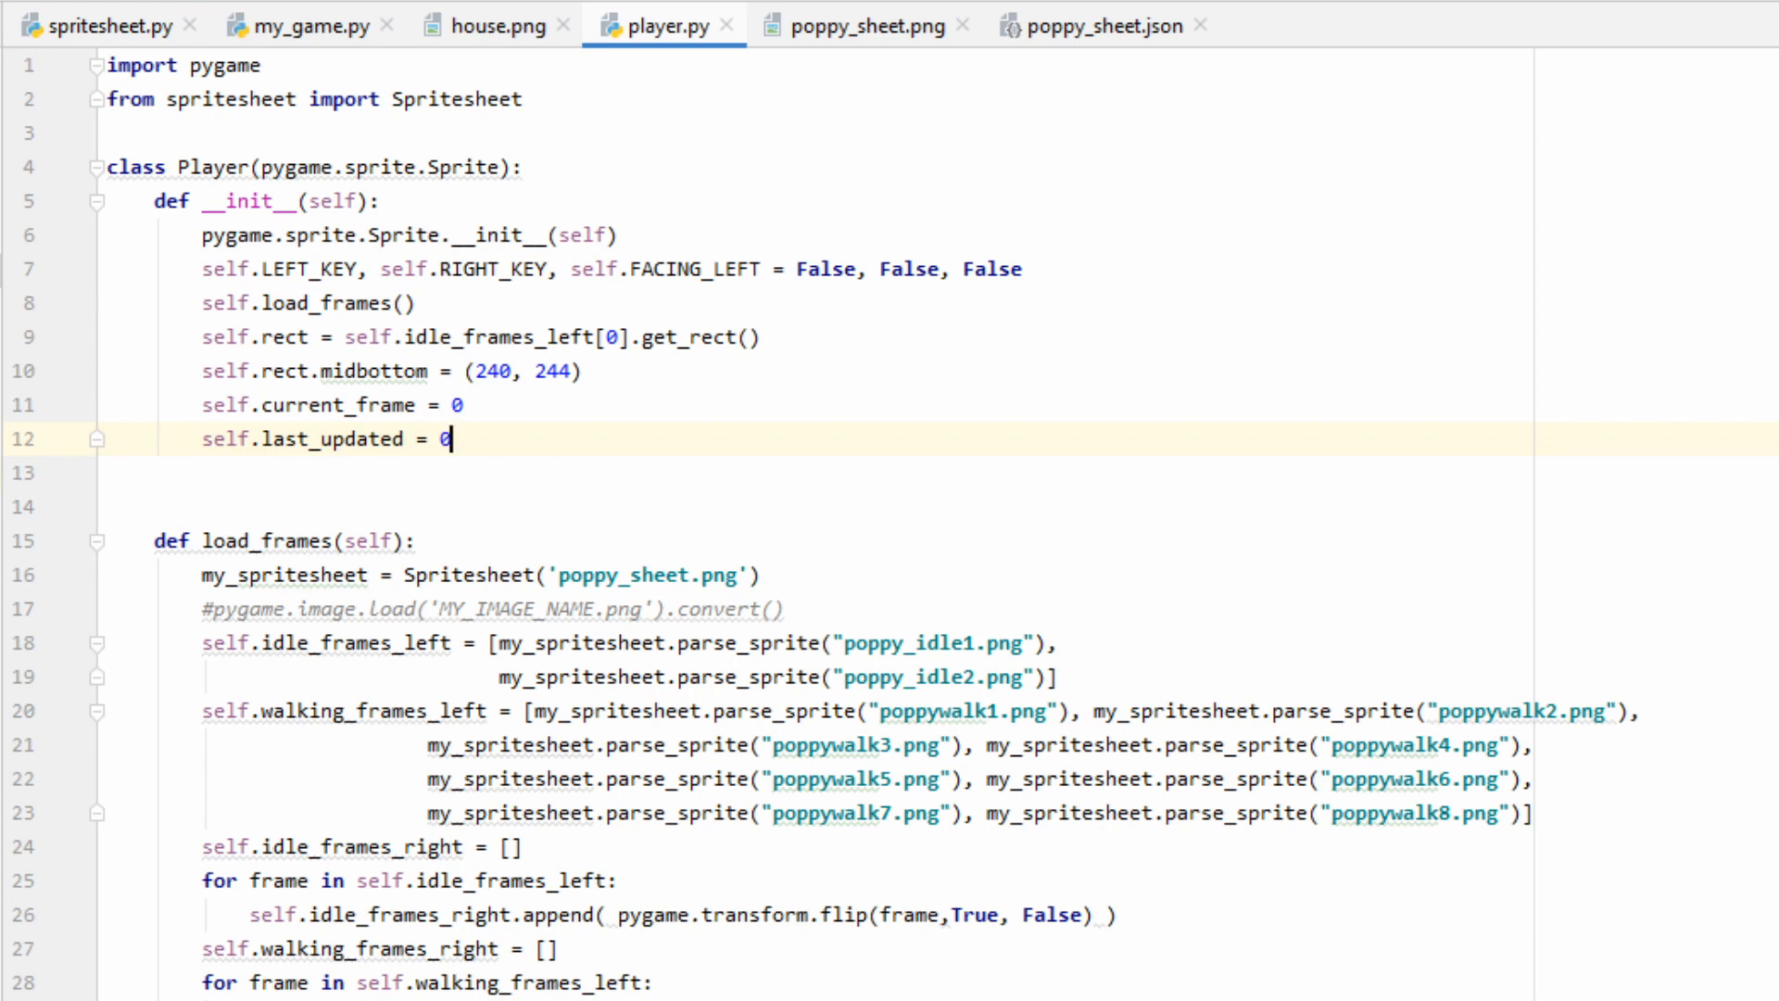
key("Return")
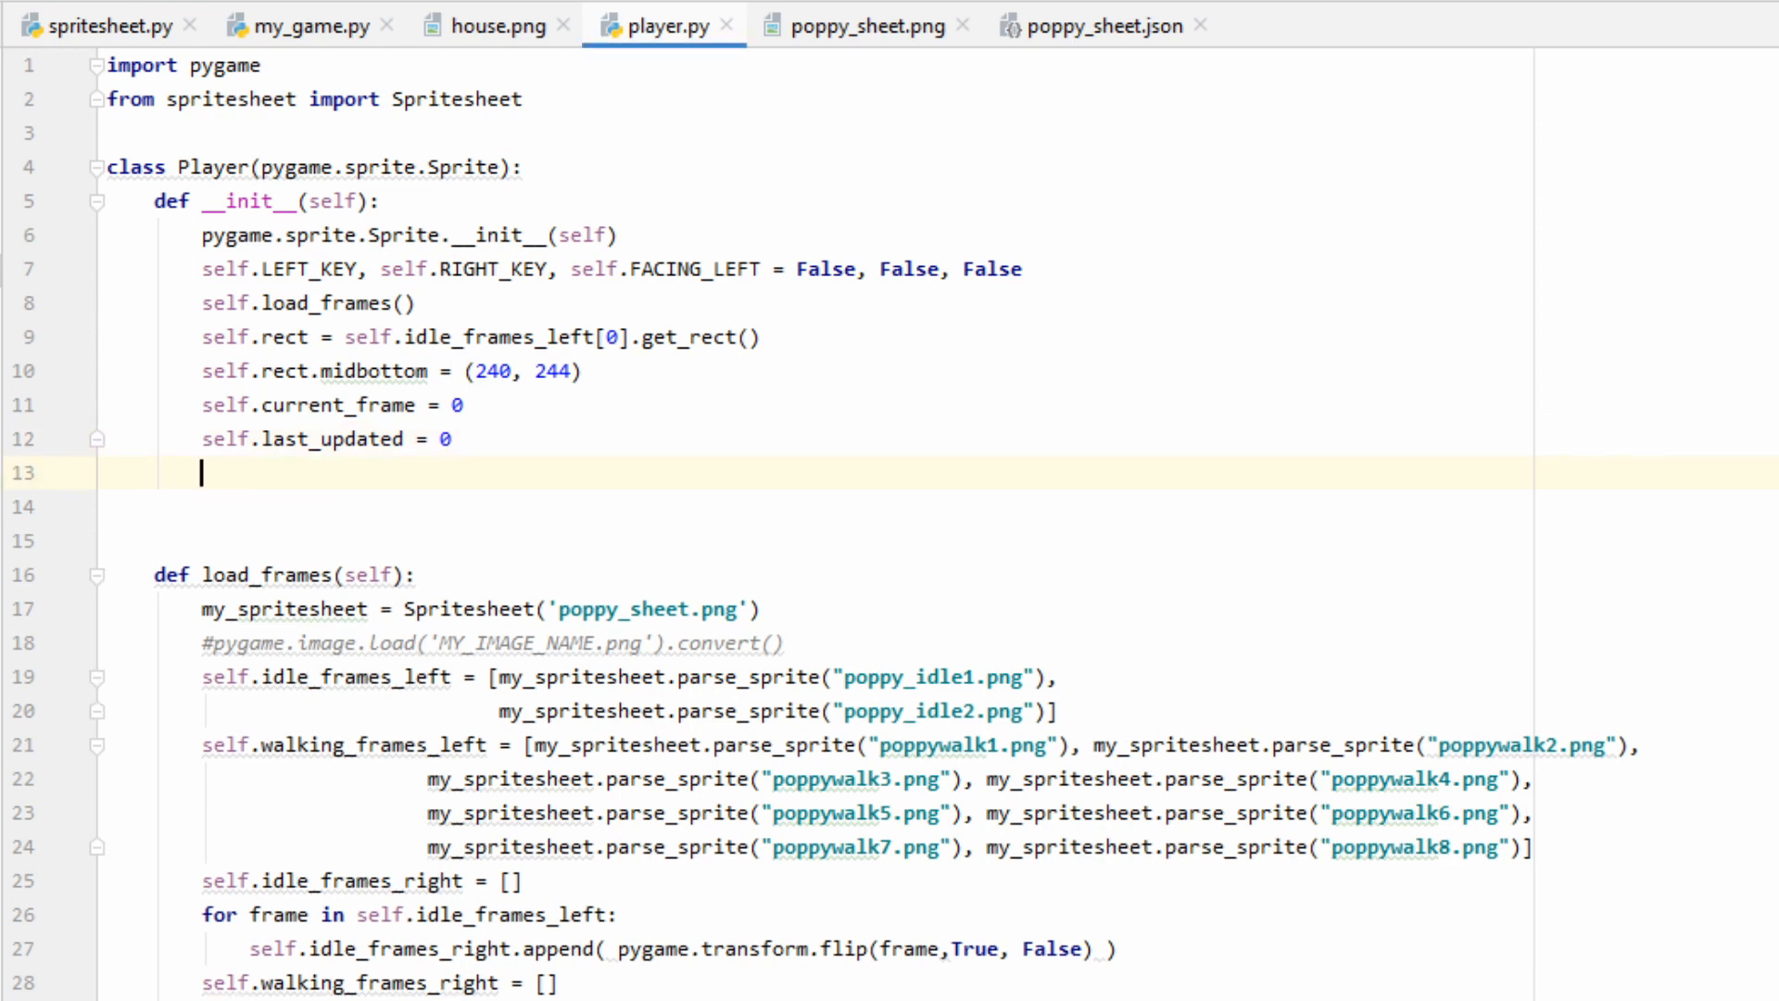
type("self.velocity = 0")
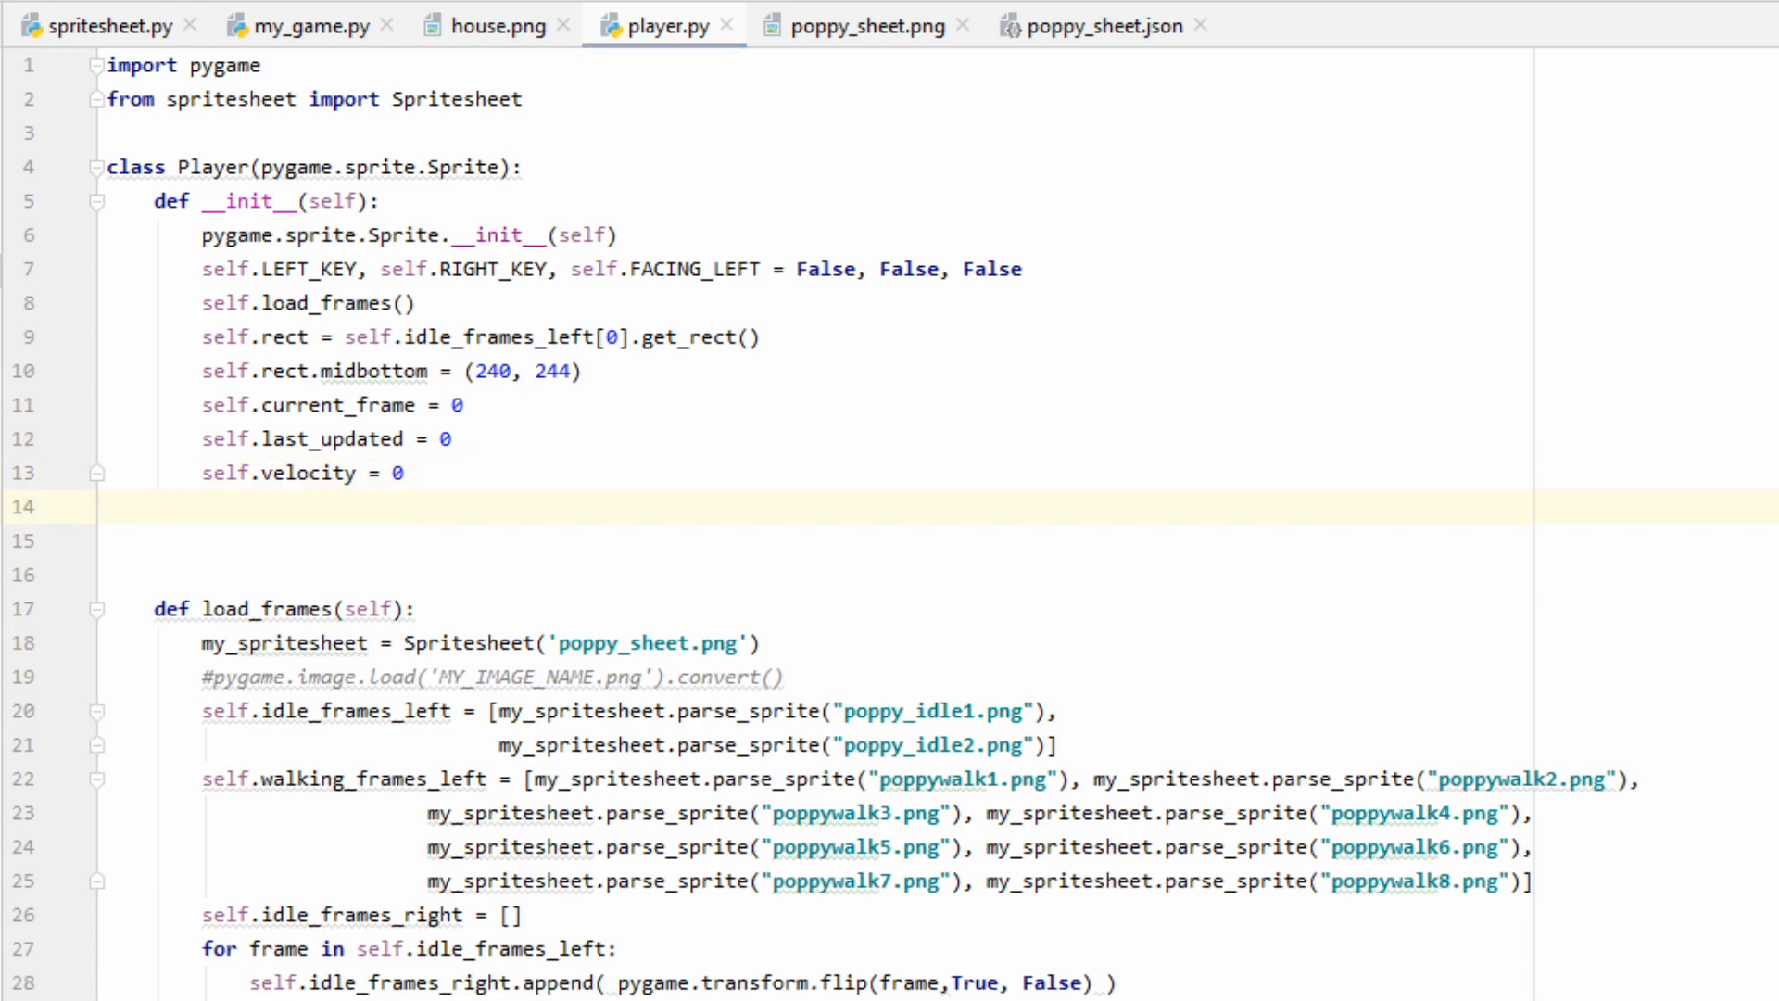
type("self.state = 'idle'")
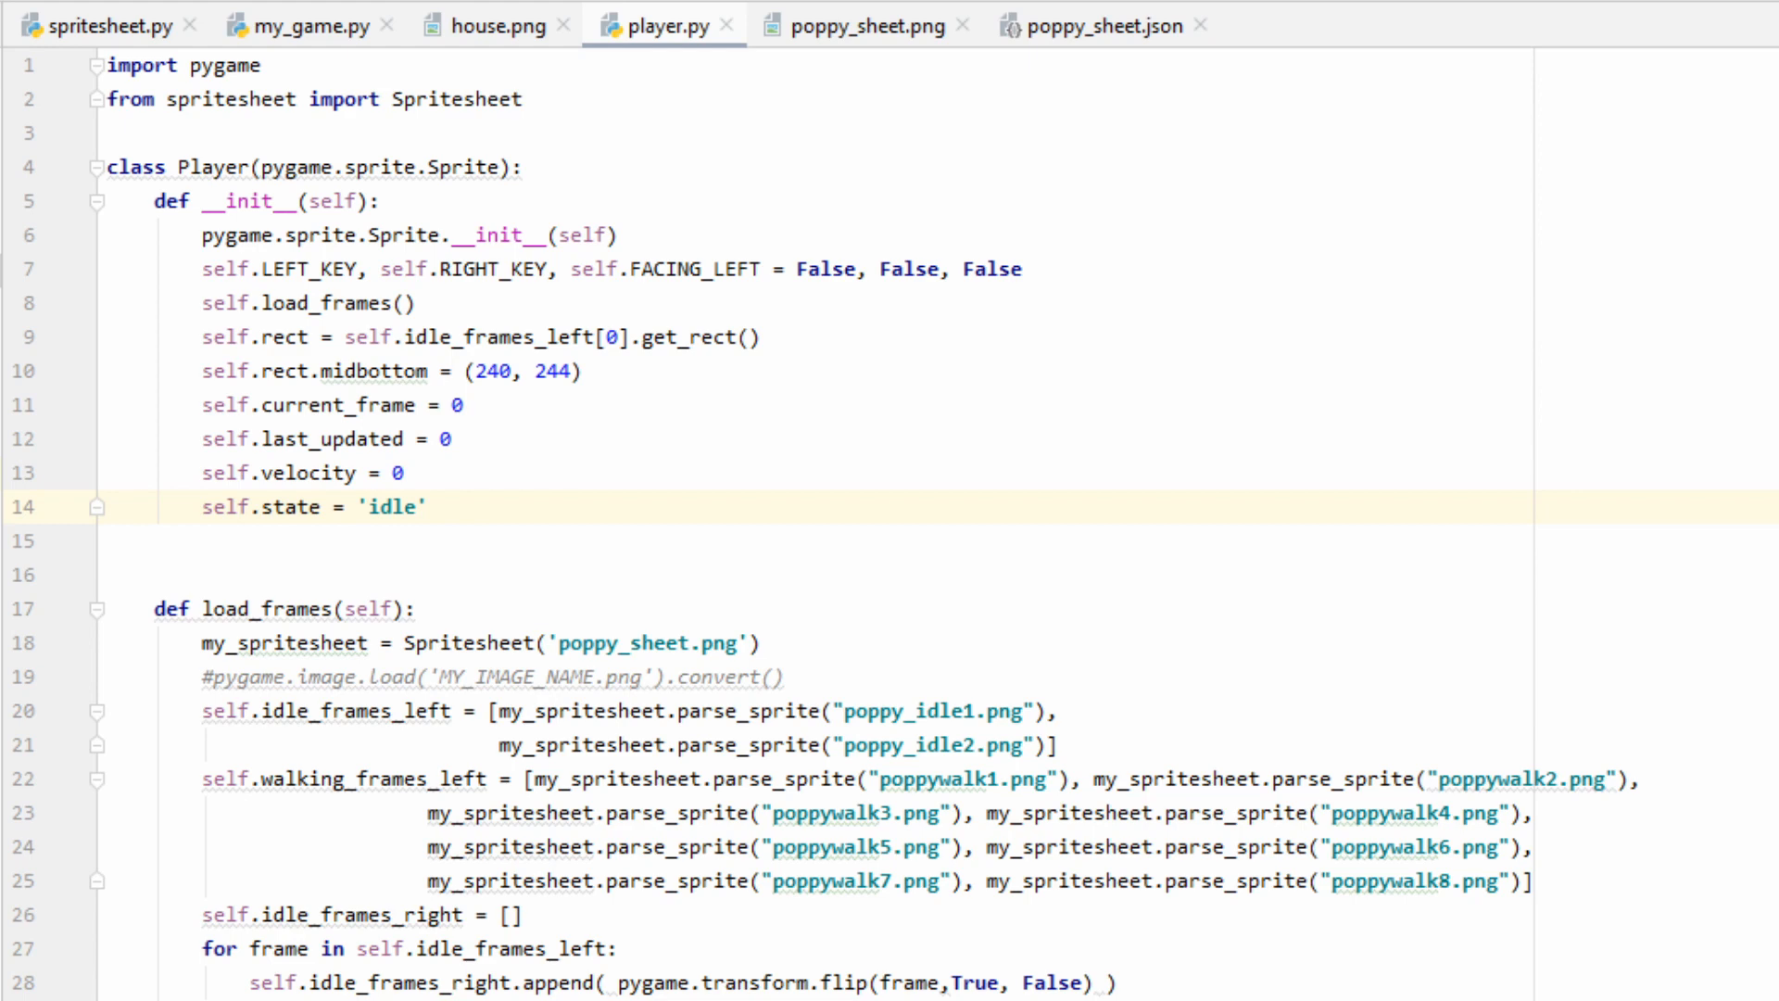
- Set current_image to idle_frames_left[0] and begin the update method
type("self.current_image =")
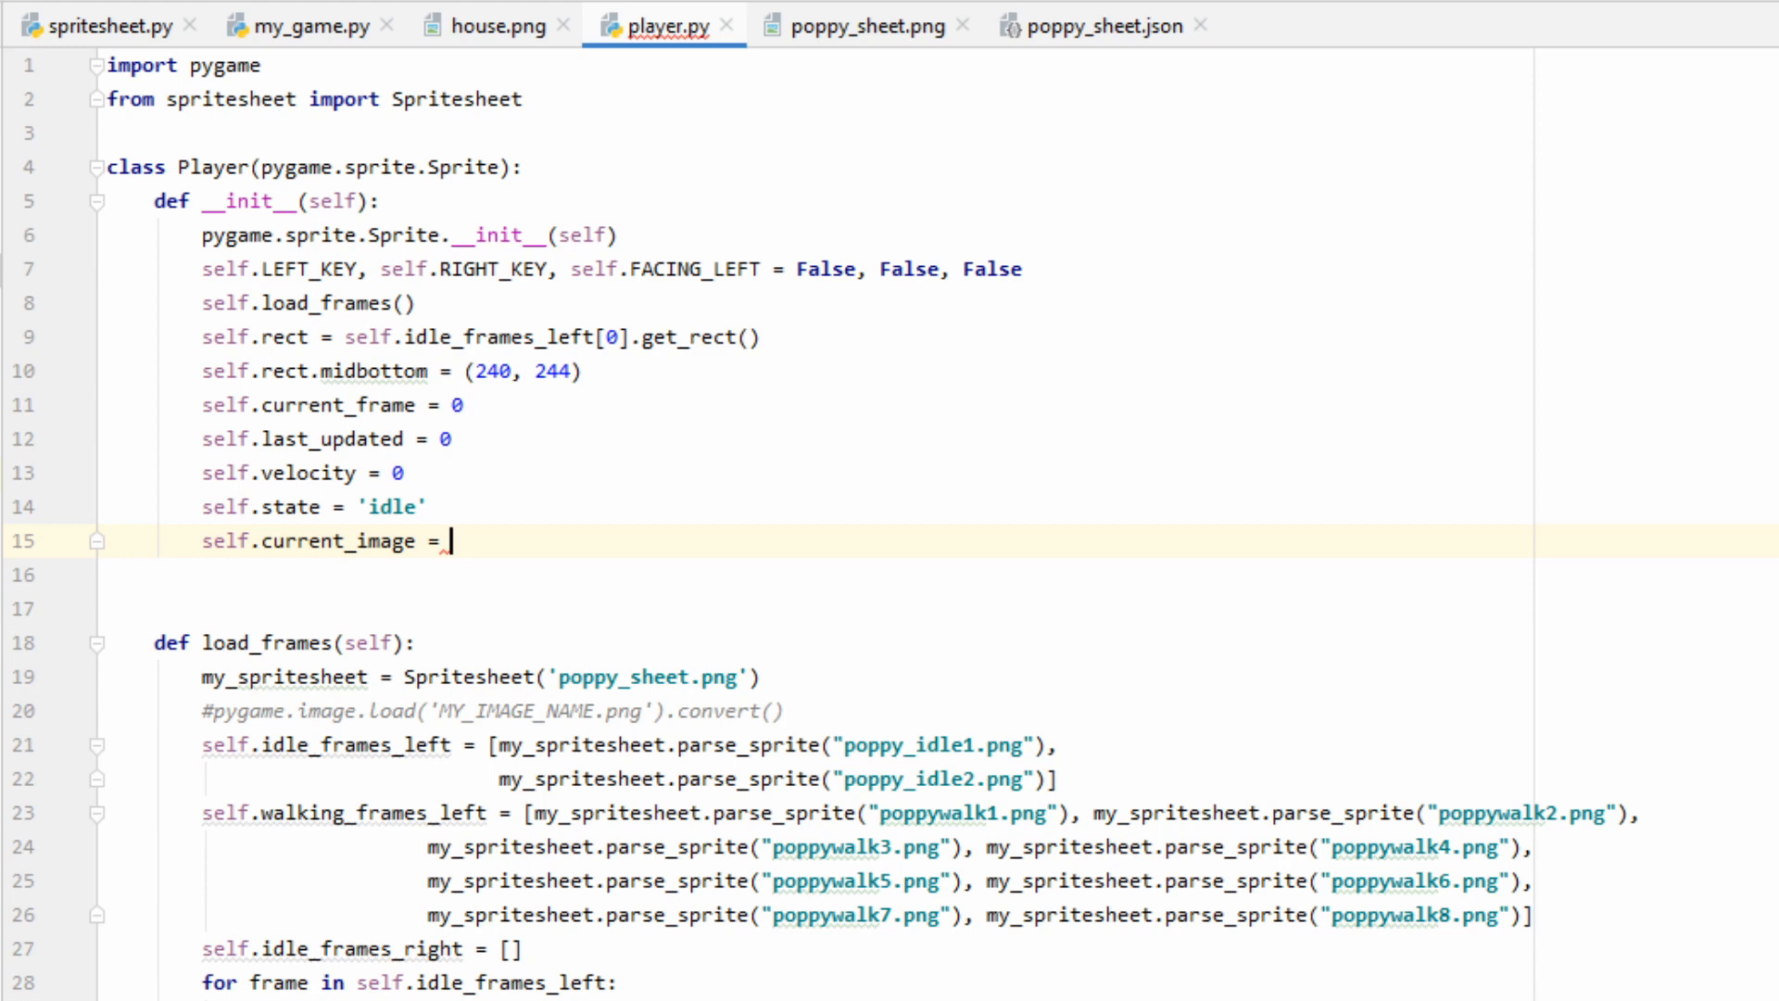
type("self.idle_frames_left[0]")
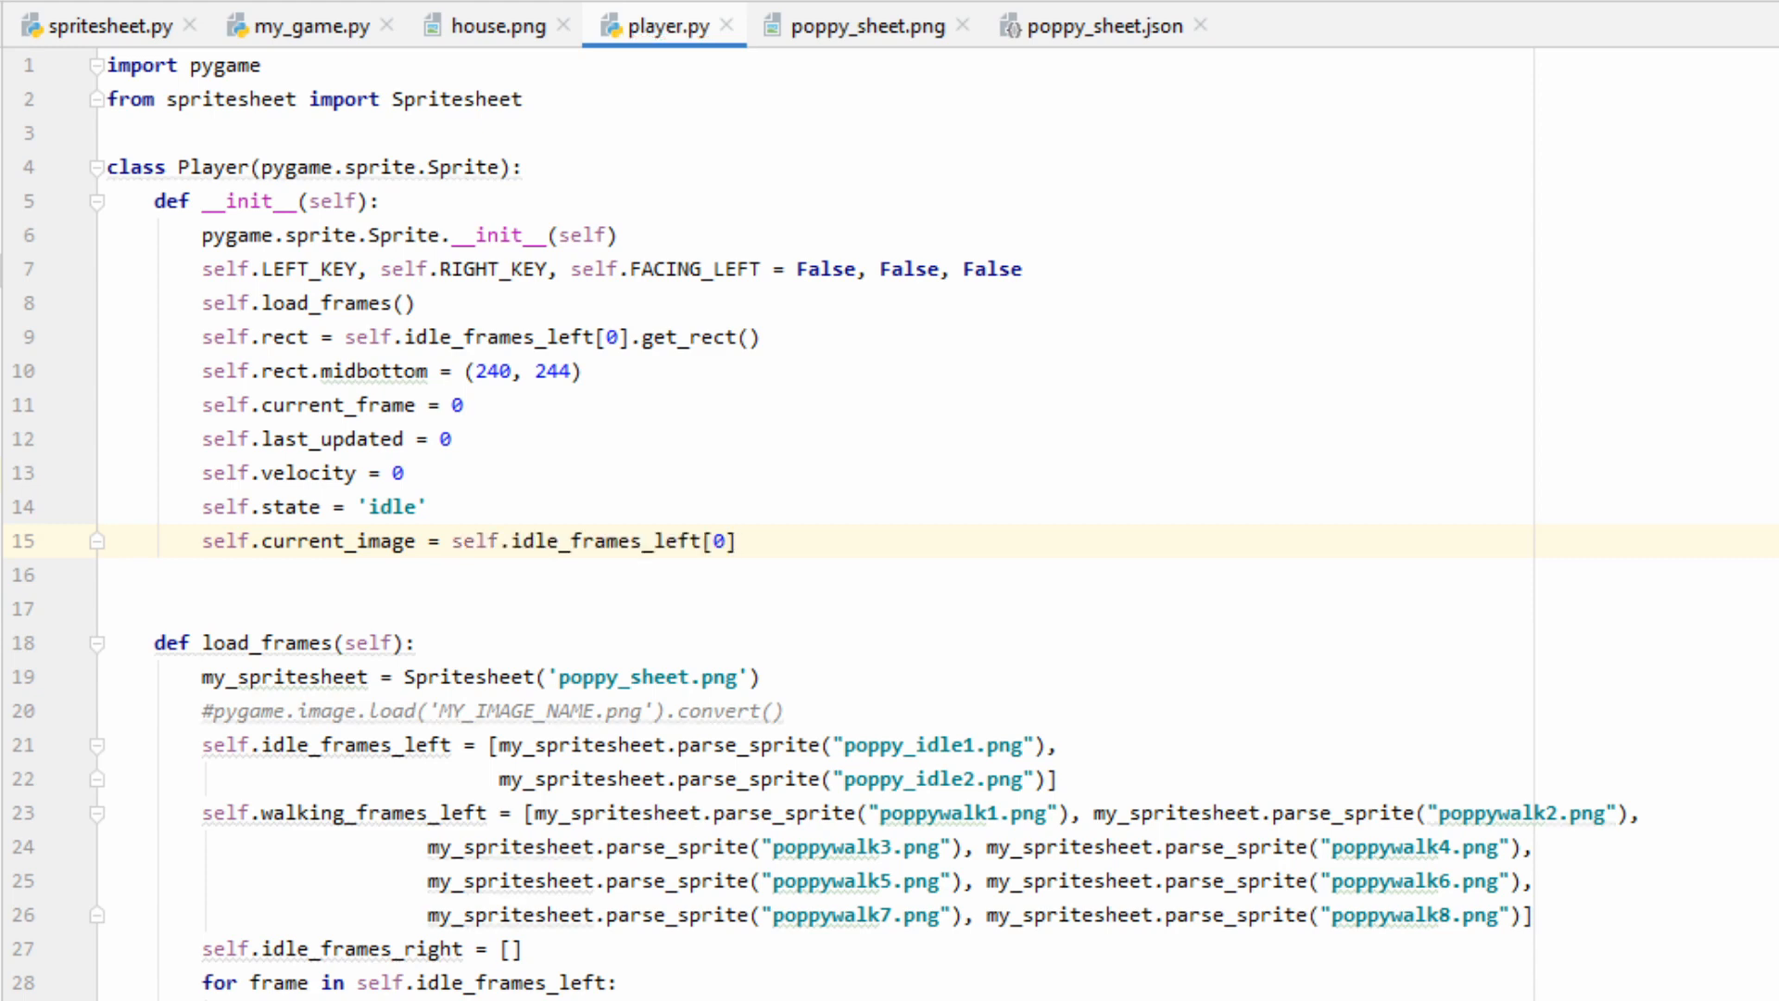
type("def update(self):")
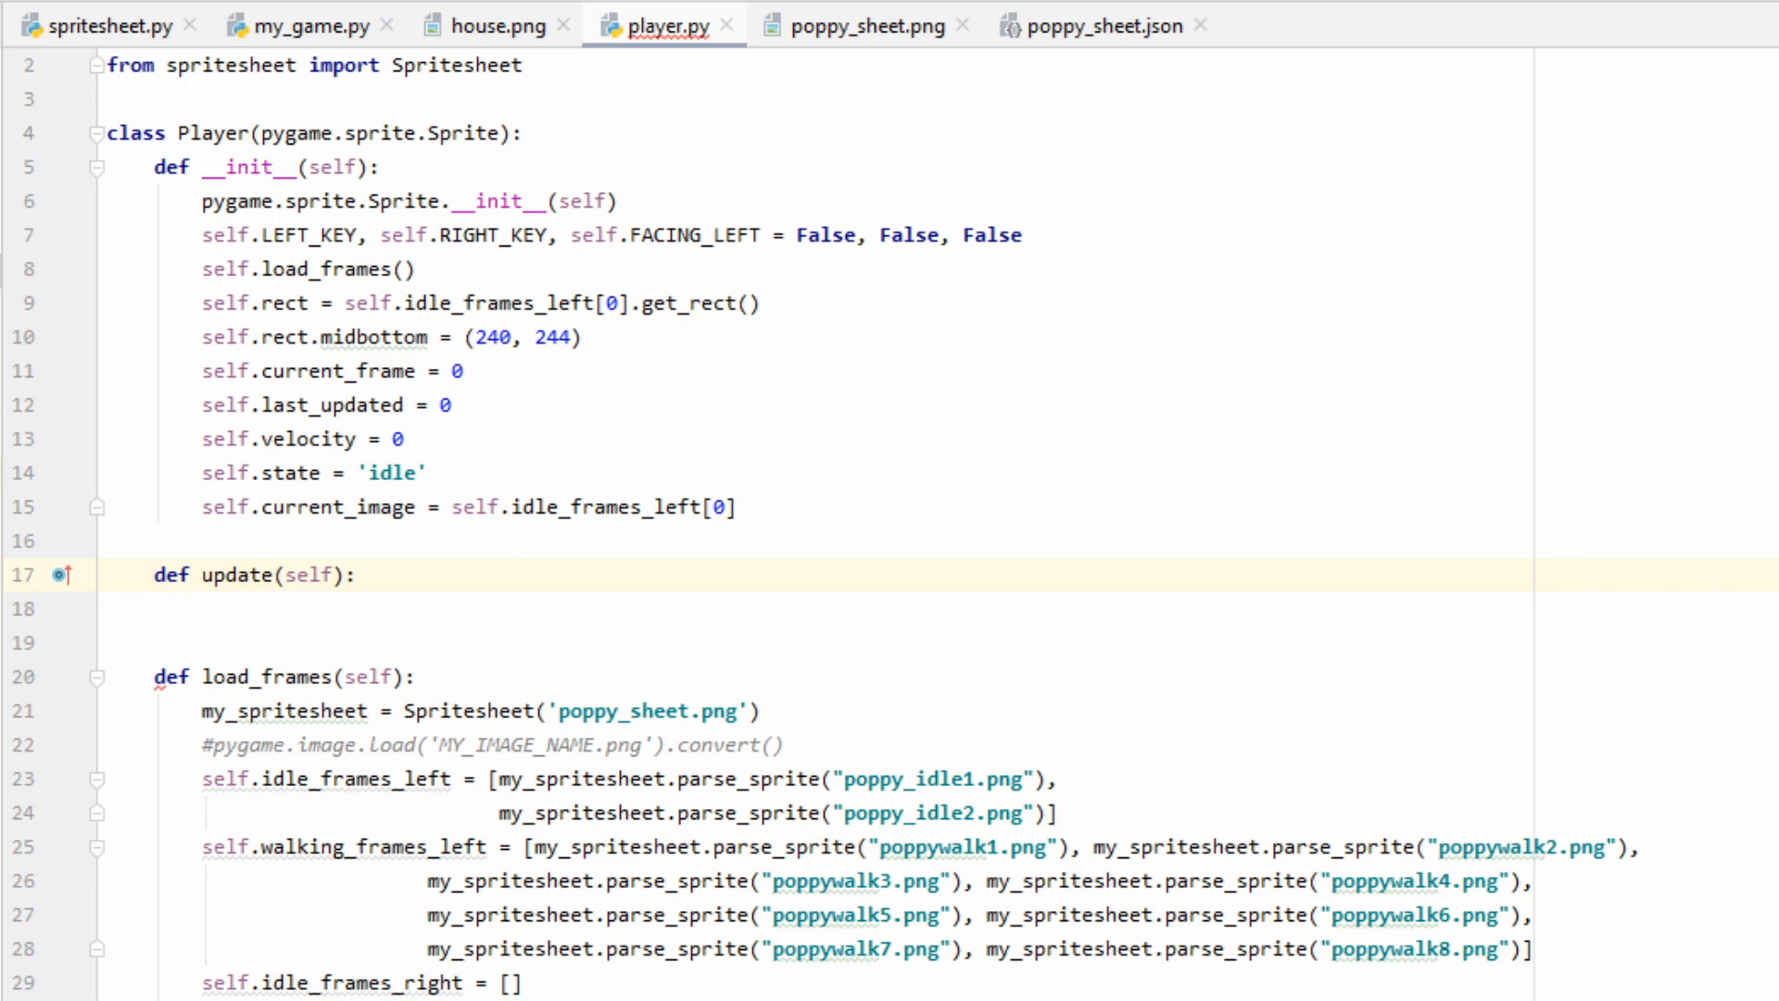
- After the -2/2 velocity branches, move rect.x by velocity and call set_state()
left_click(356, 575)
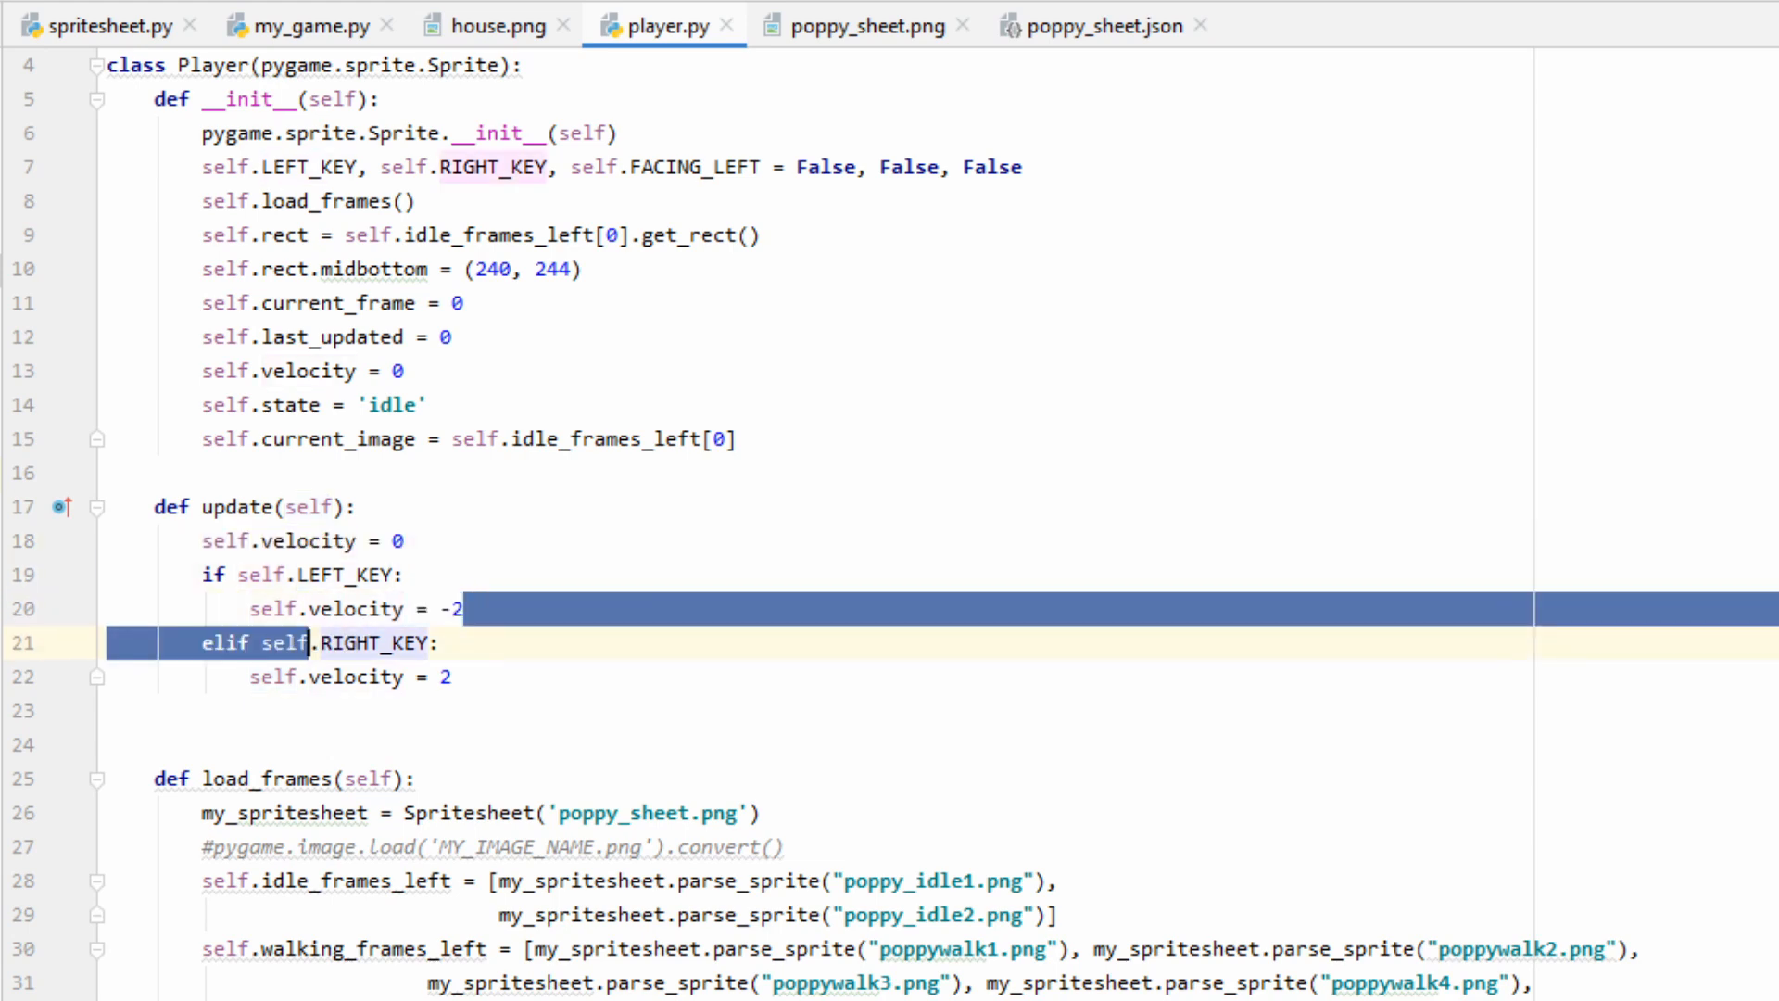
left_click(427, 677)
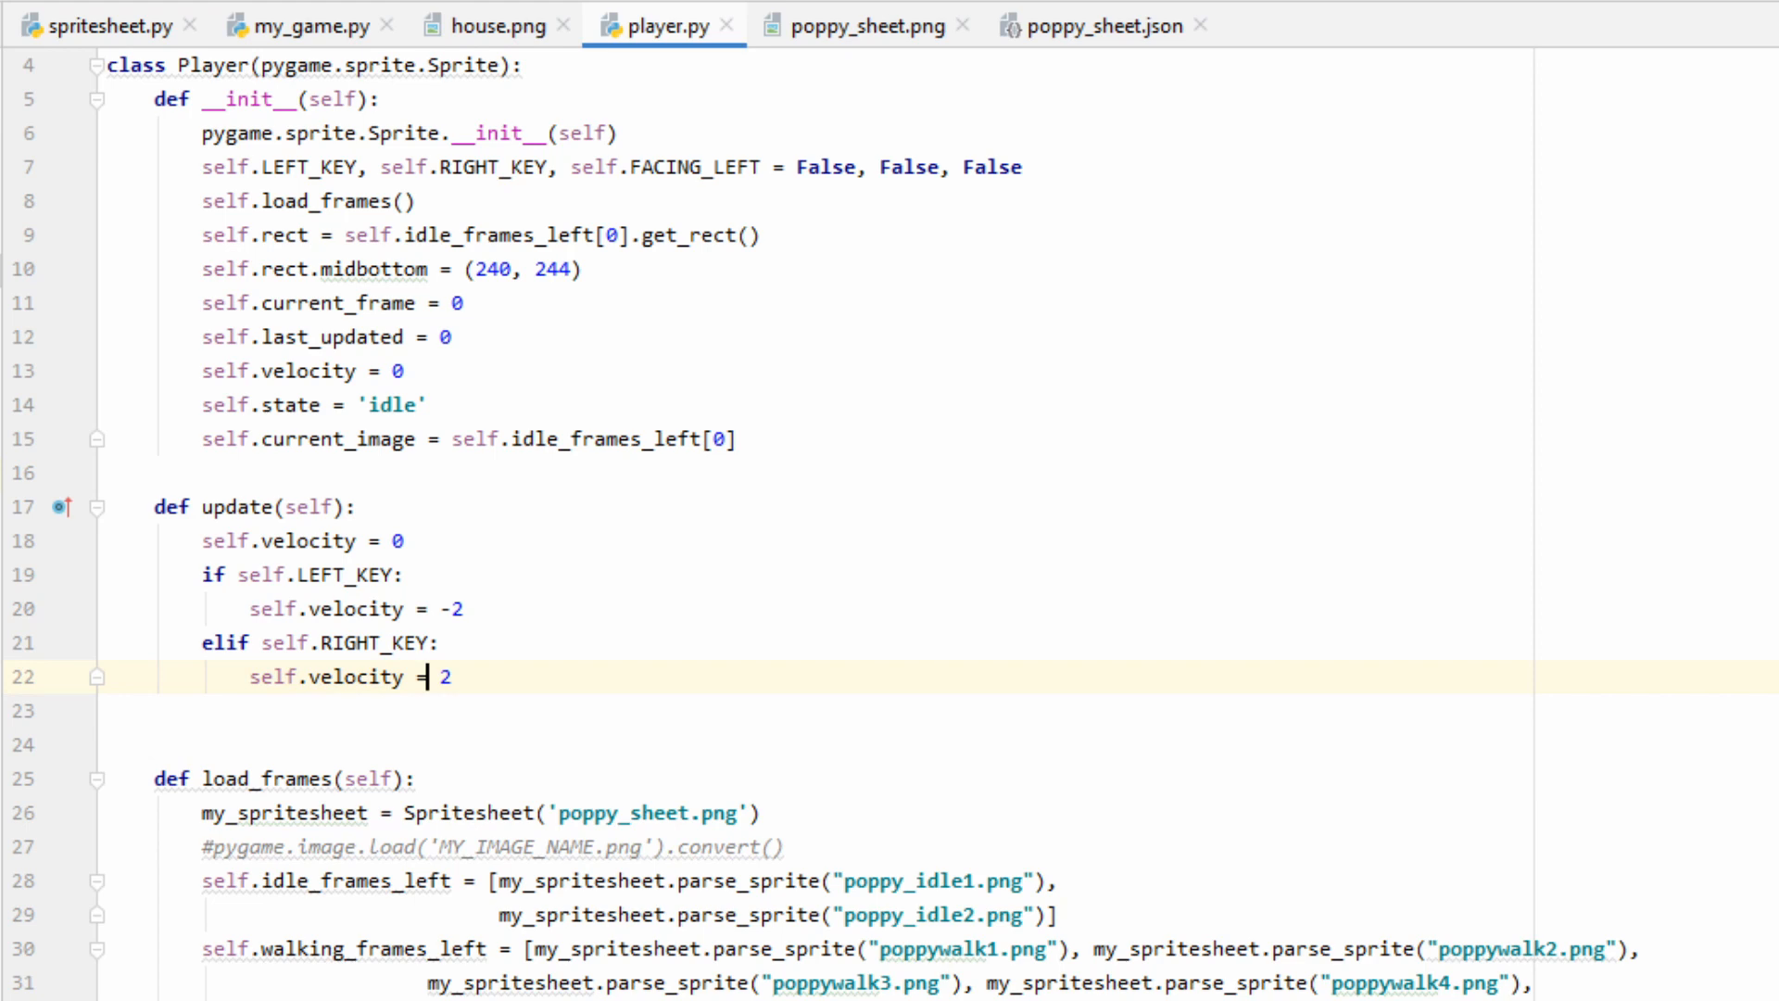
triple_click(341, 676)
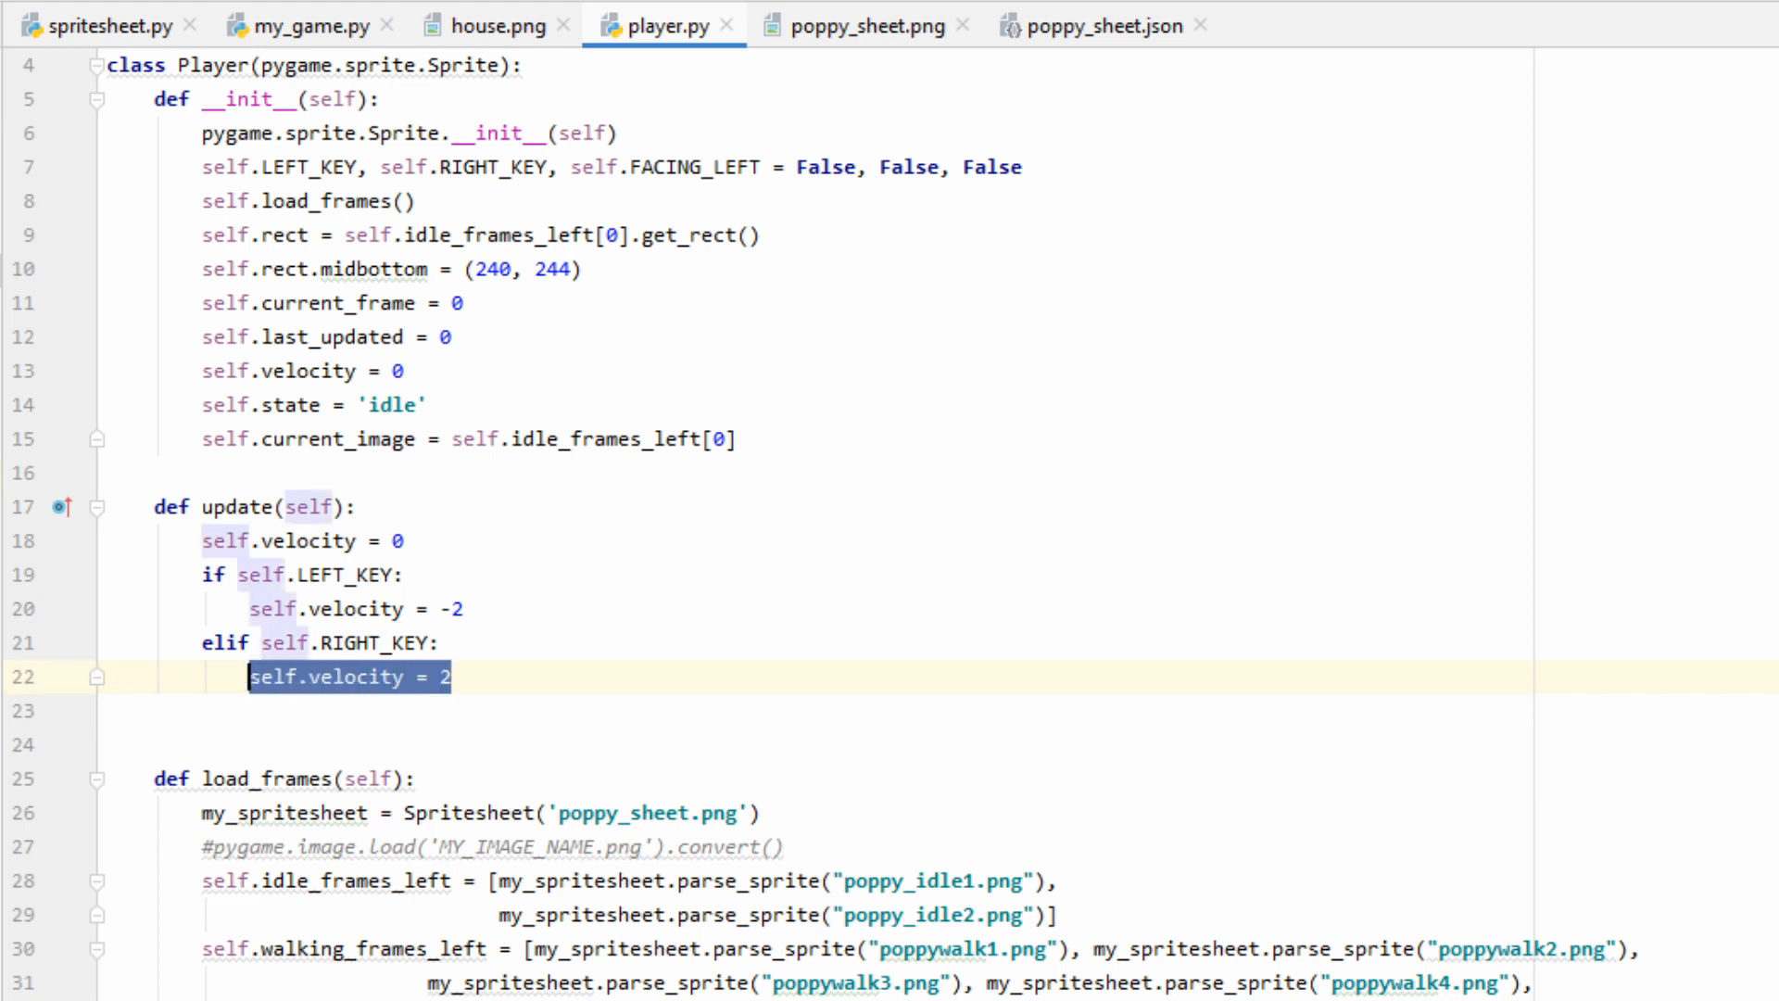
key("Return")
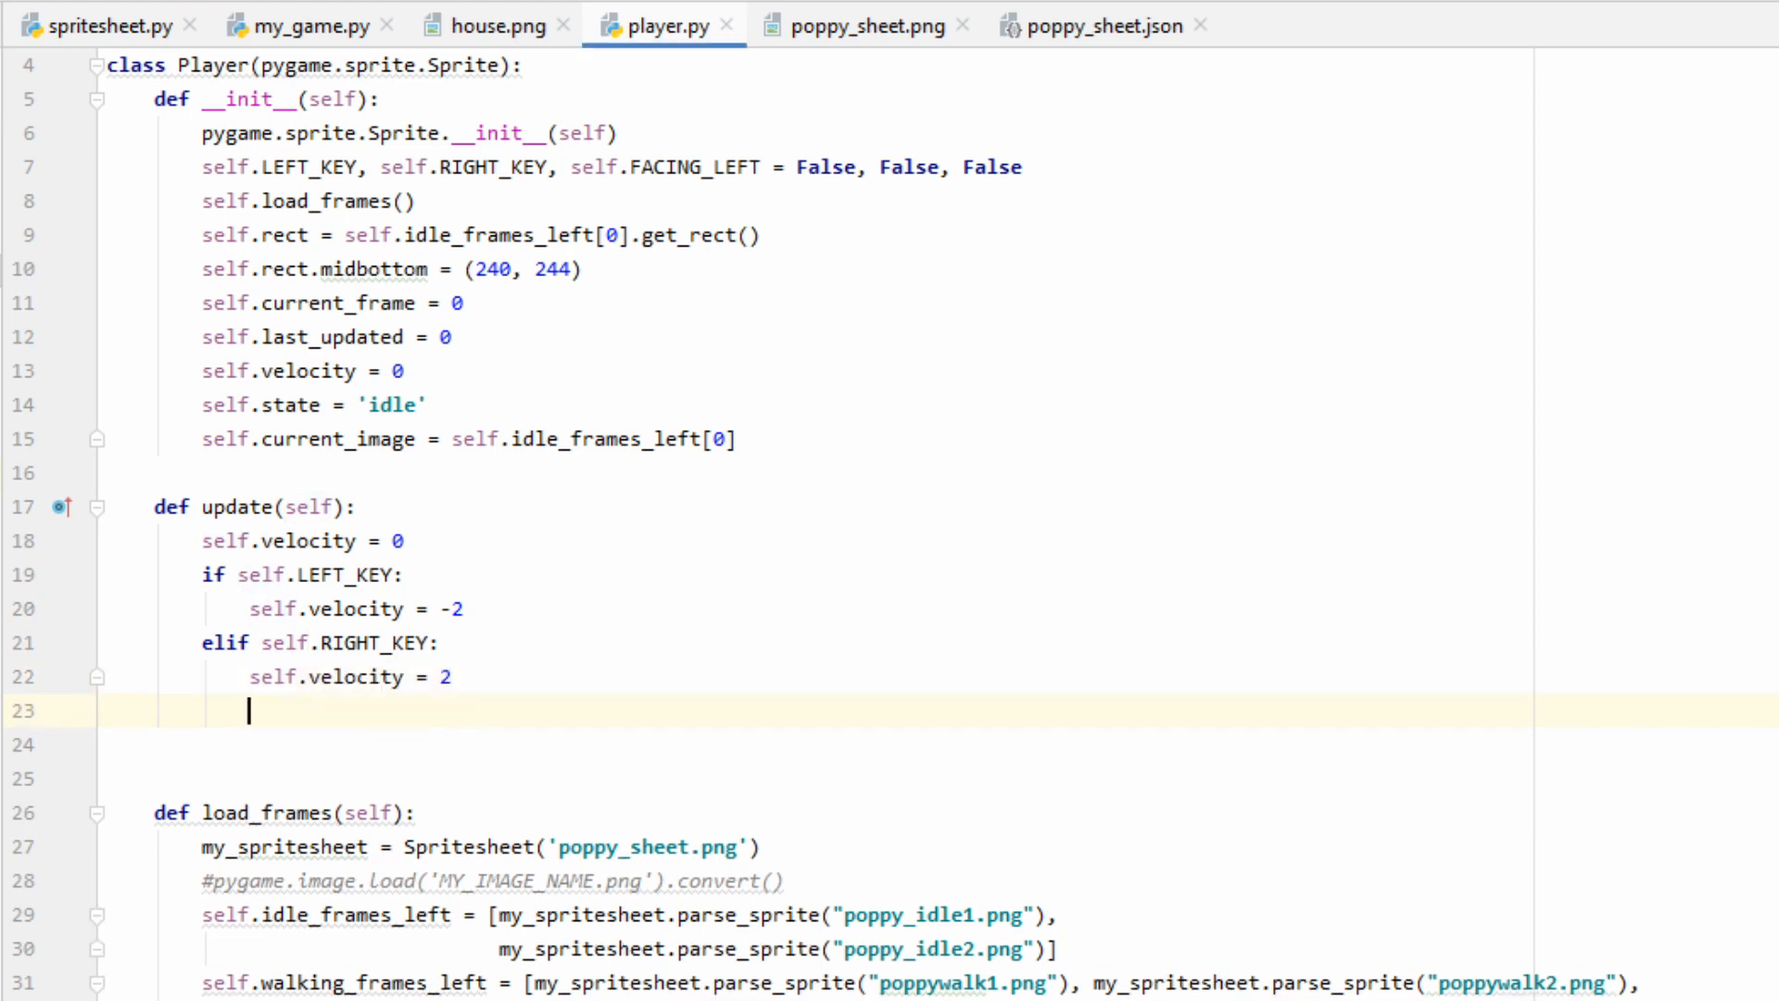
type("self.rect.x += self.velocity")
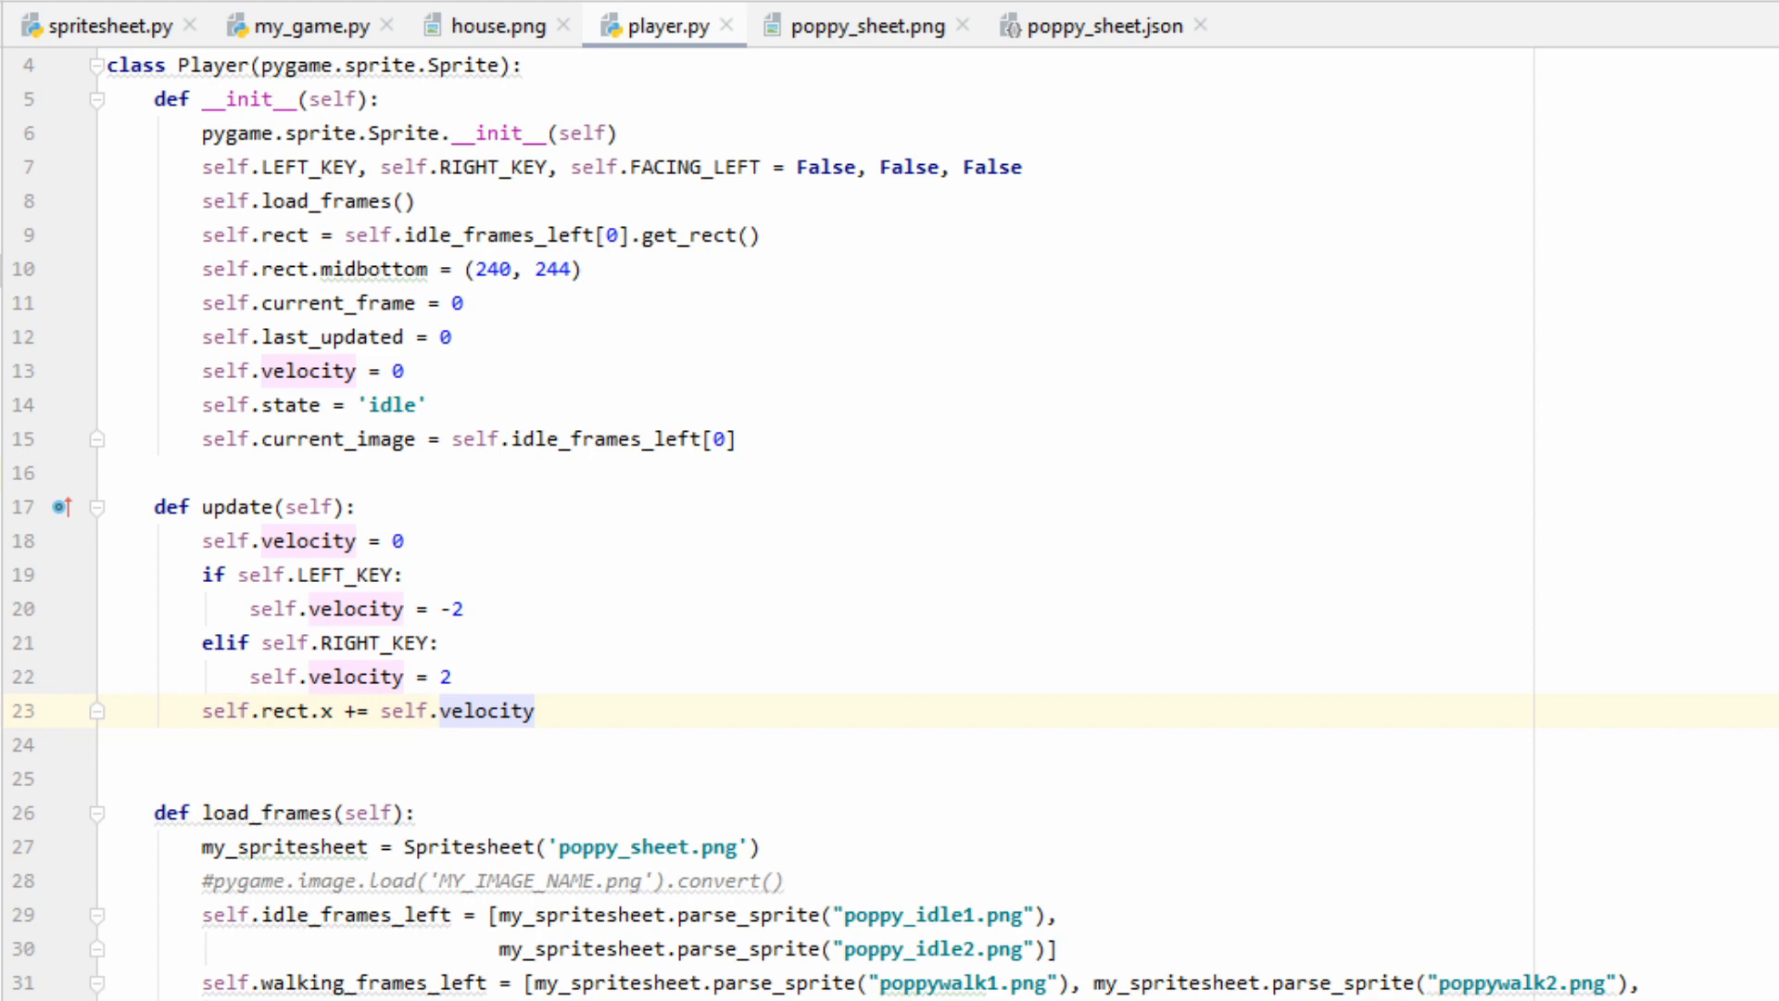
type("self.set_state()")
type("def set_state(self):")
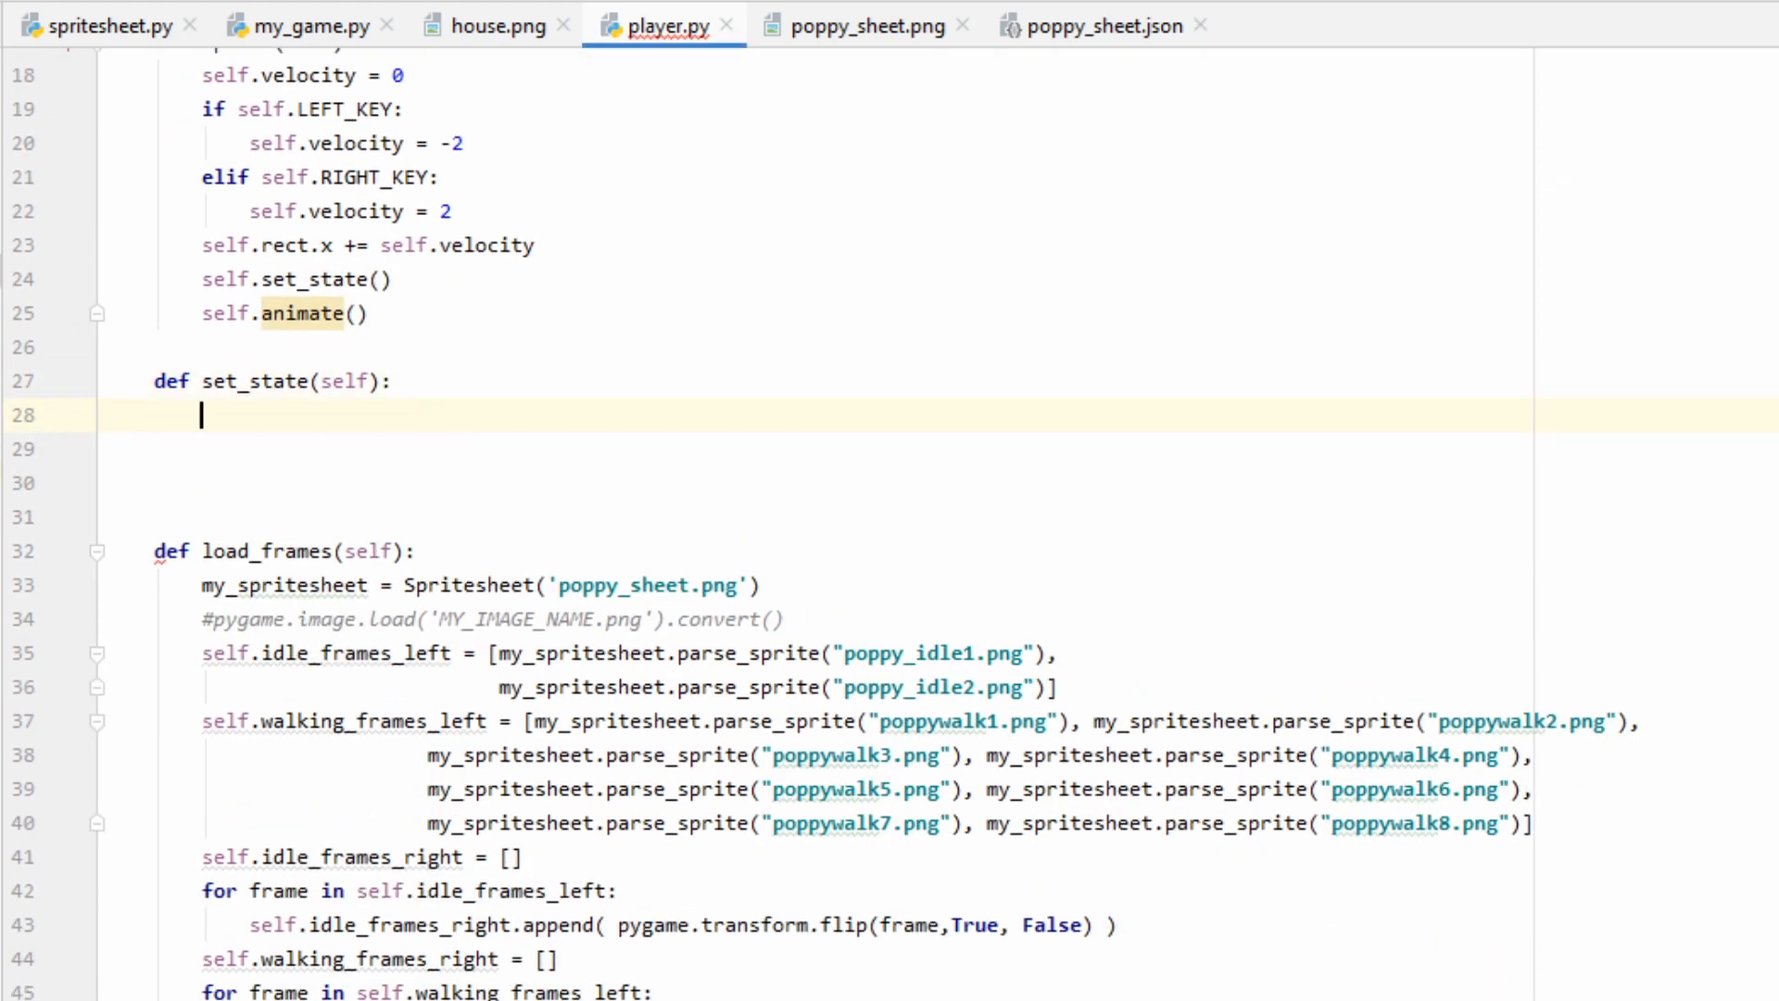
- Default set_state to ' idle' and begin the animate method
type("self.state = ' idle'")
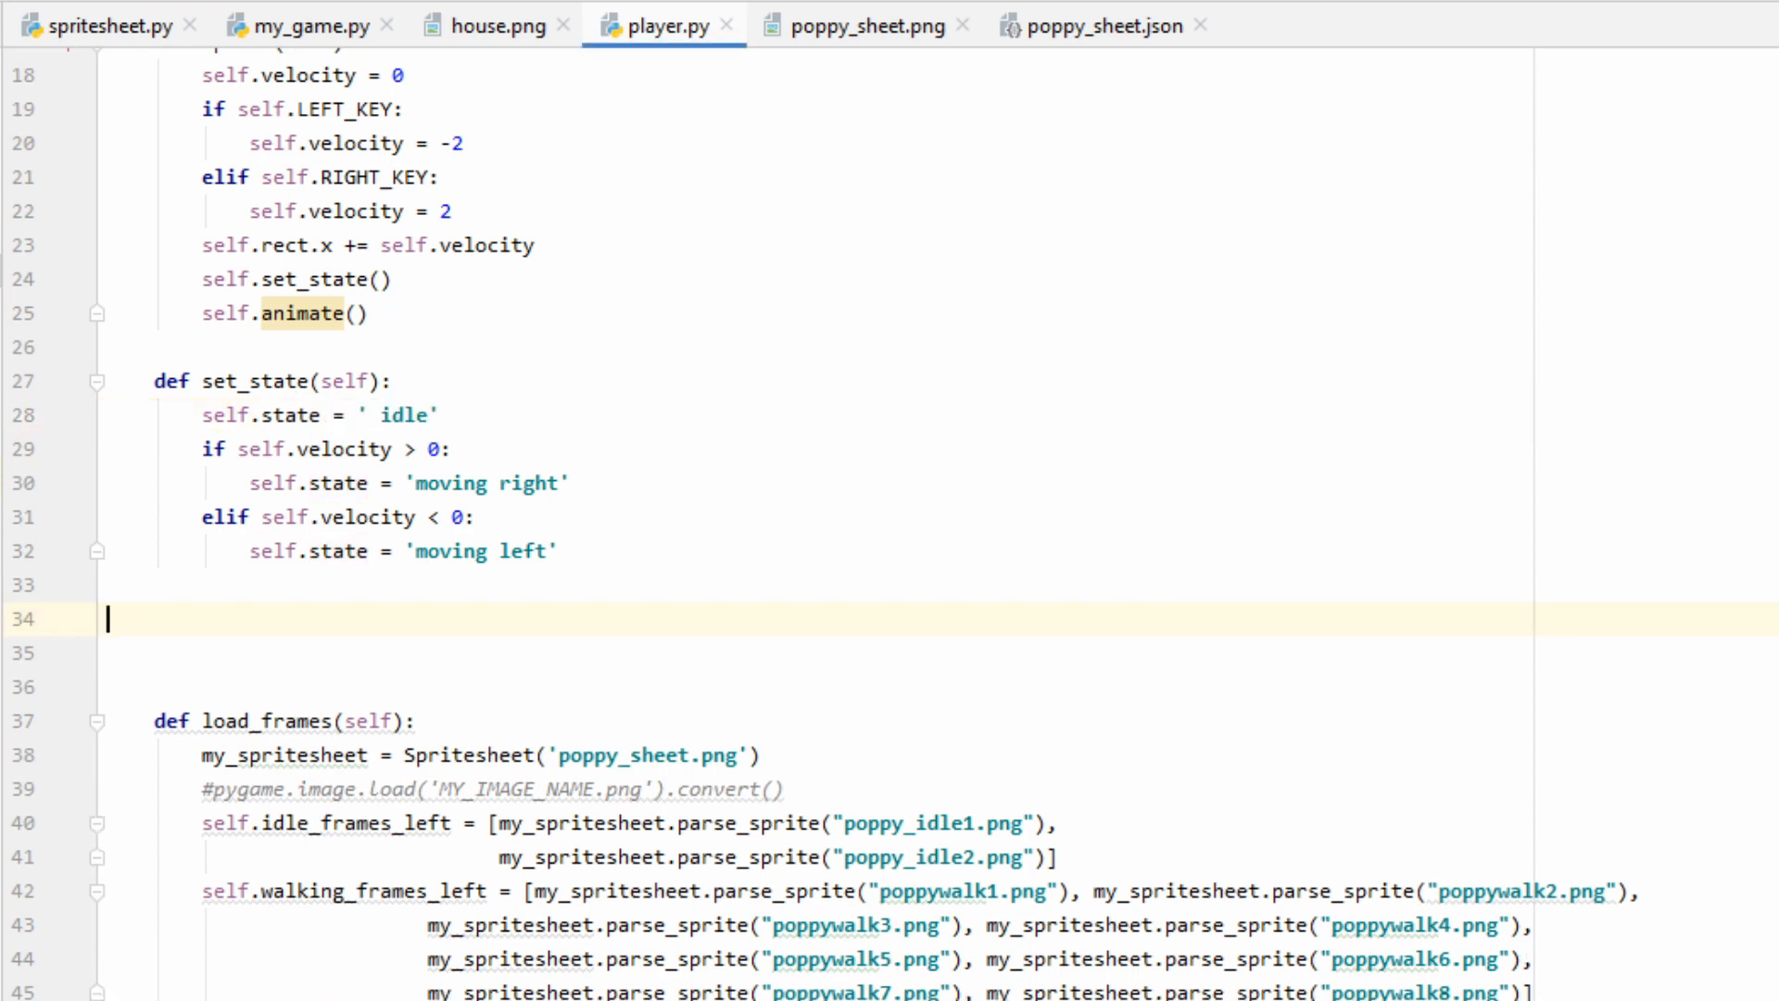
type("def animate(self):")
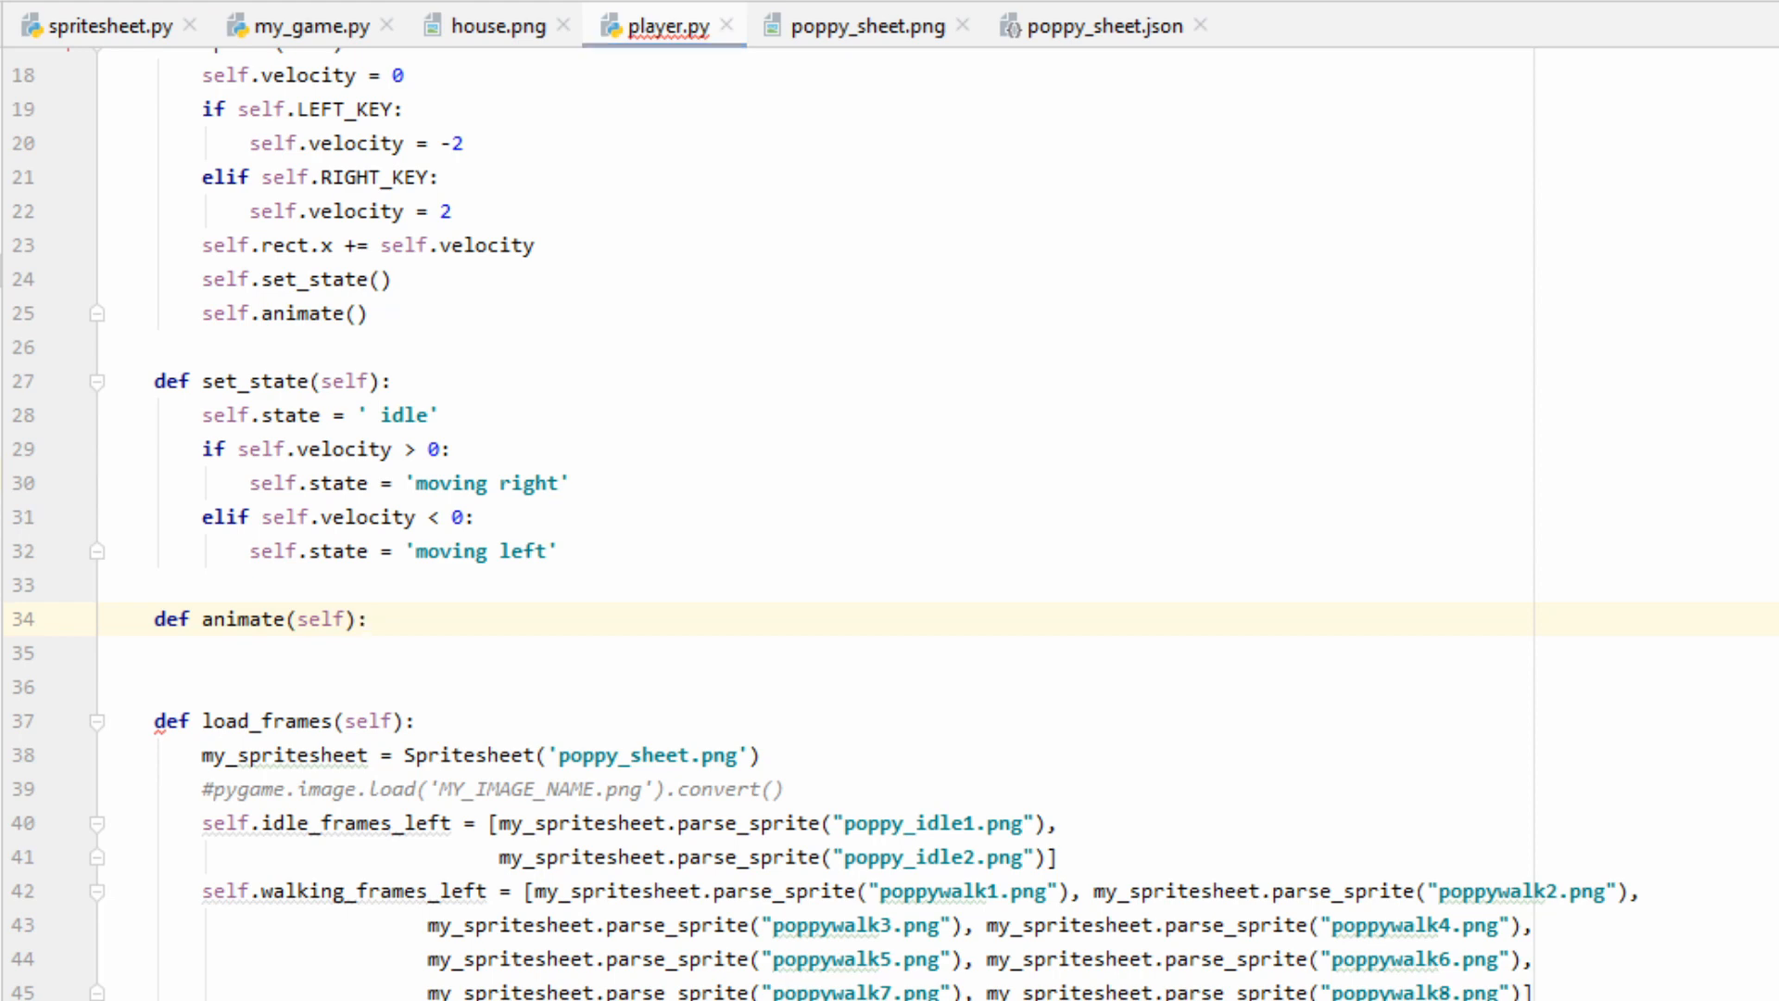
- Record now = pygame.time.get_ticks() and start the idle-state check in animate
scroll("down", 3)
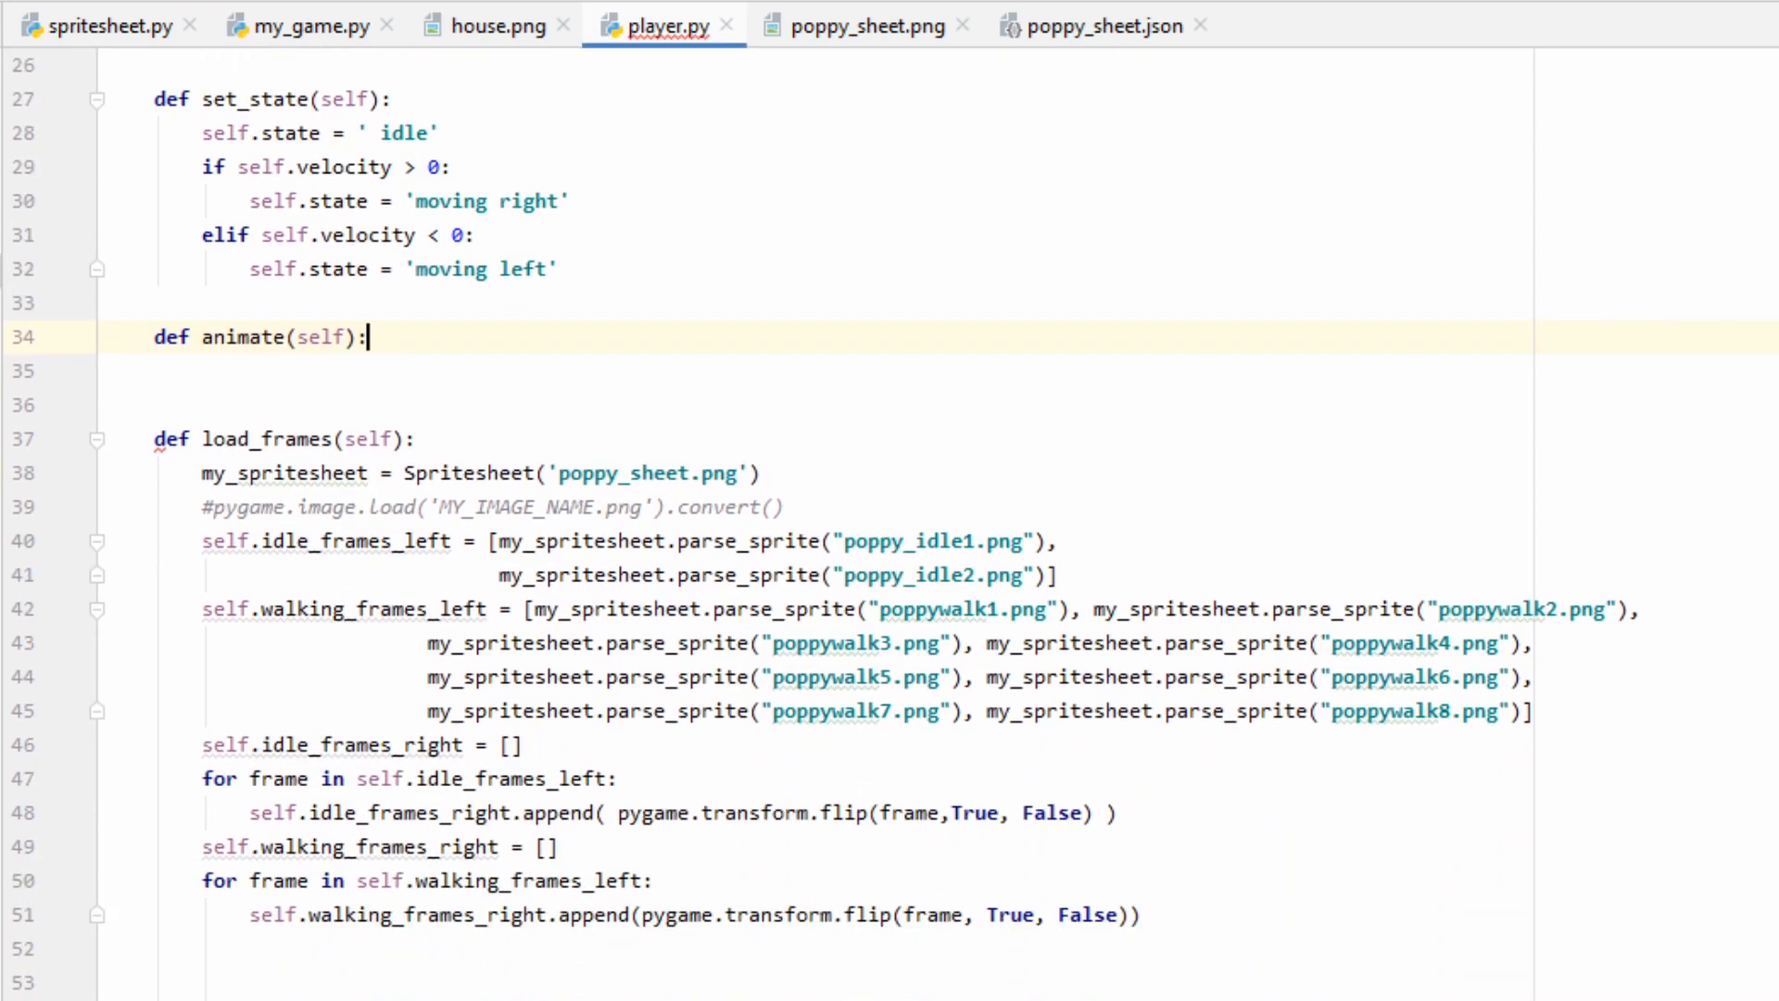
type("now = pygame.time.get_ticks()")
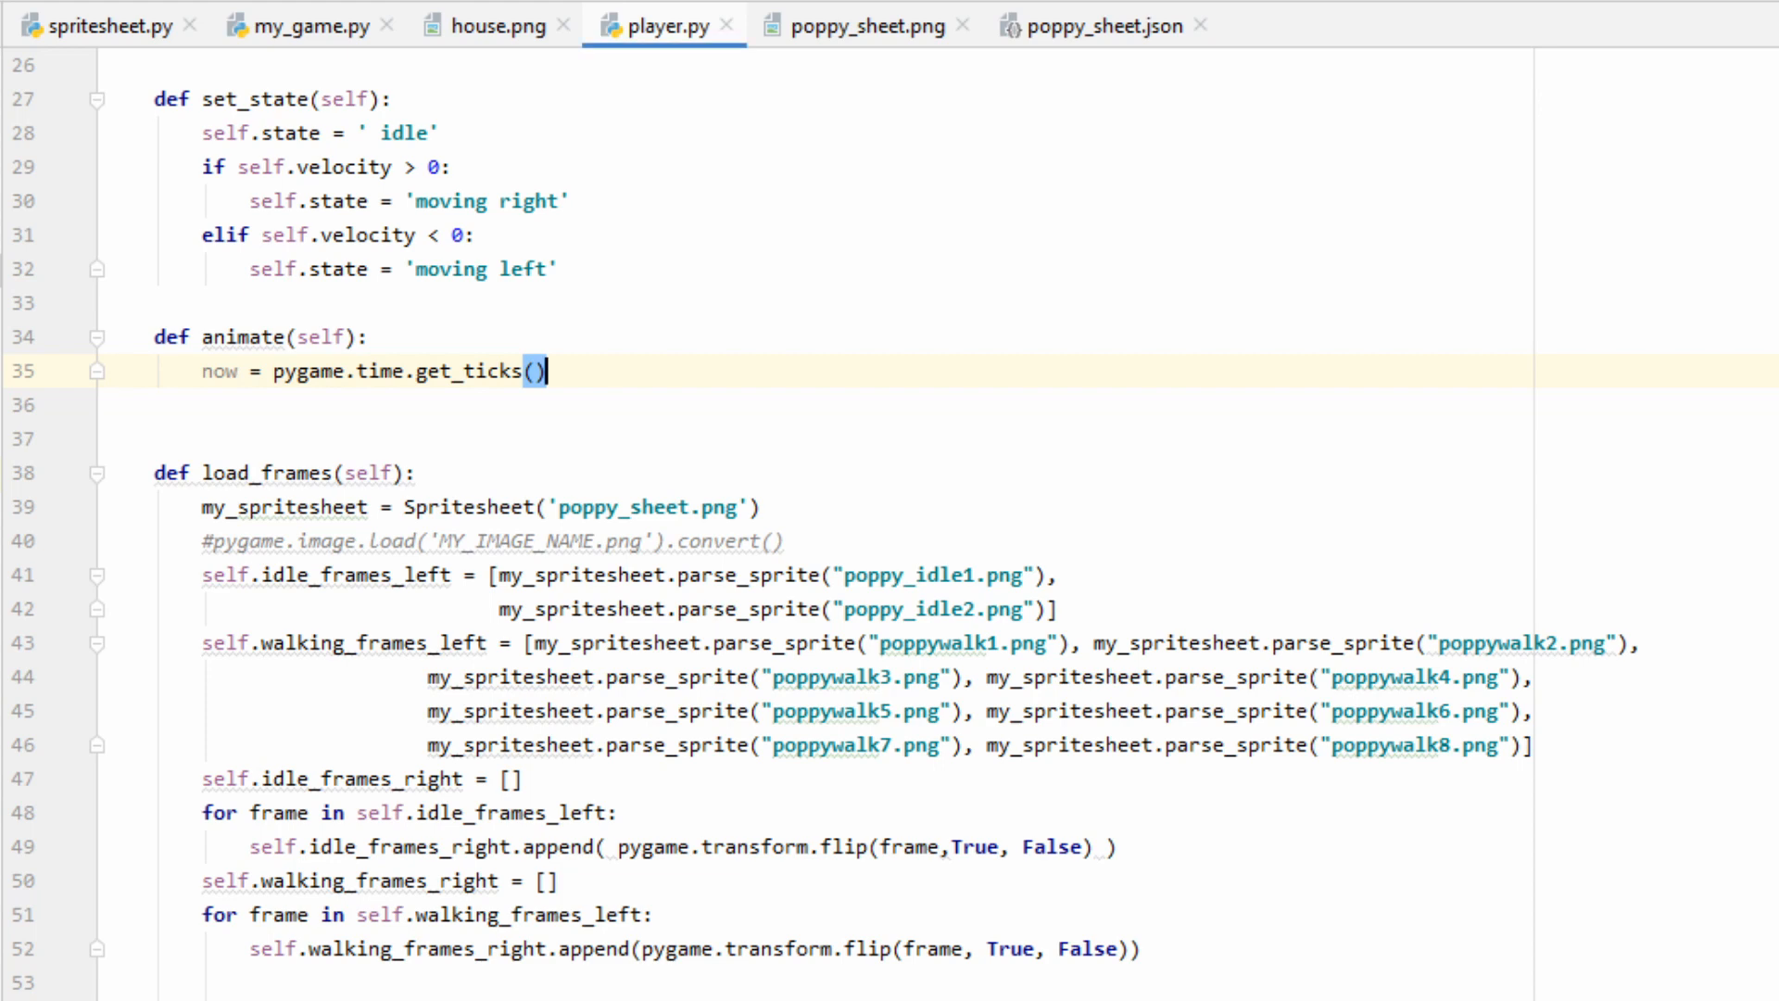
type("if self.state == ' idle':")
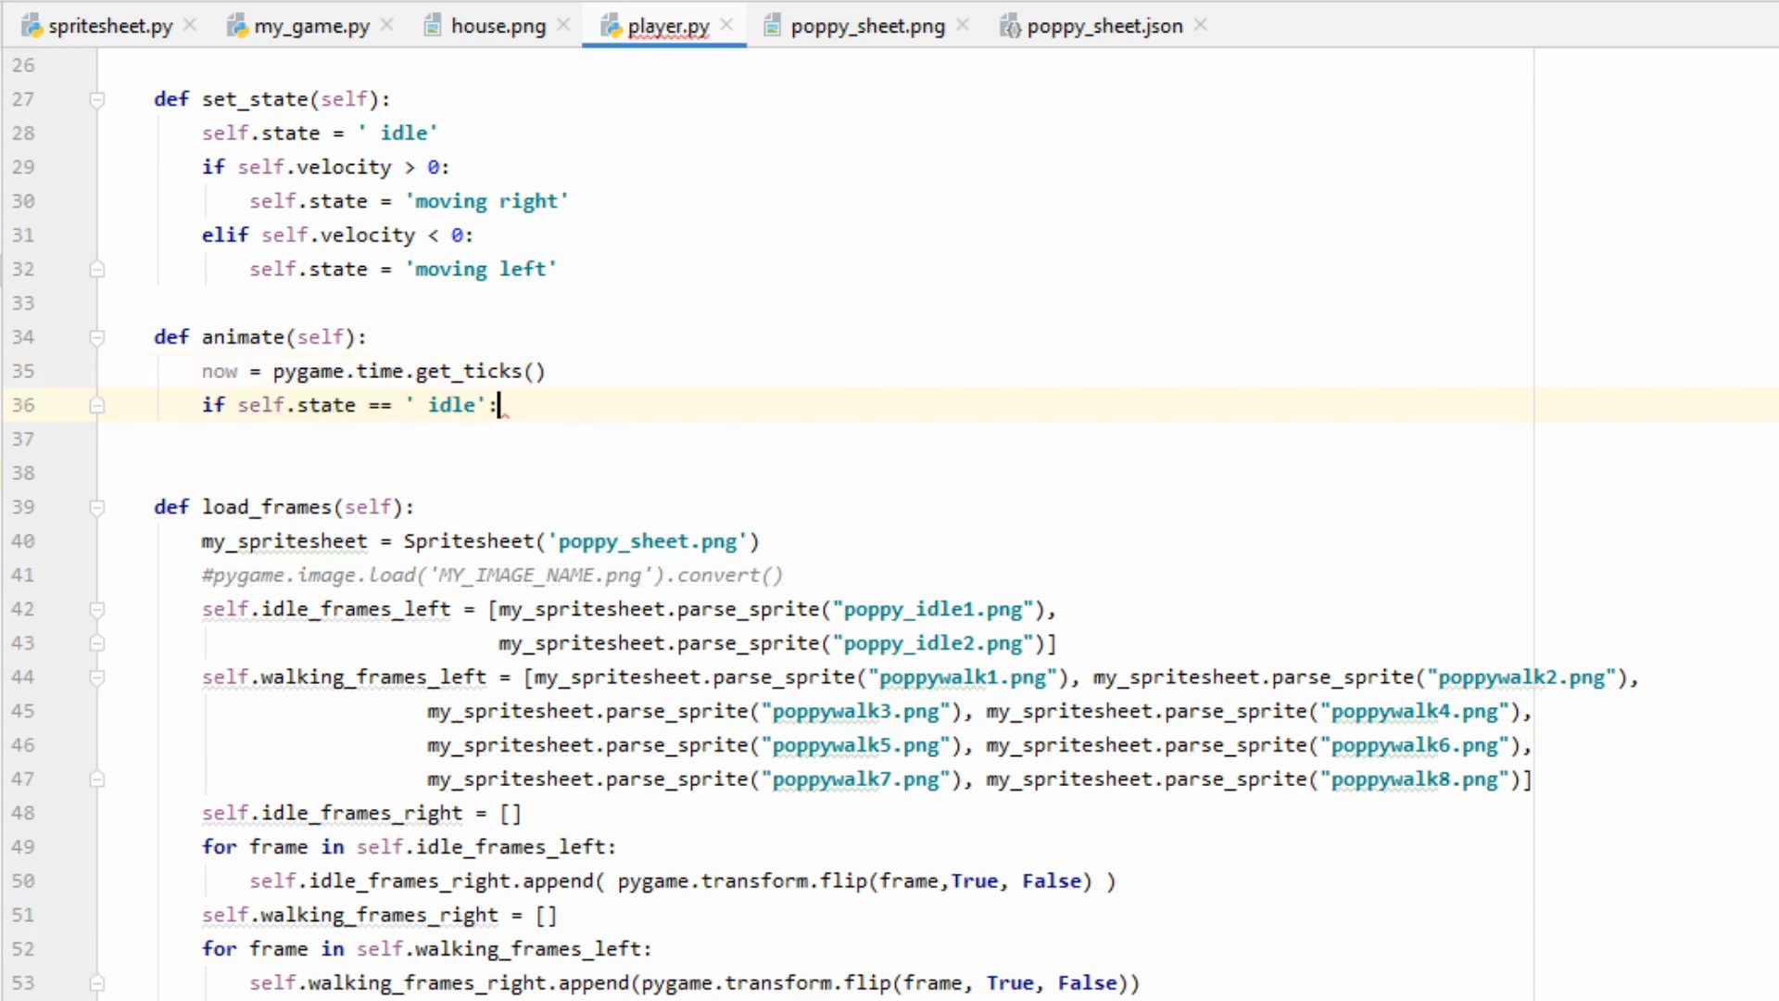
mouse_move(503, 406)
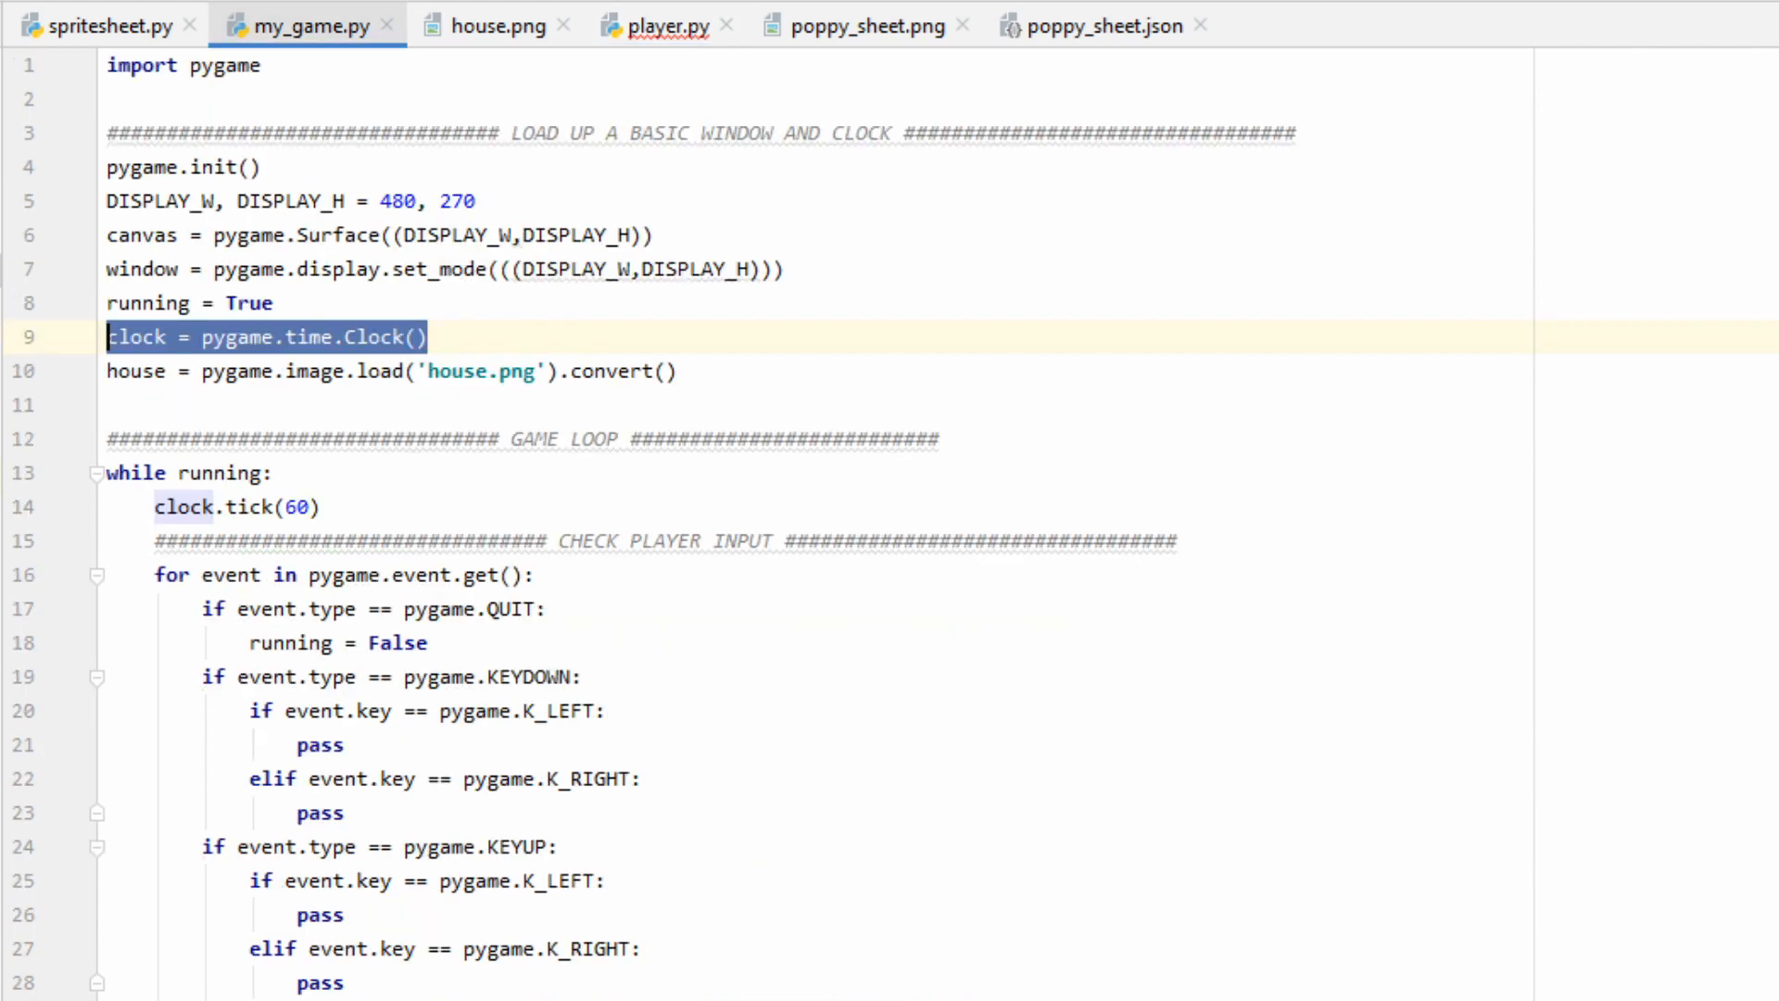
mouse_move(130, 302)
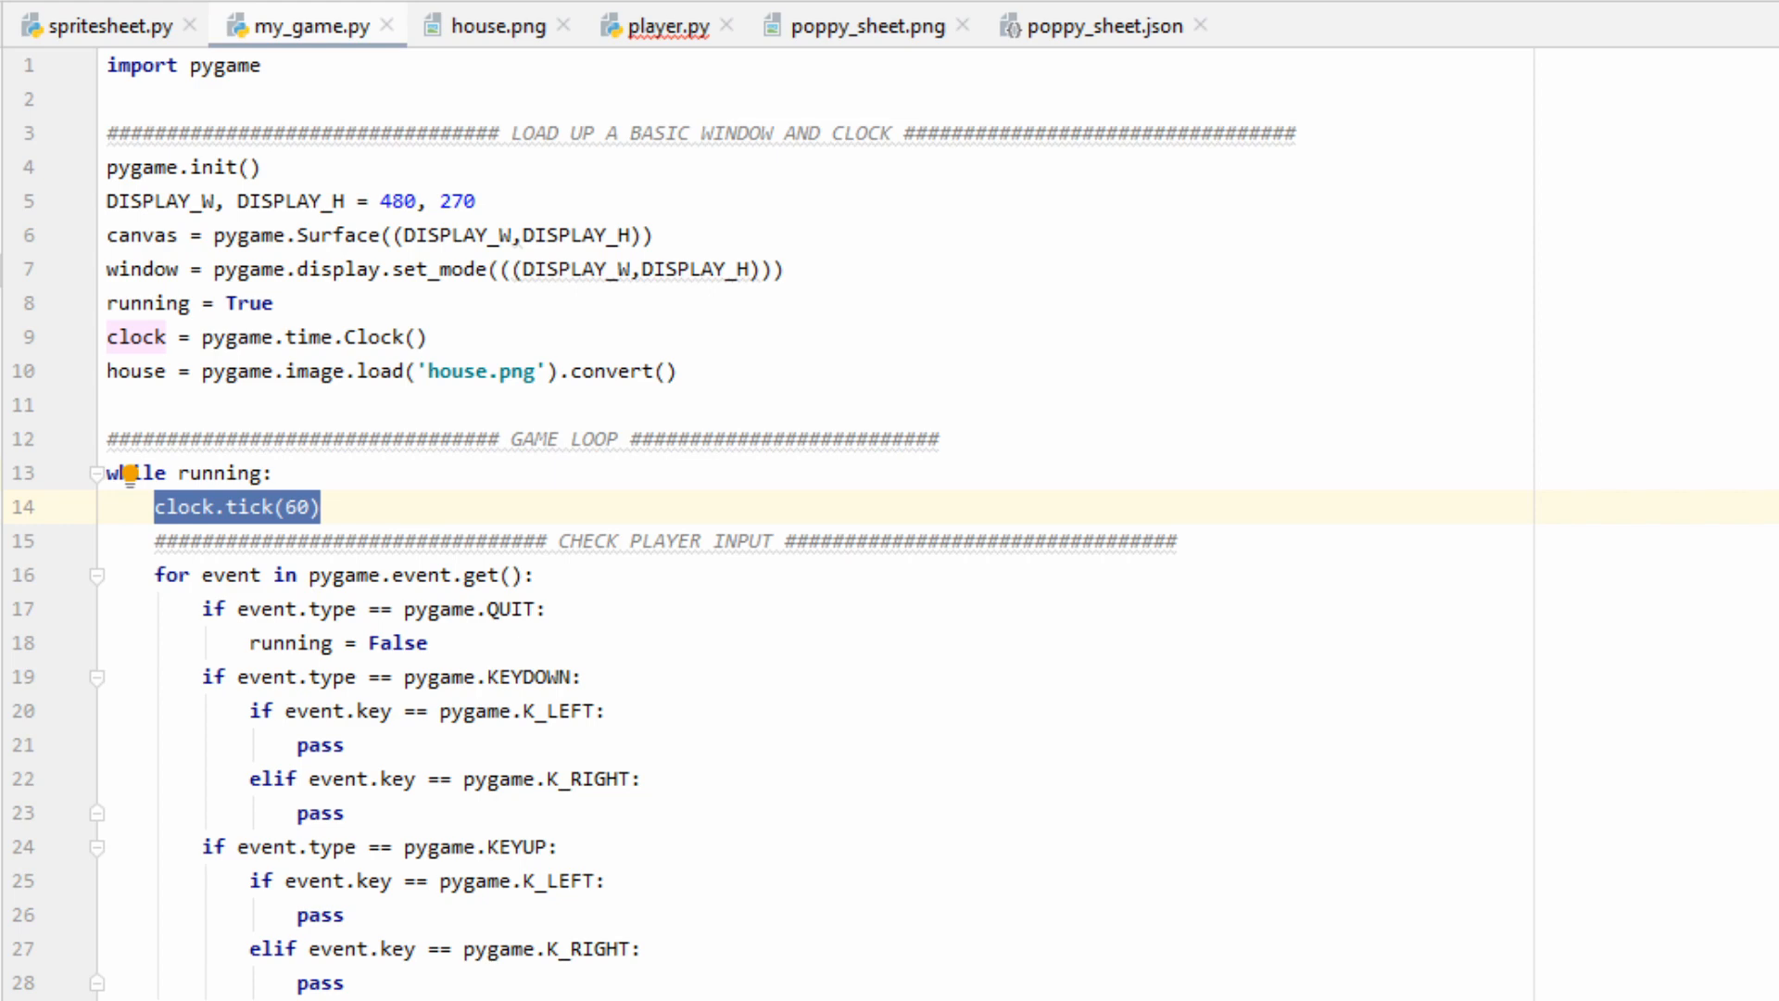
left_click(664, 25)
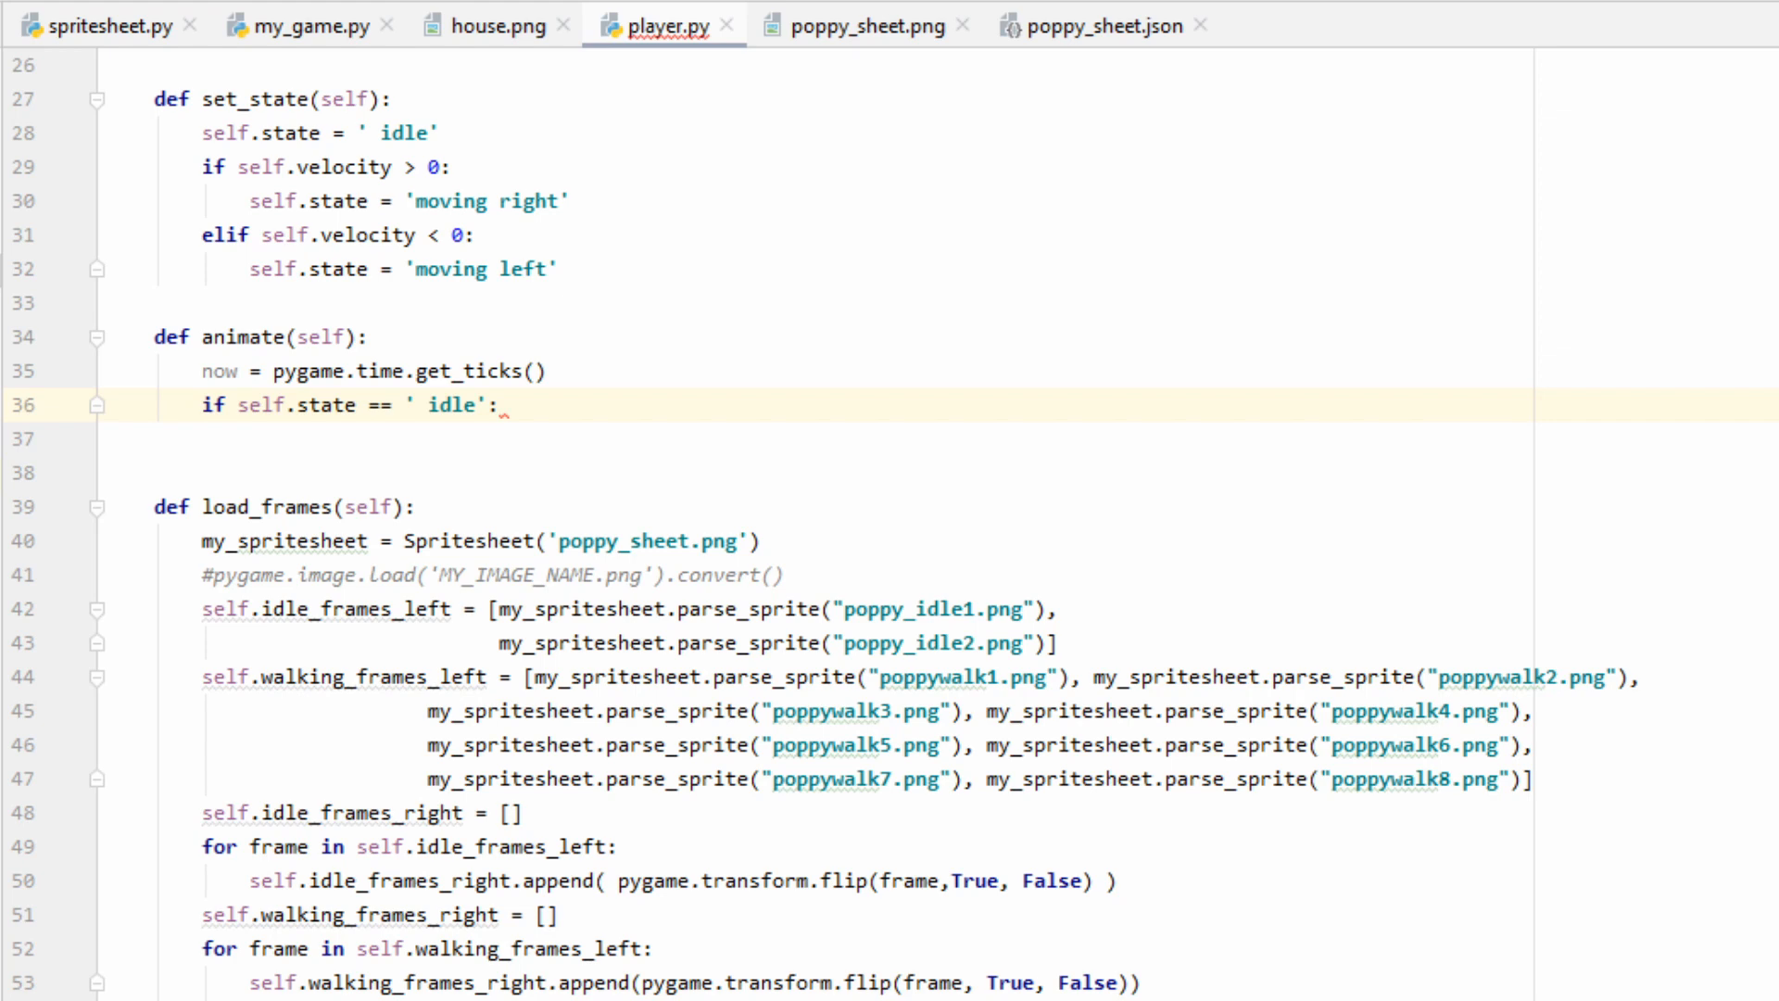
- Check now - last_updated > 200 and refresh last_updated to now
type("if now - self.last_updated > 200:")
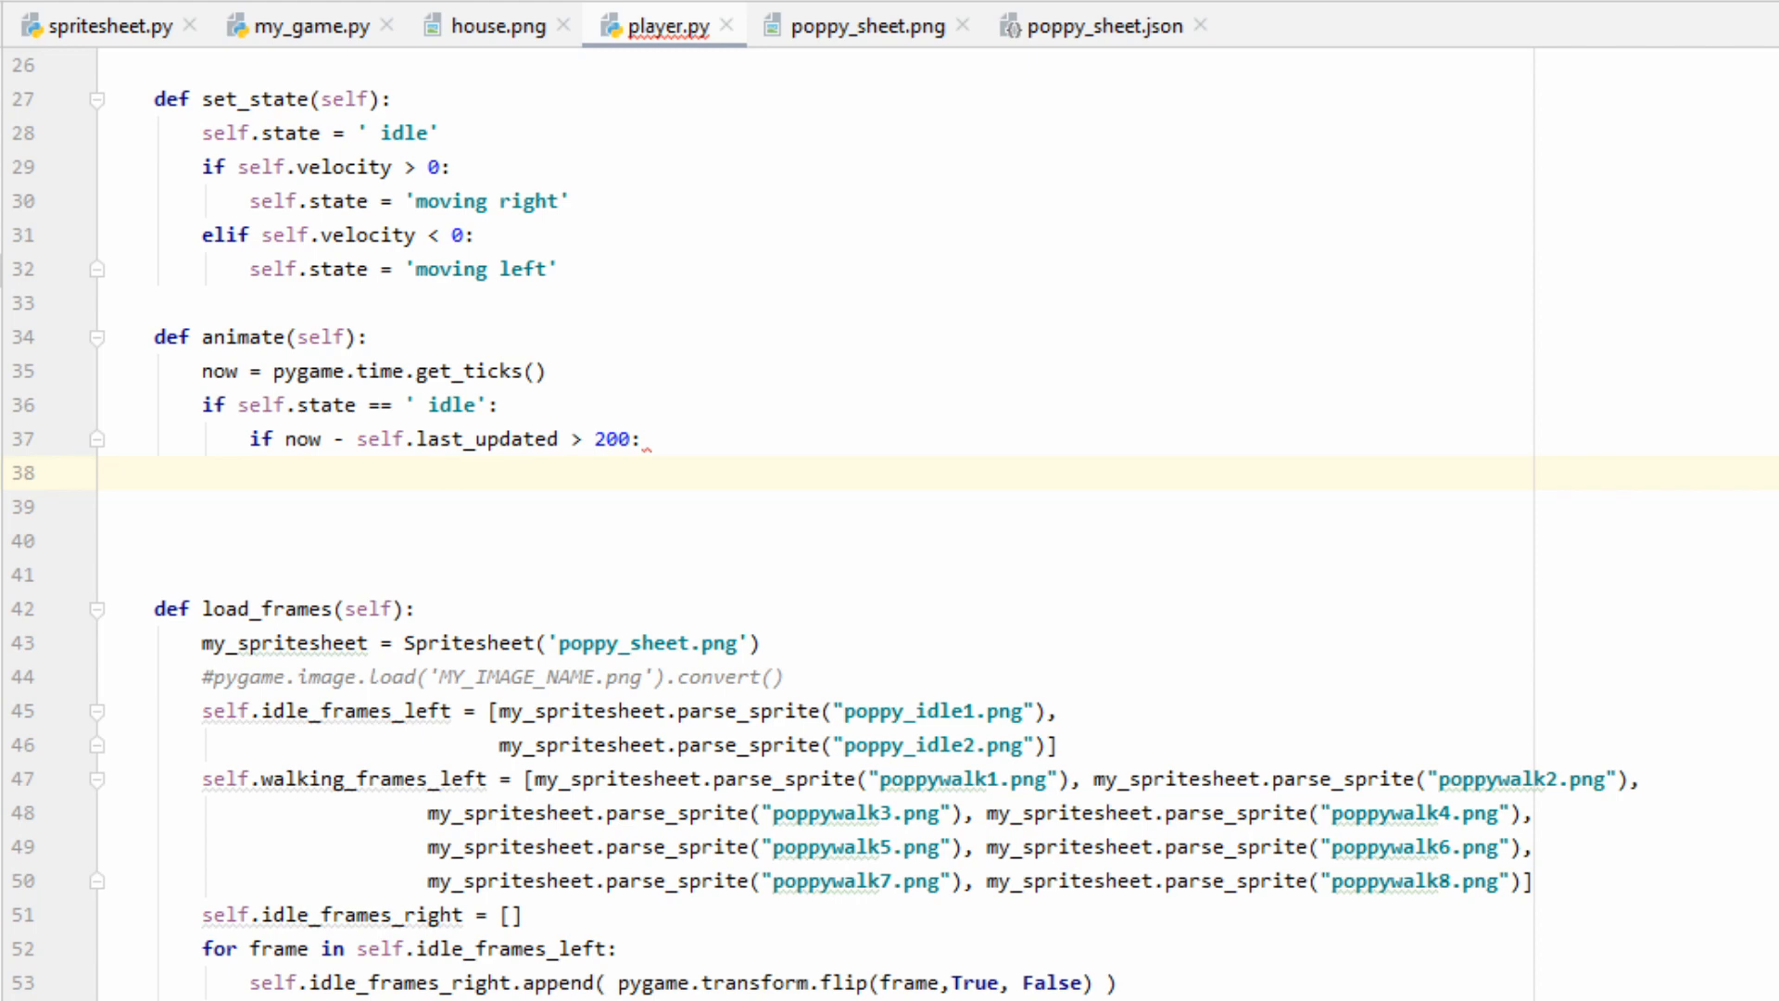
left_click(295, 473)
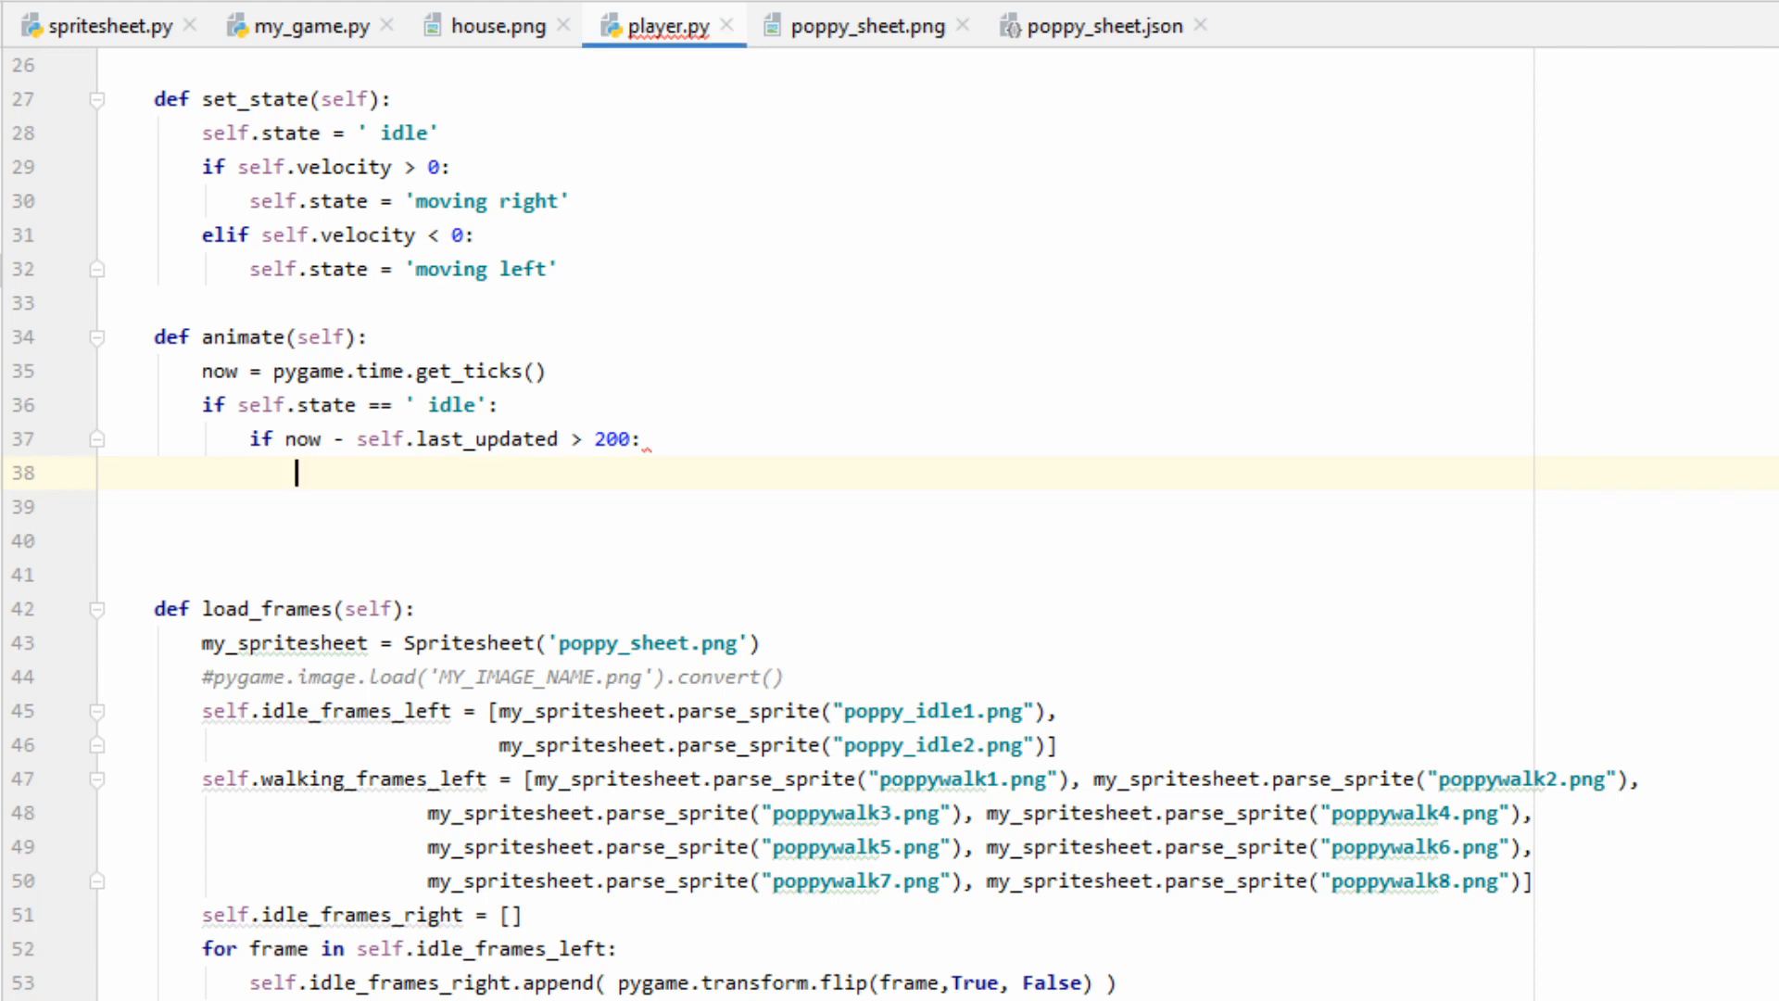
type("self.last_updated = now")
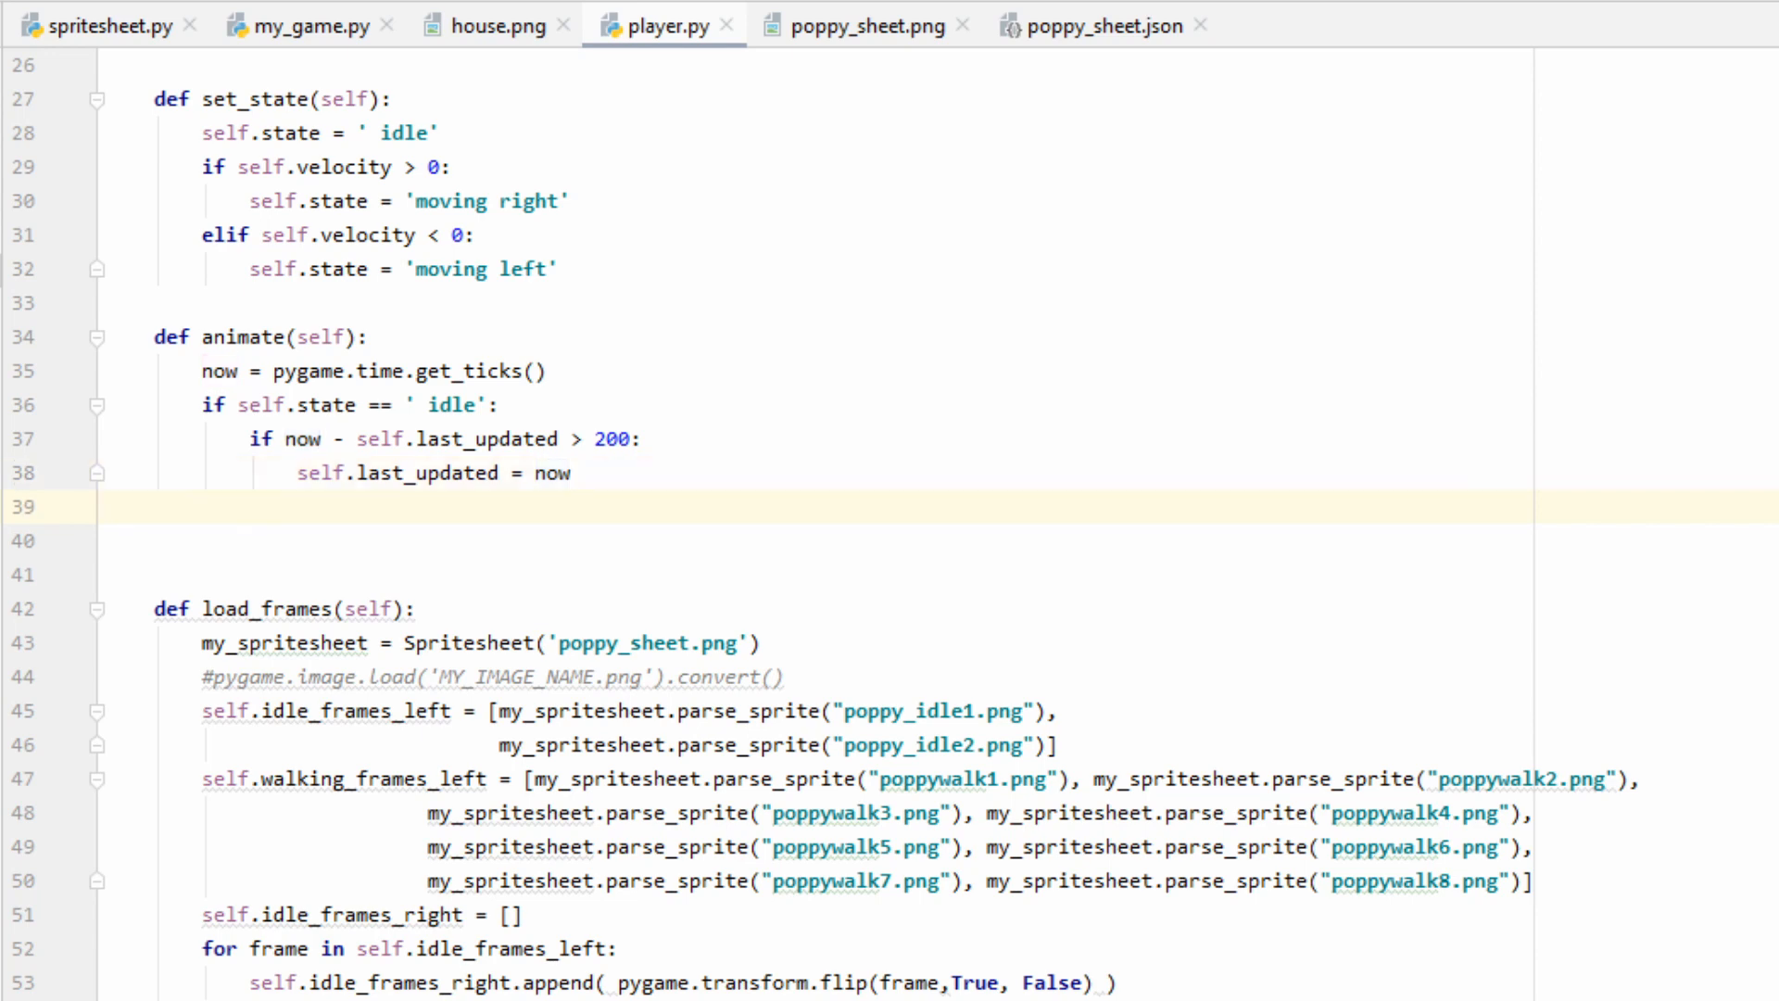
- Advance current_frame modulo len(idle_frames_left) and branch on FACING_LEFT for the idle image
left_click(294, 506)
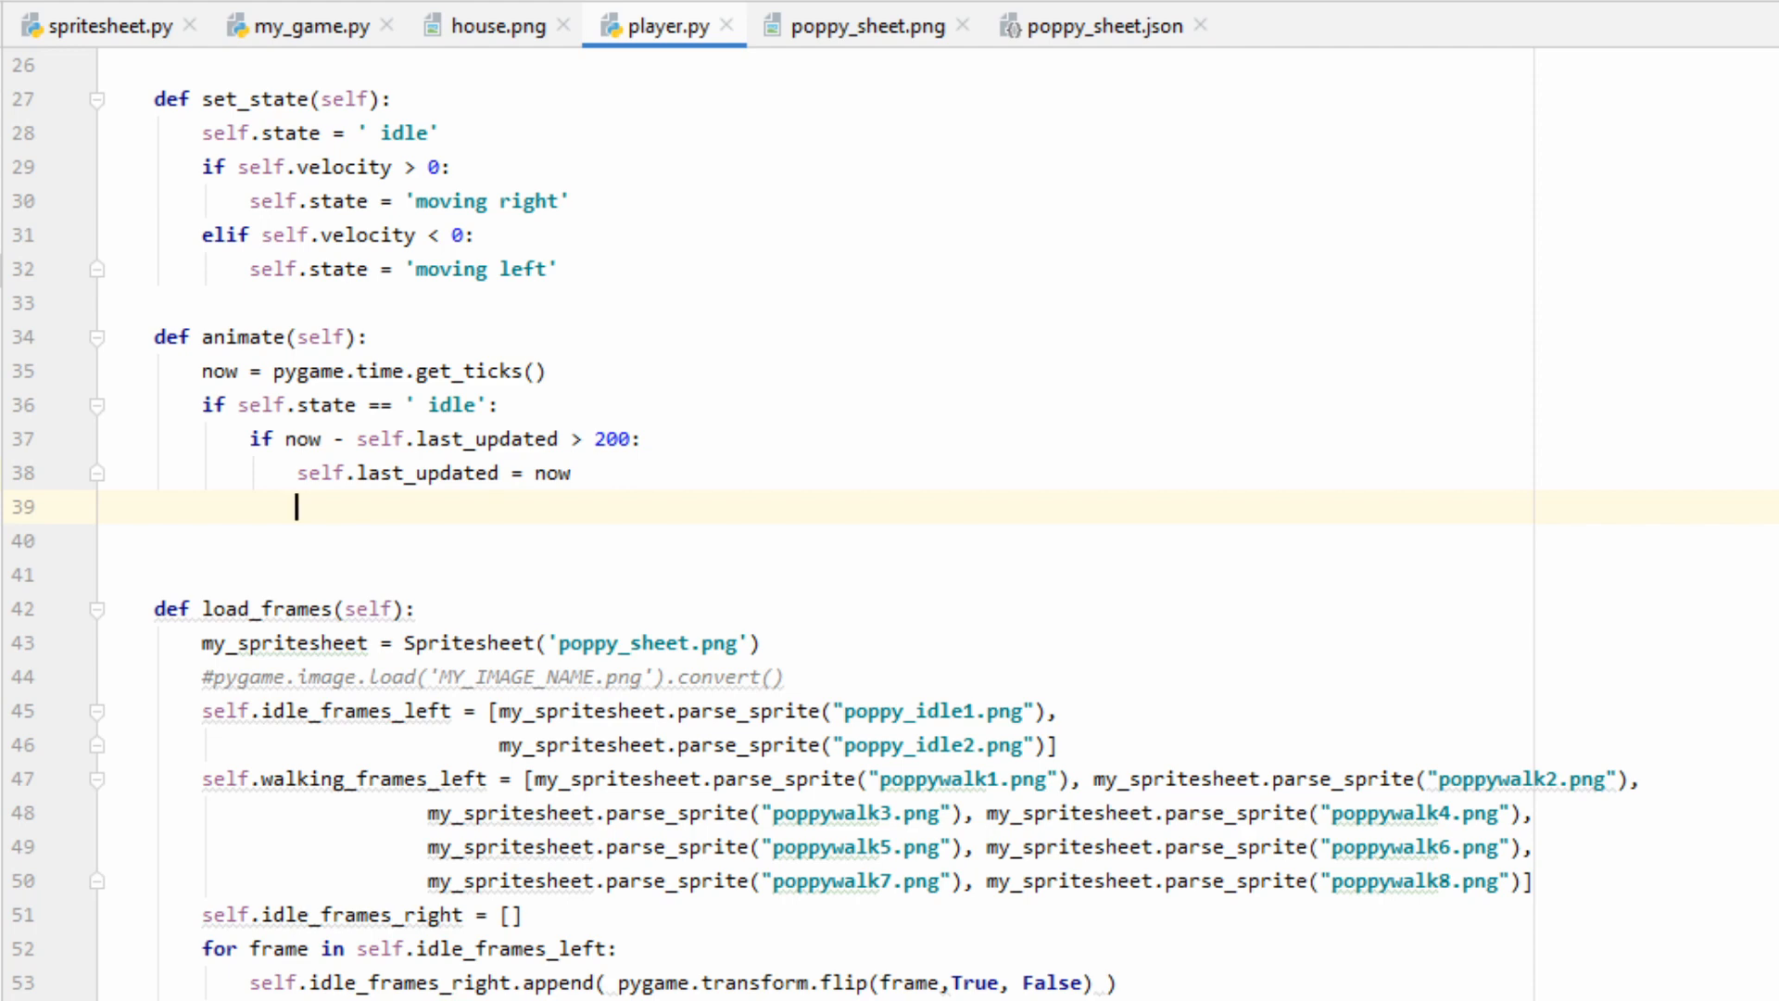
type("self.current_frame = (self.current_frame + 1) % len(self.idle_frames_left)")
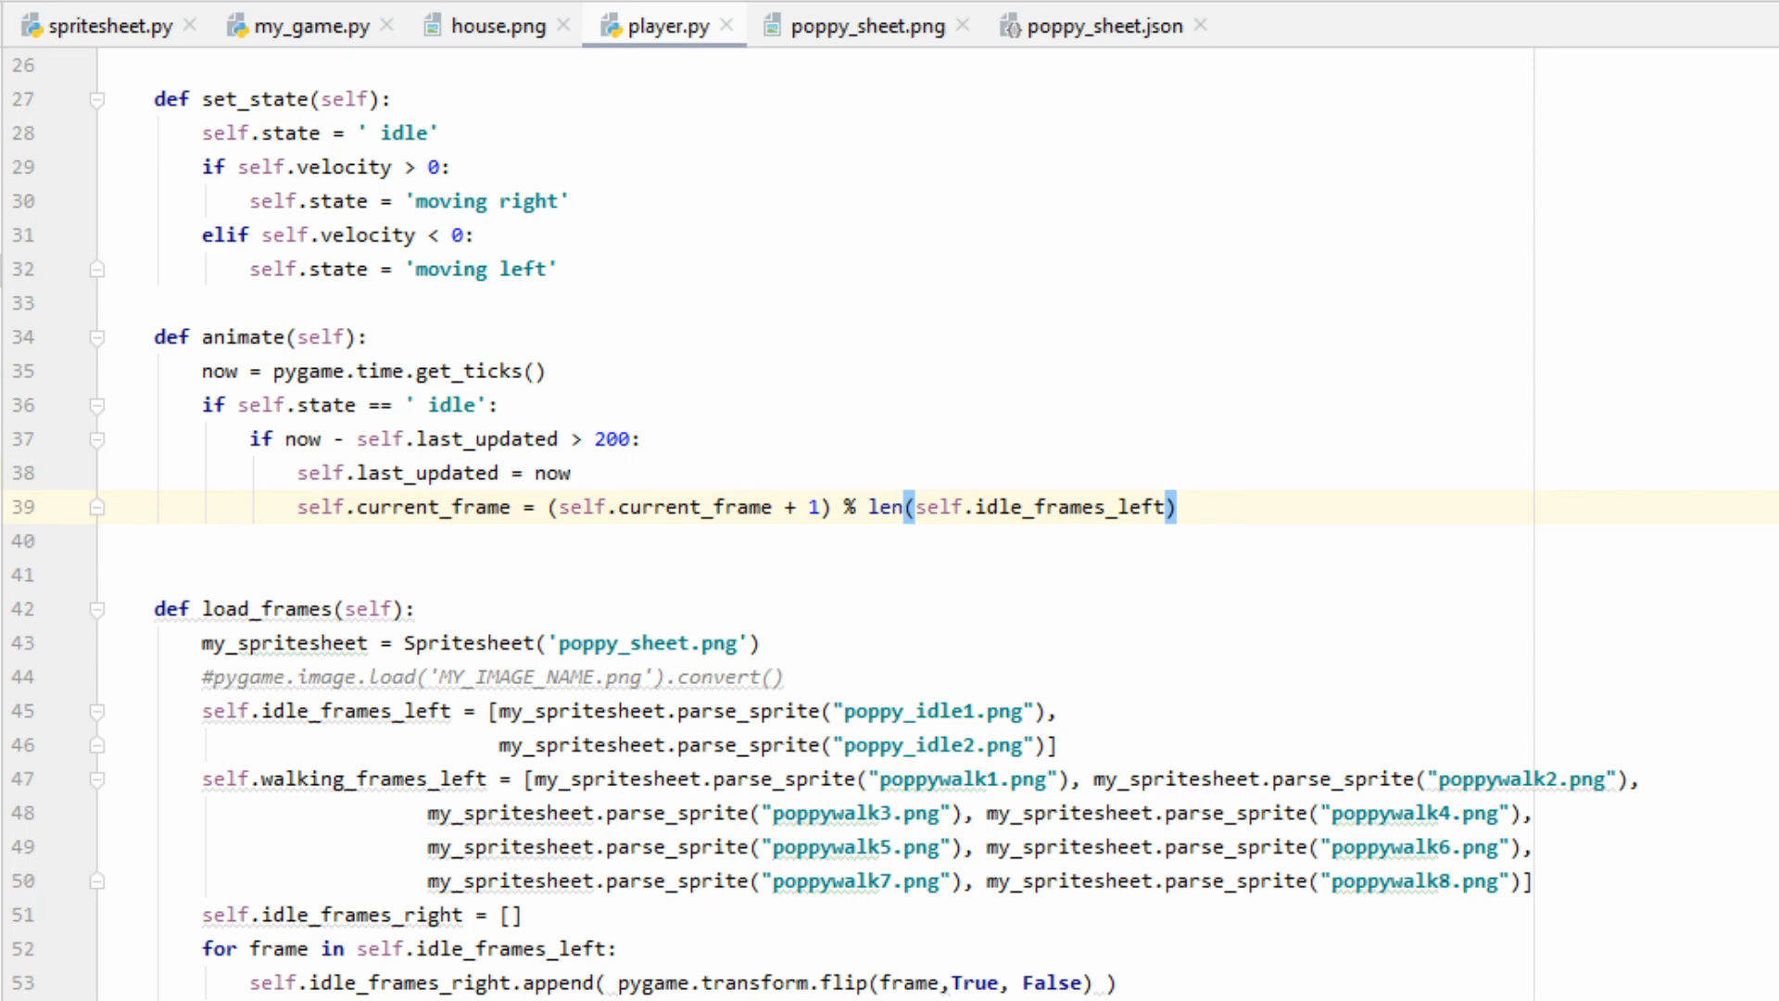
left_click(374, 710)
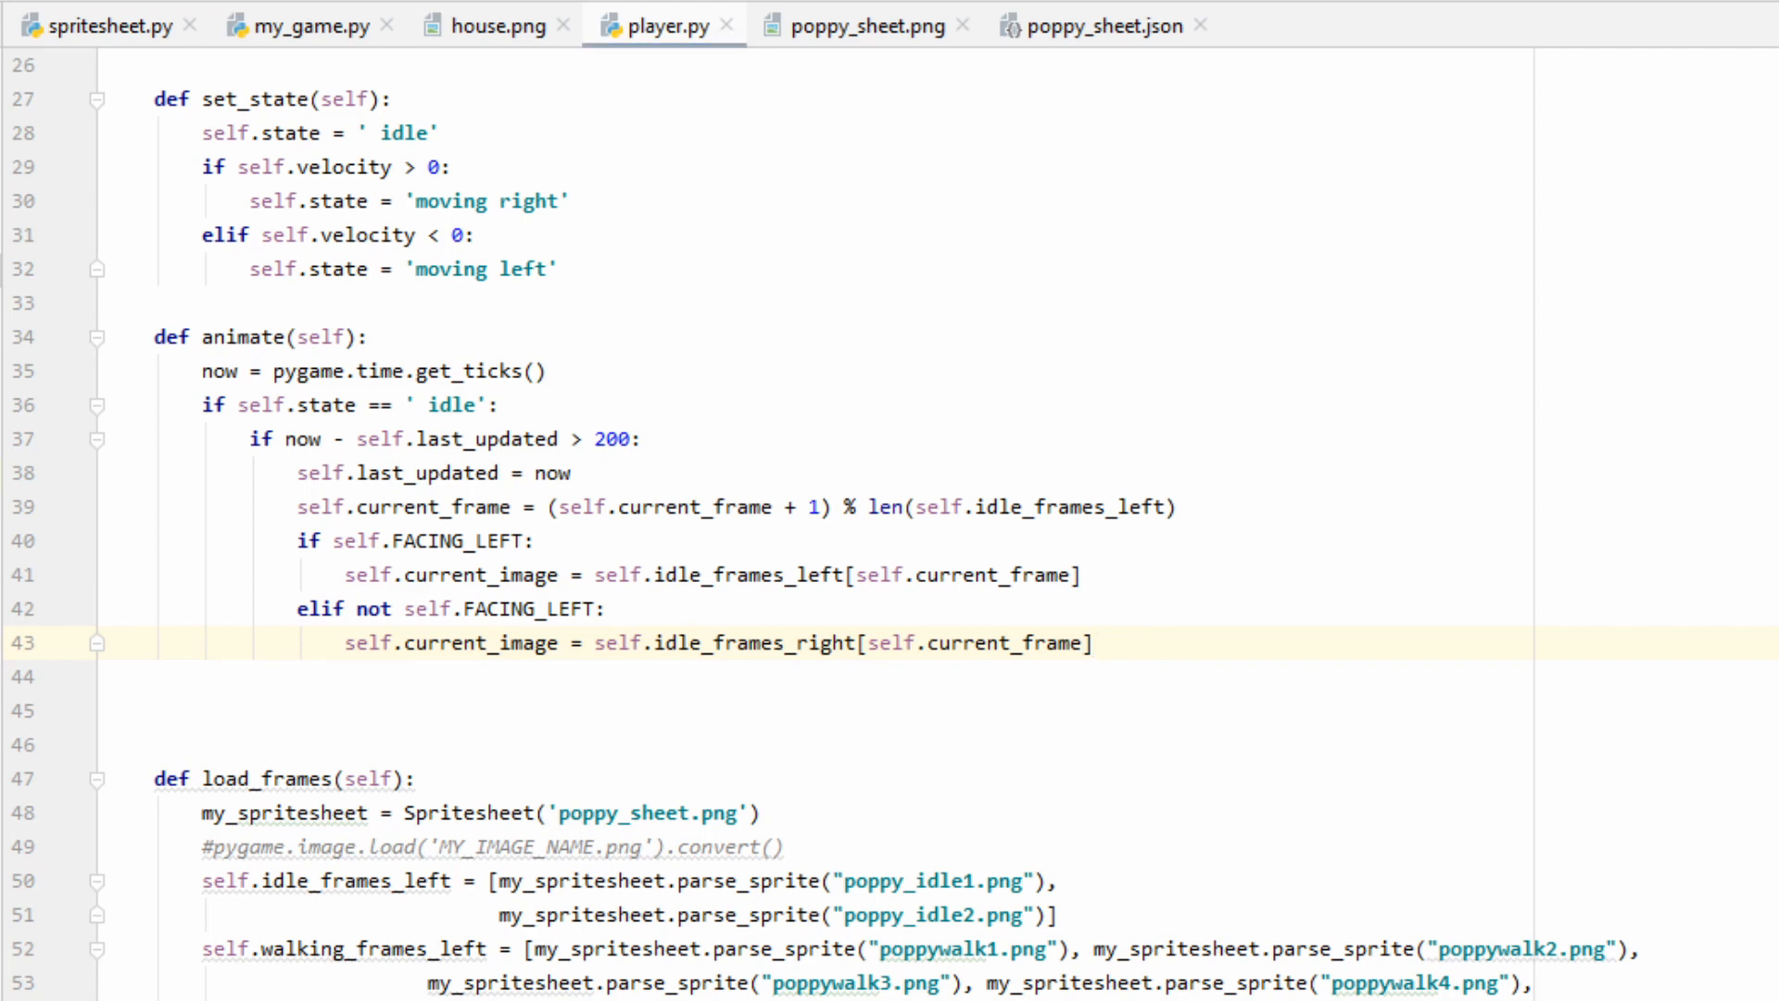
double_click(460, 539)
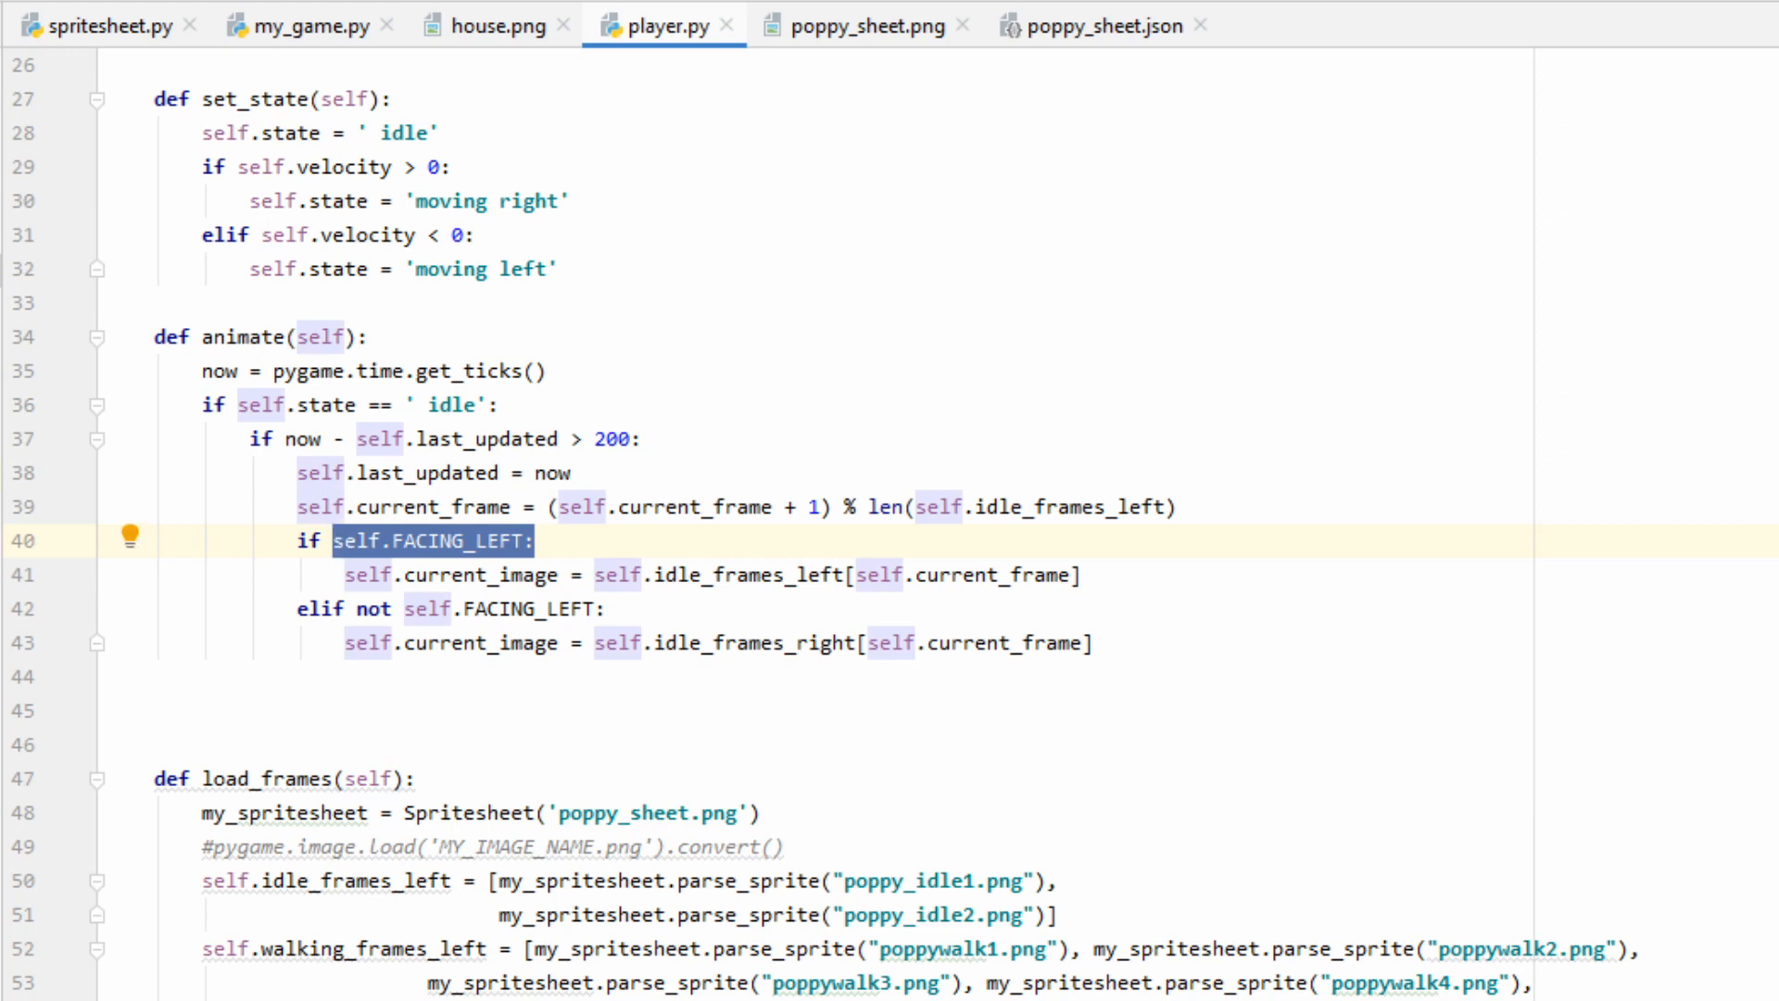
- Import Player into my_game.py with from player import Player
left_click(296, 24)
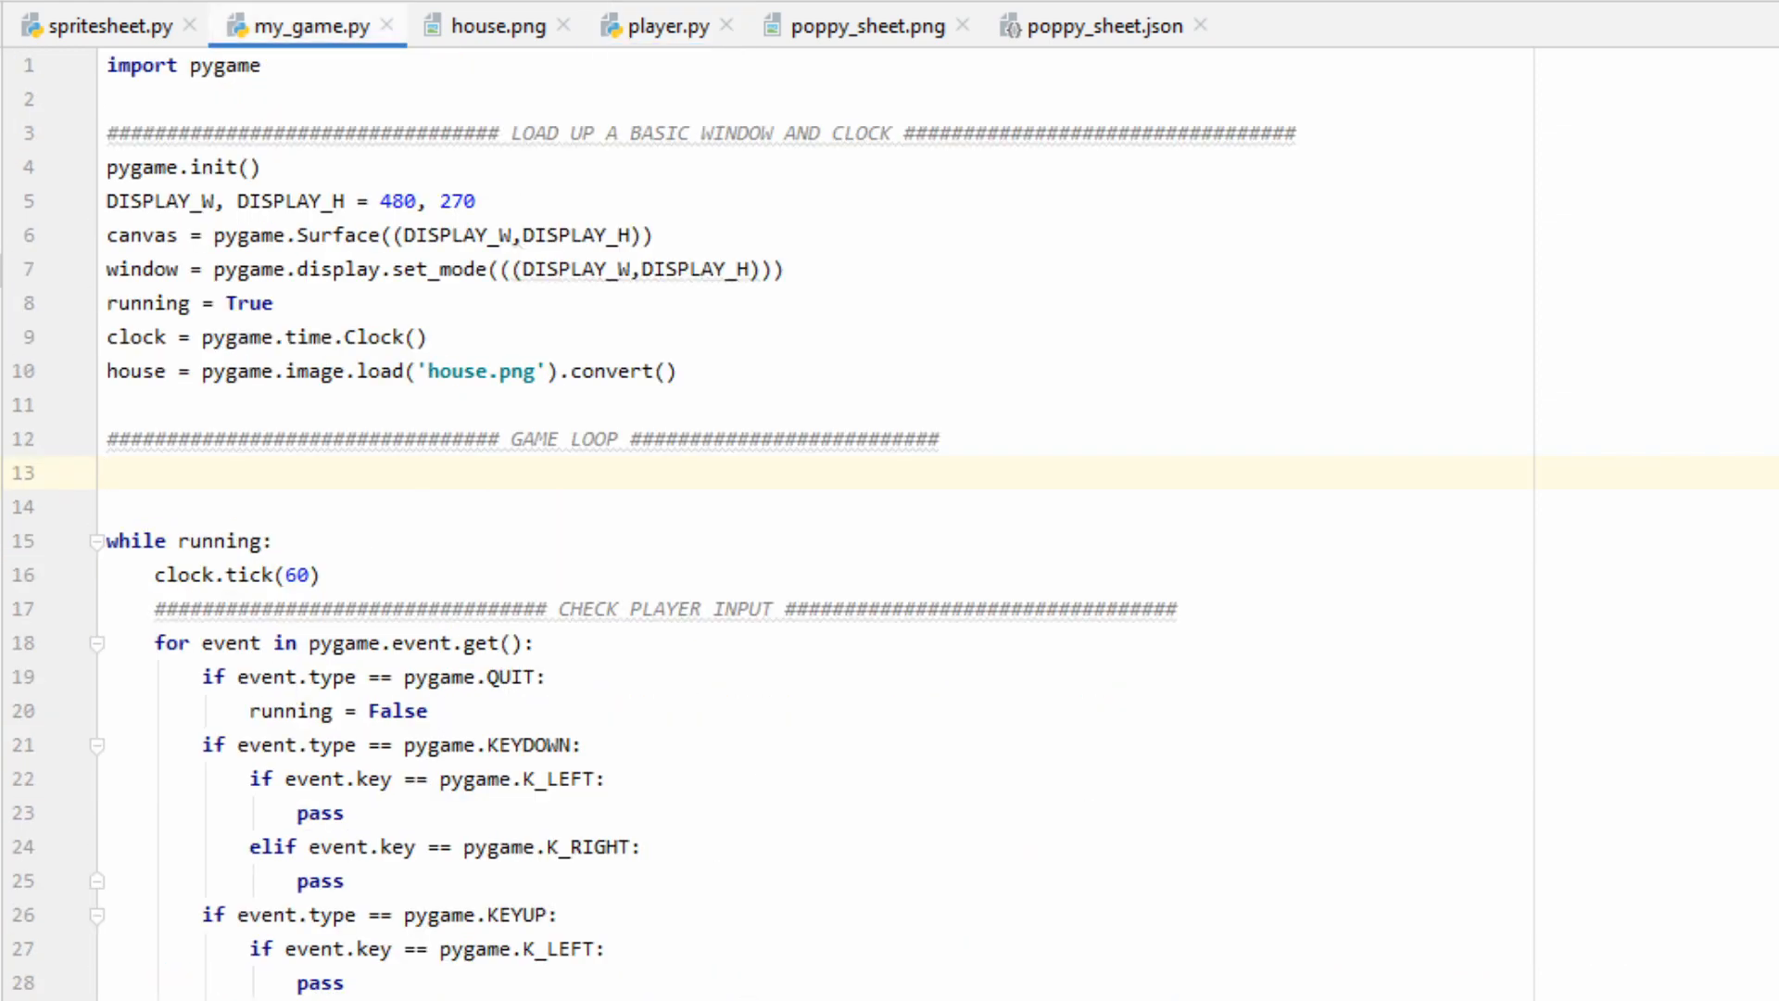
type("from player import Player")
type("cat = Player()")
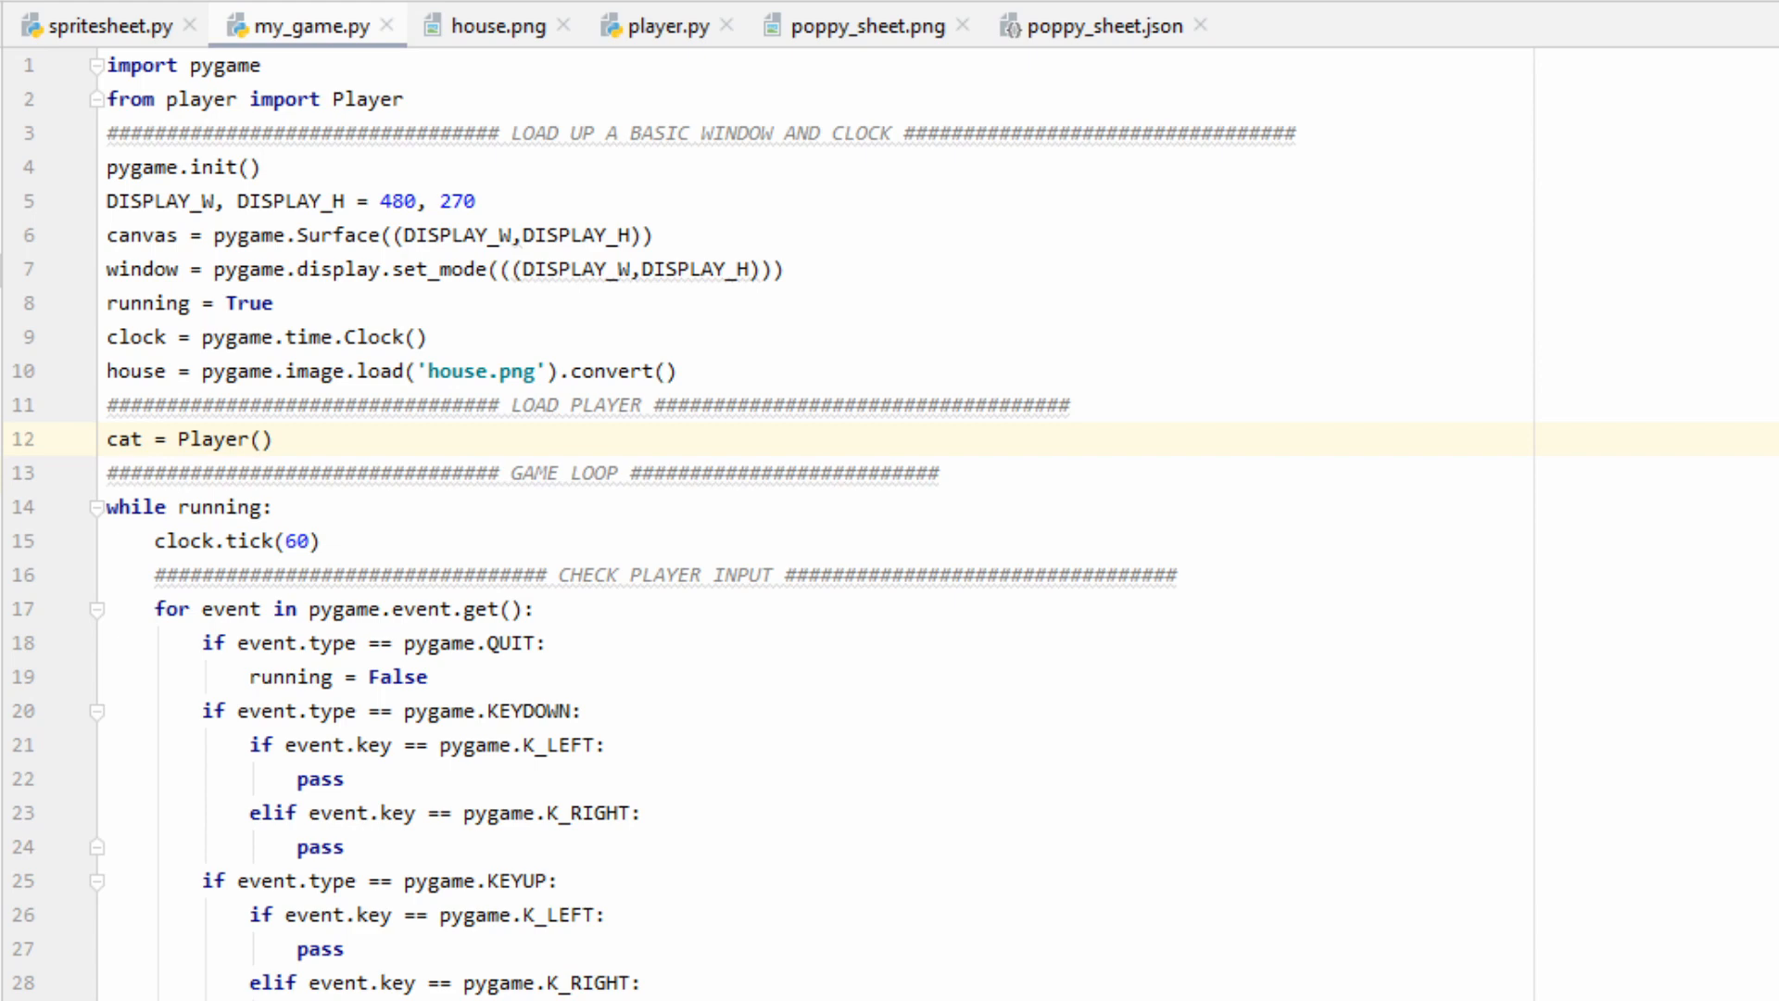
- On left/right key presses set cat.LEFT_KEY or RIGHT_KEY True with FACING_LEFT True/False
scroll("down", 3)
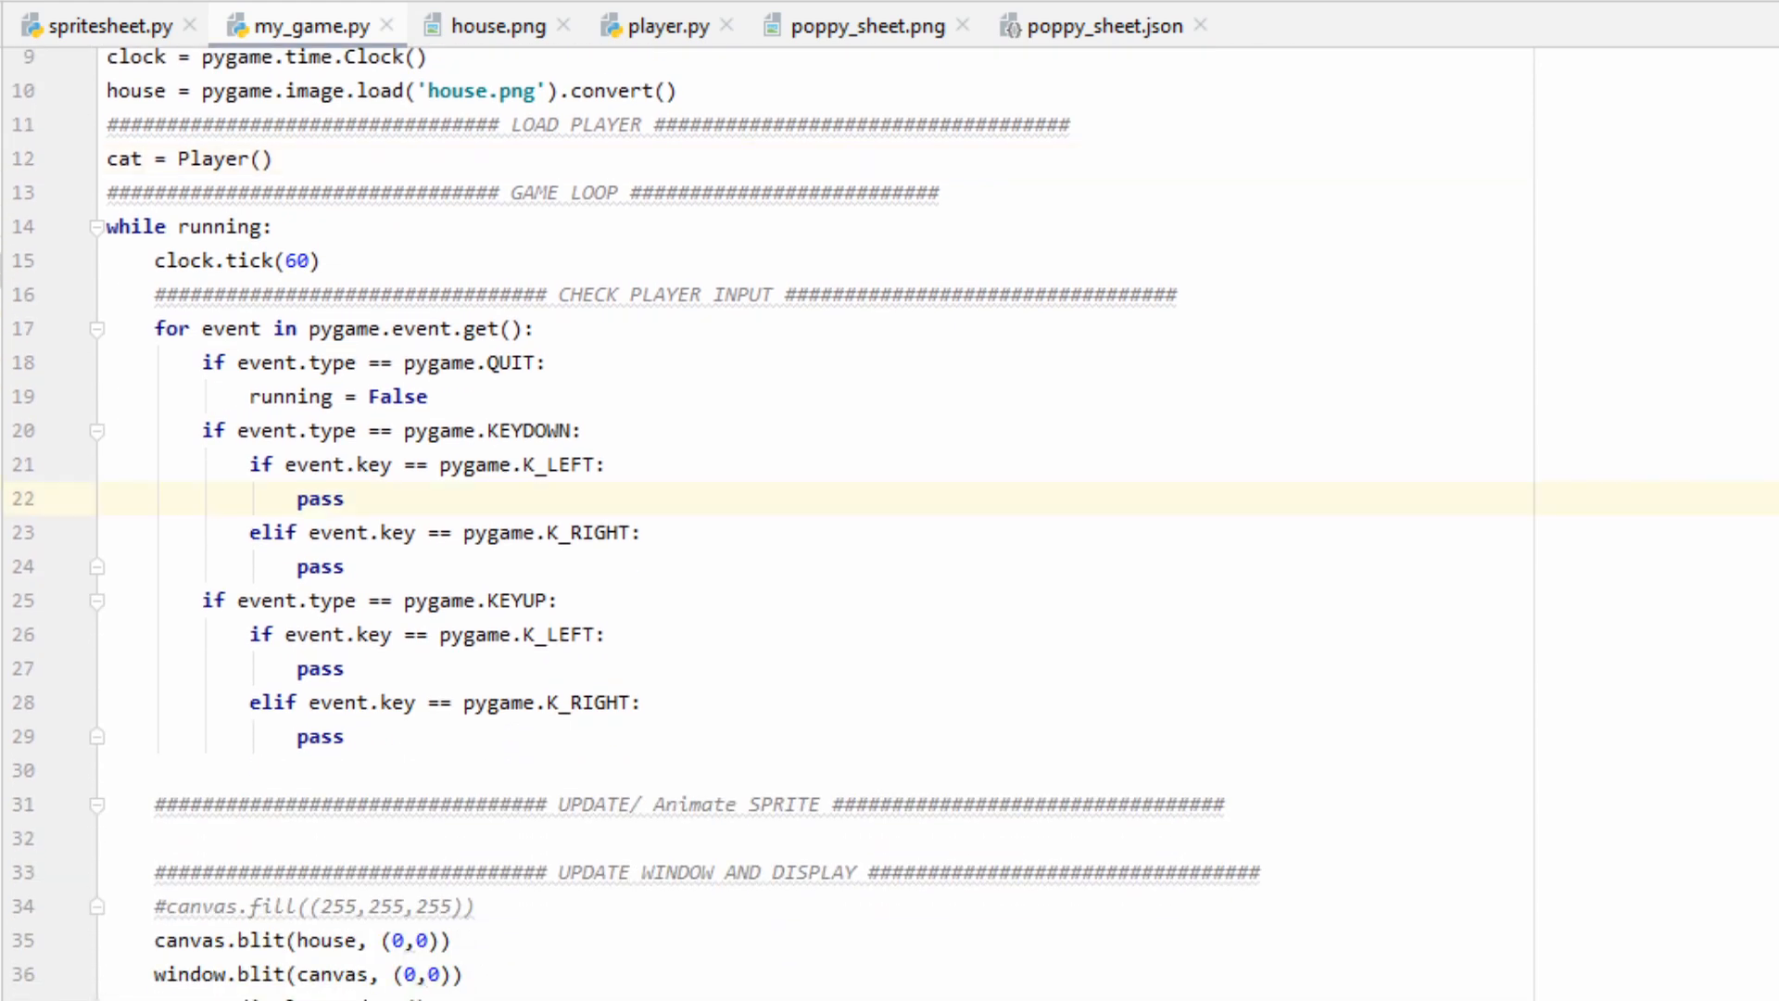
type("cat.LEFT_KEY, cat.FACING_LEFT = True, True")
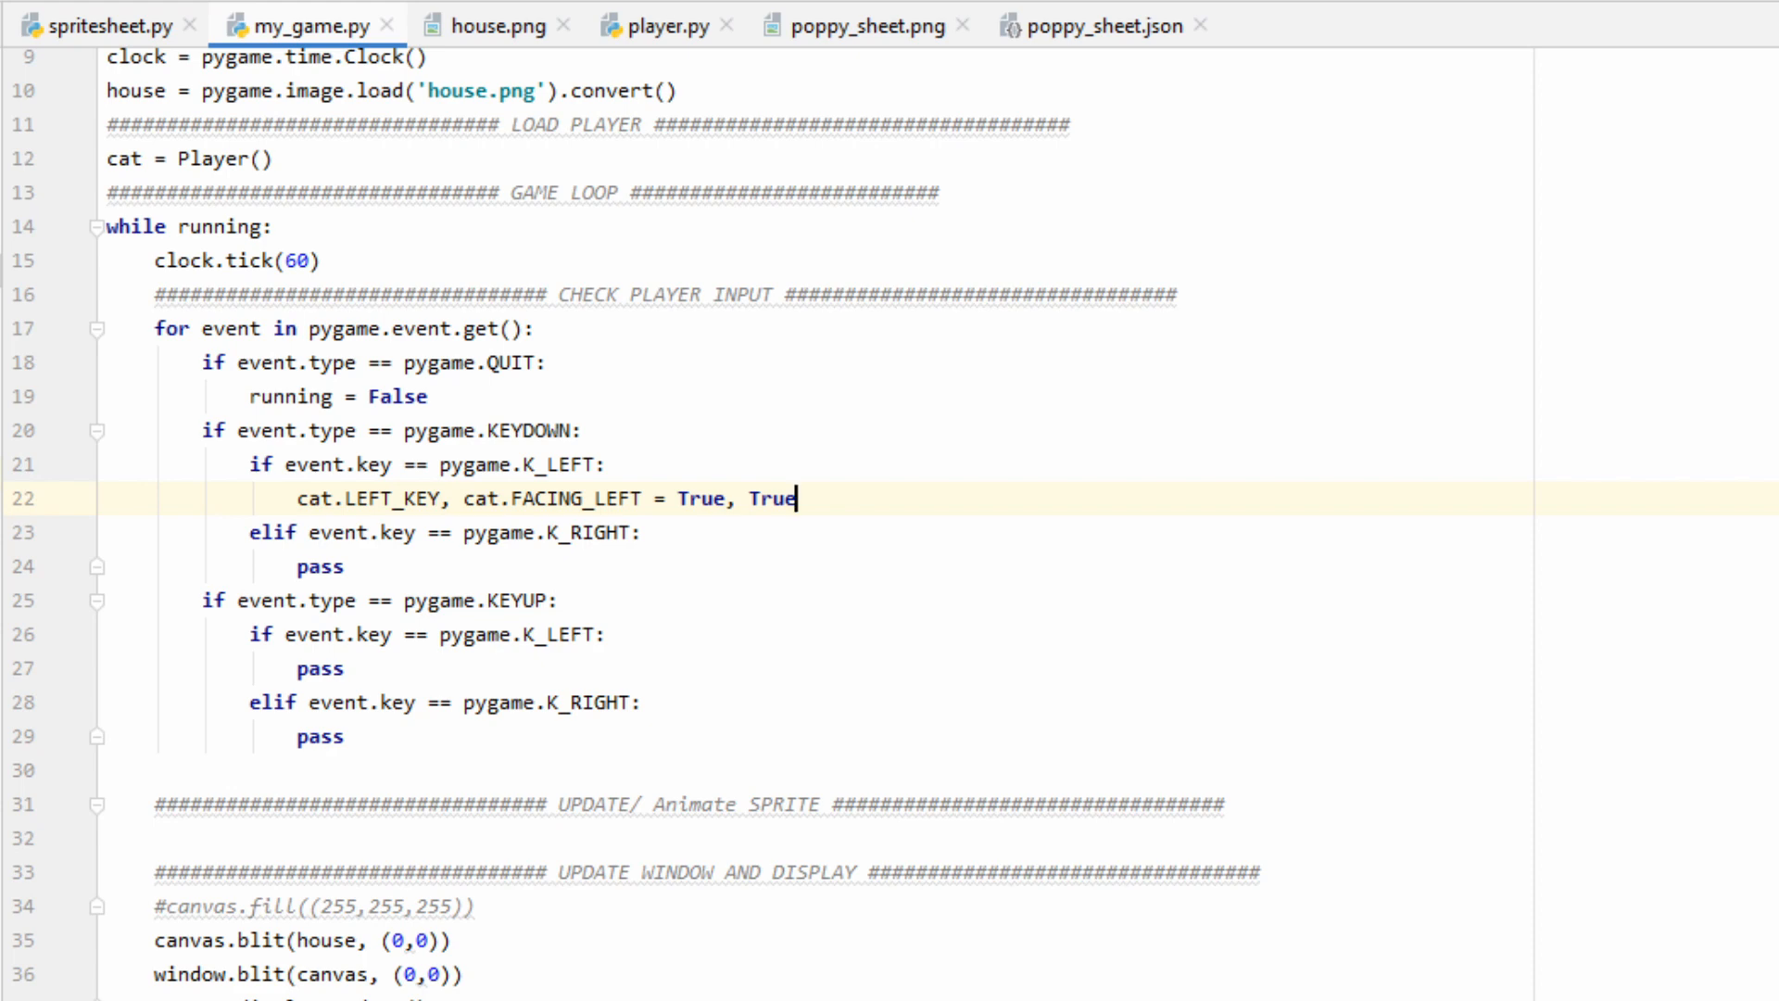
double_click(317, 566)
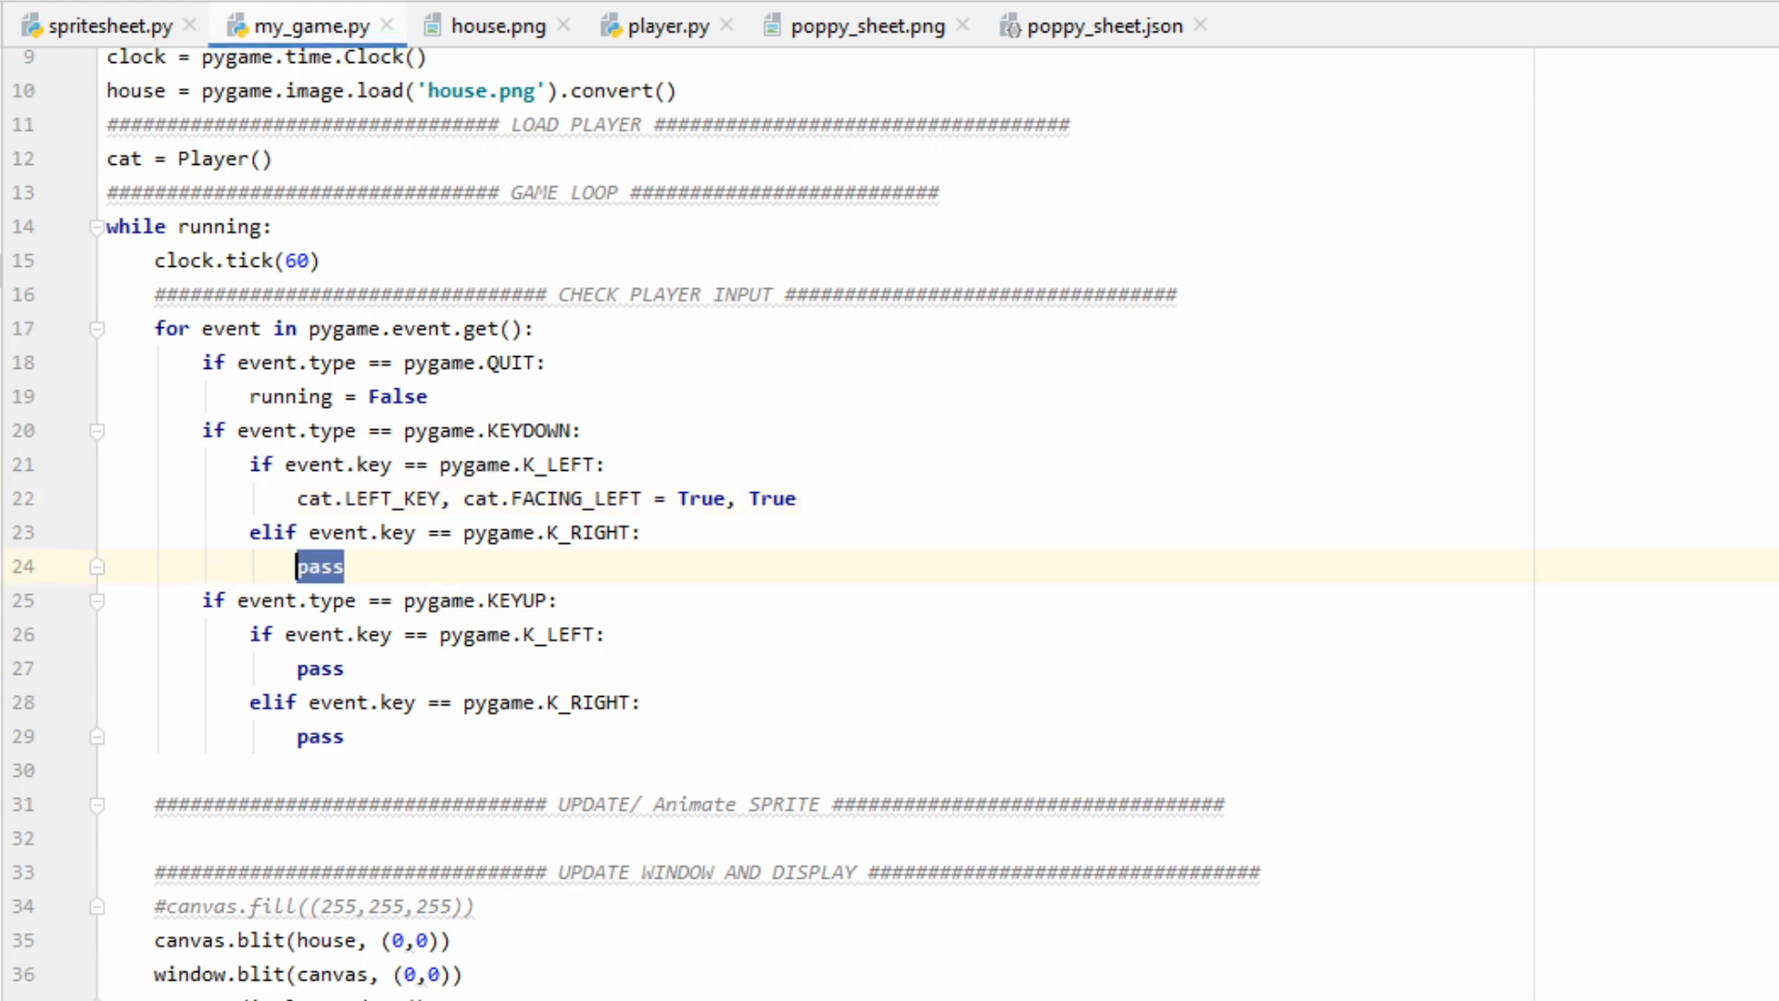
type("cat.RIGHT_KEY, cat.FACING_LEFT = True, False")
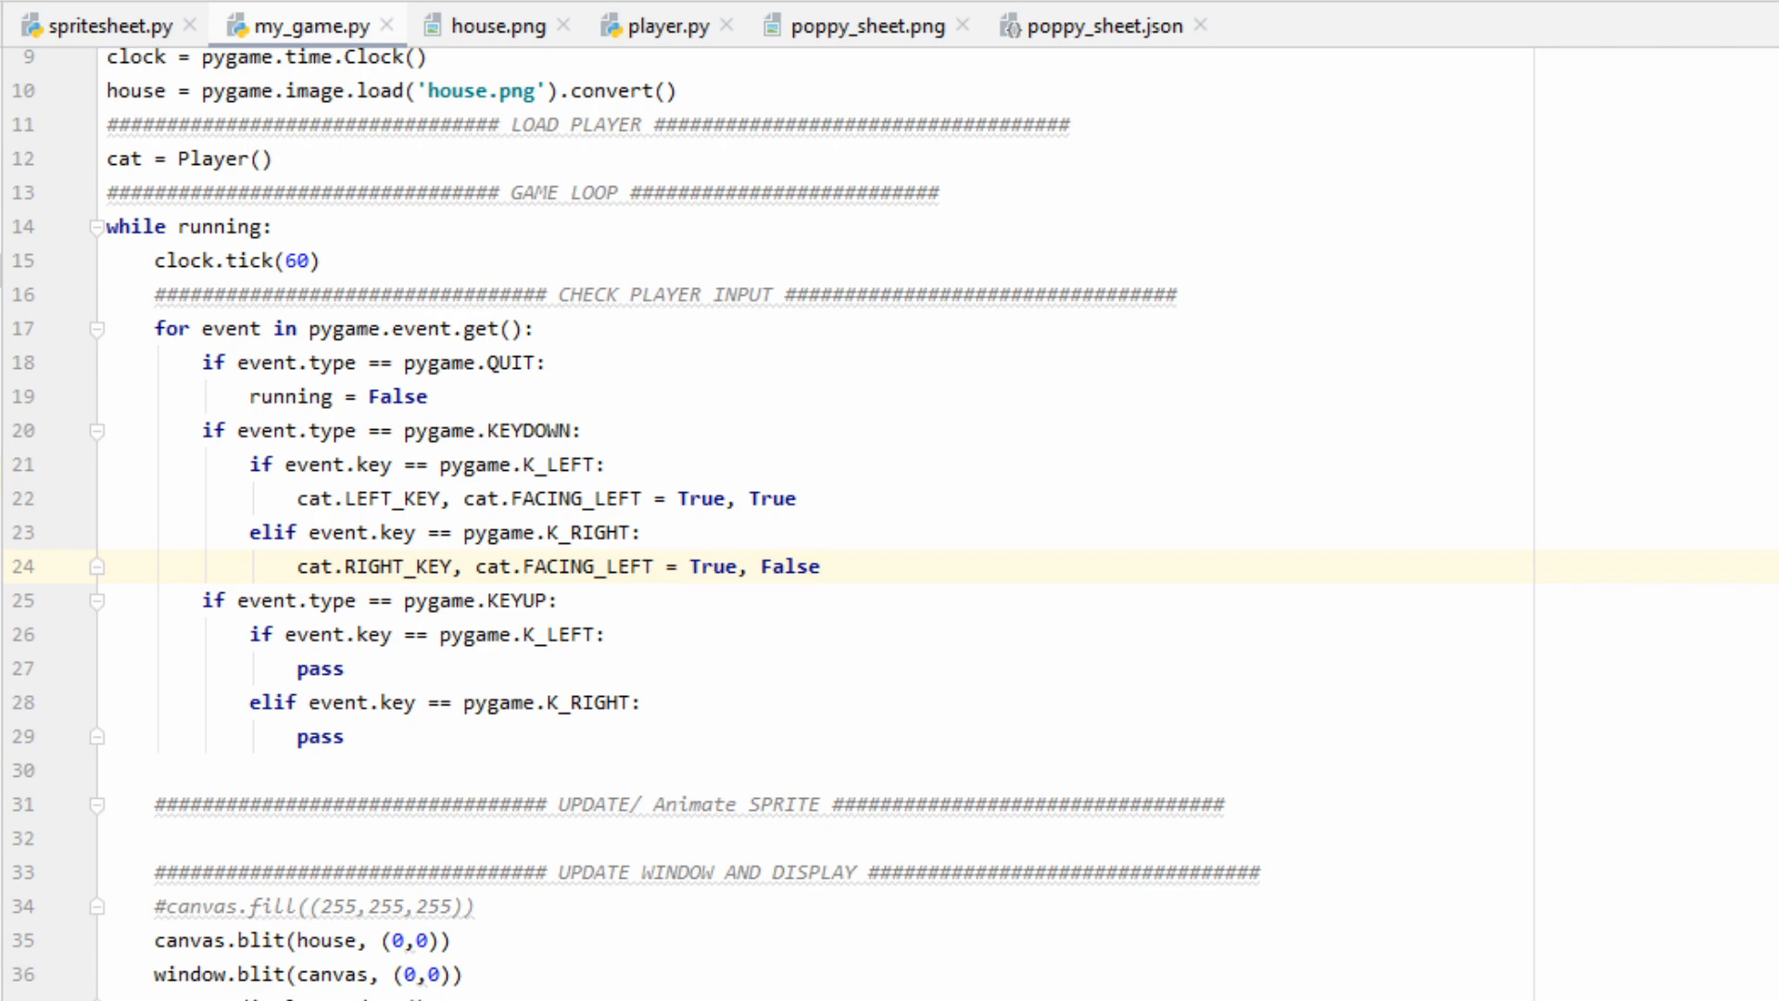
- On key releases set cat.LEFT_KEY and cat.RIGHT_KEY to False
double_click(320, 669)
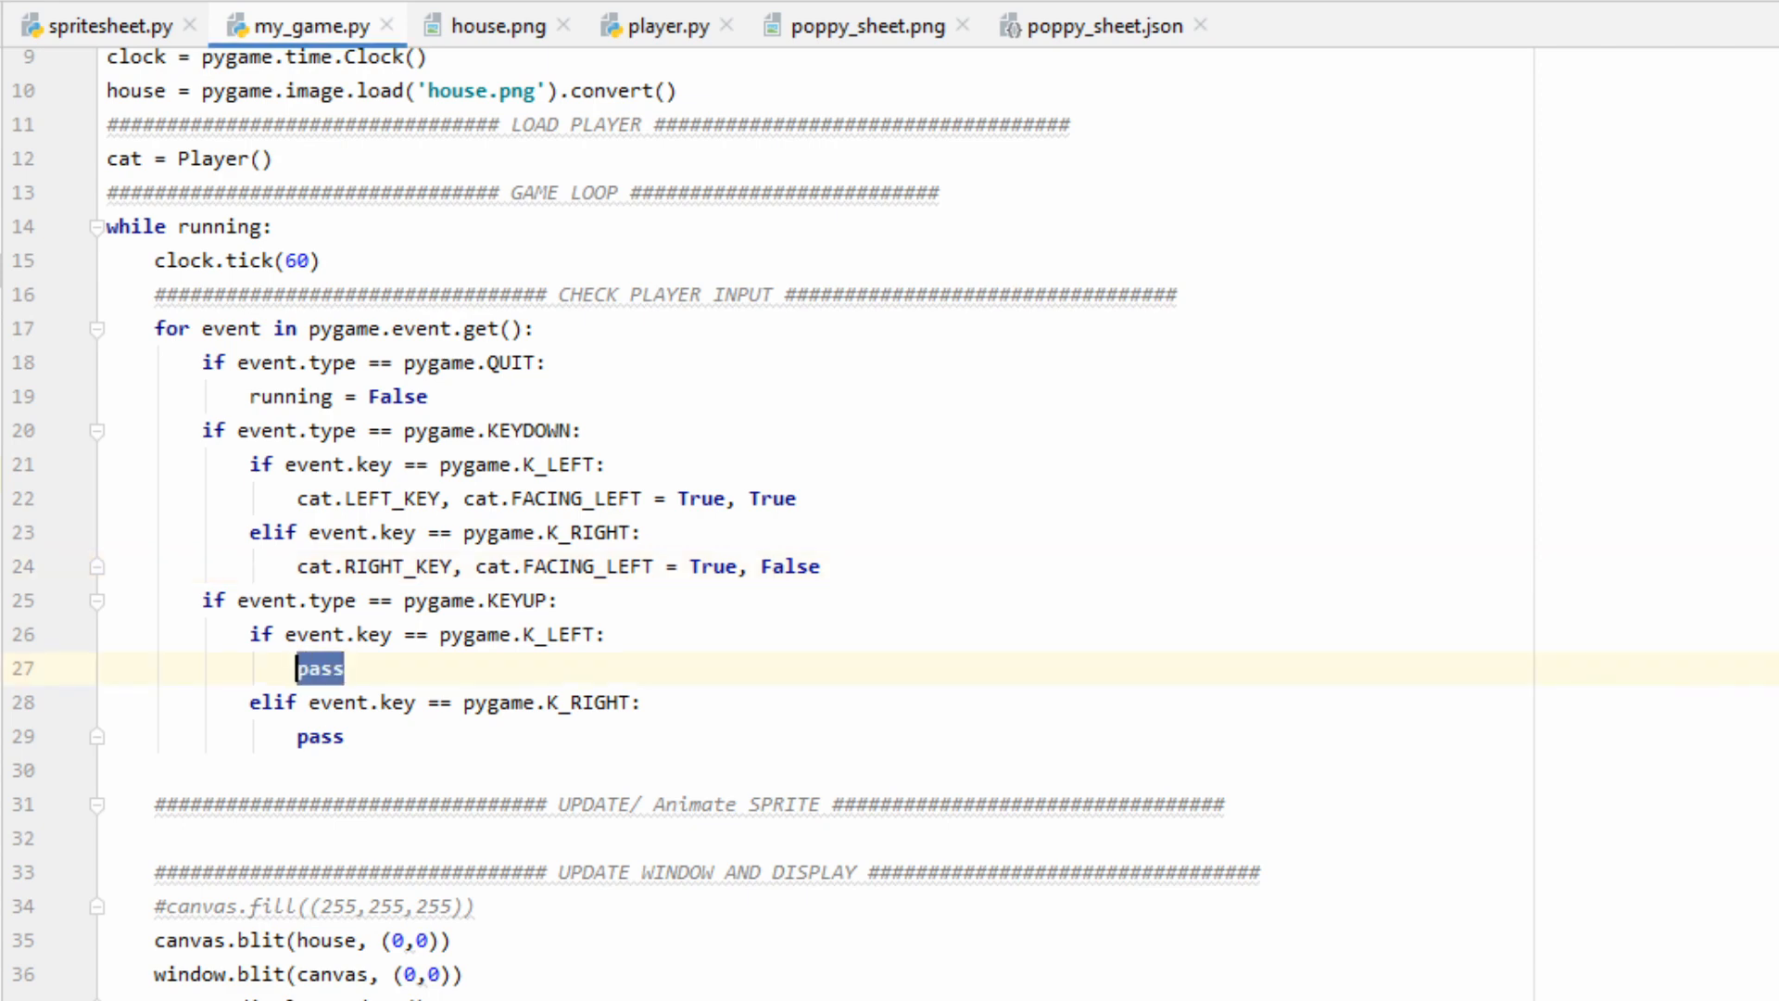
type("cat.LEFT_KEY = False")
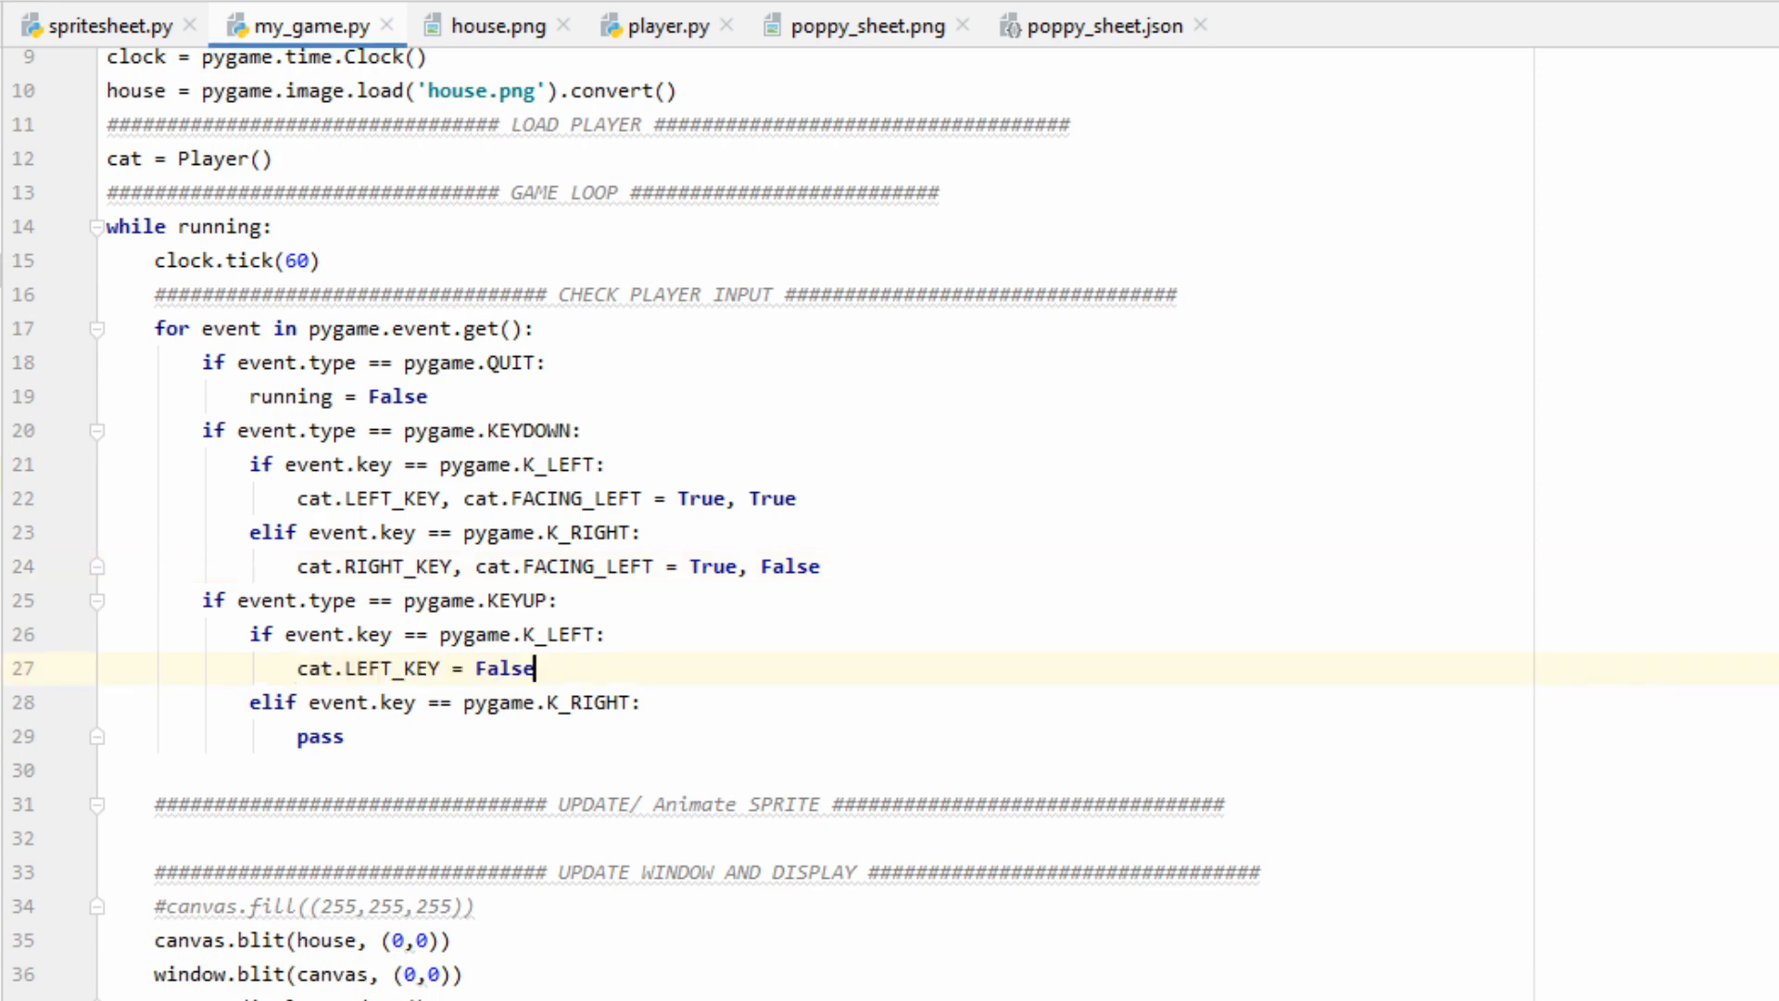
double_click(317, 736)
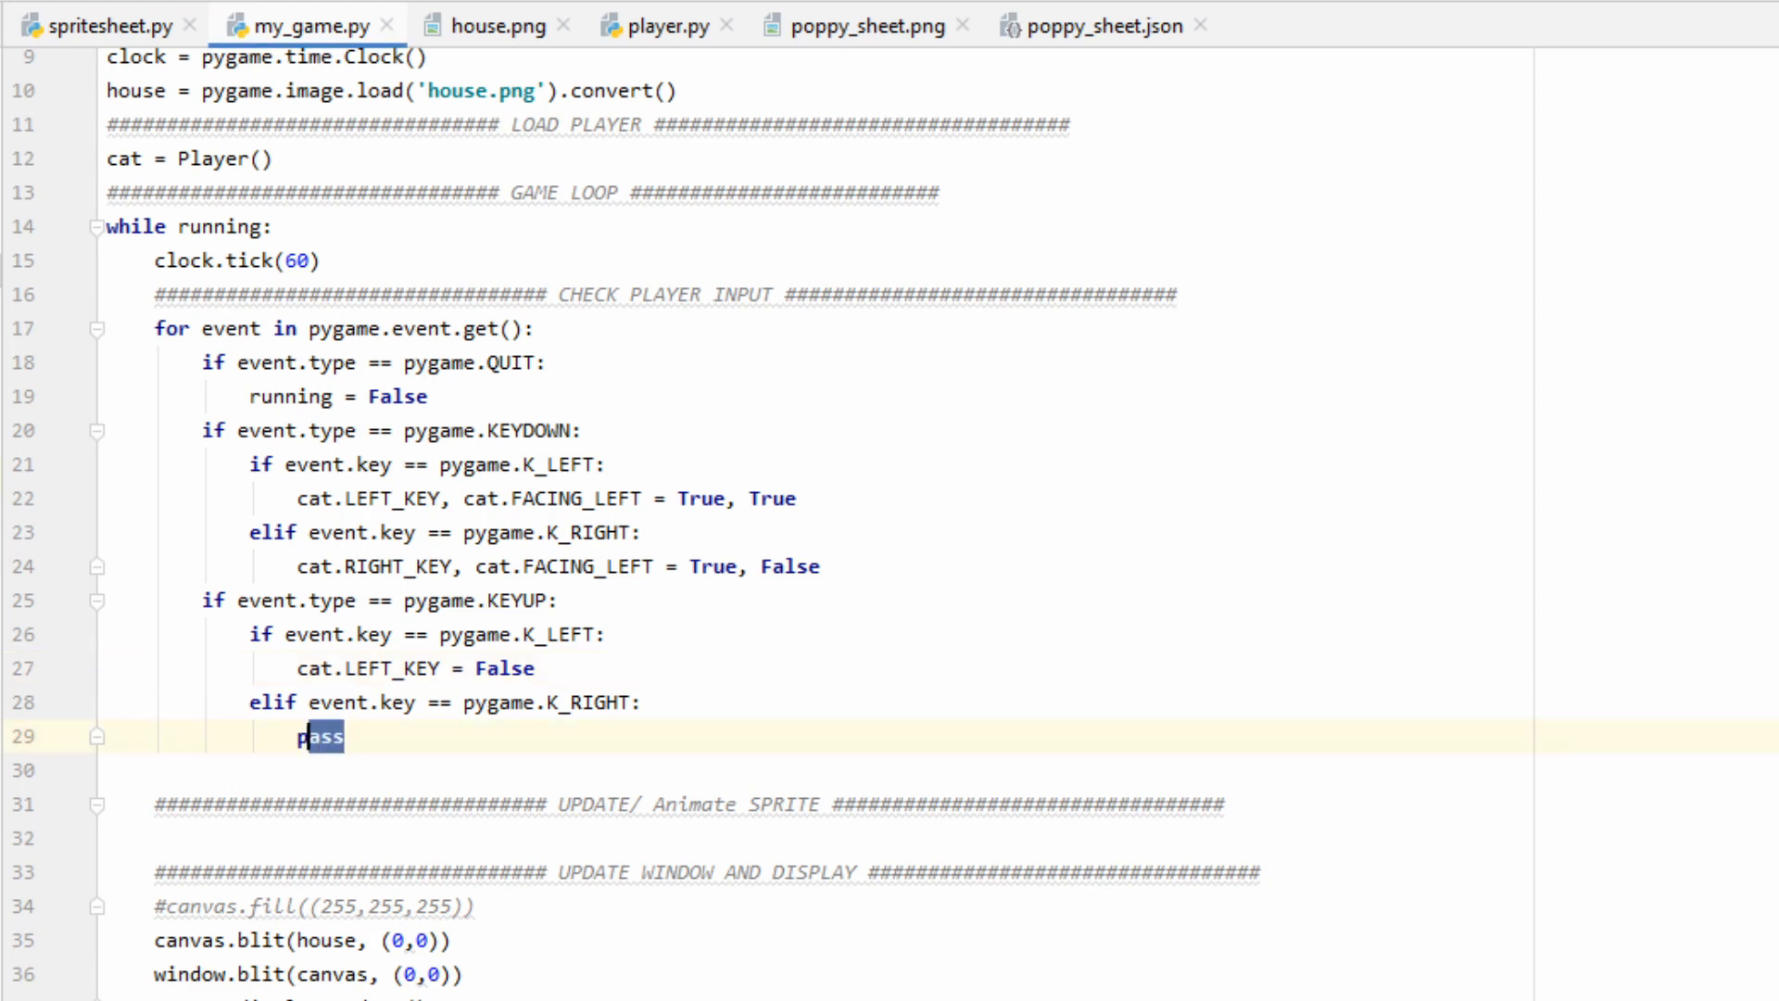
type("cat.RIGHT_KEY = False")
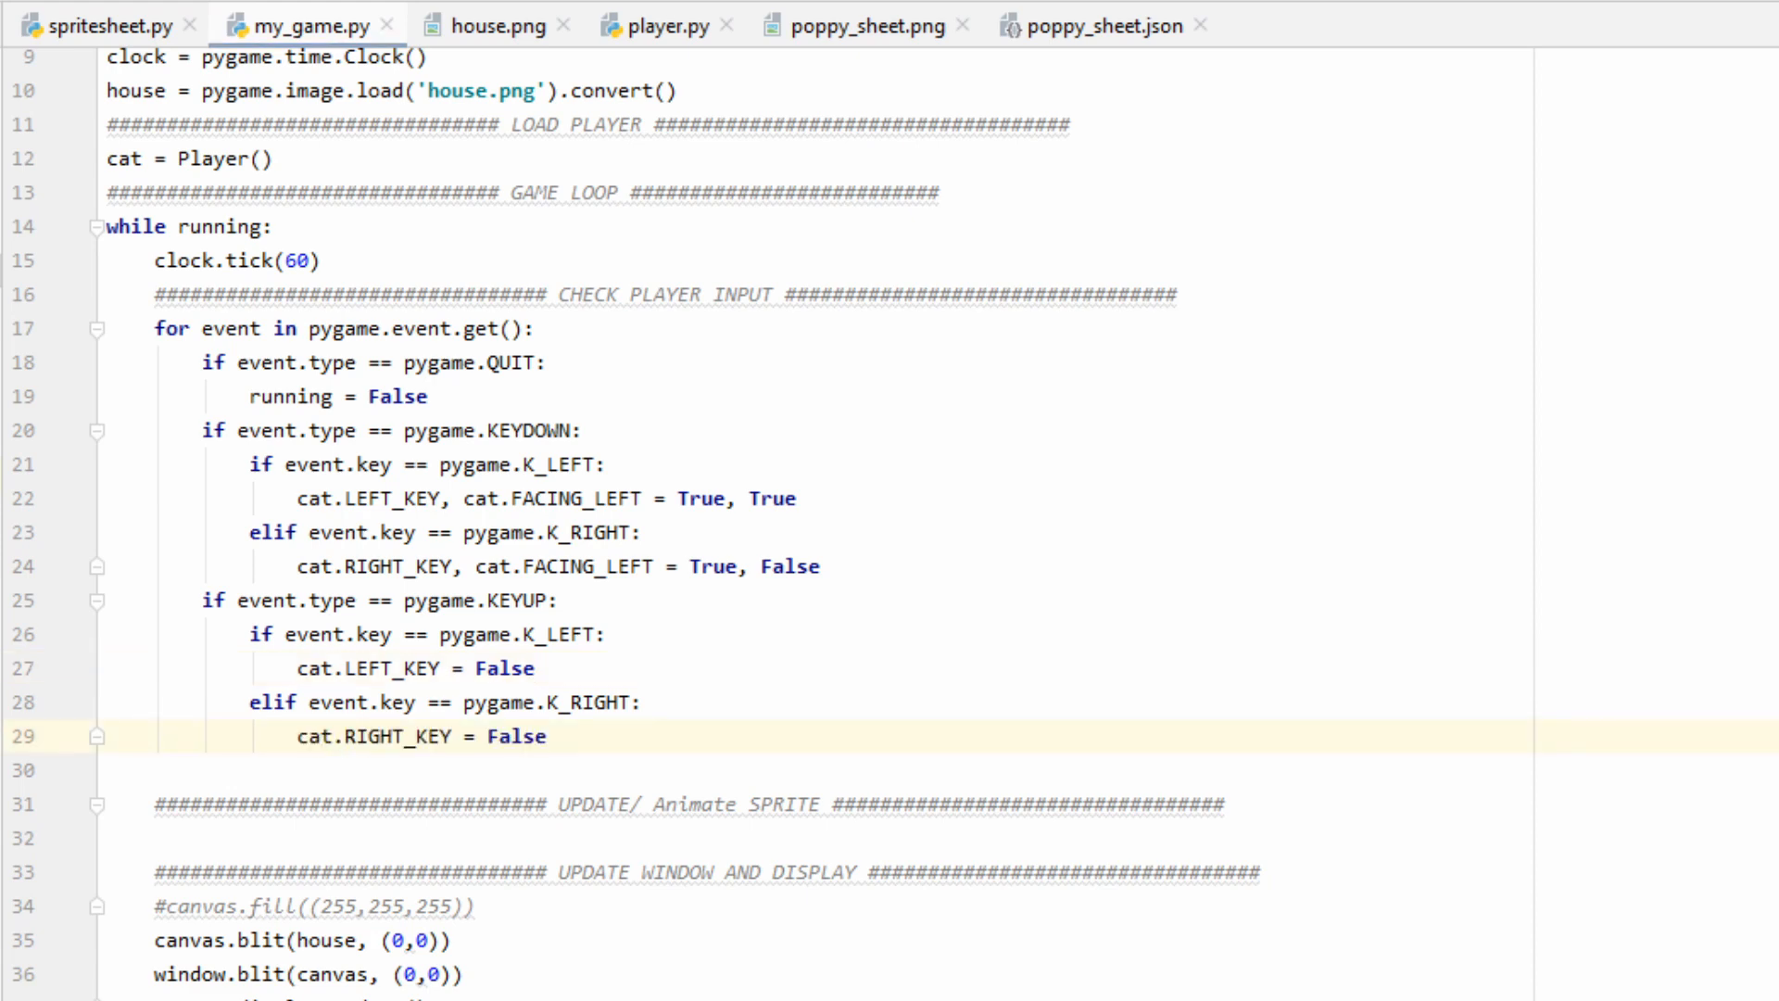
left_click(664, 24)
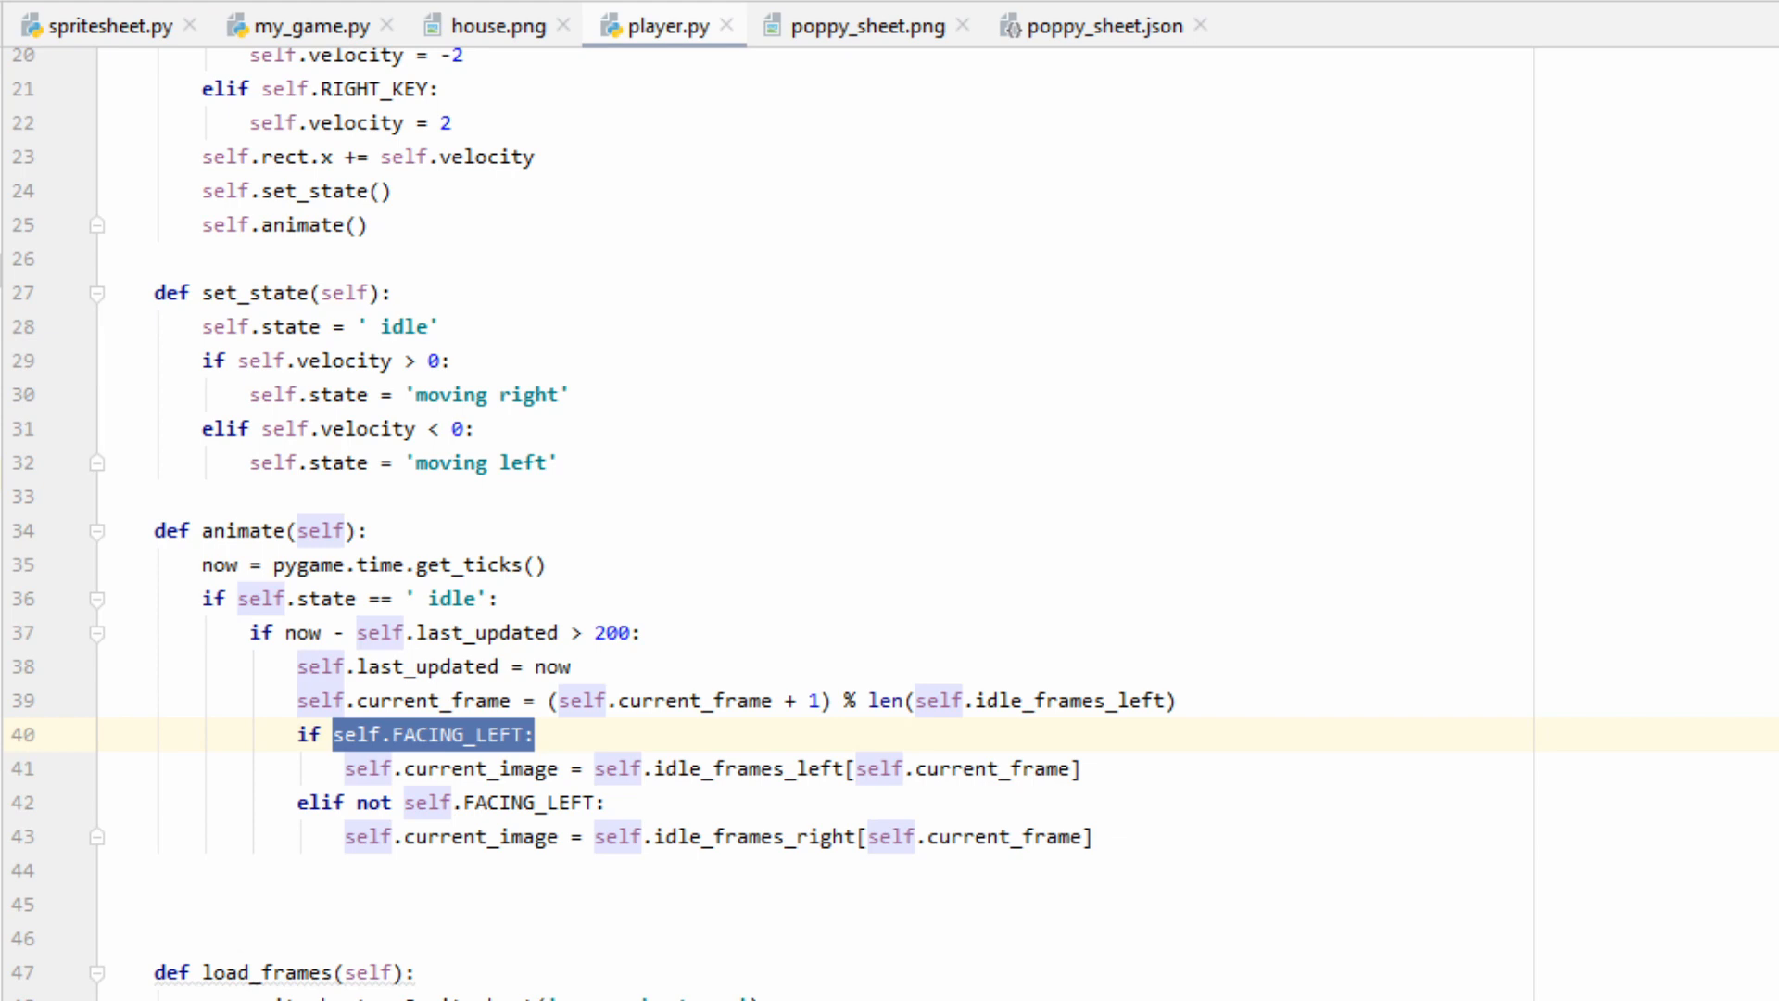
- Add the else branch advancing current_frame modulo len(walking_frames_left) every 100 ms
scroll("down", 3)
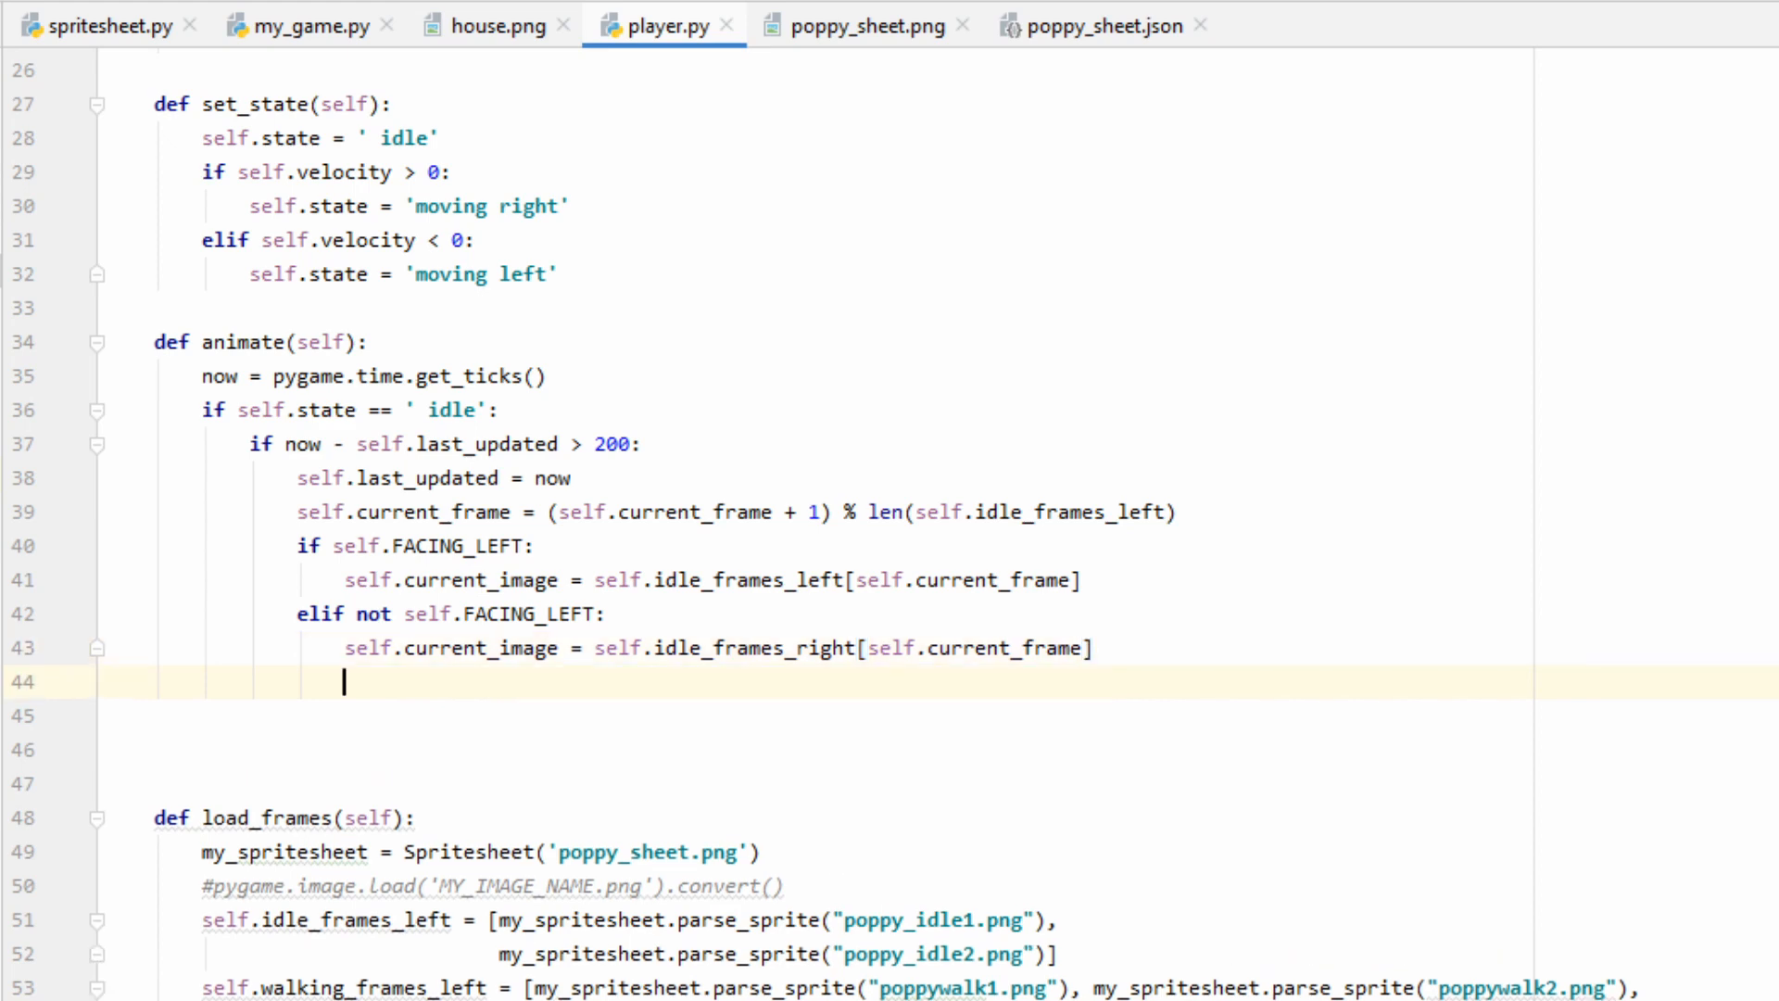
type("else:")
type("self.last_updated = now")
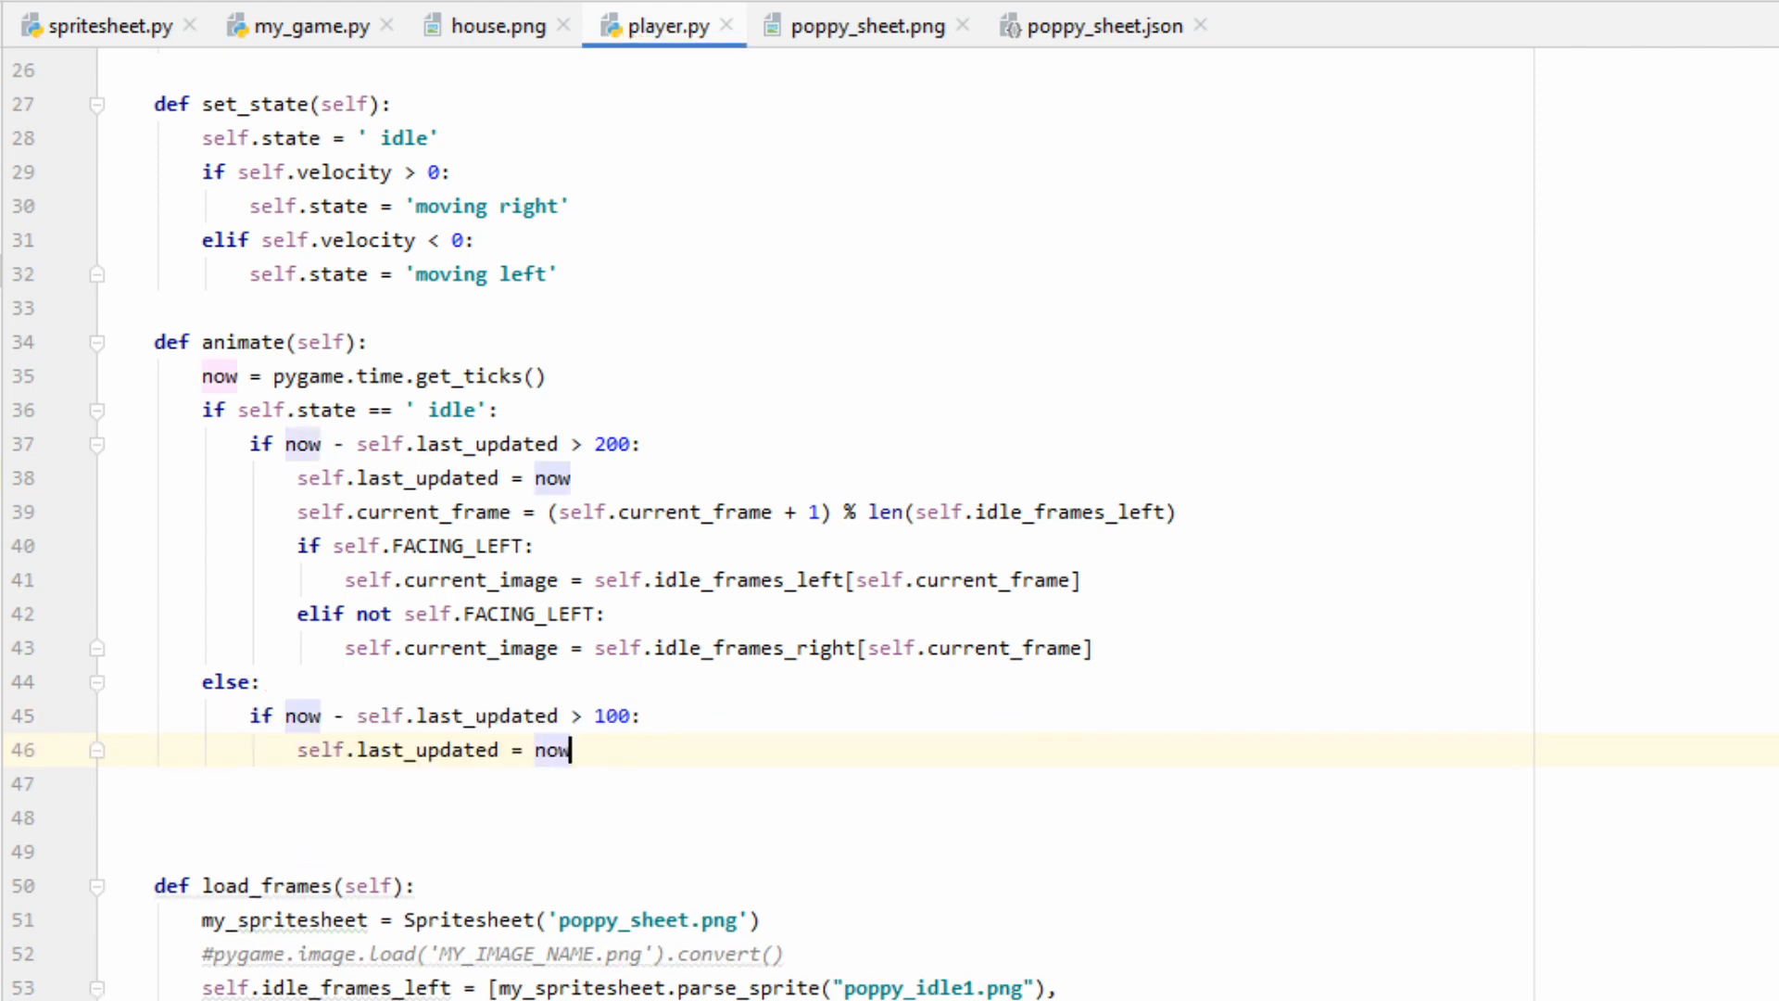
scroll("down", 3)
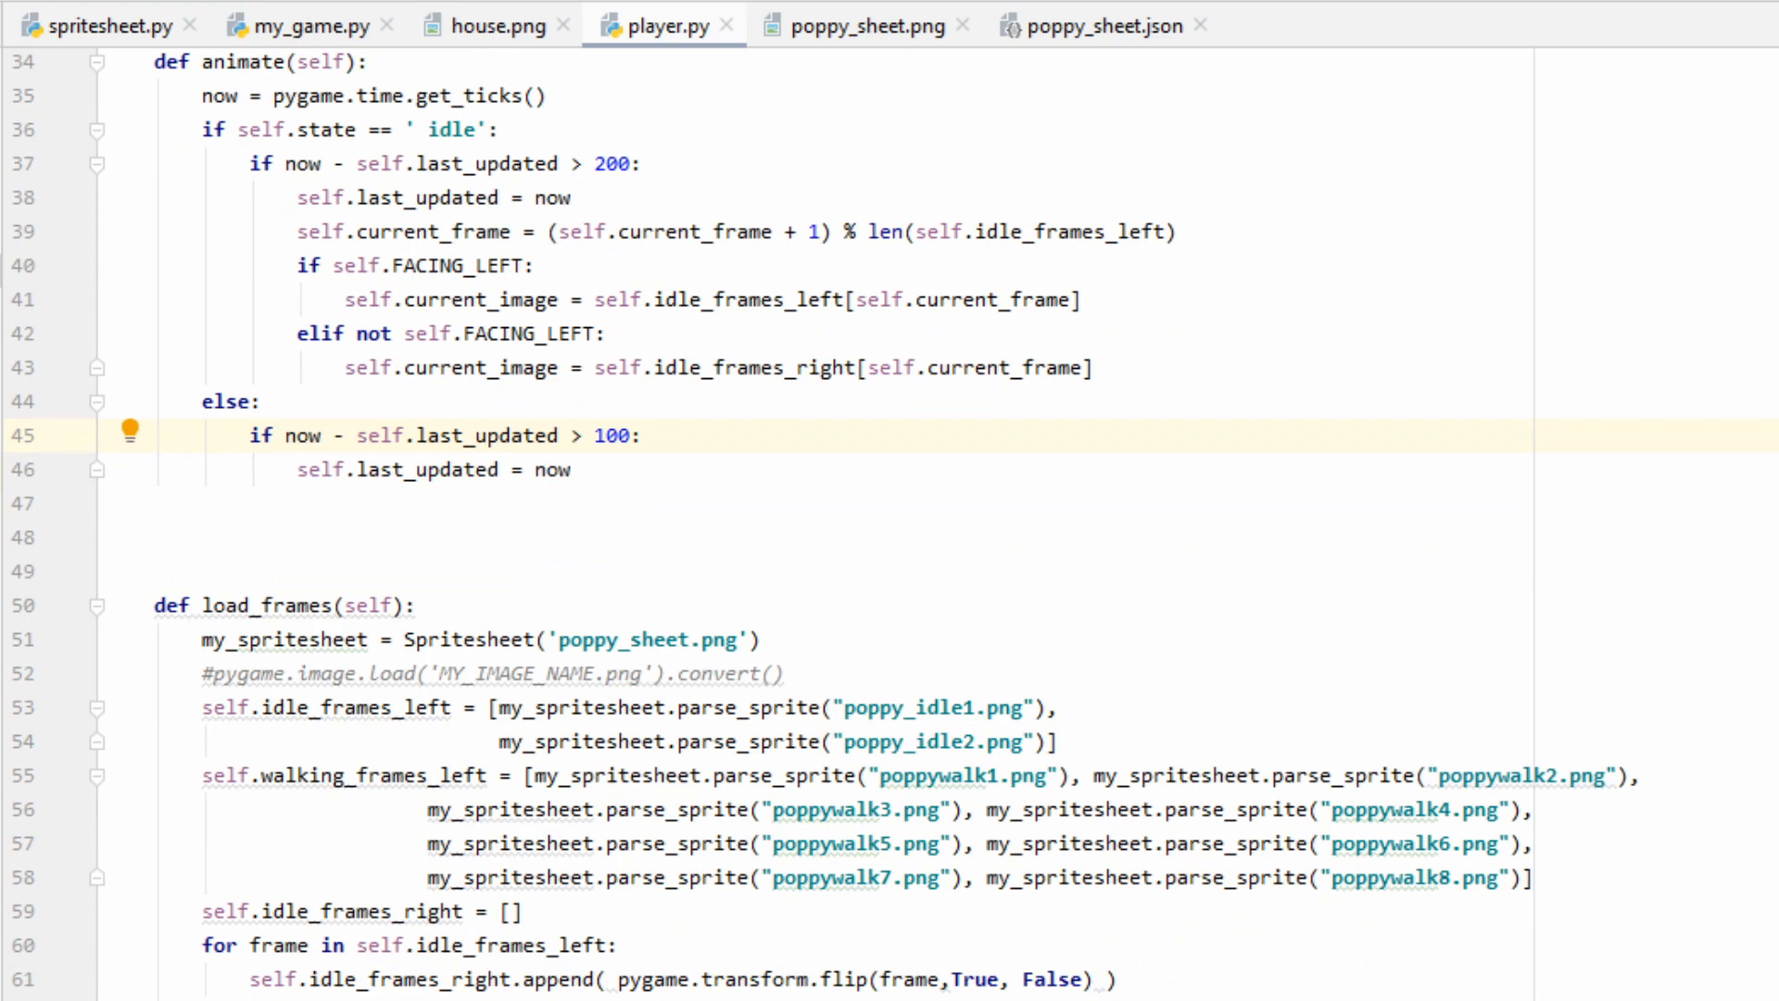
double_click(610, 434)
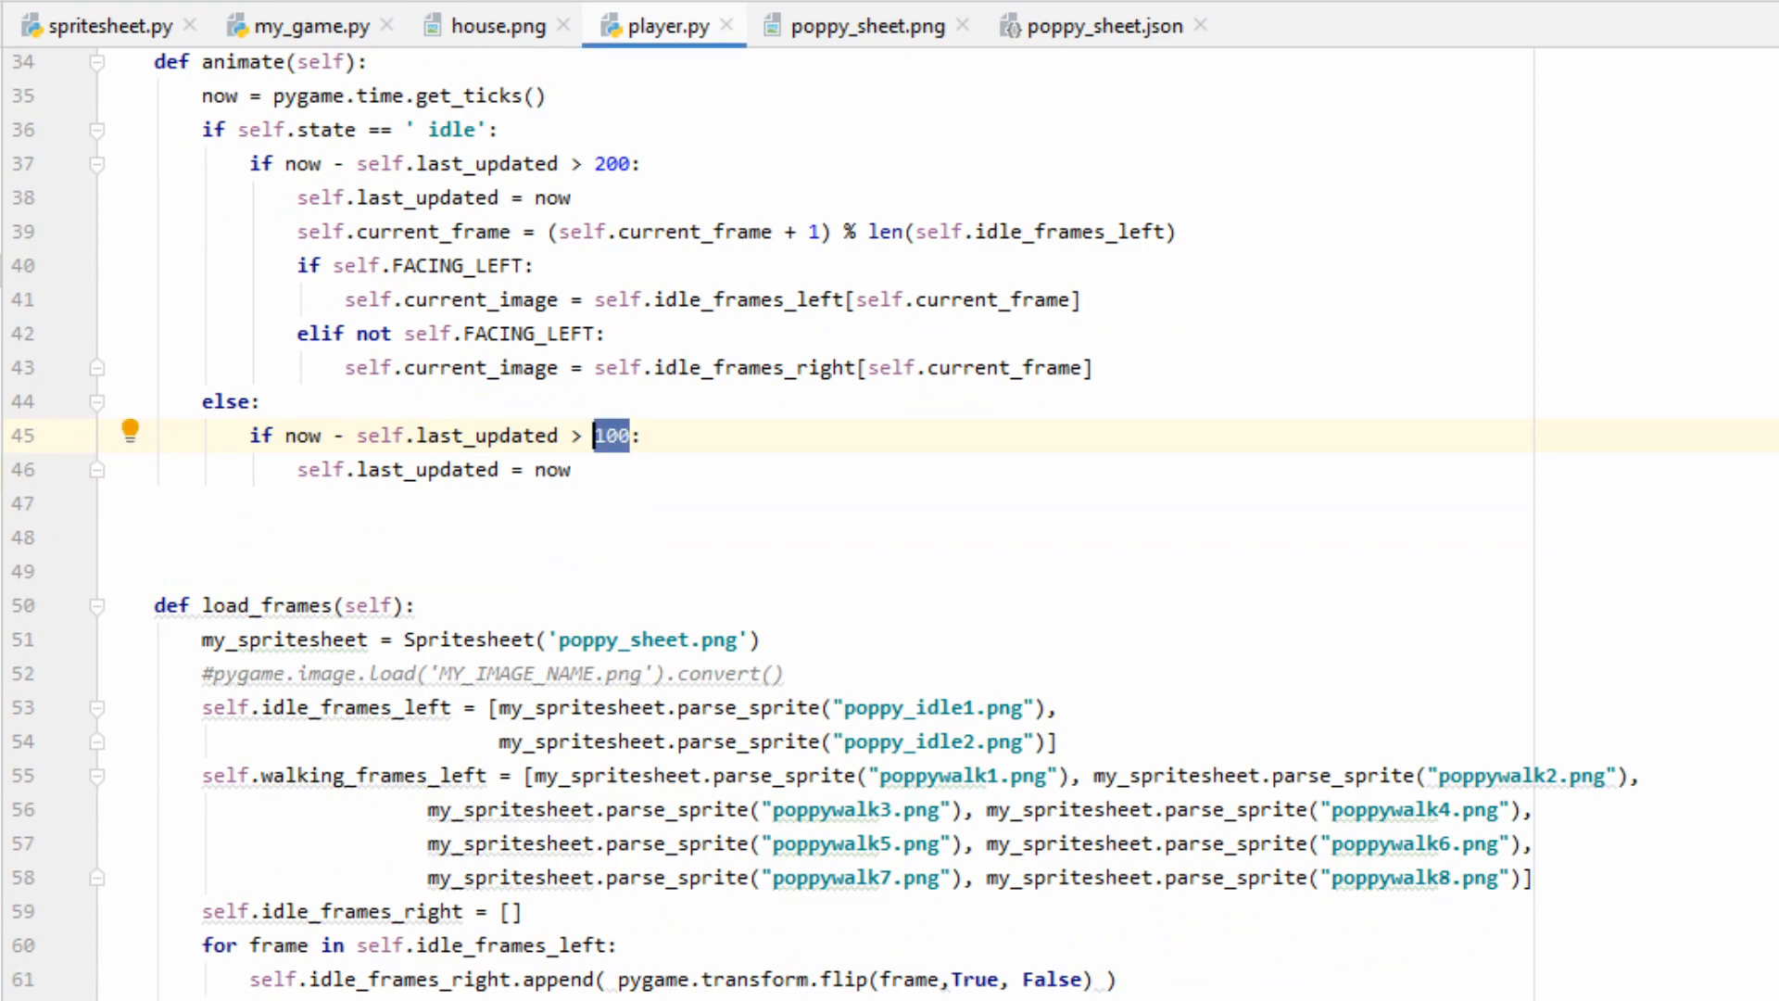
left_click(571, 469)
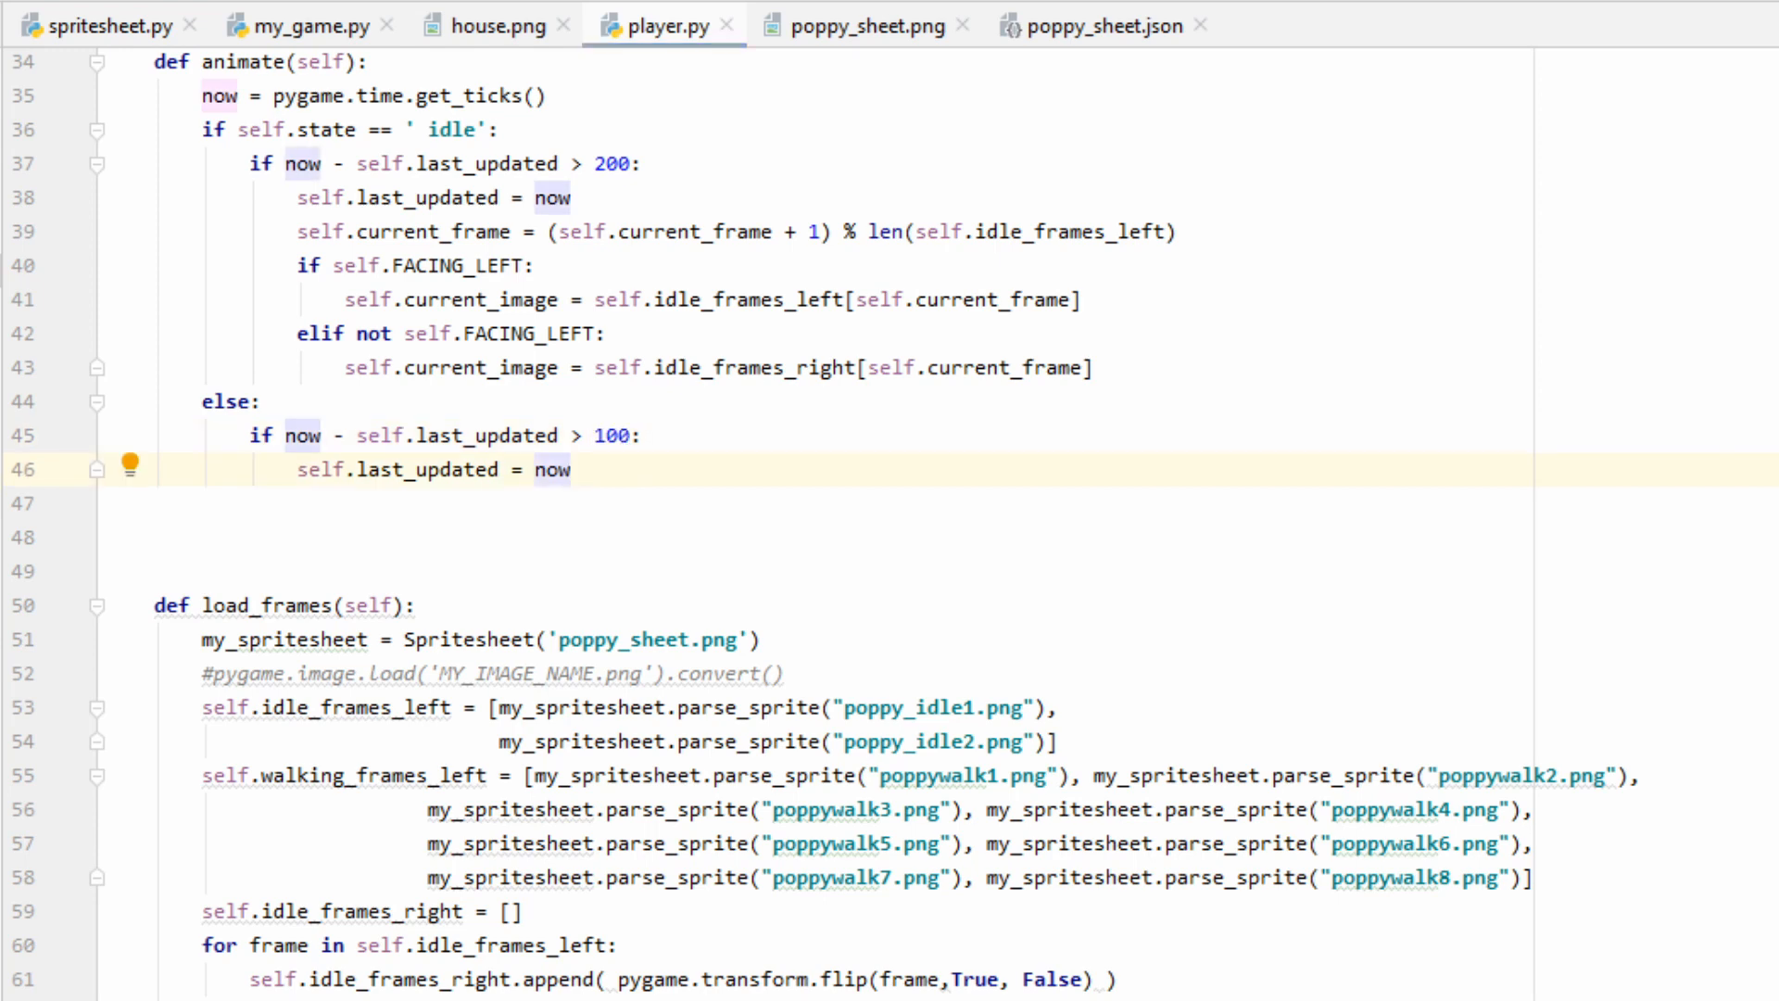
left_click(623, 434)
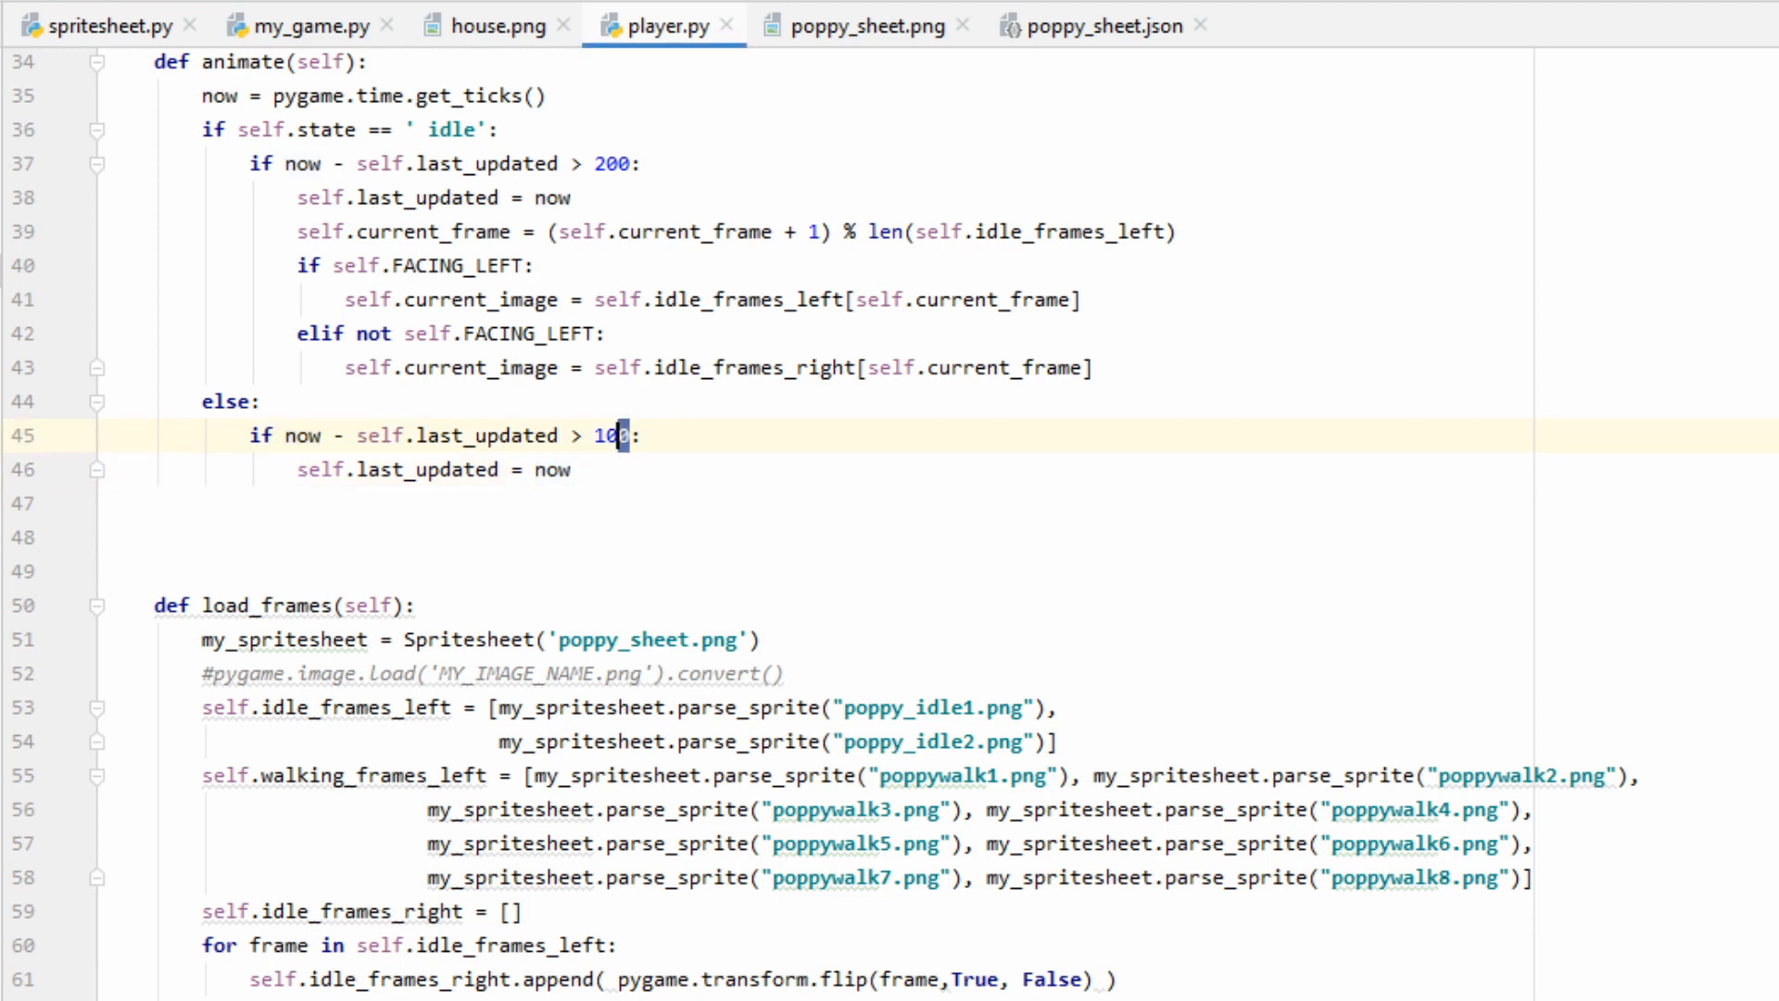
double_click(608, 434)
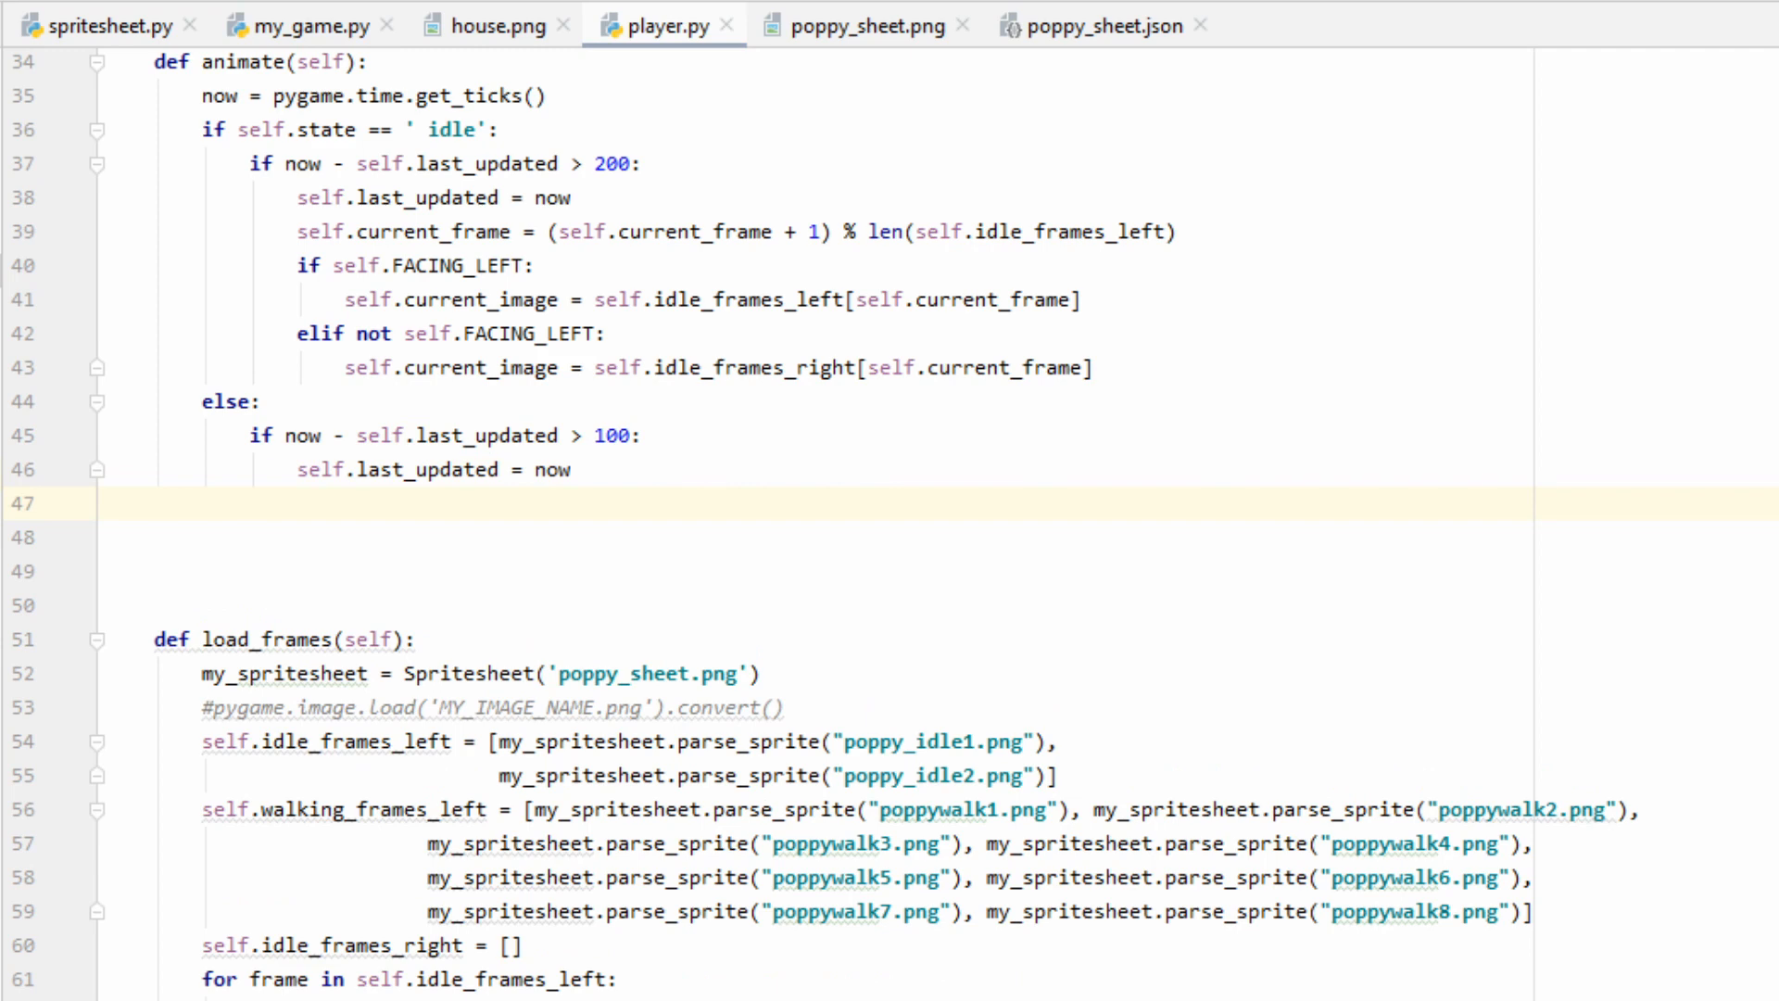
type("self.current_frame = (self.current_frame + 1) % len(self.walking_frames_left)")
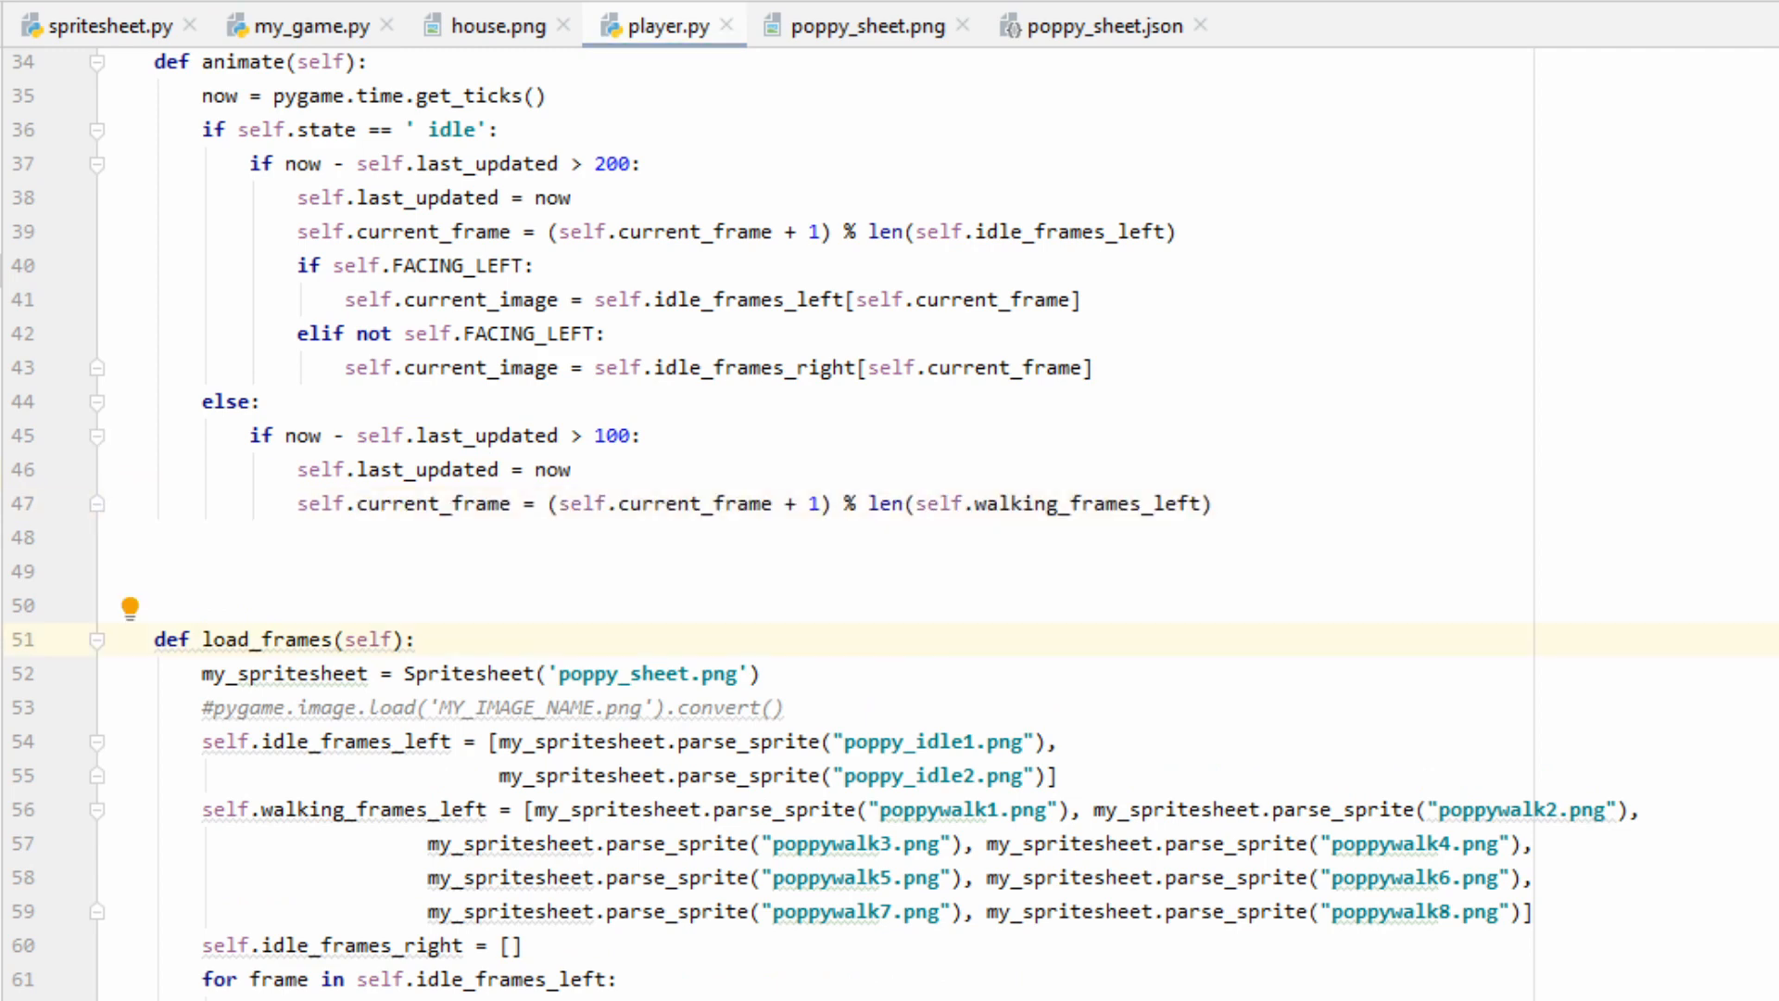
- Pick walking frames with if state == 'moving left' / 'moving right' checks
double_click(1055, 502)
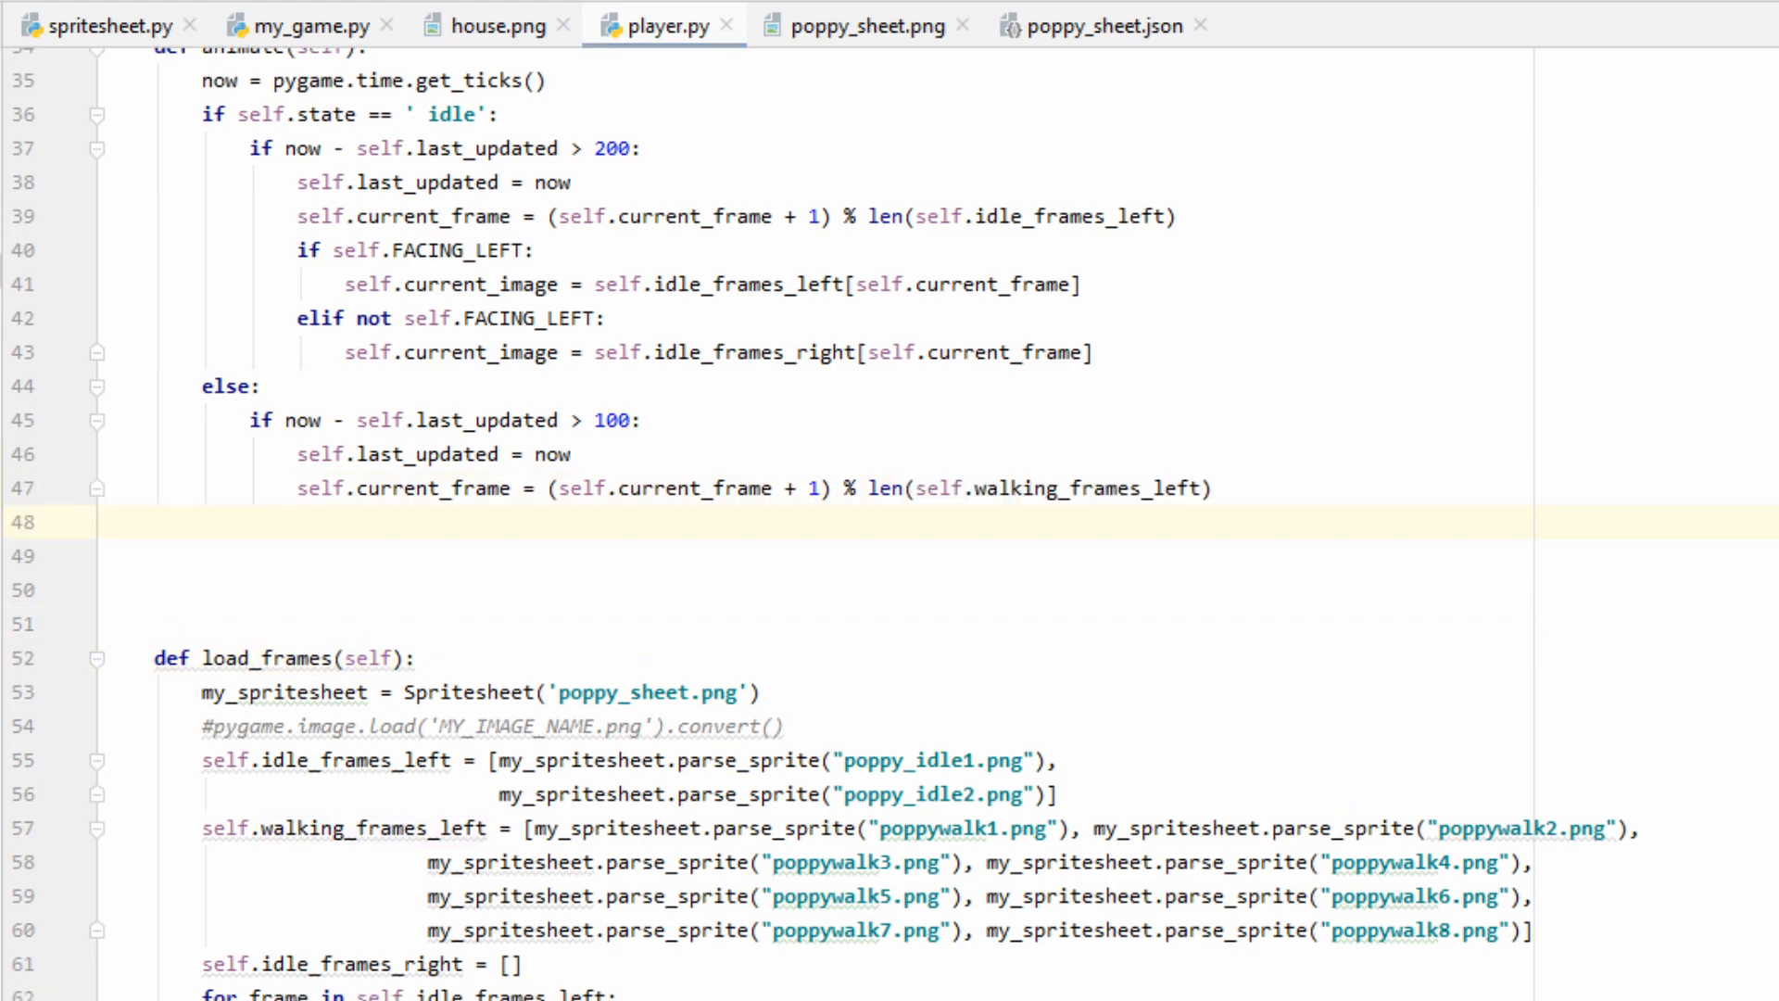
left_click(295, 521)
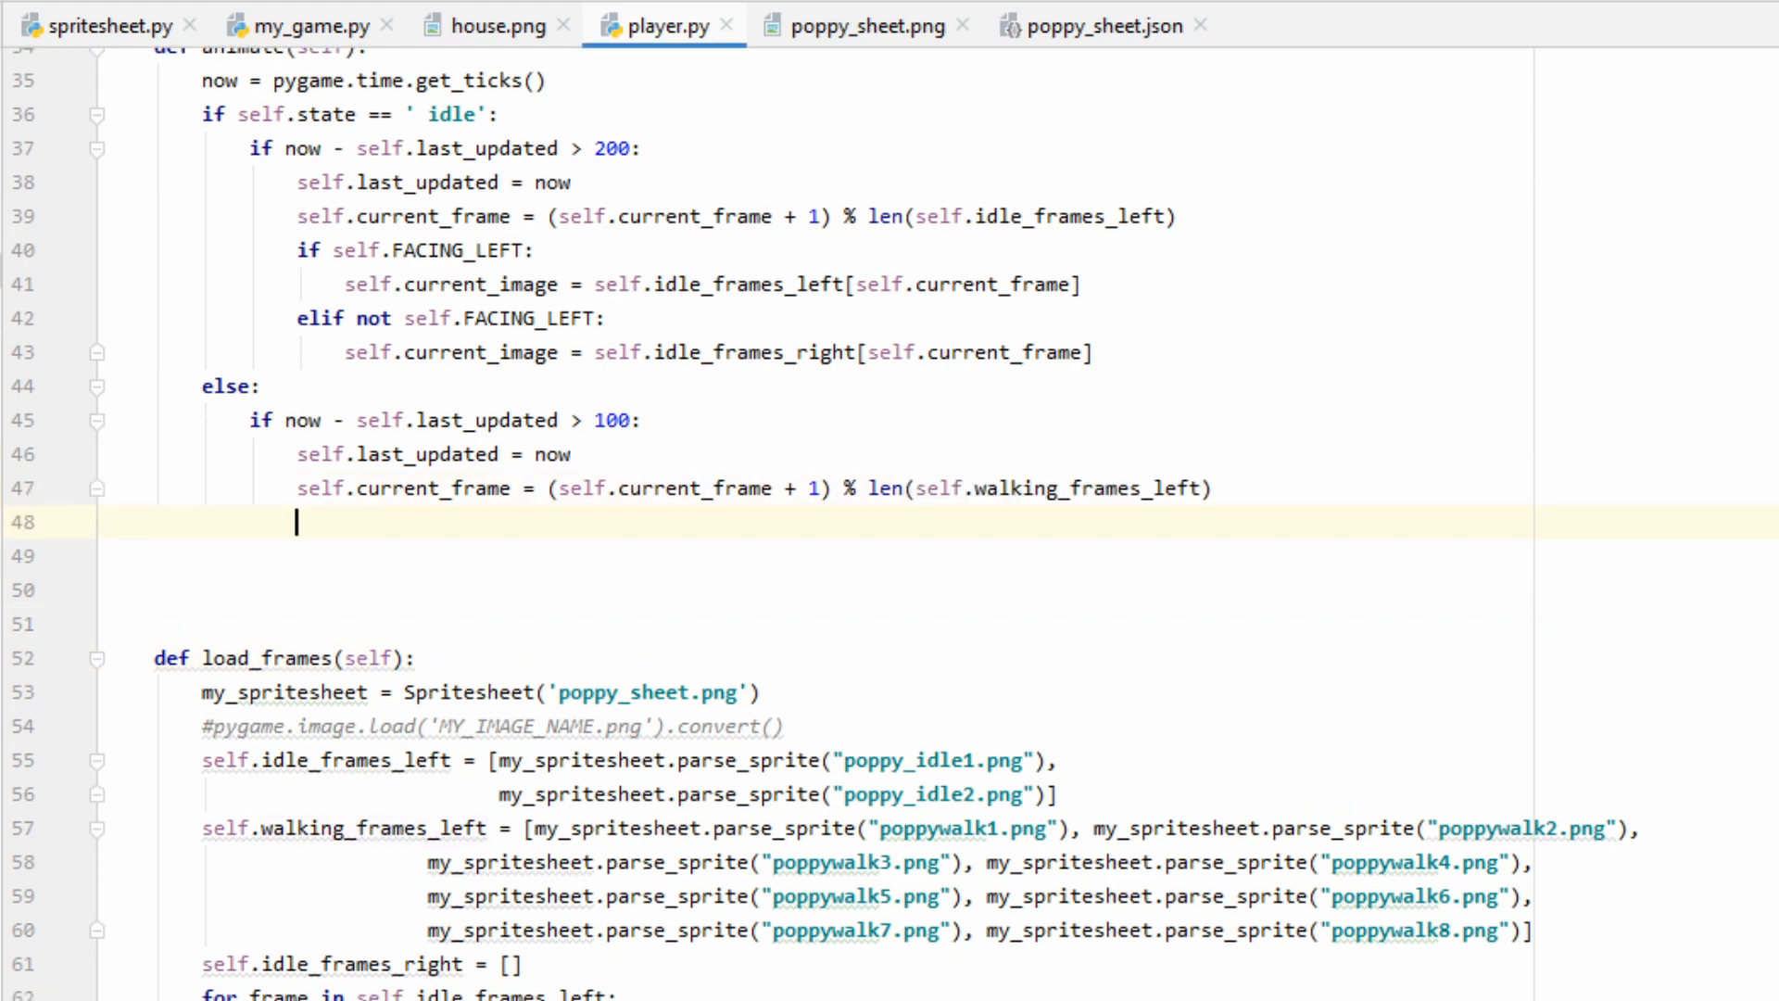
type("if self.state == 'moving left':")
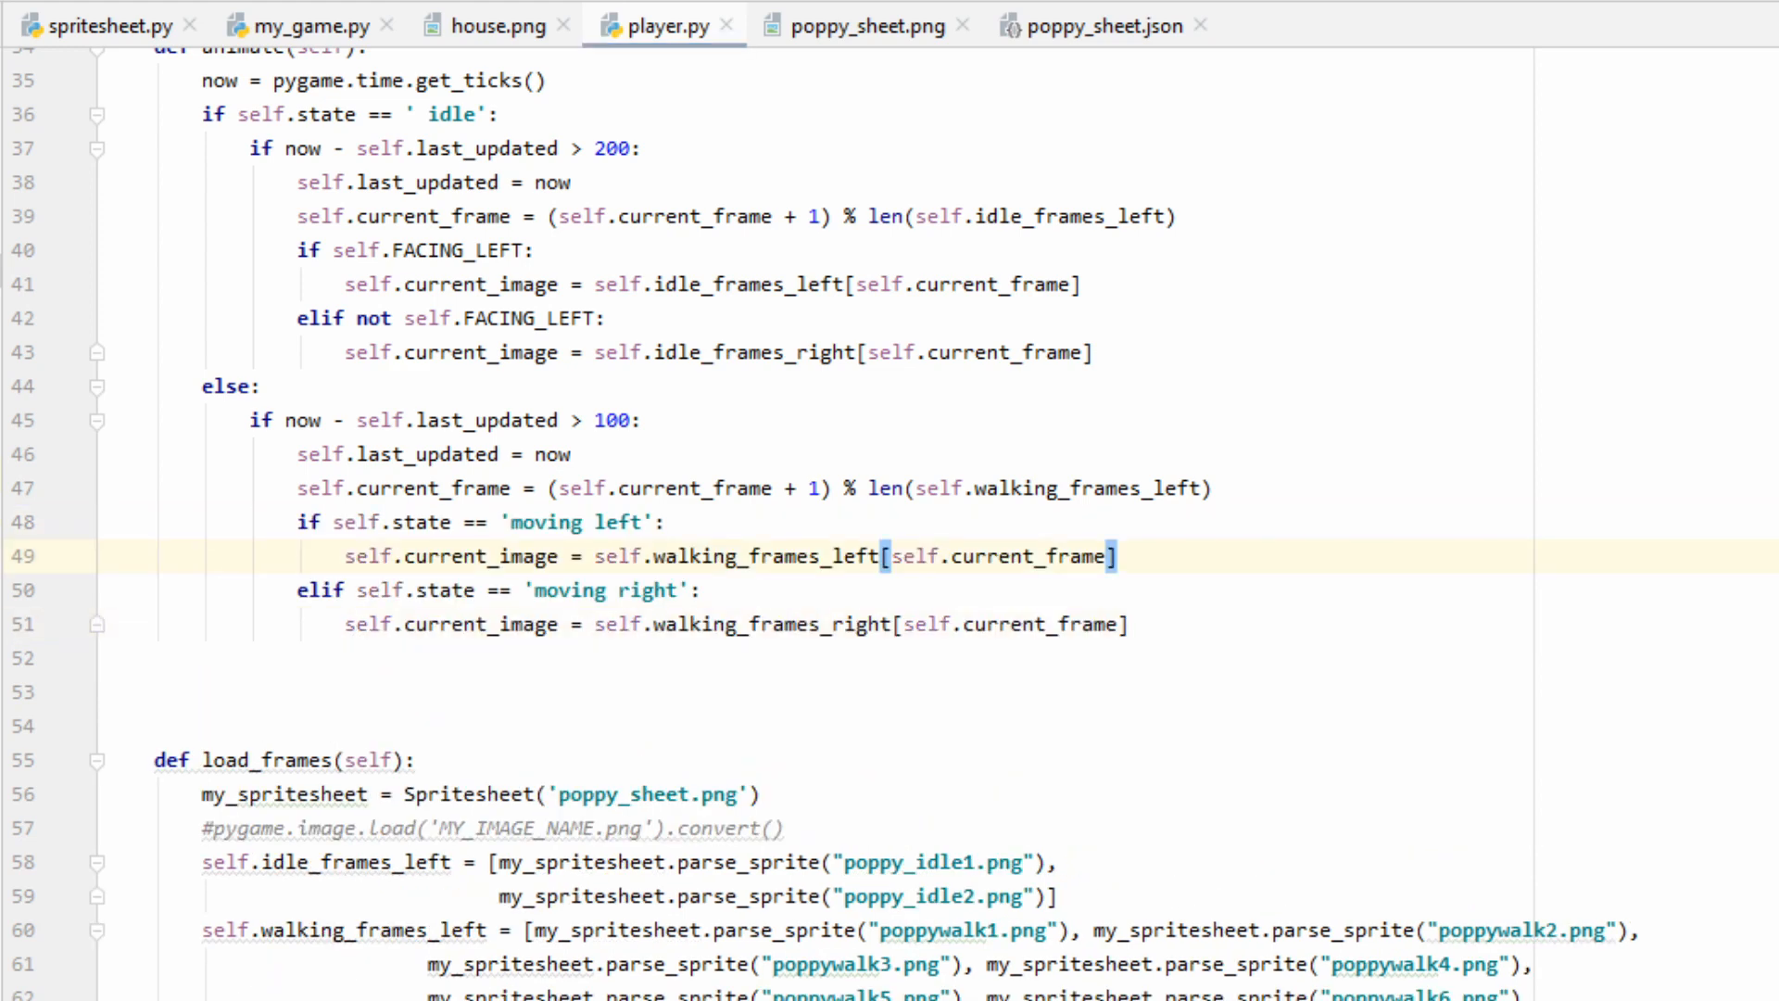
double_click(1032, 556)
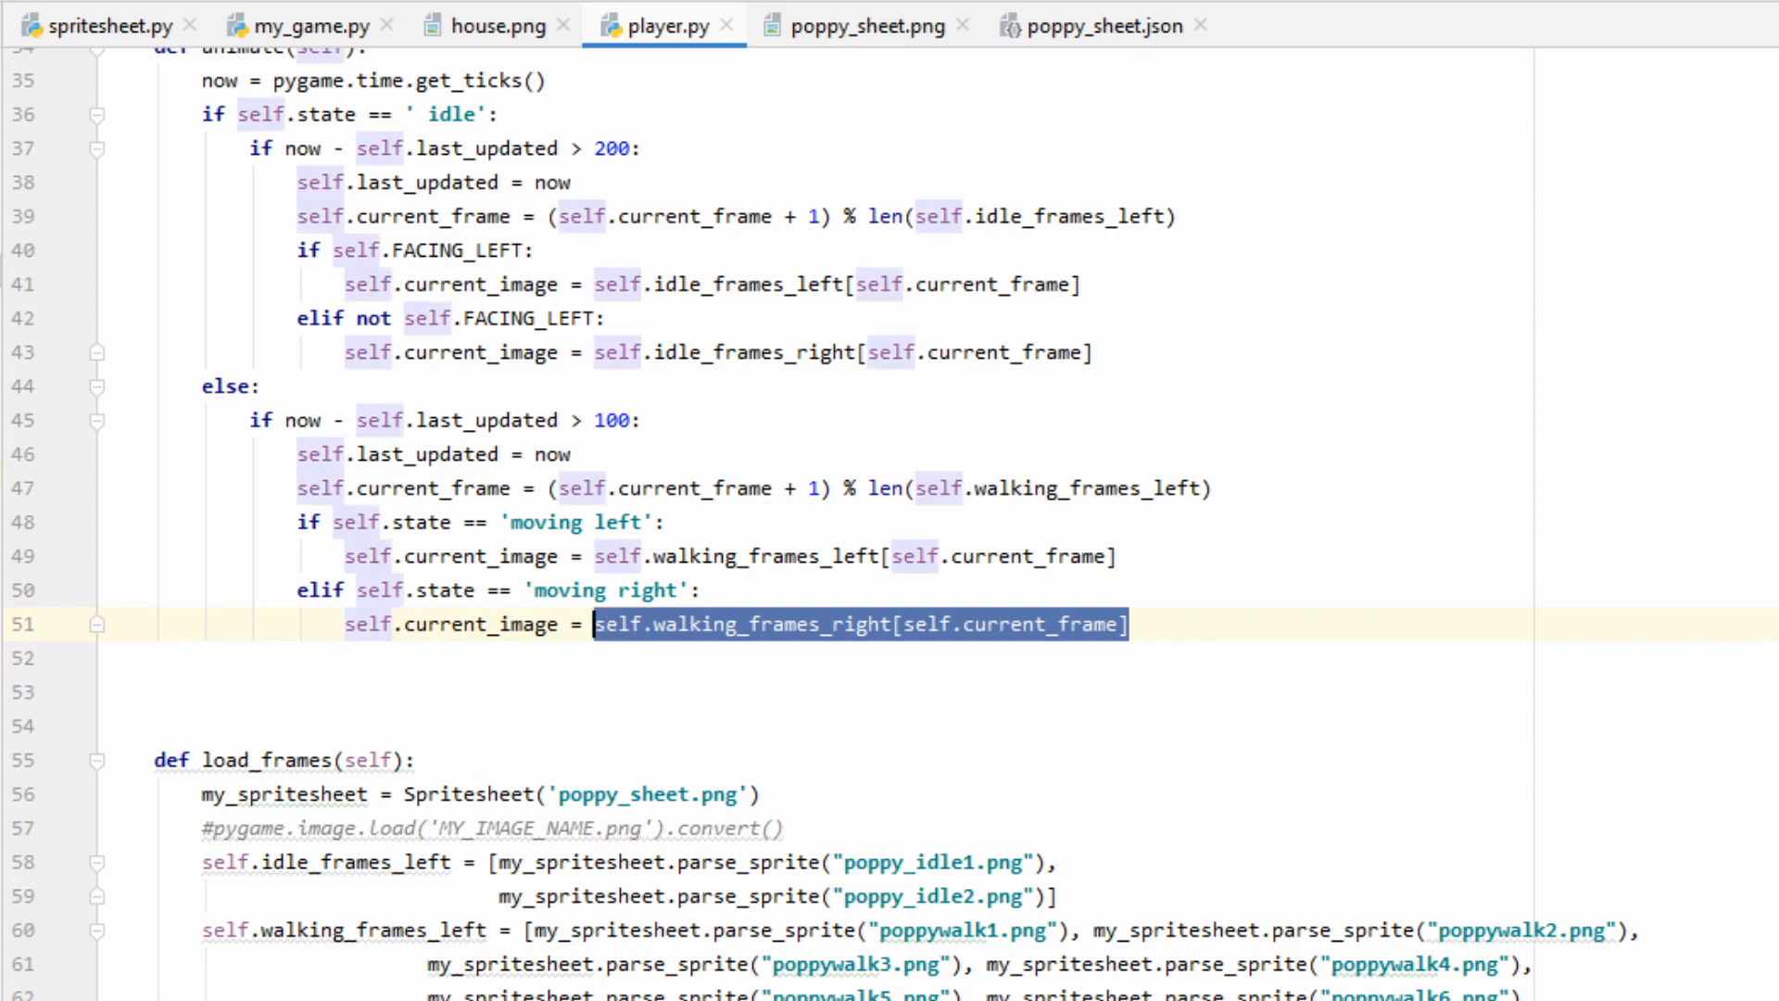
scroll("up", 3)
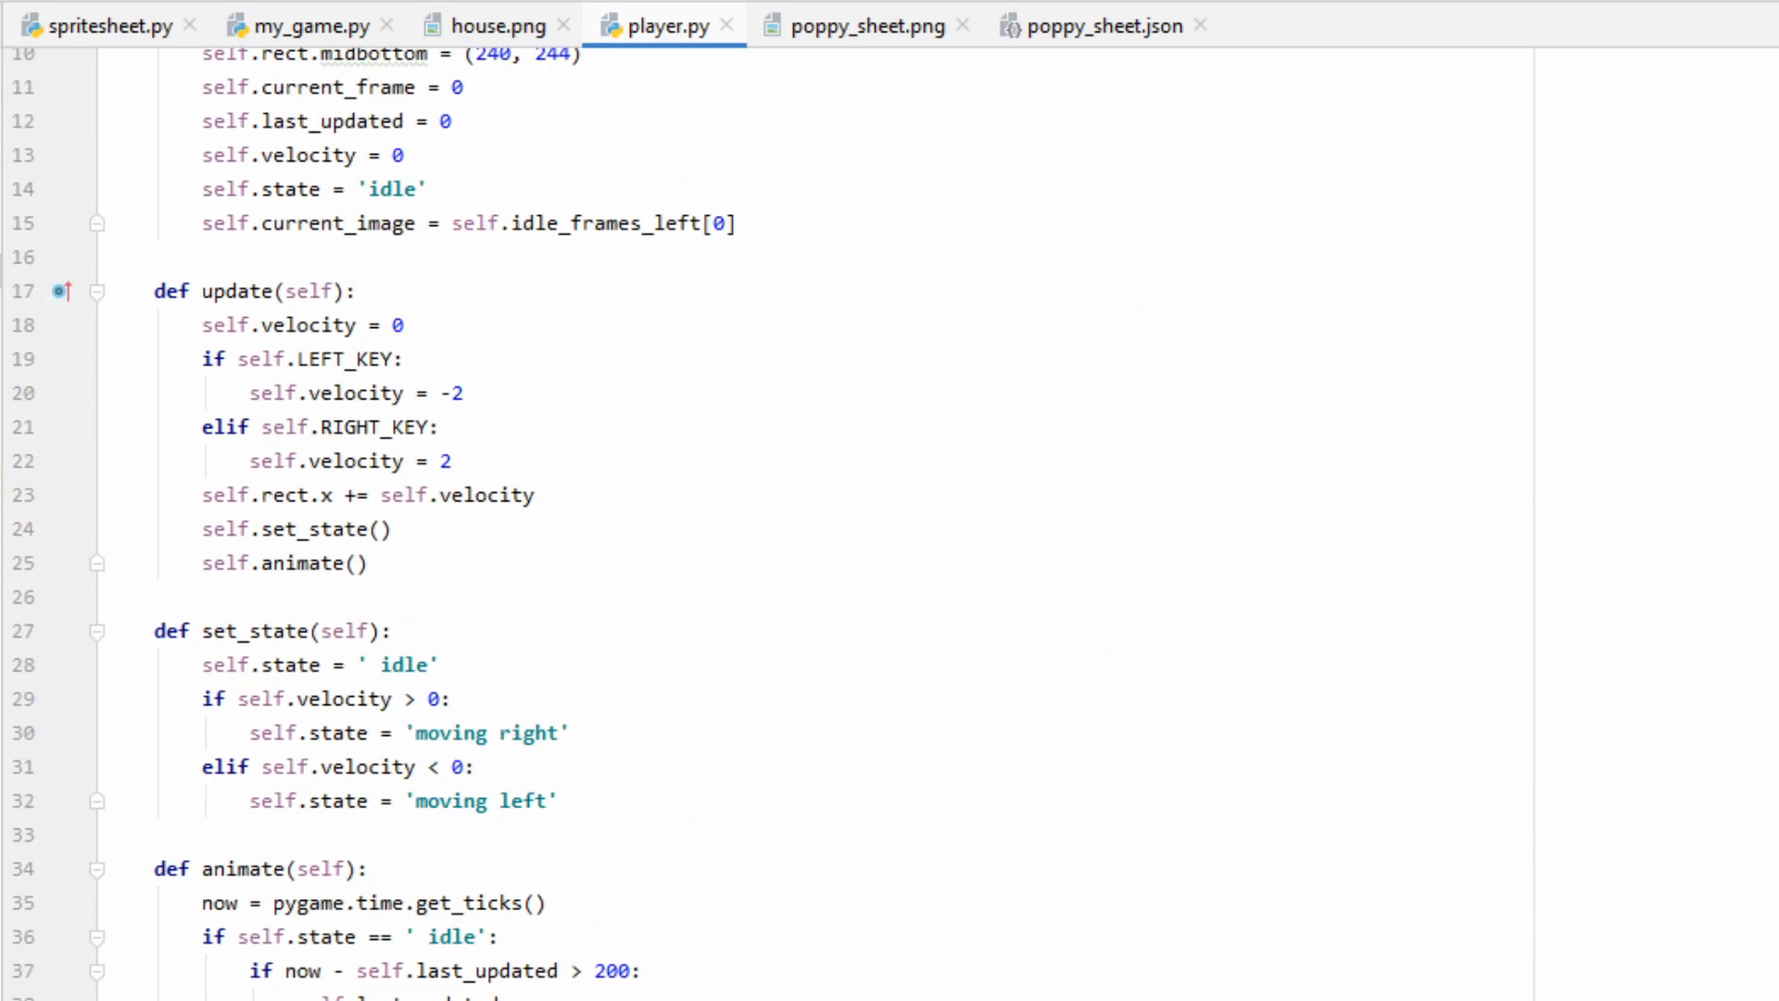
scroll("up", 3)
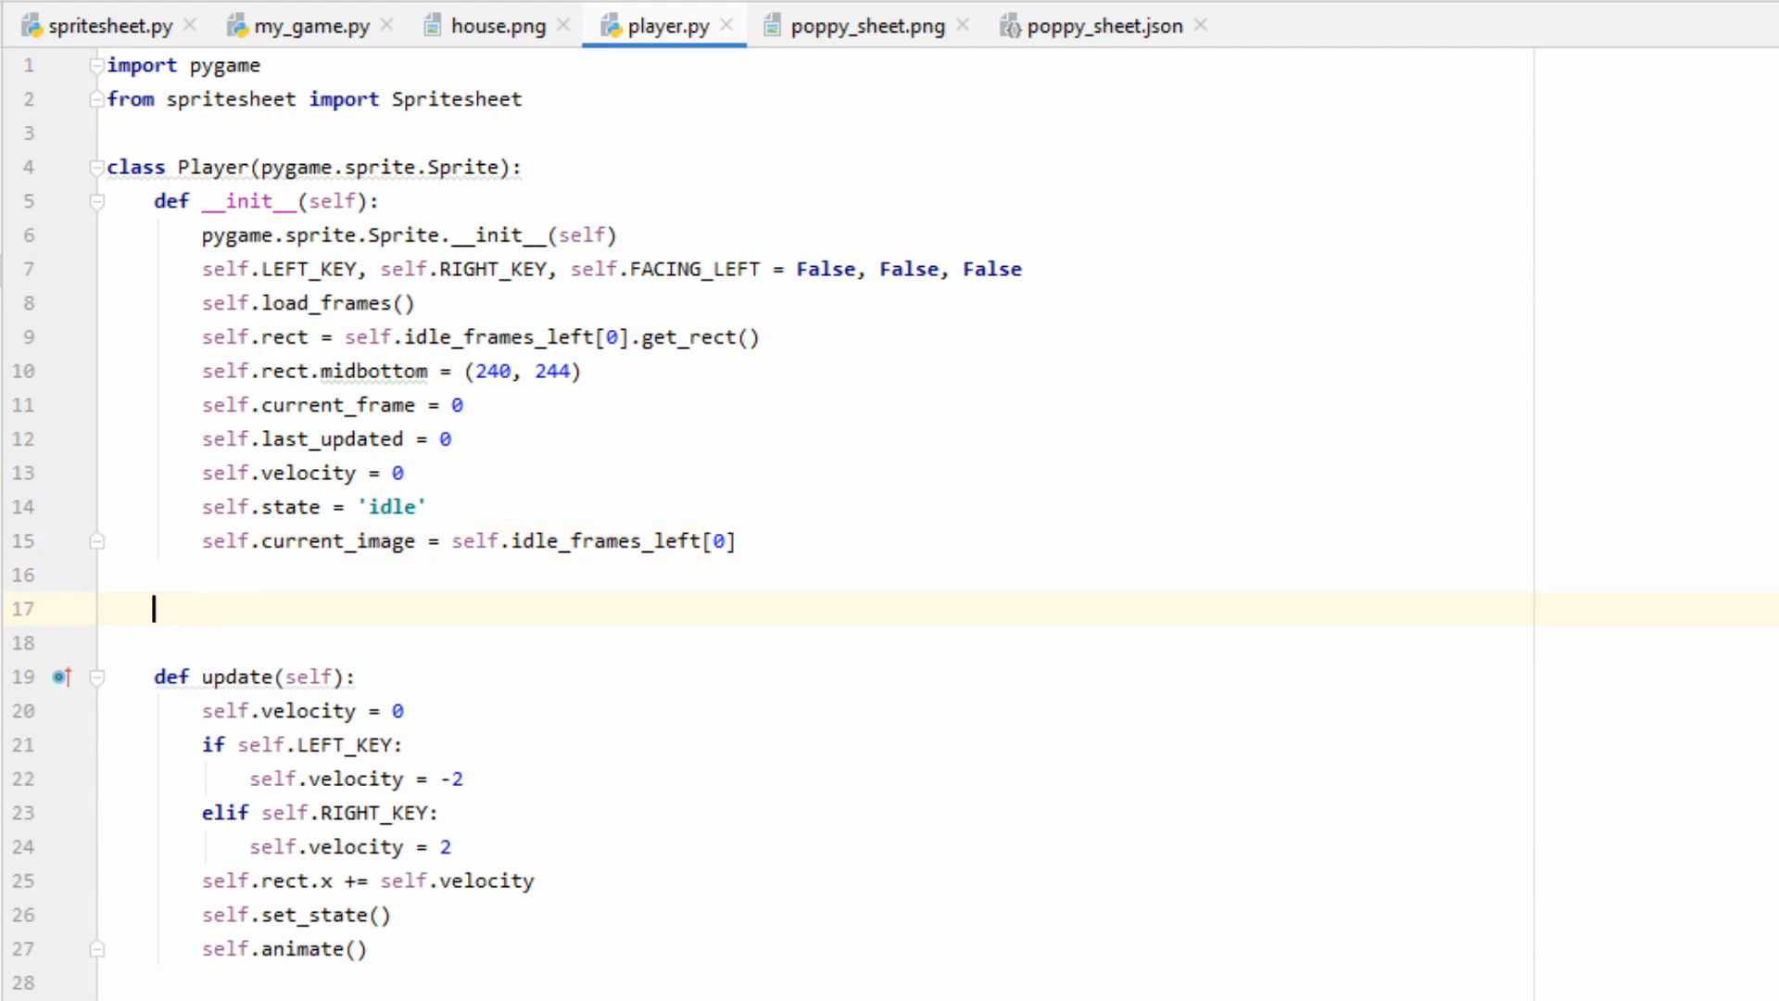
- Define draw(self, display) that blits current_image at self.rect onto display
type("def draw")
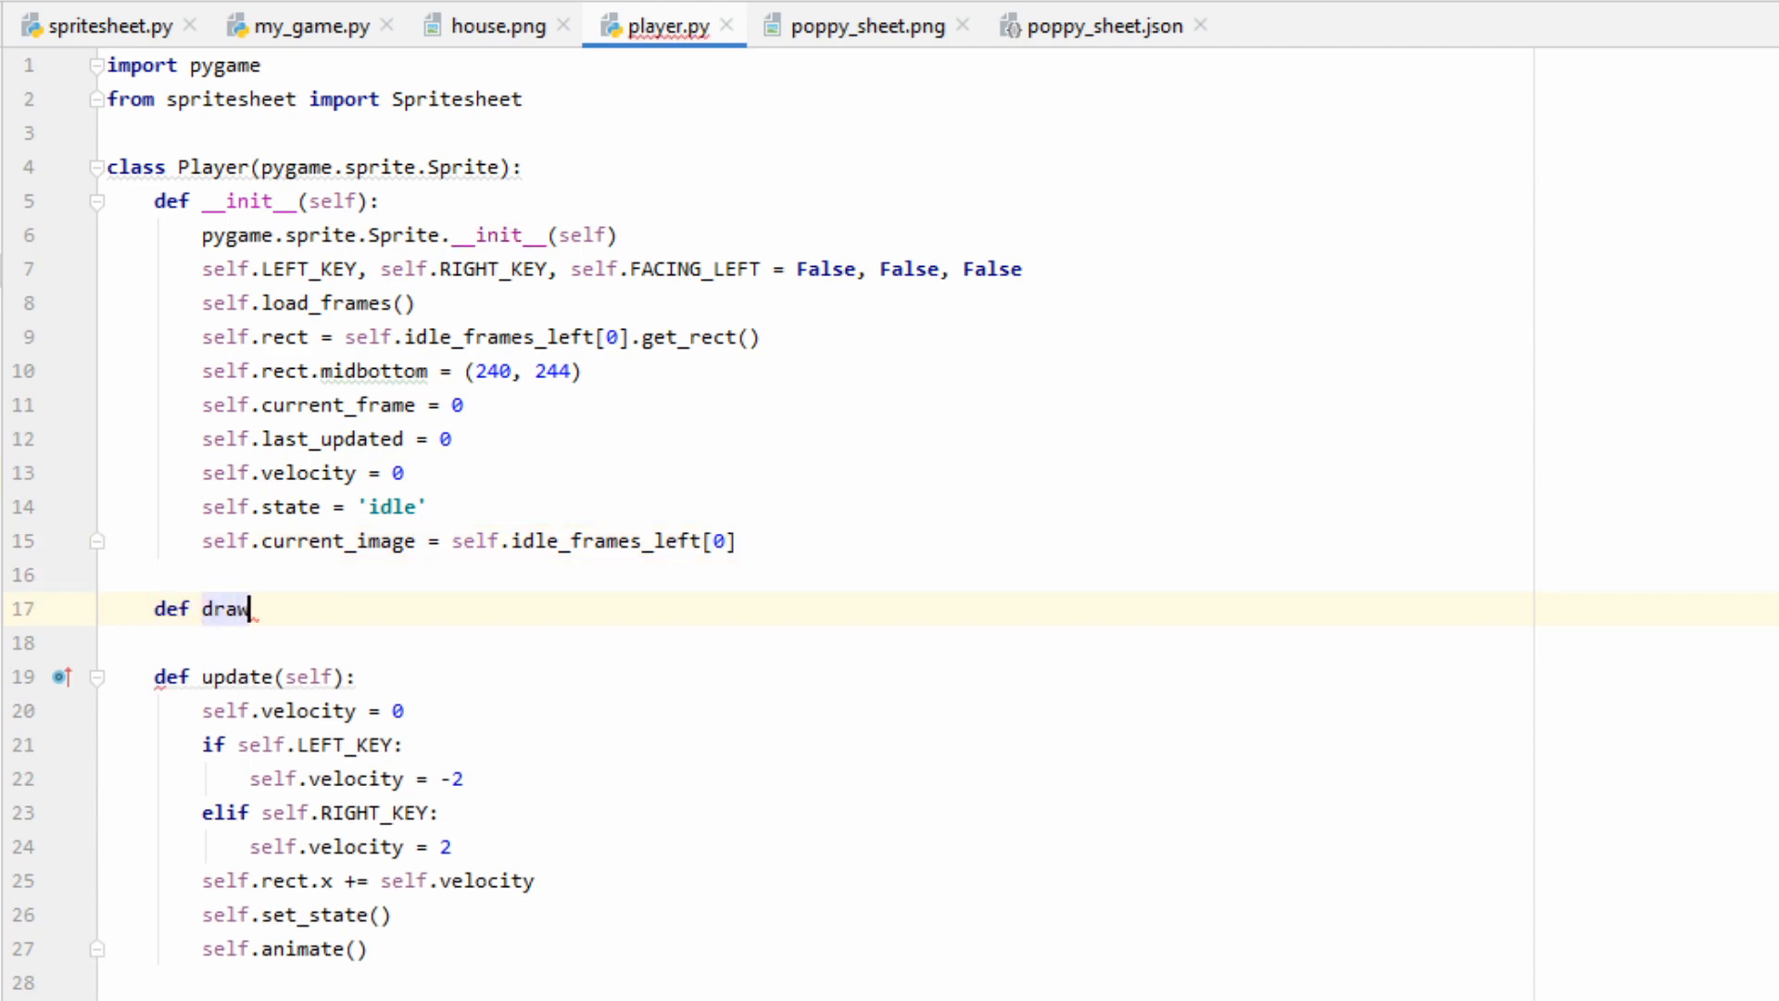
type("(self):")
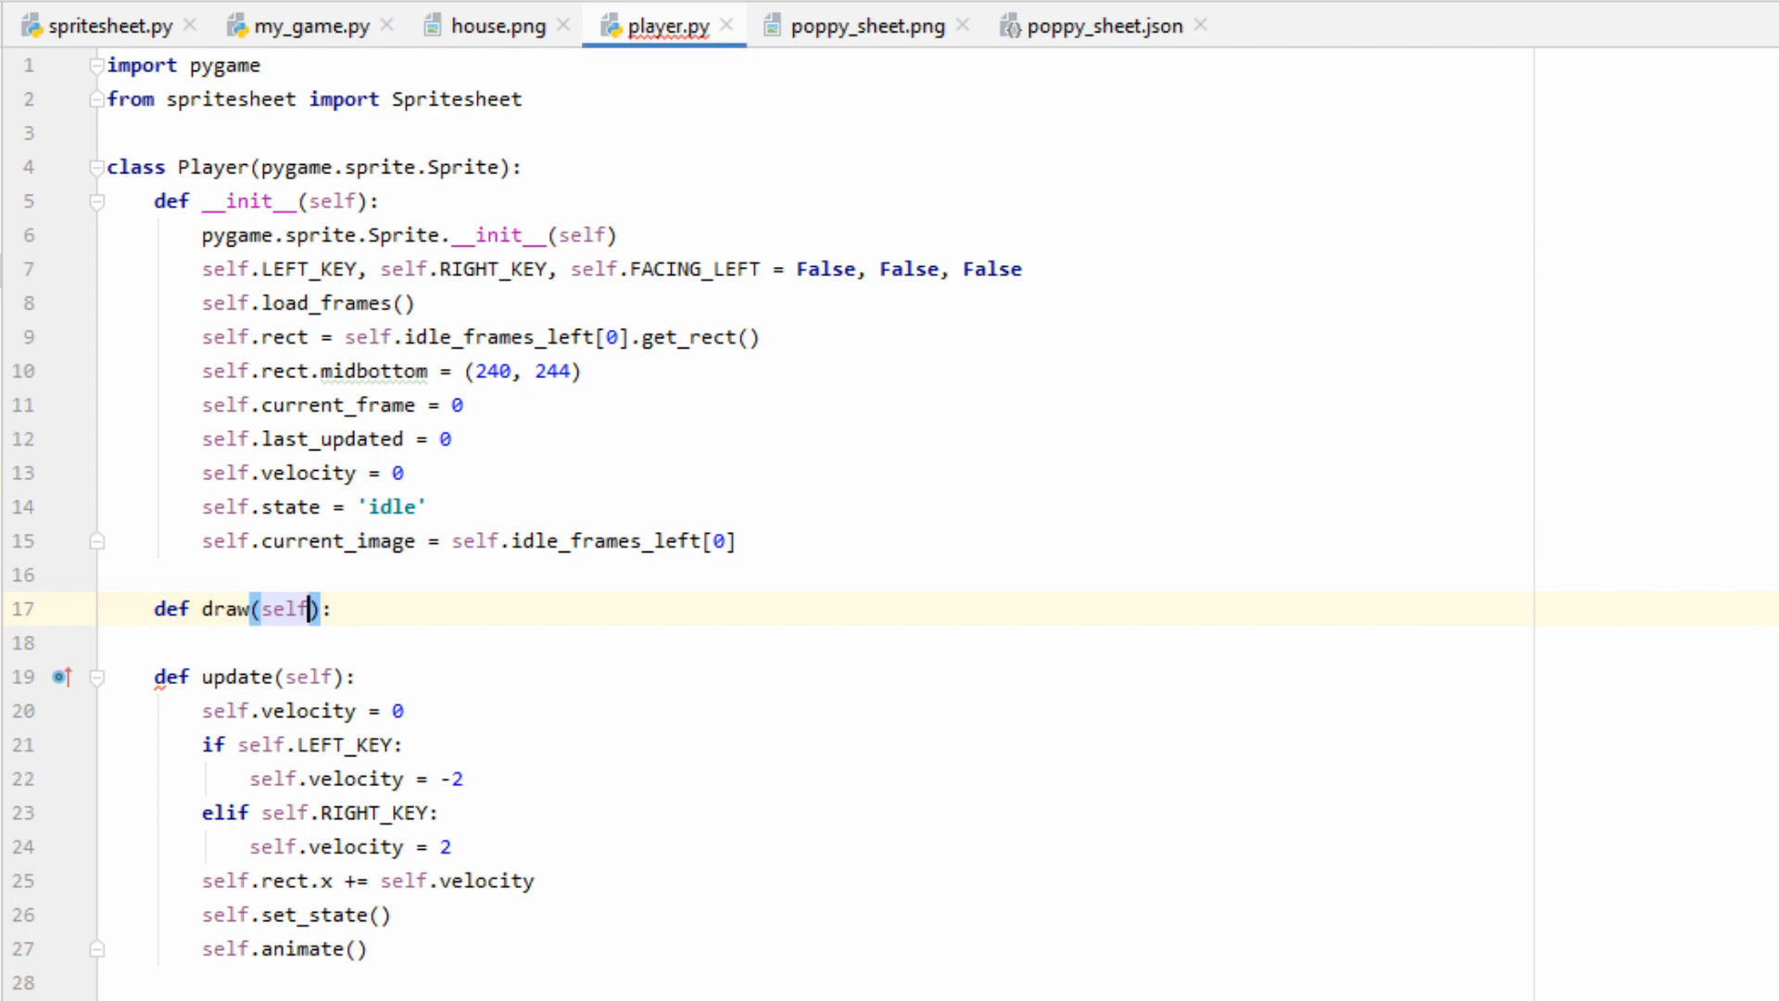
type(",")
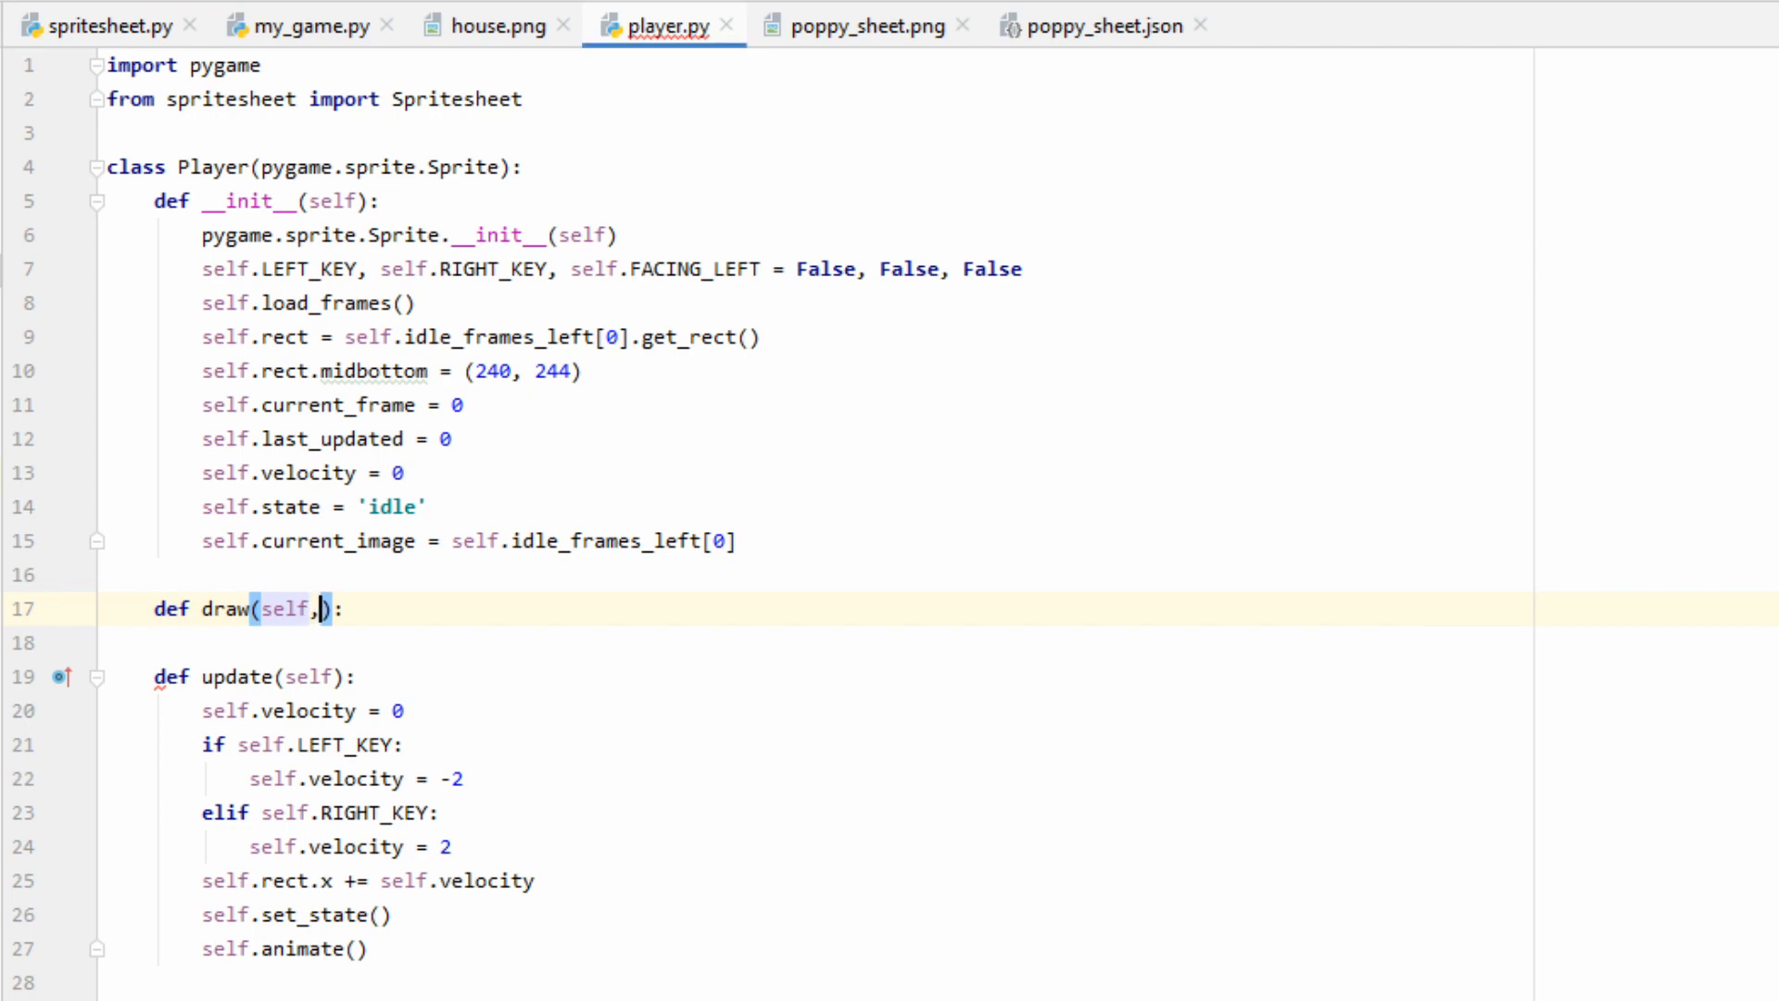
type("d")
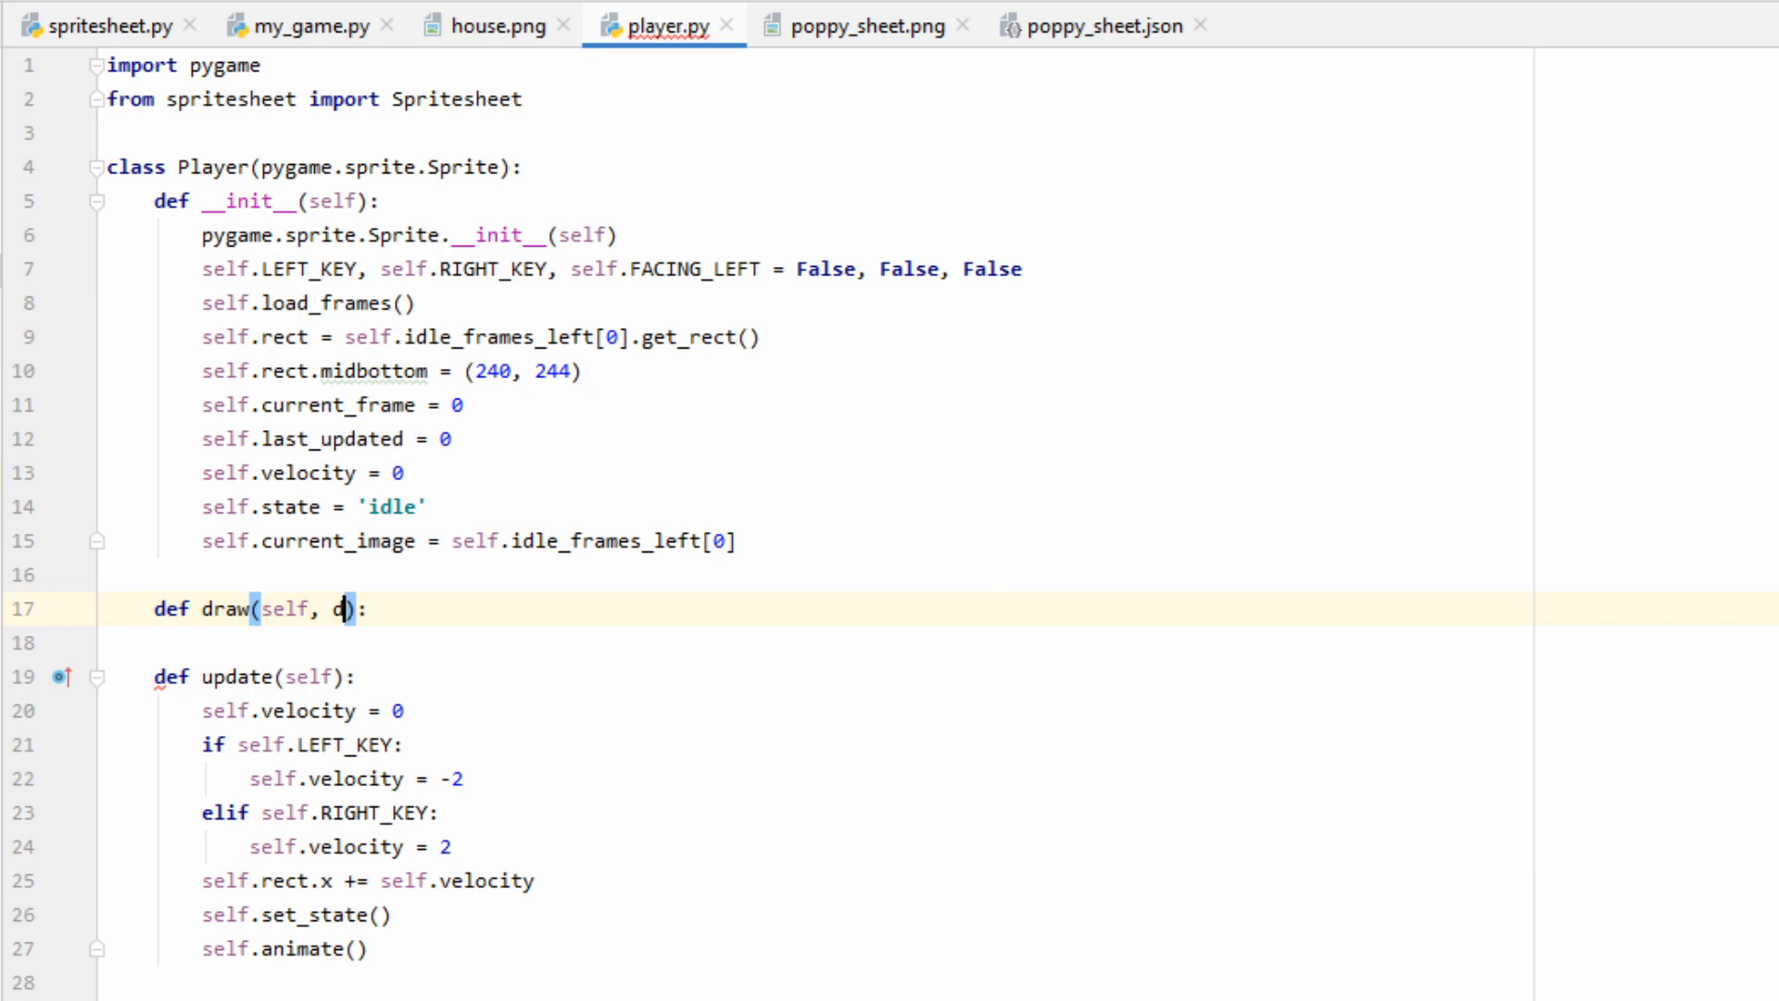
type("isplay")
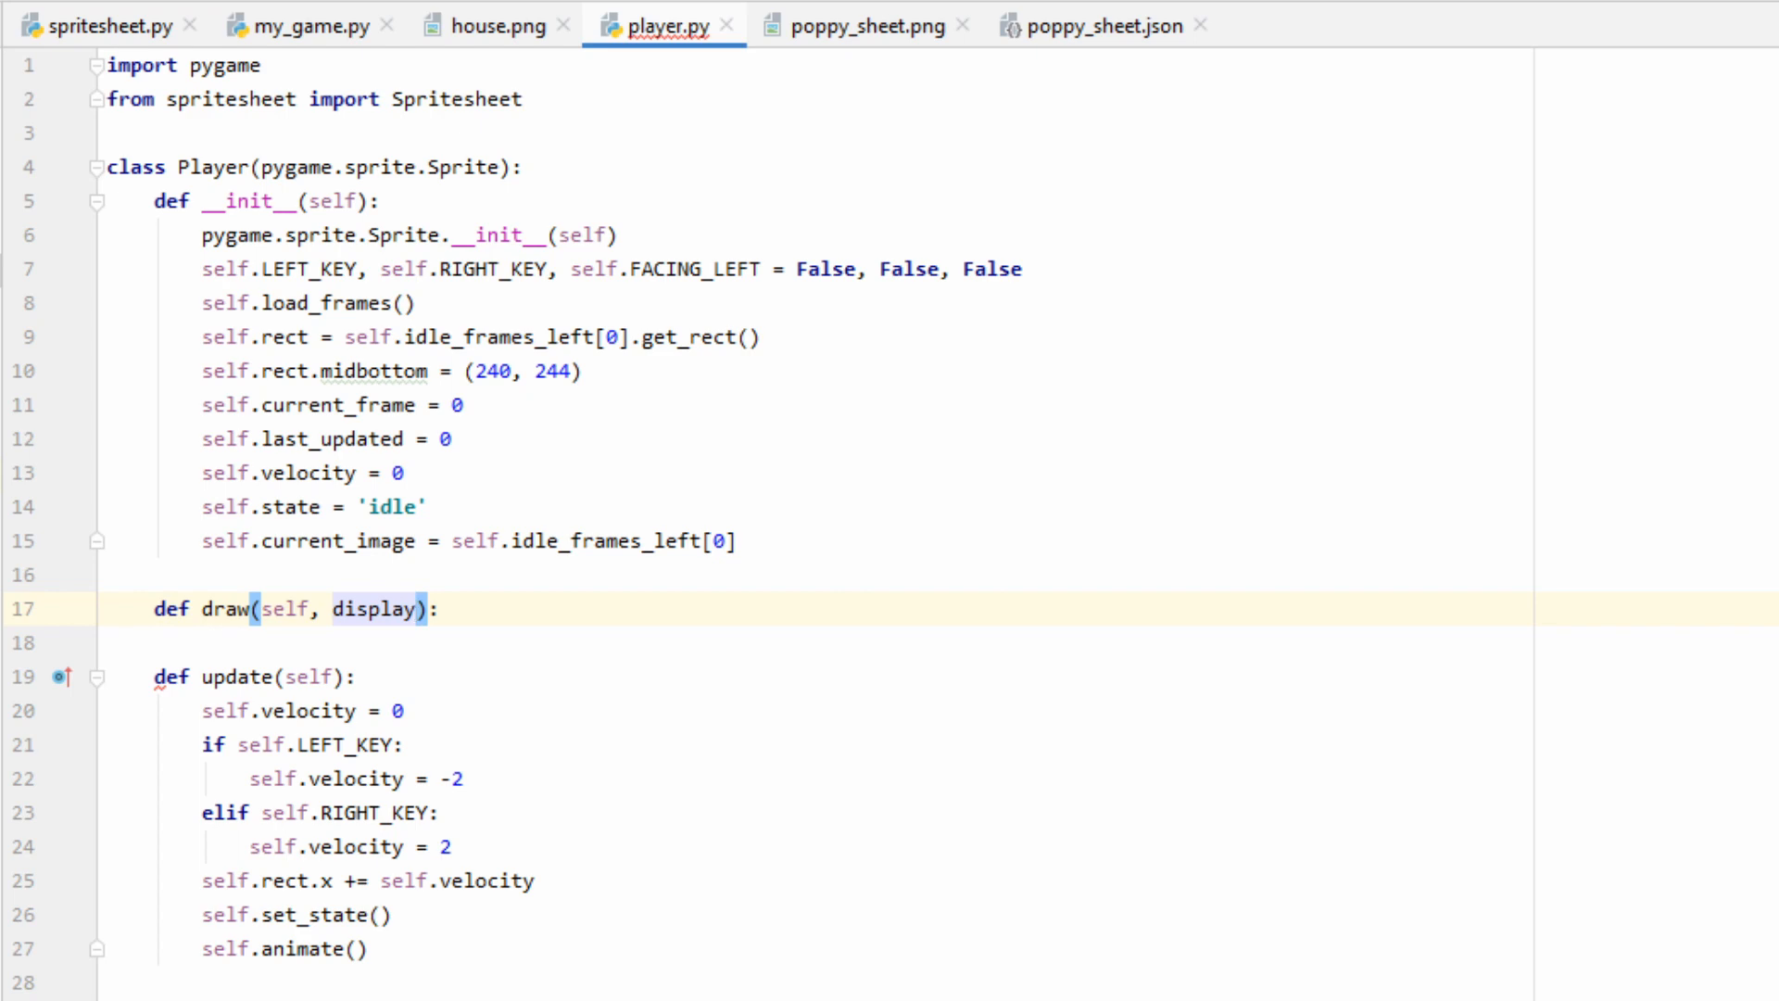
key("enter")
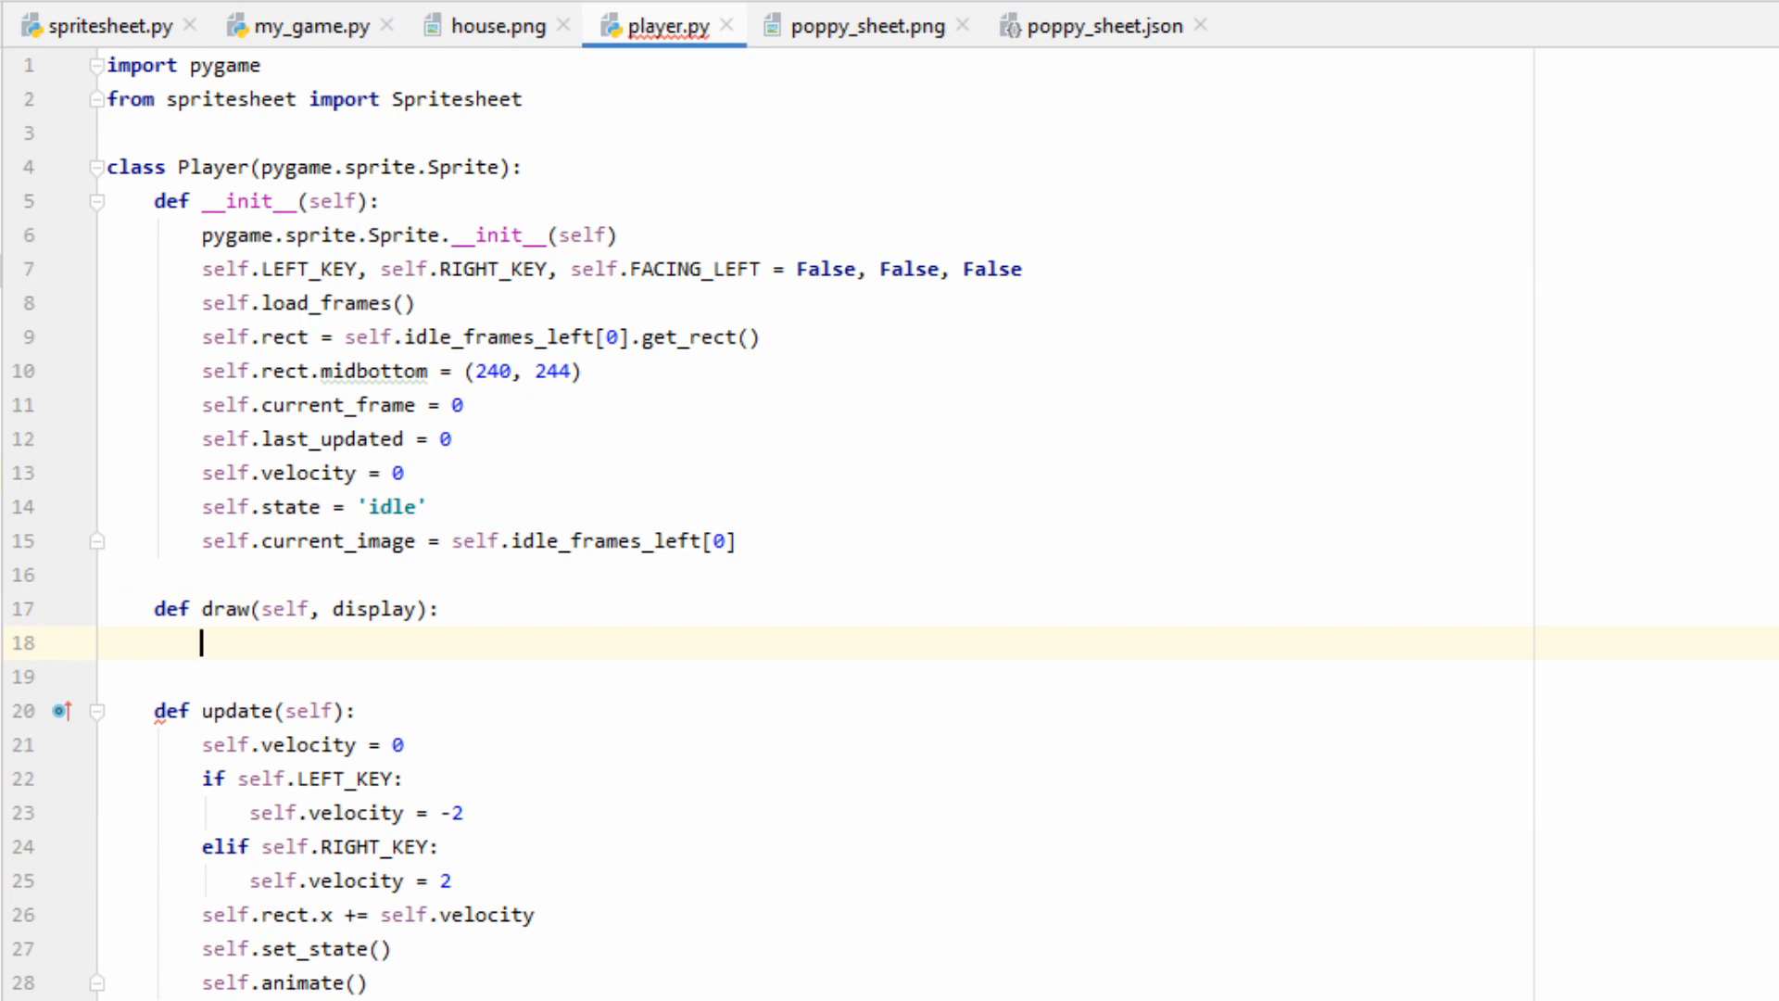
type("display.blit(self.current_image, self.rect)")
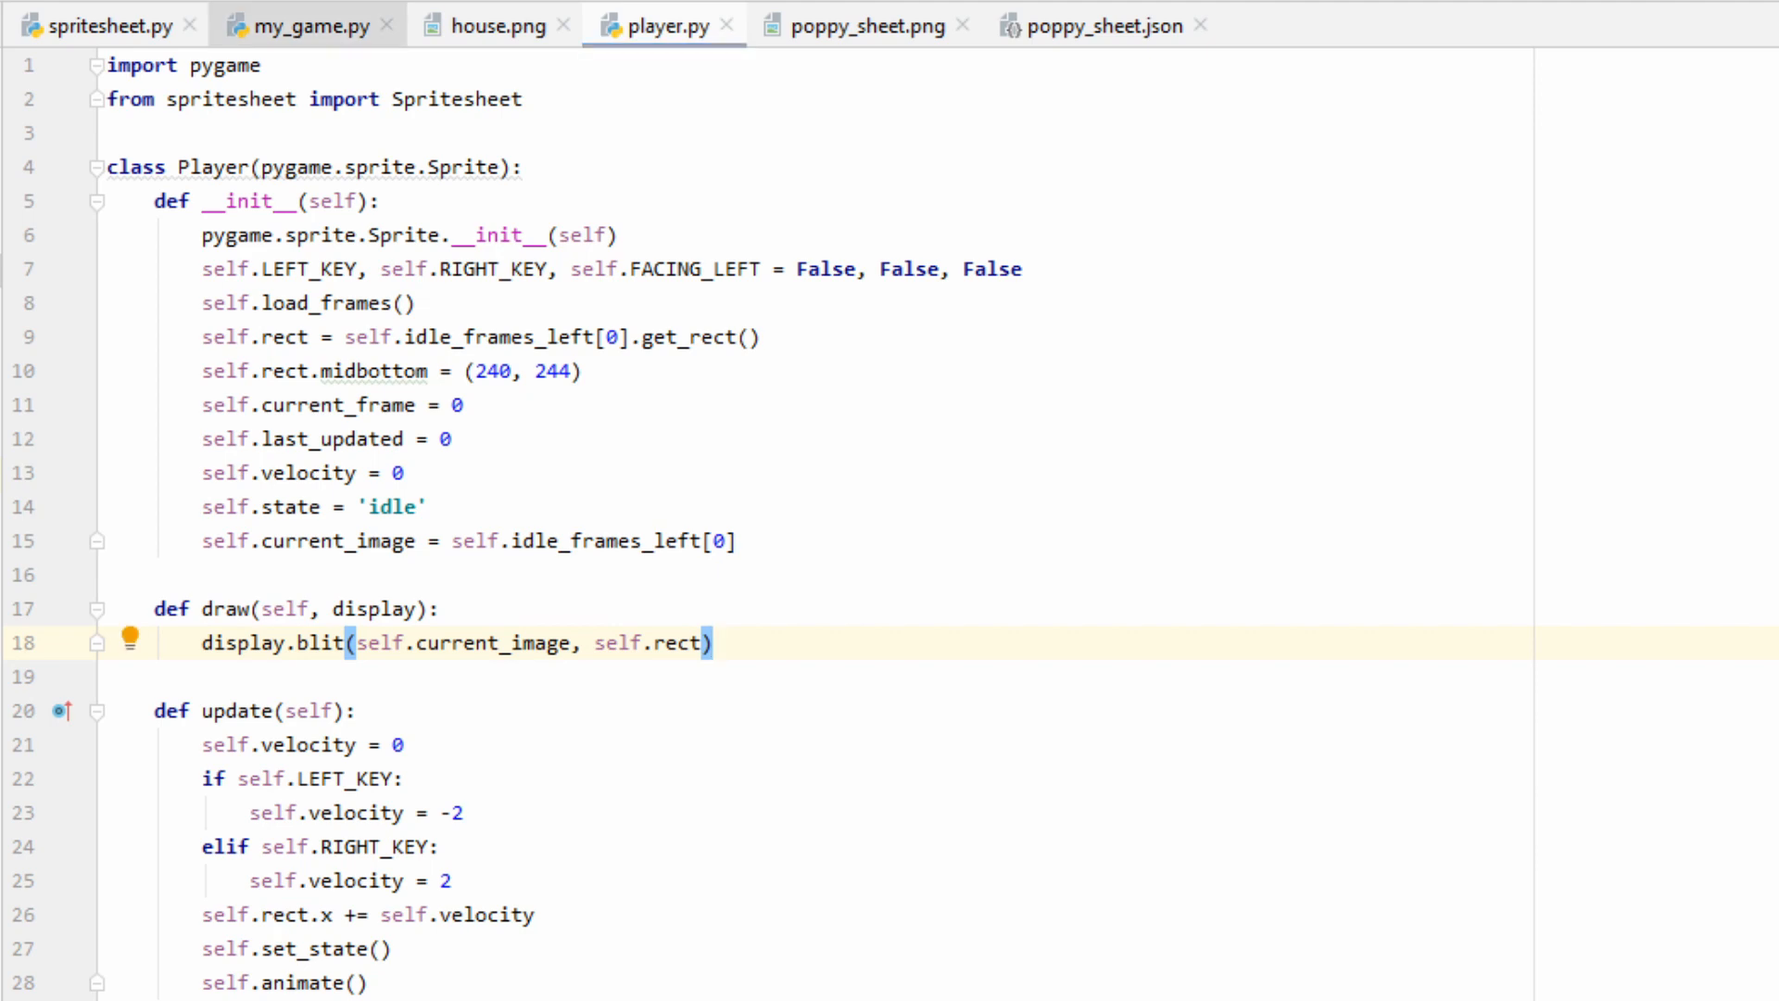
left_click(306, 24)
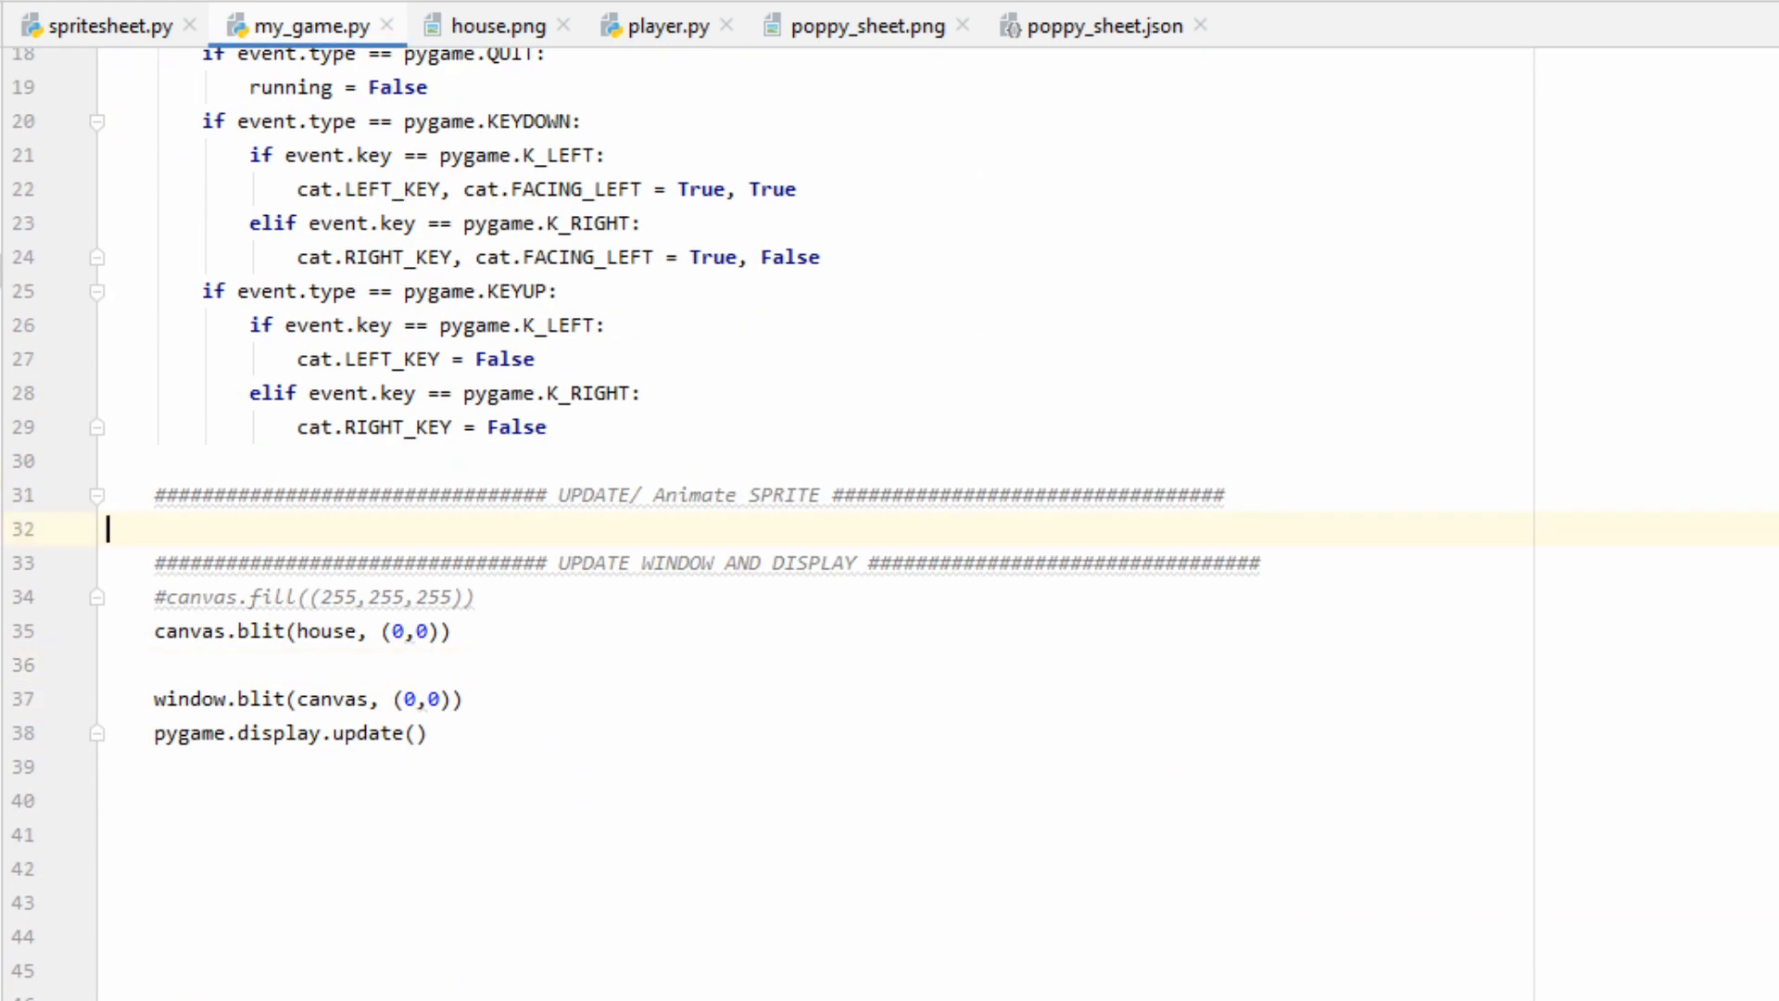
- Call cat.update() and cat.draw(canvas) in the game loop after the house blit
type("cat")
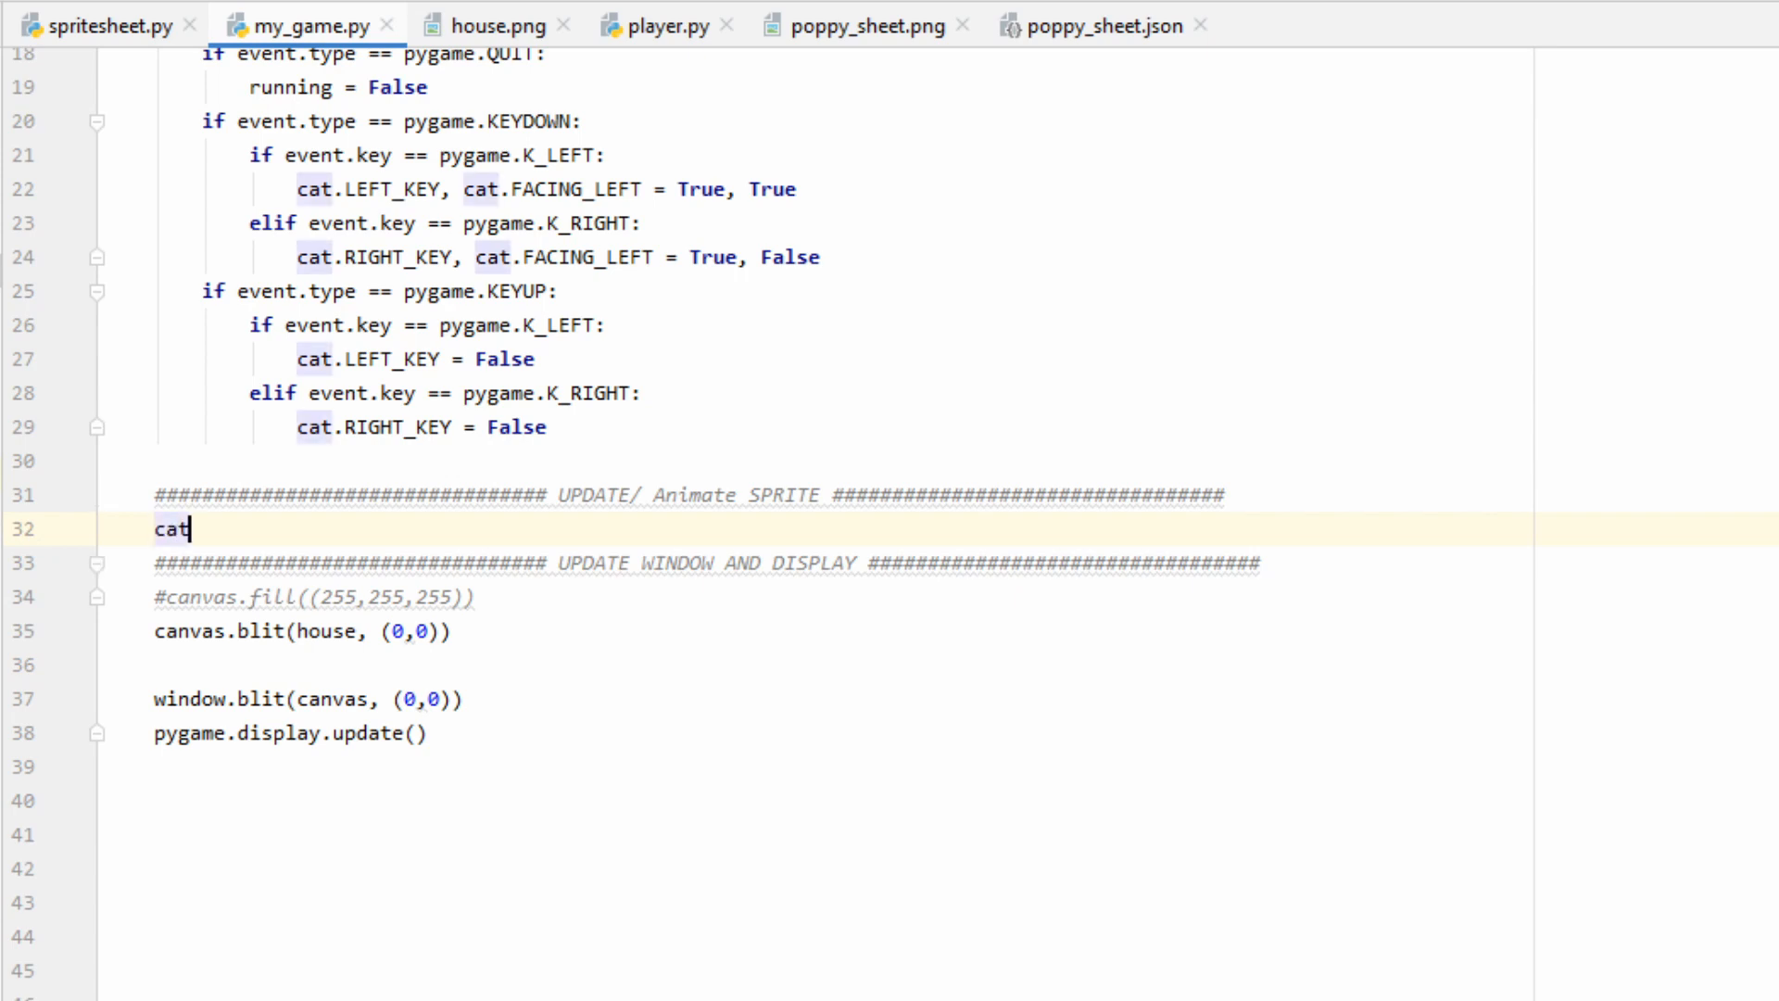
type(".update()")
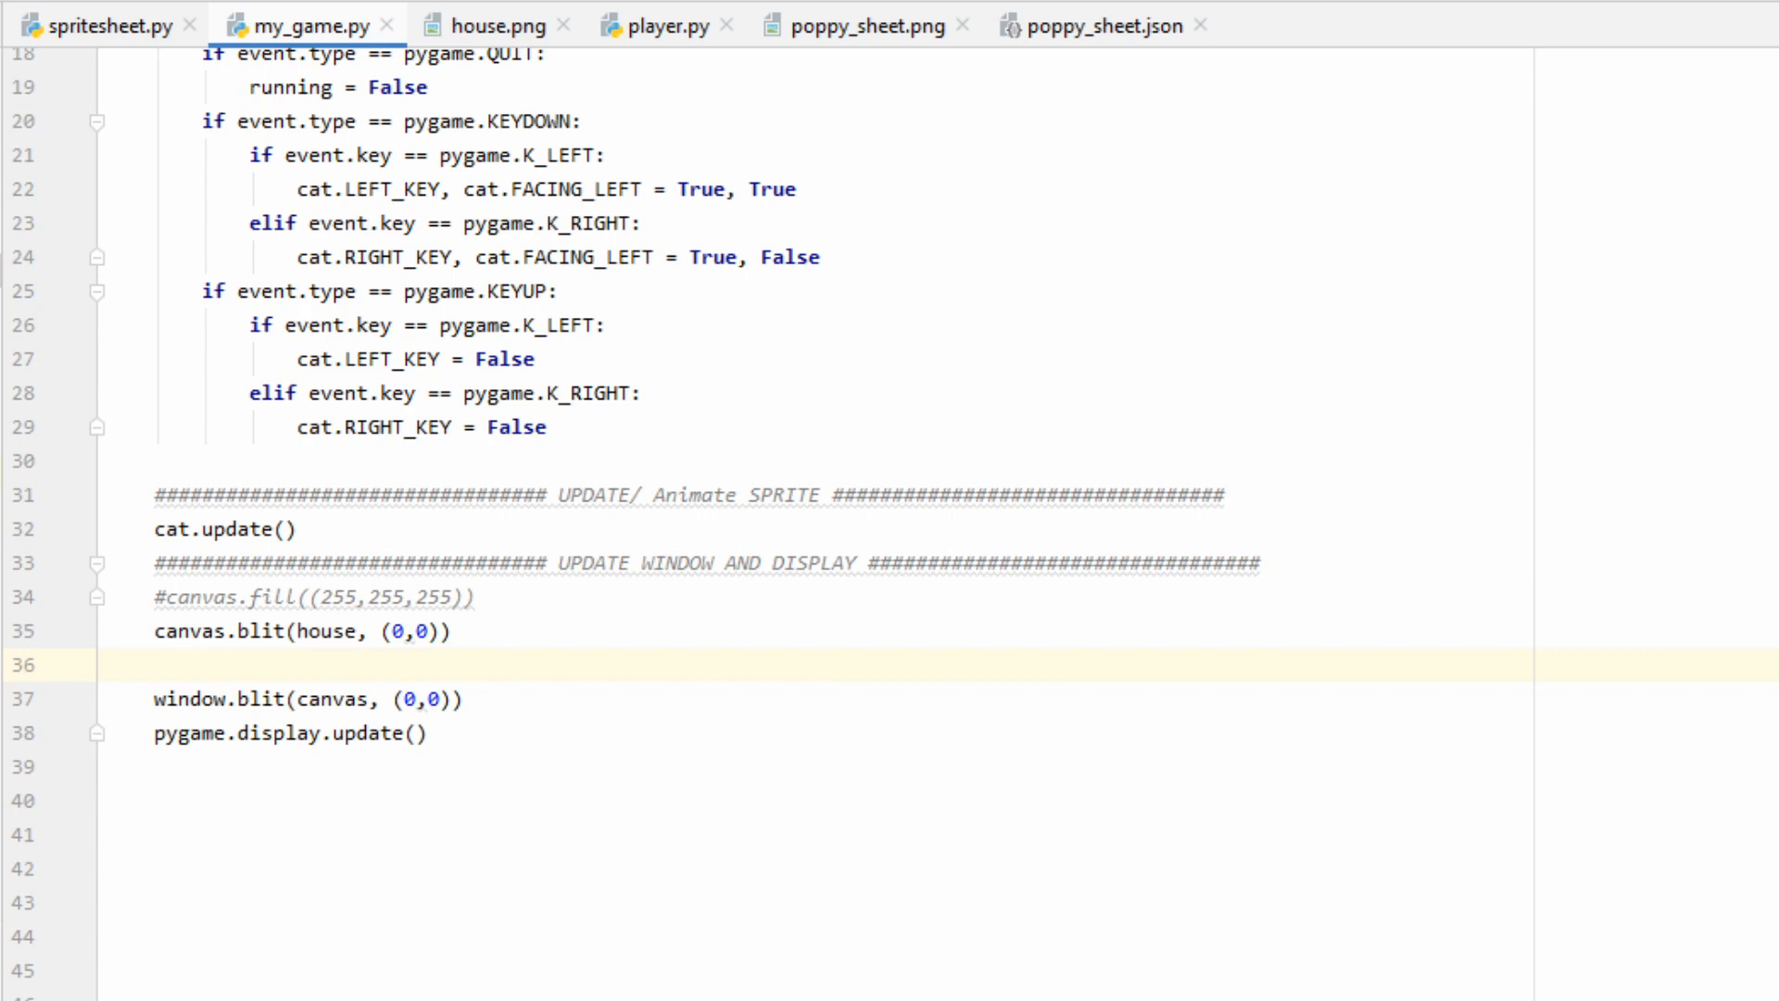
type("cat.draw()")
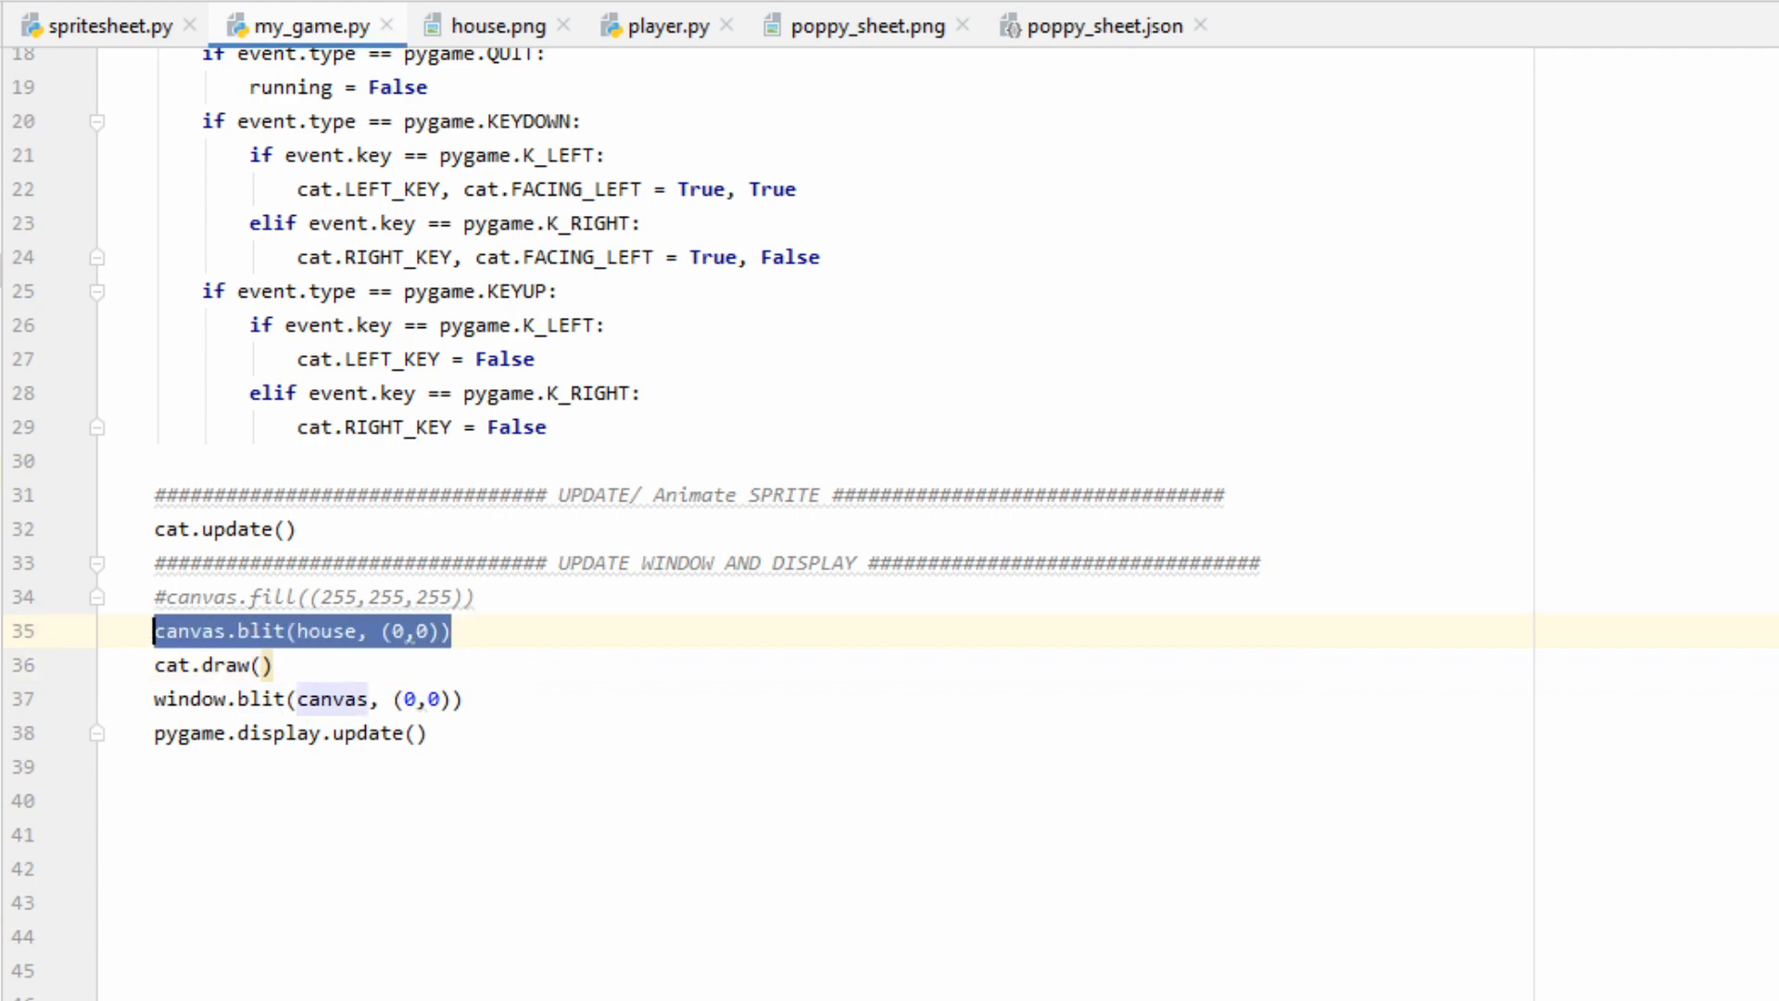
left_click(465, 597)
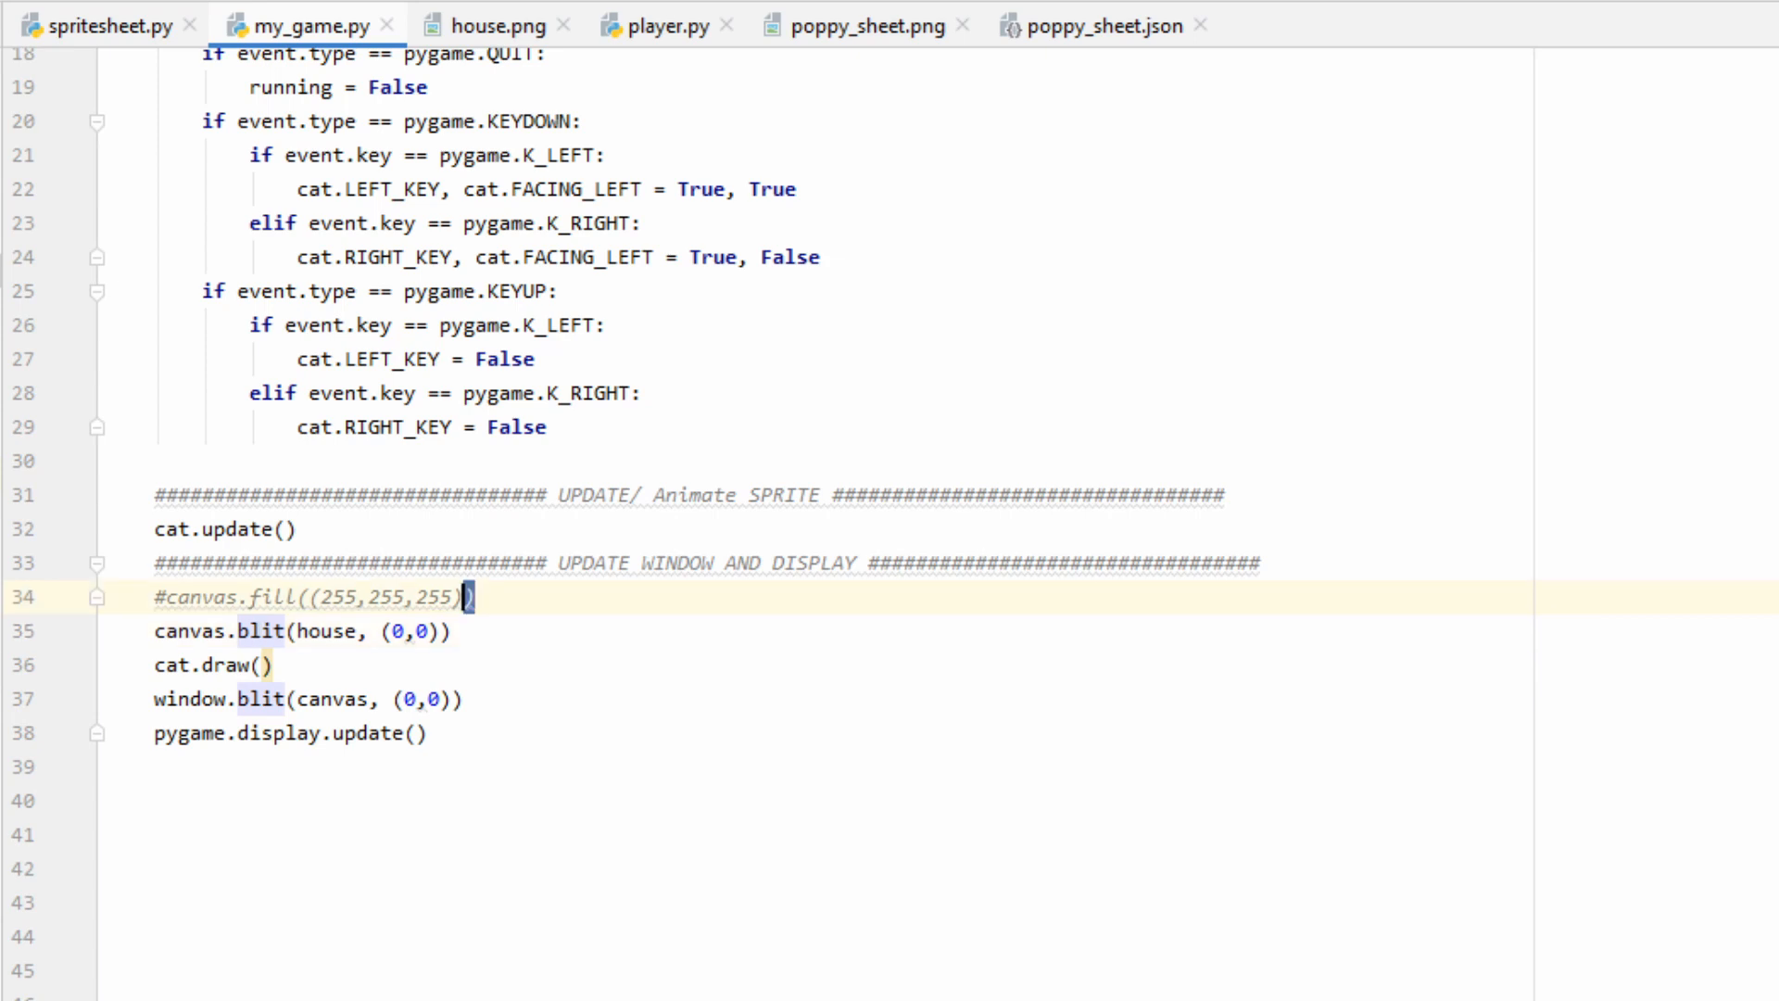
double_click(306, 597)
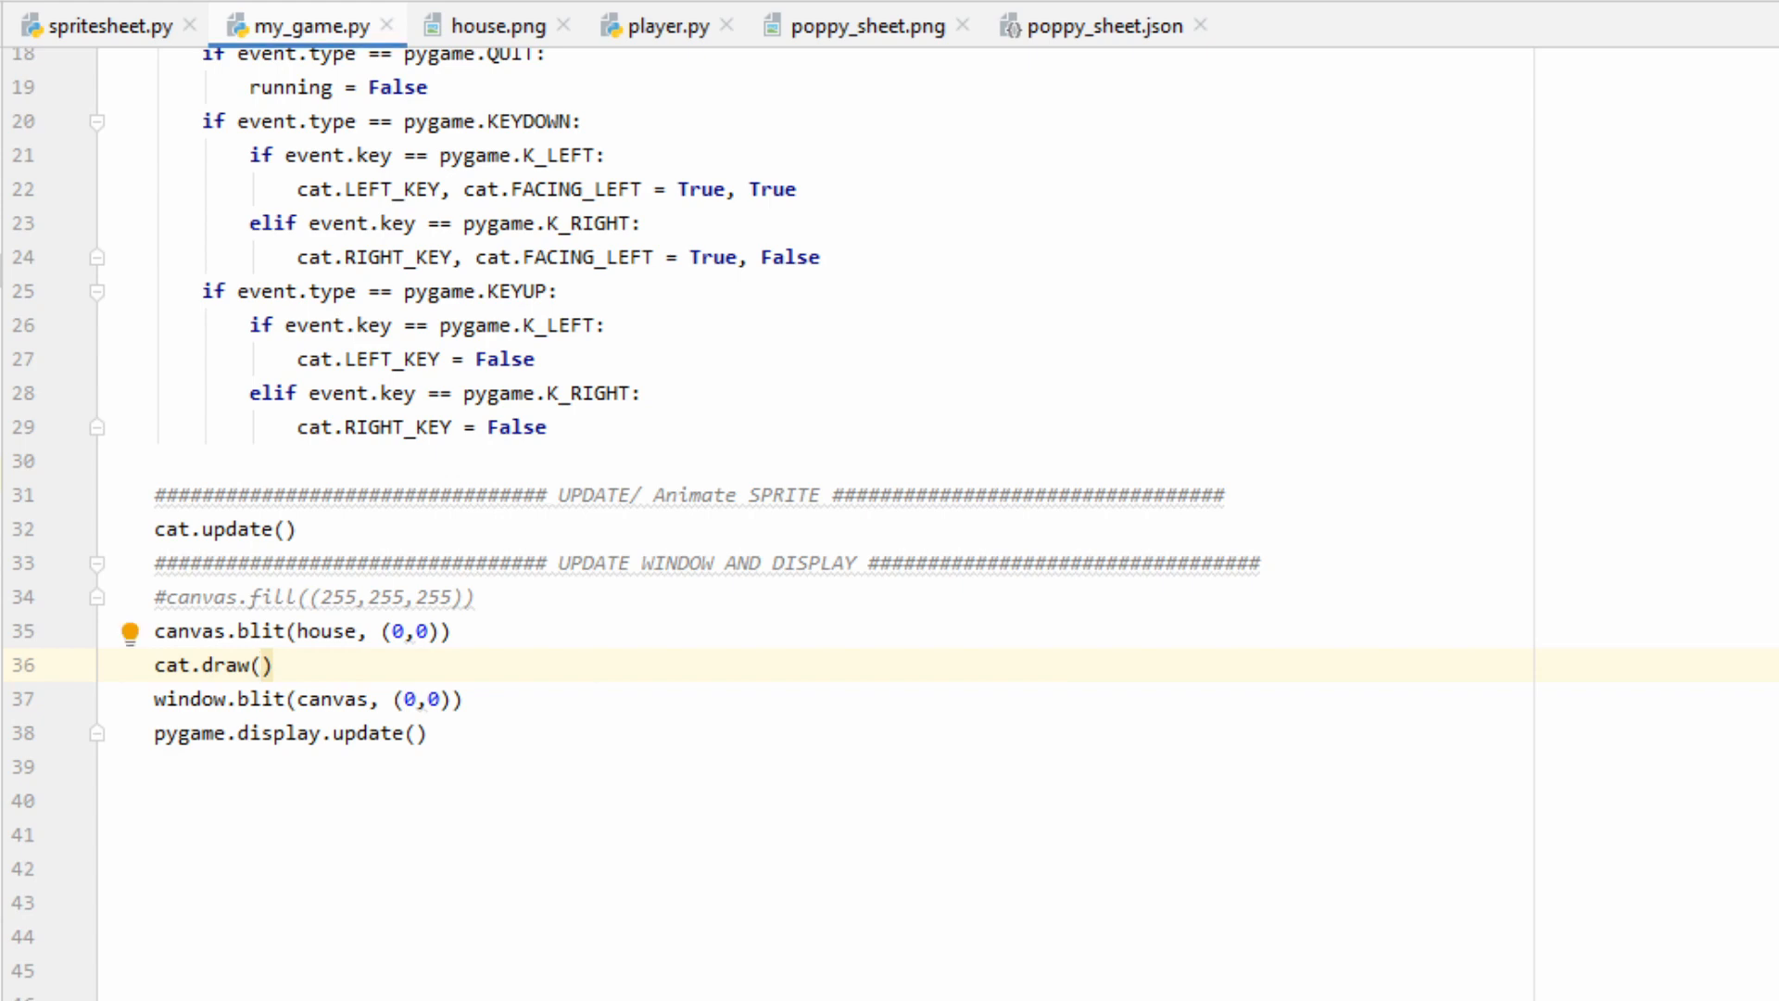
type("canvas")
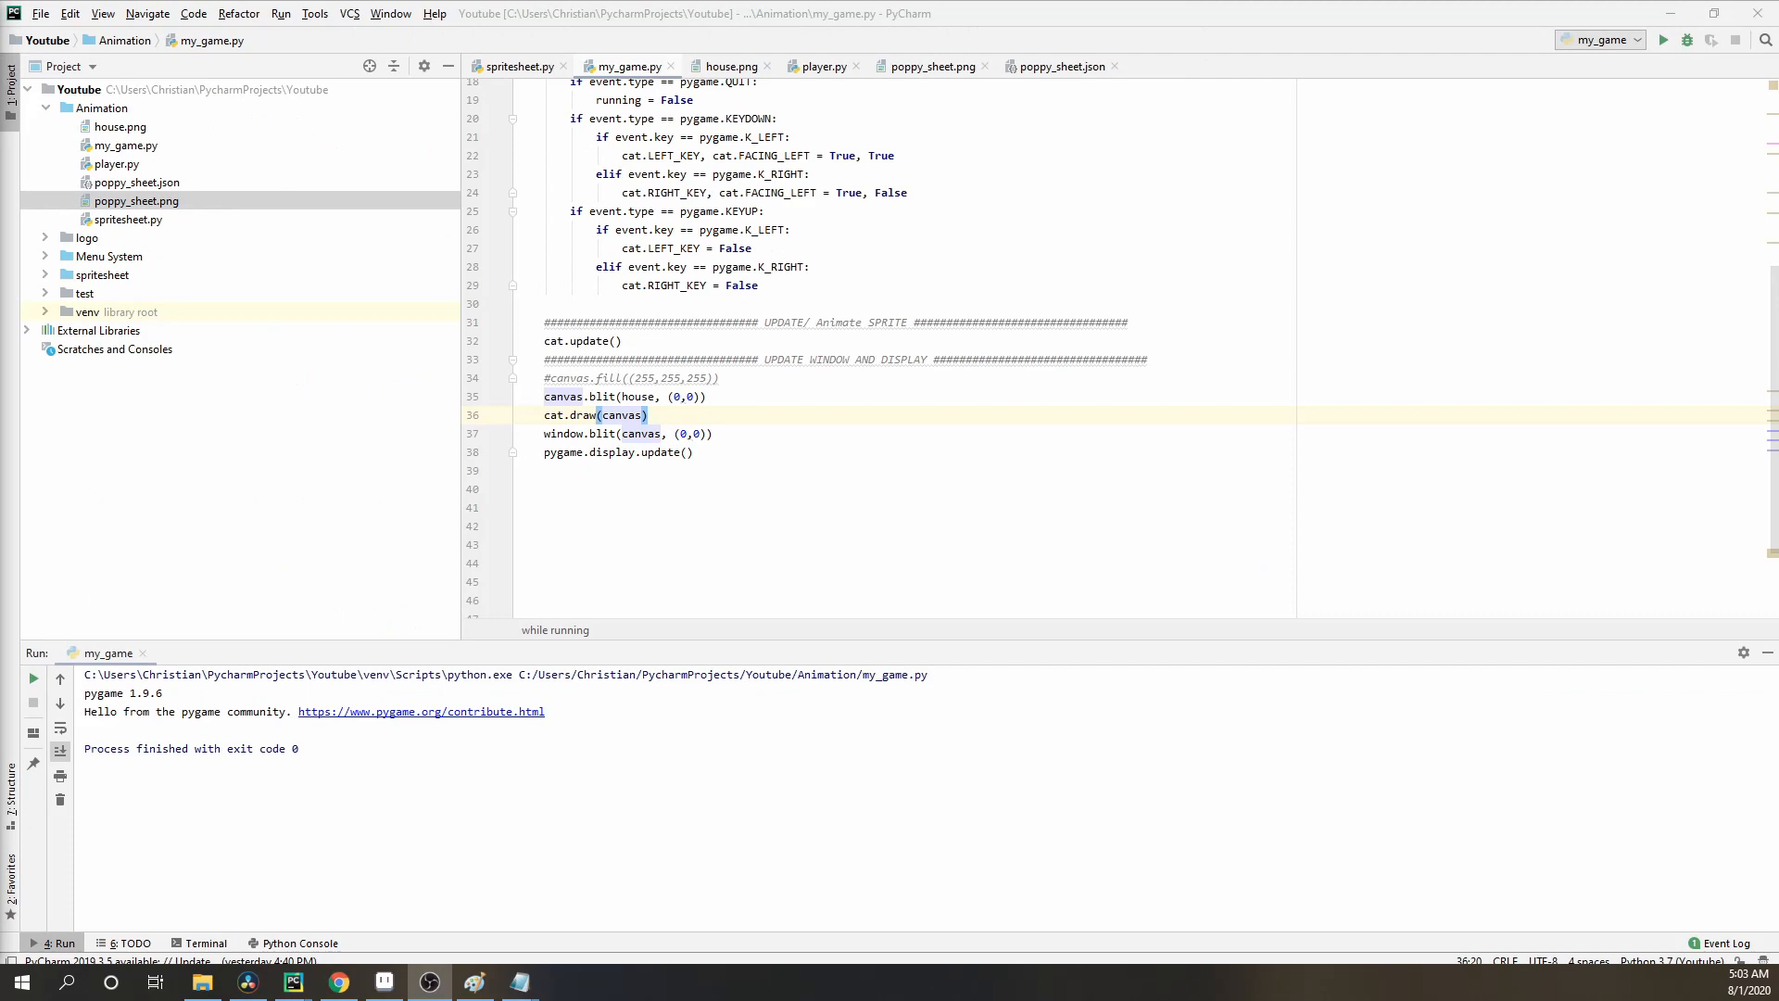
- Launch my_game, focus the pygame window and walk Poppy left then right with the arrow keys
left_click(279, 13)
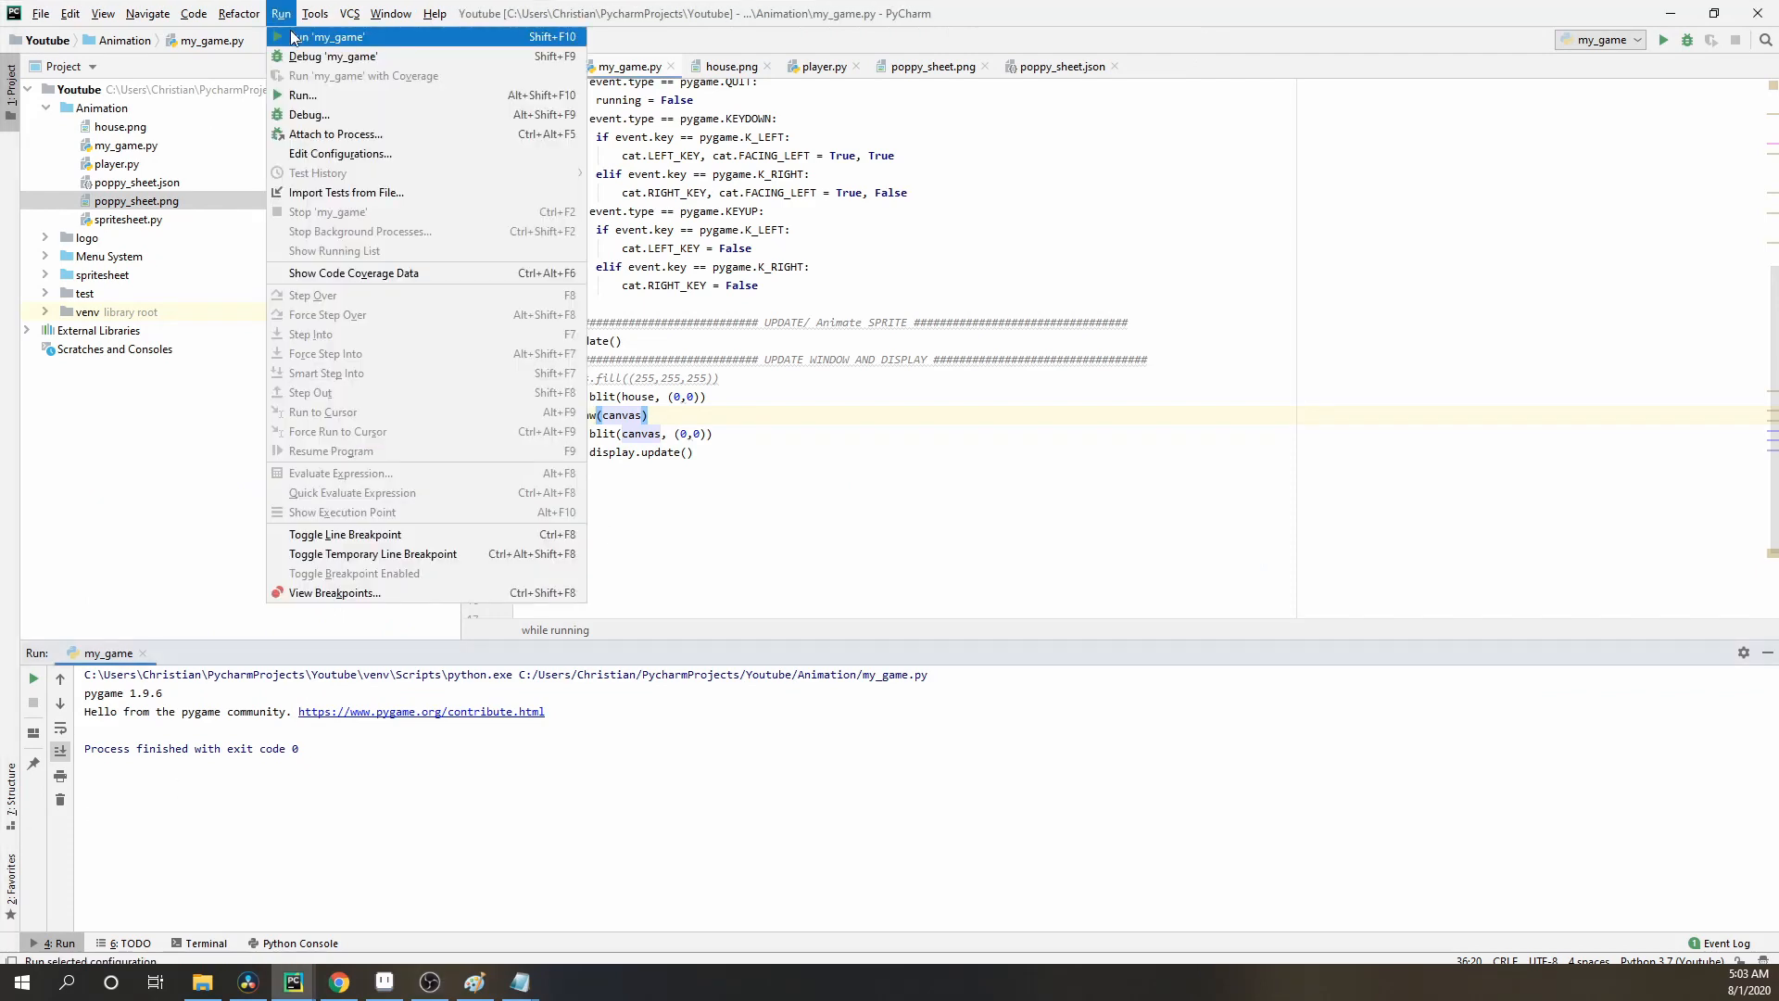
left_click(330, 35)
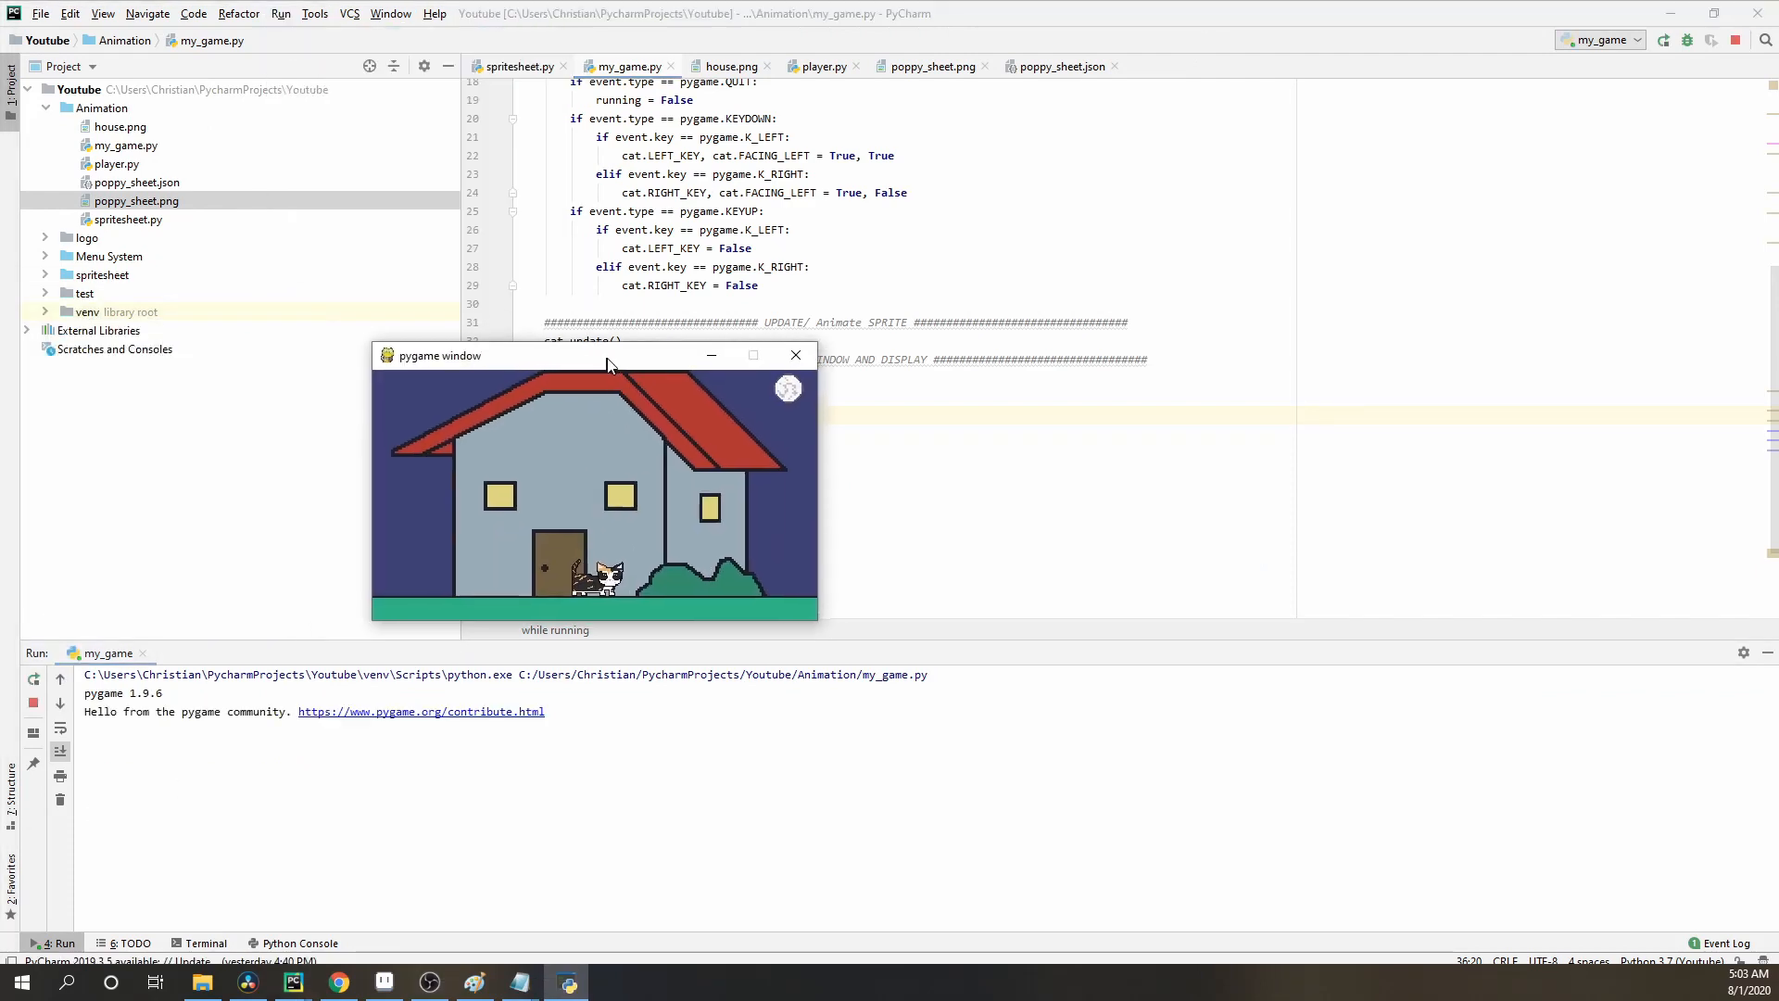
left_click(752, 356)
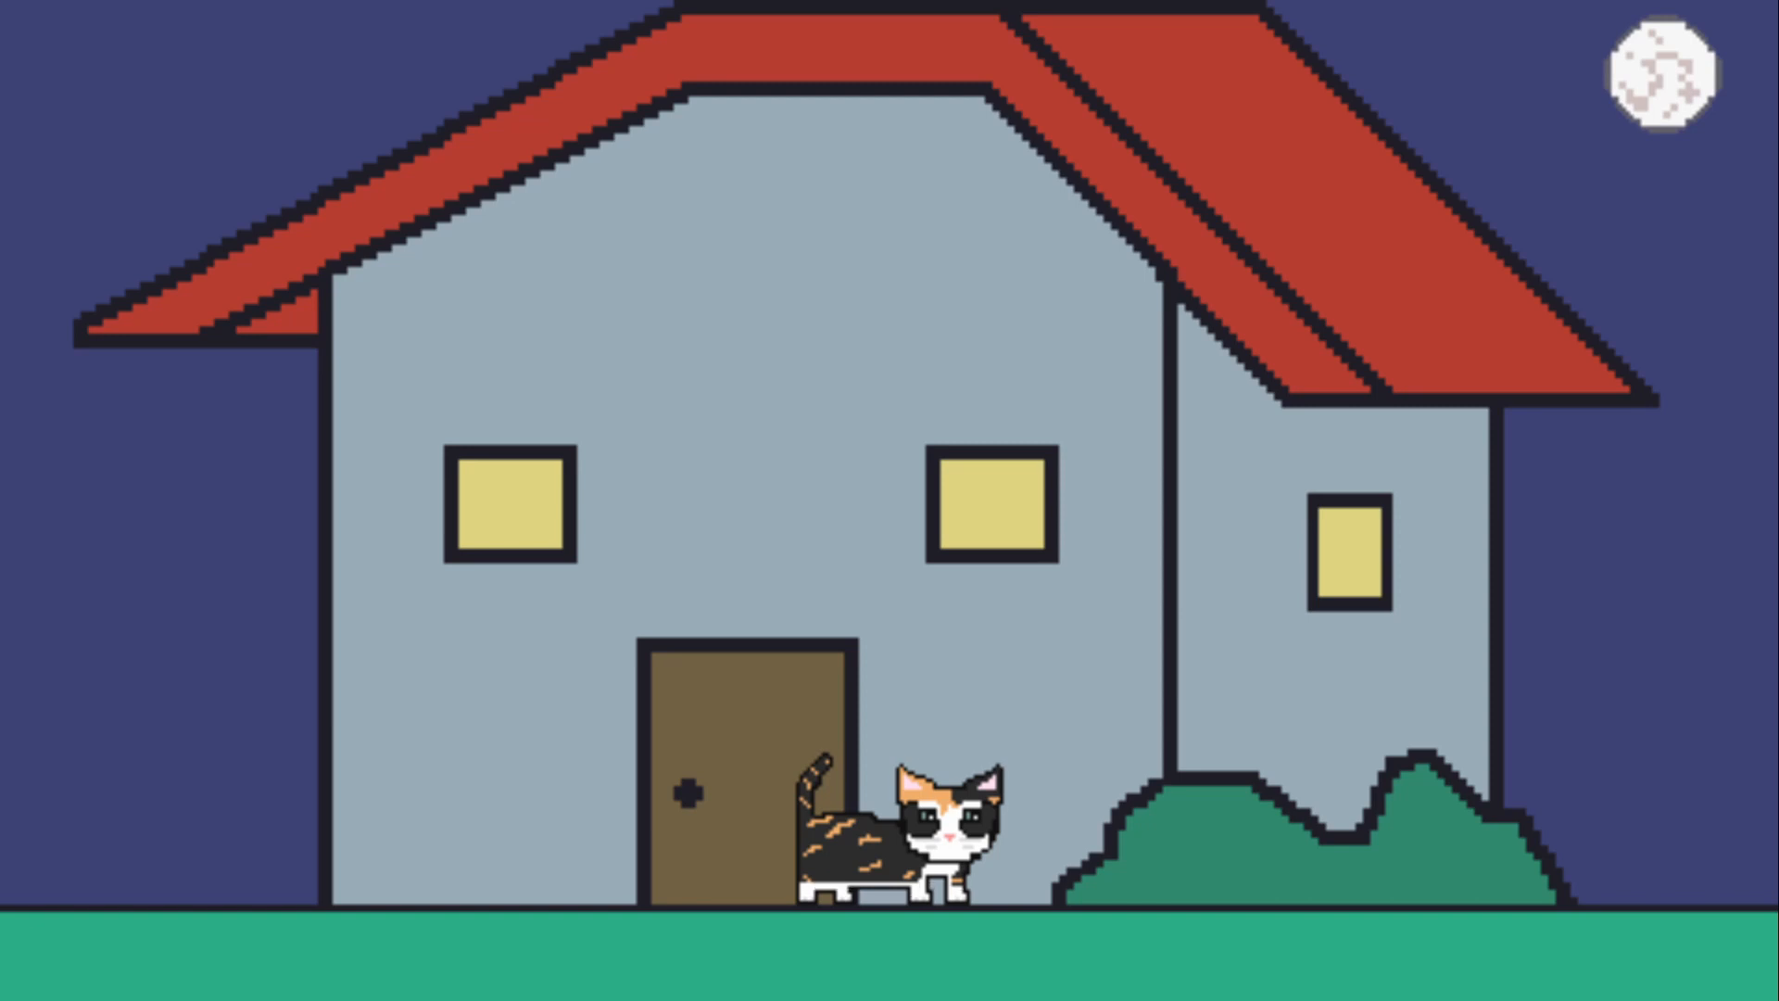
key("Right")
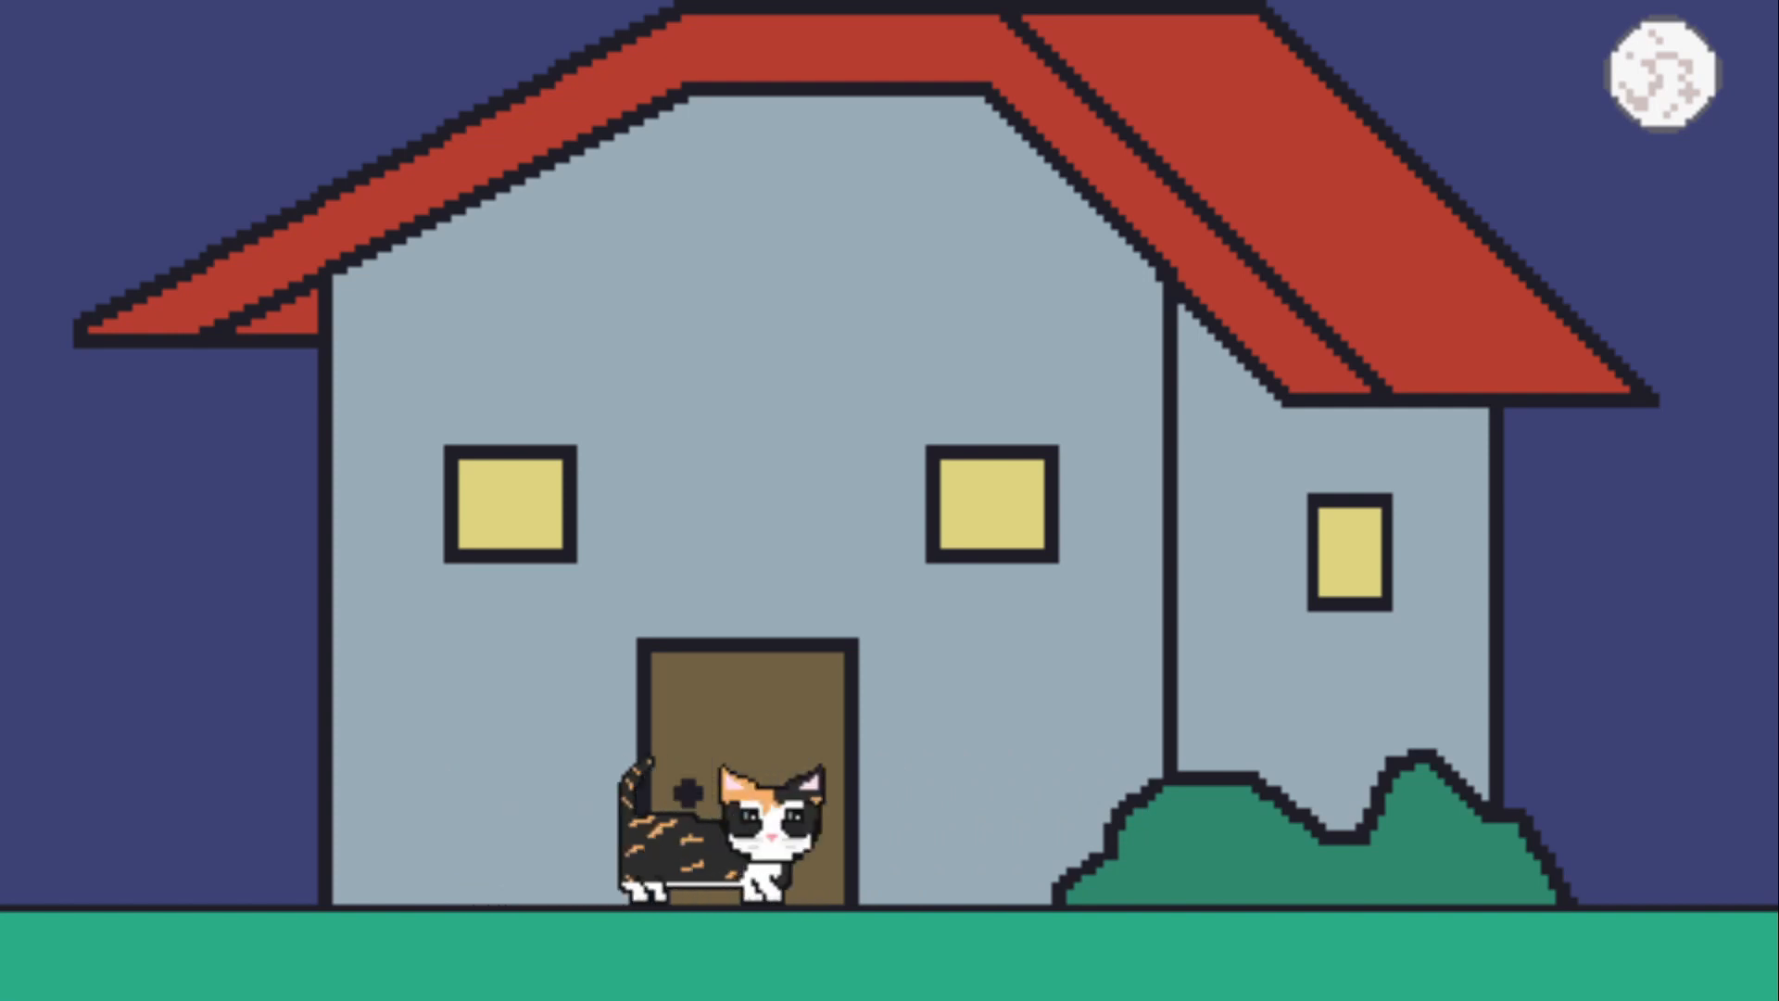
key("right")
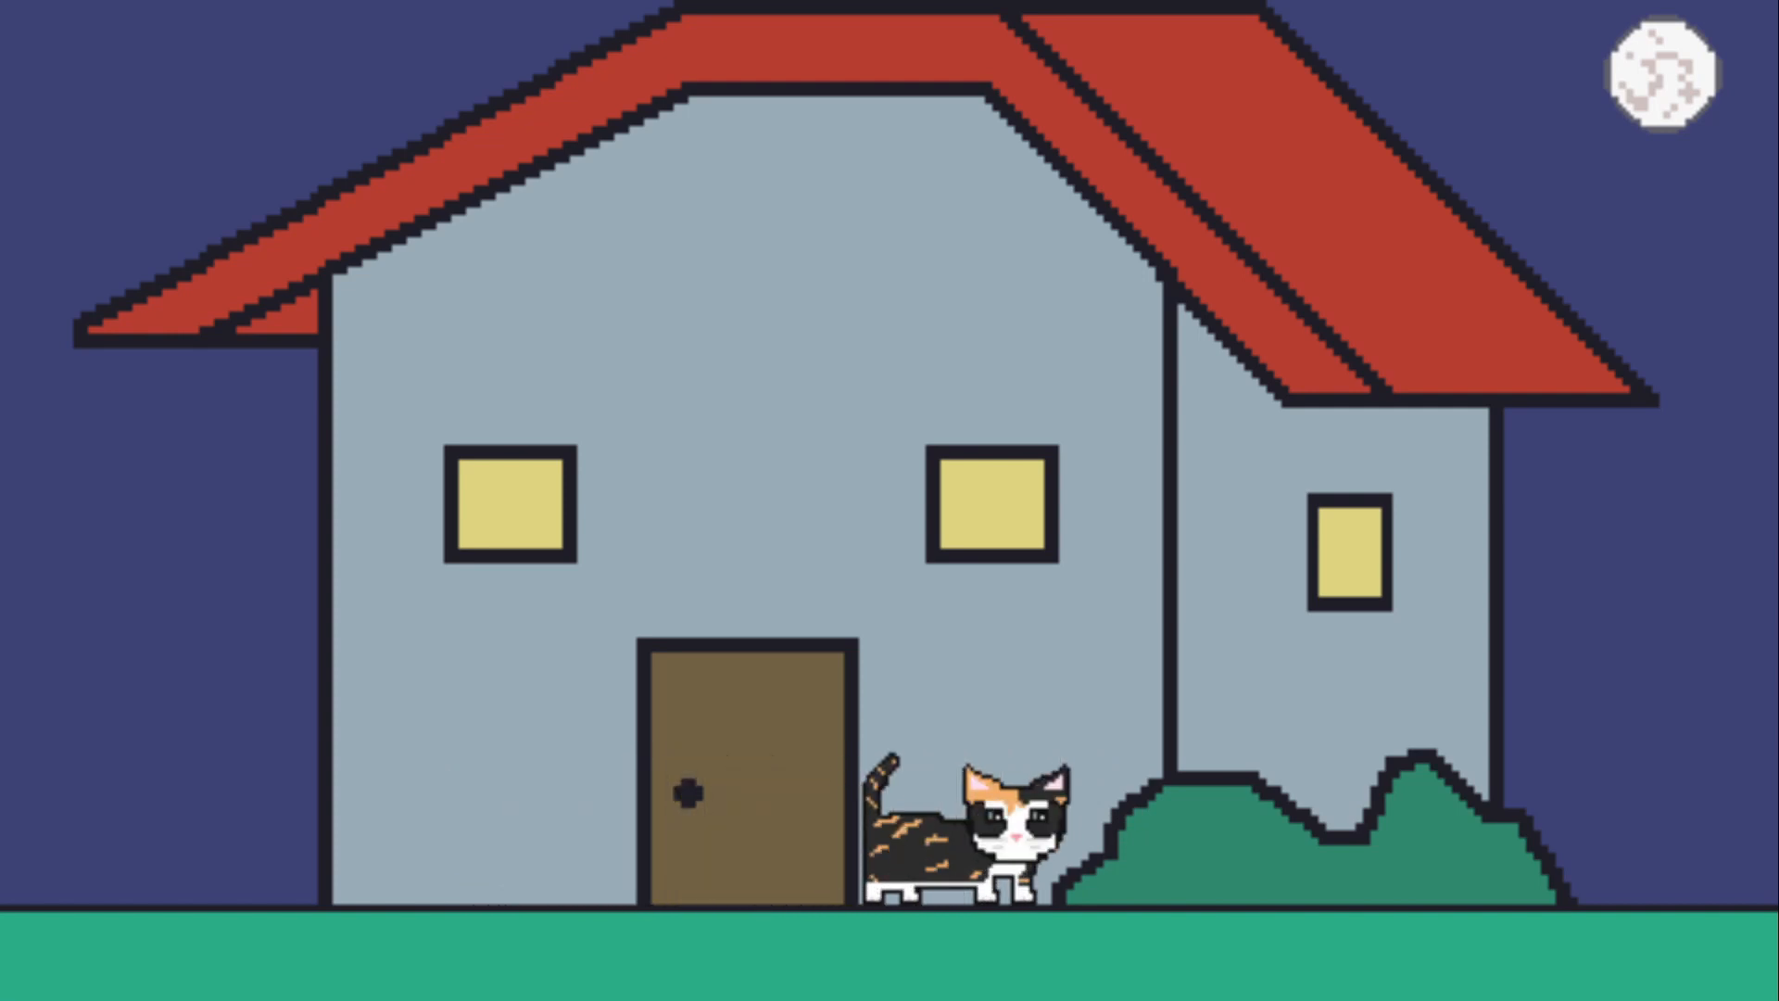